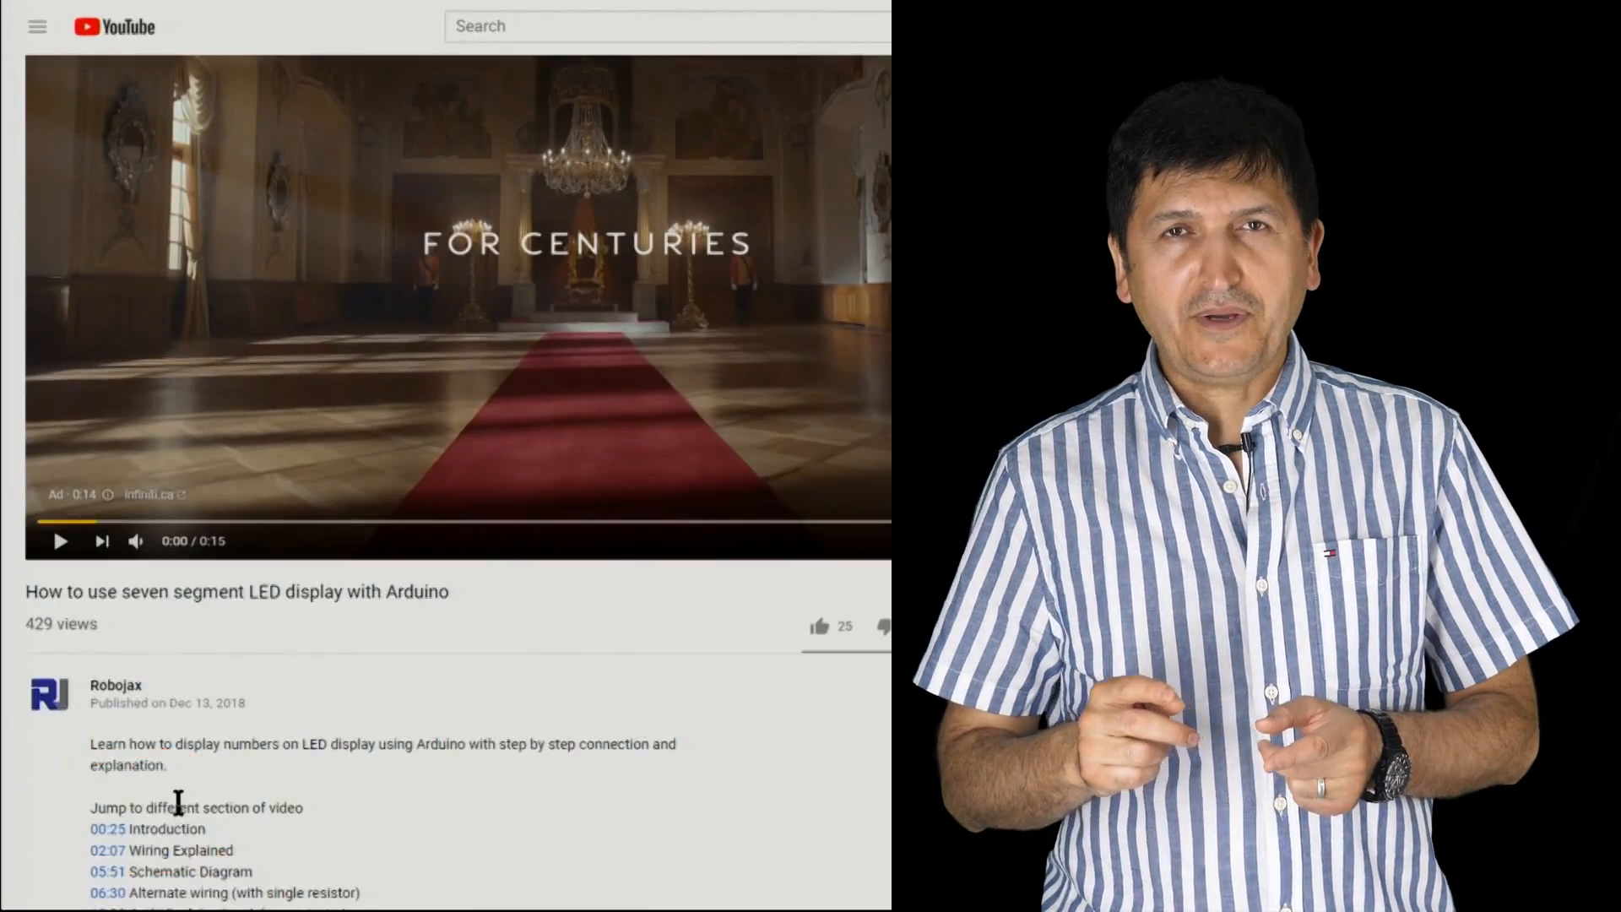
Install robojax_USB-relay.zip through Add .ZIP Library, leaving an invalid-library warning in the console.
scroll("down", 3)
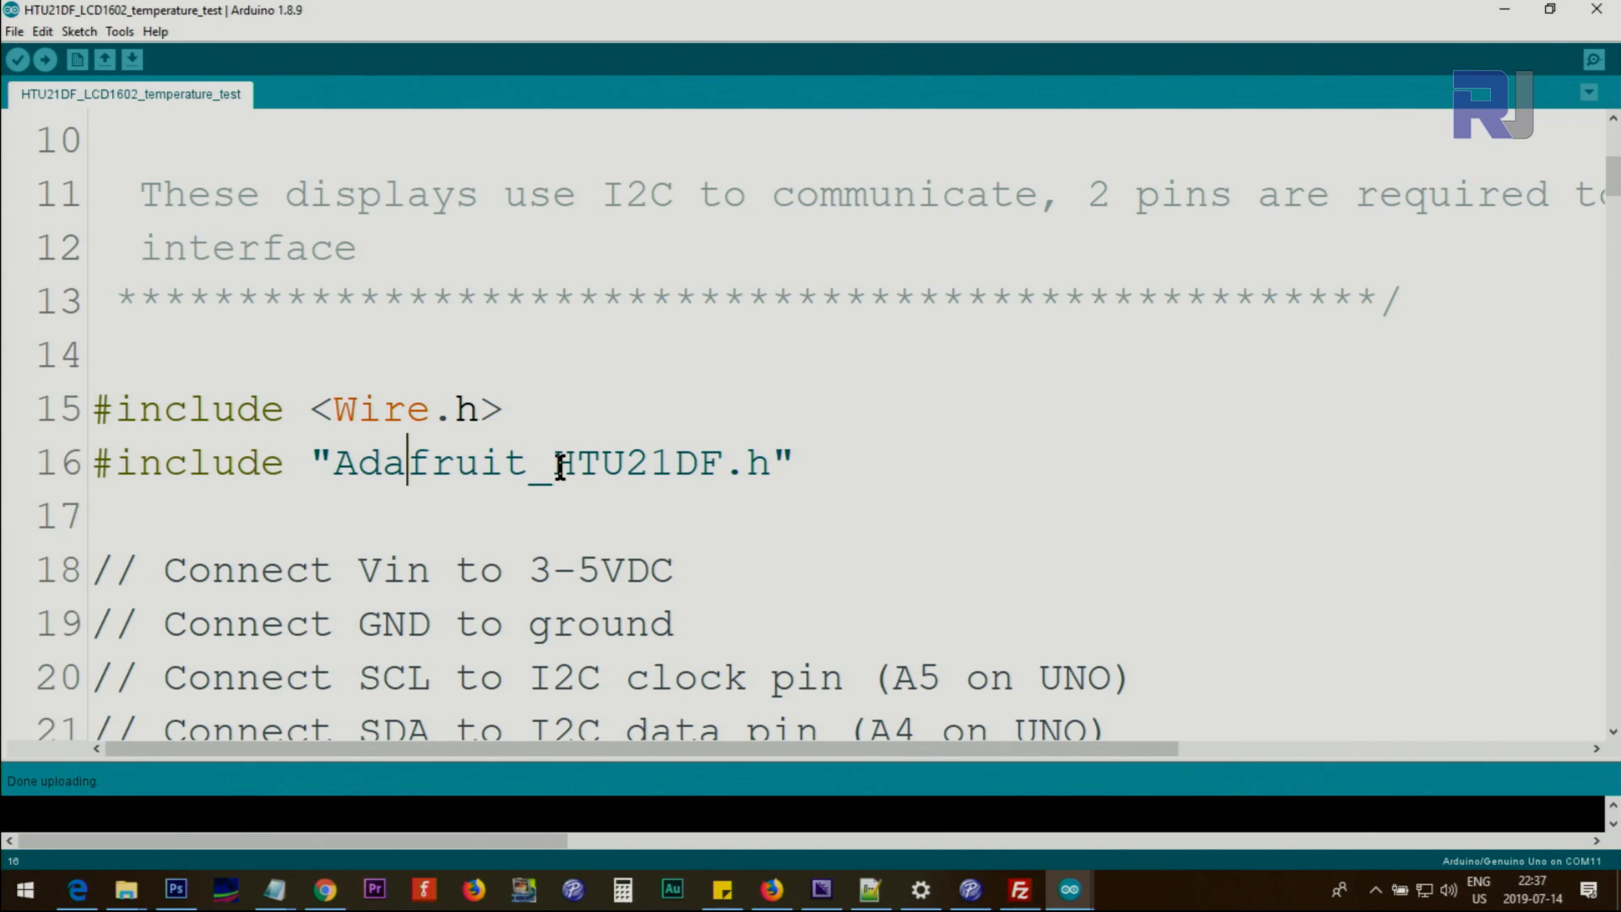
scroll("down", 3)
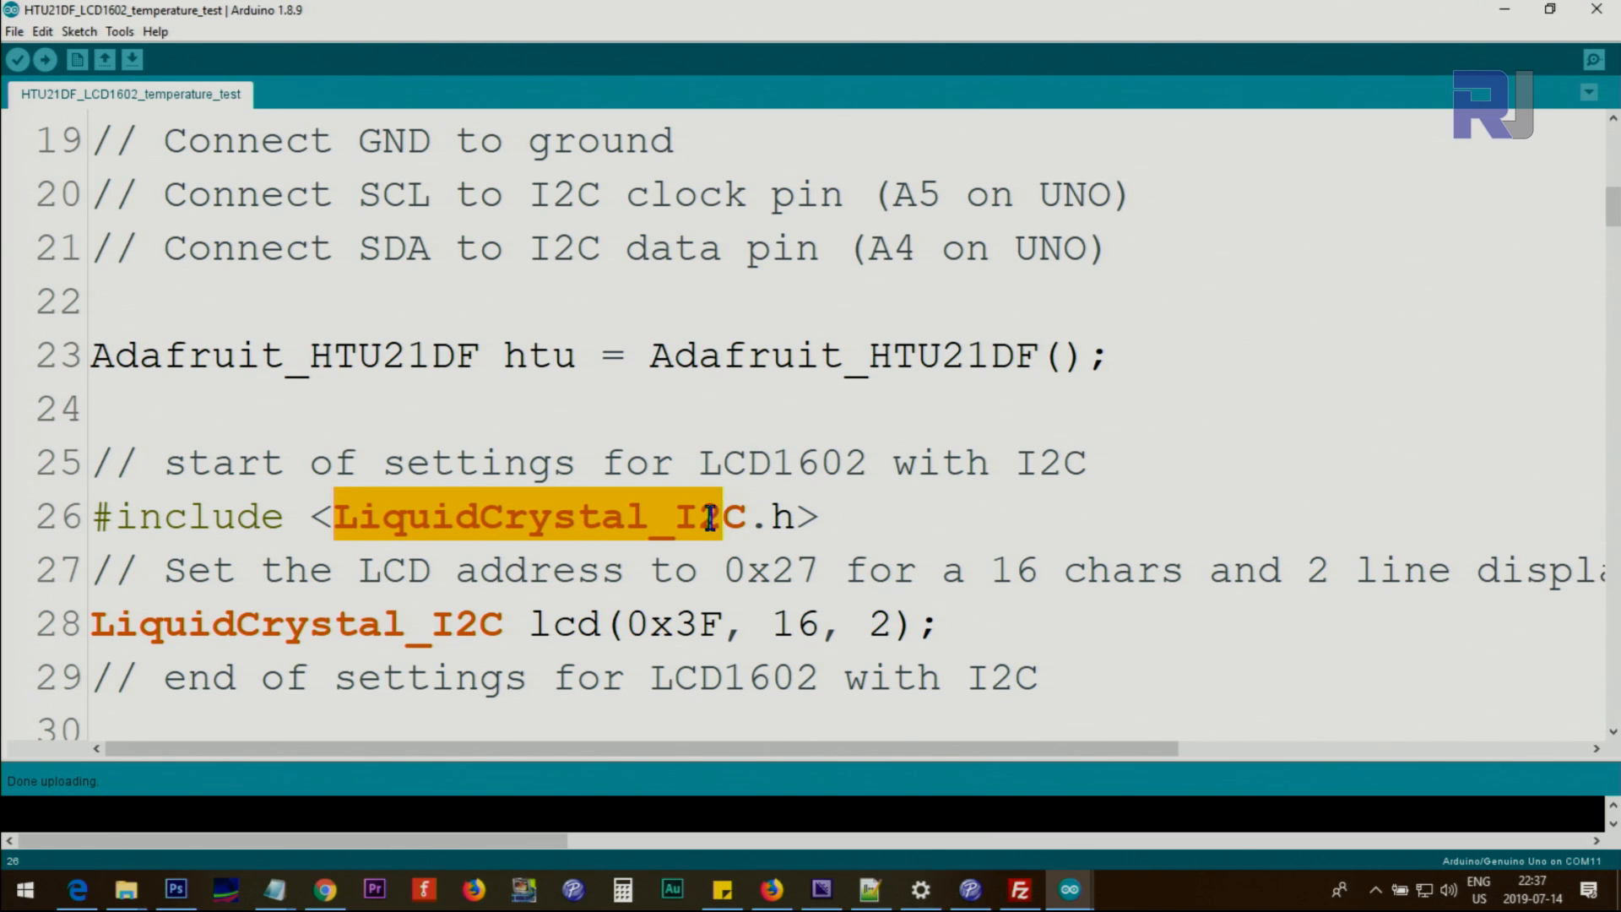
scroll("up", 3)
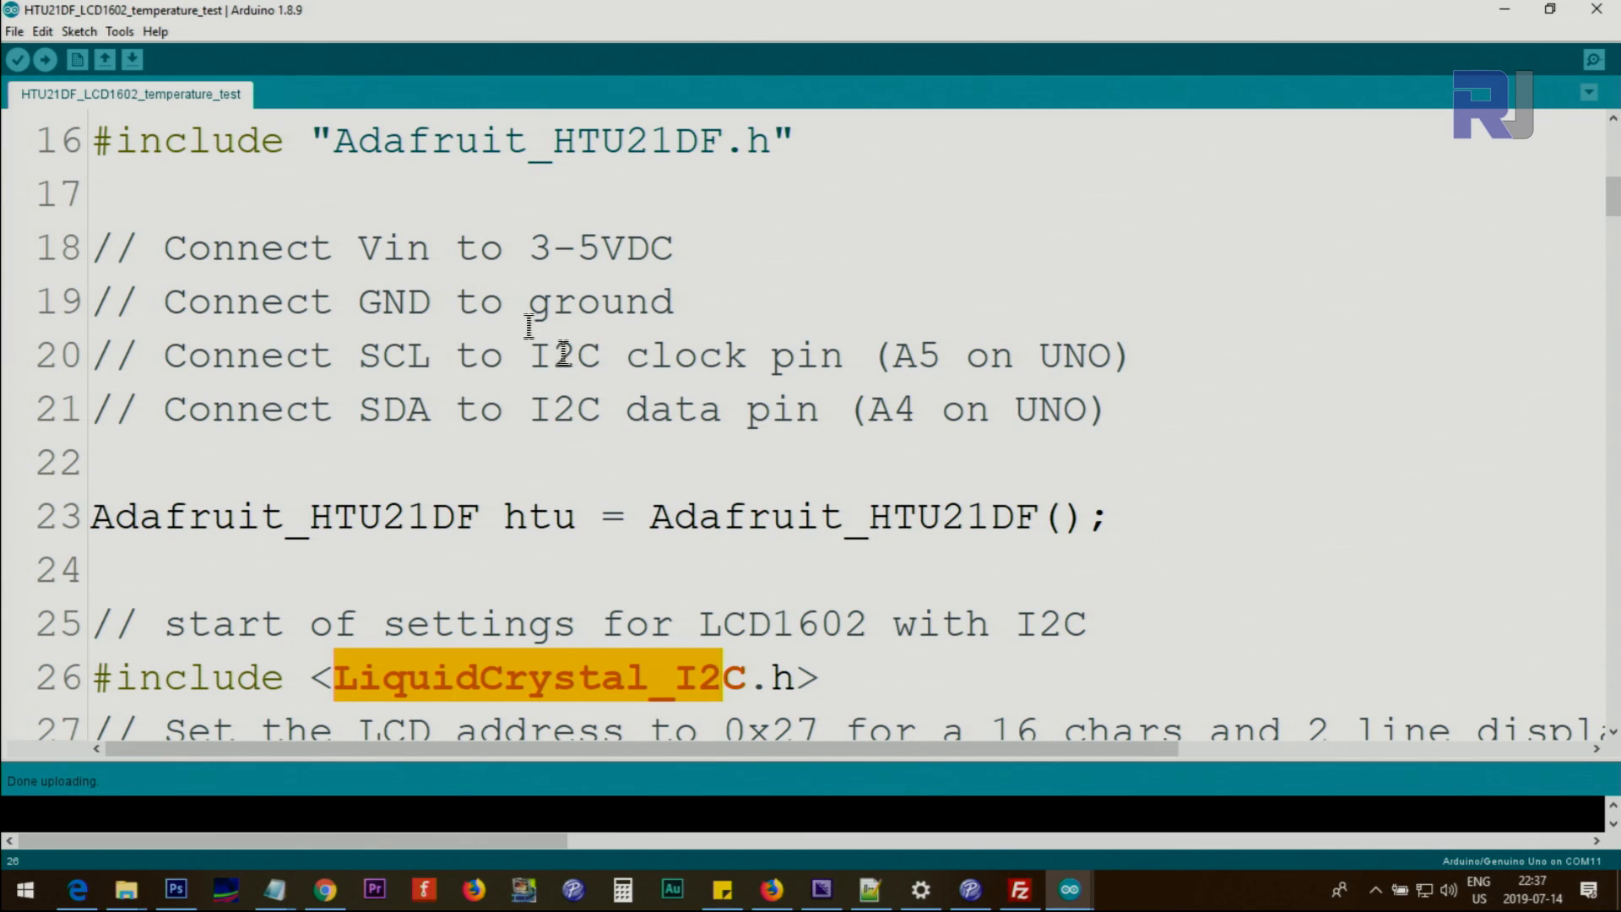
left_click(77, 30)
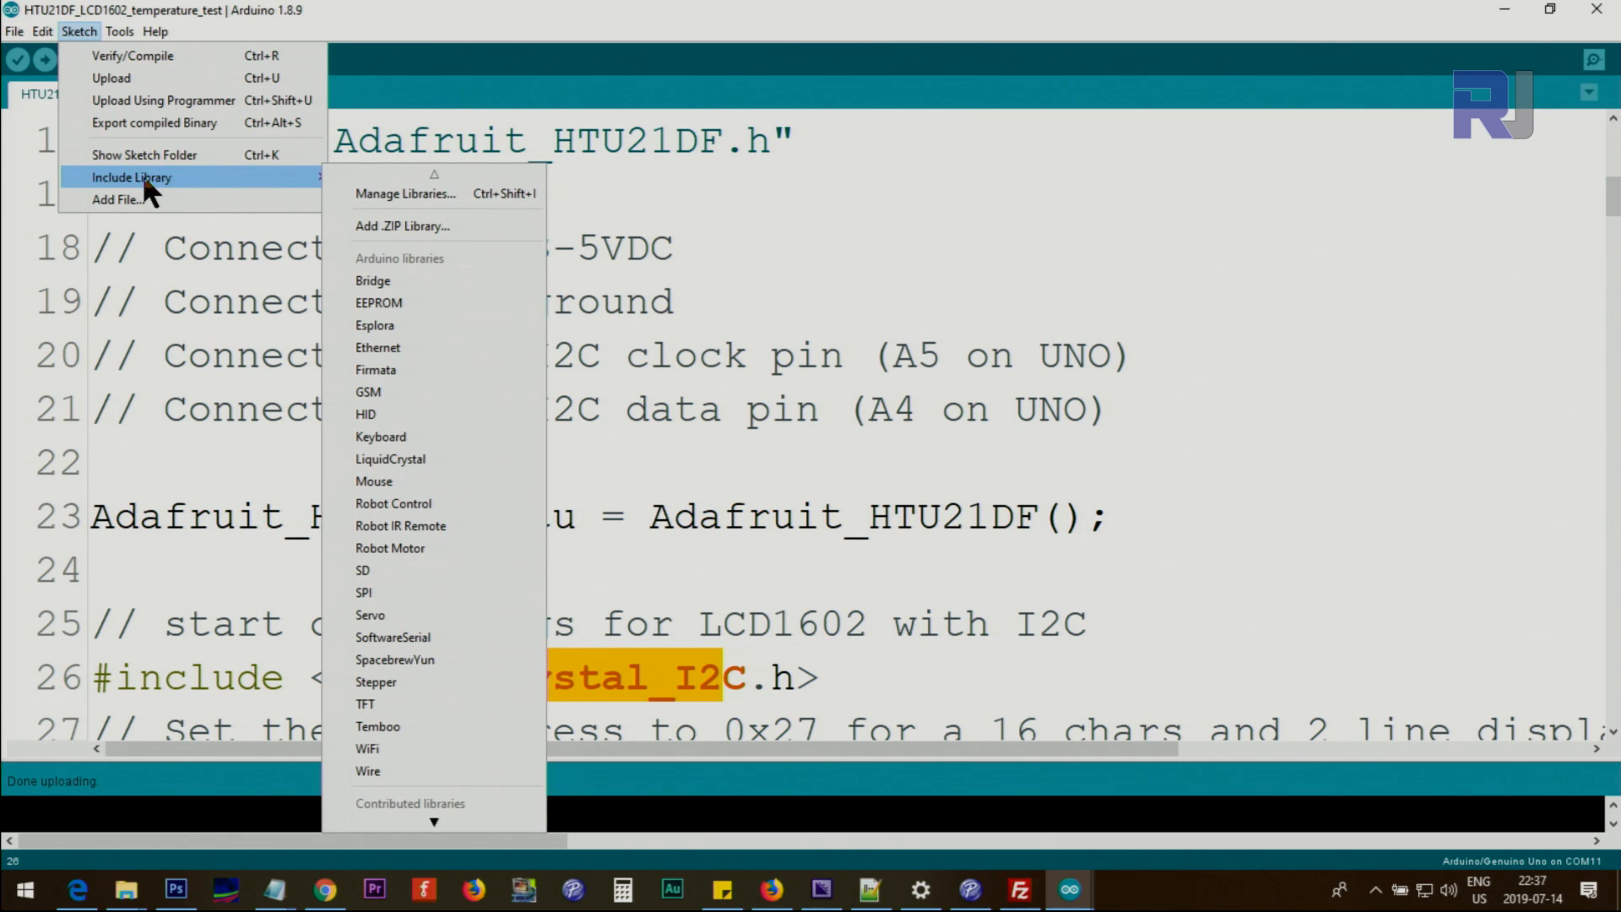
mouse_move(402, 224)
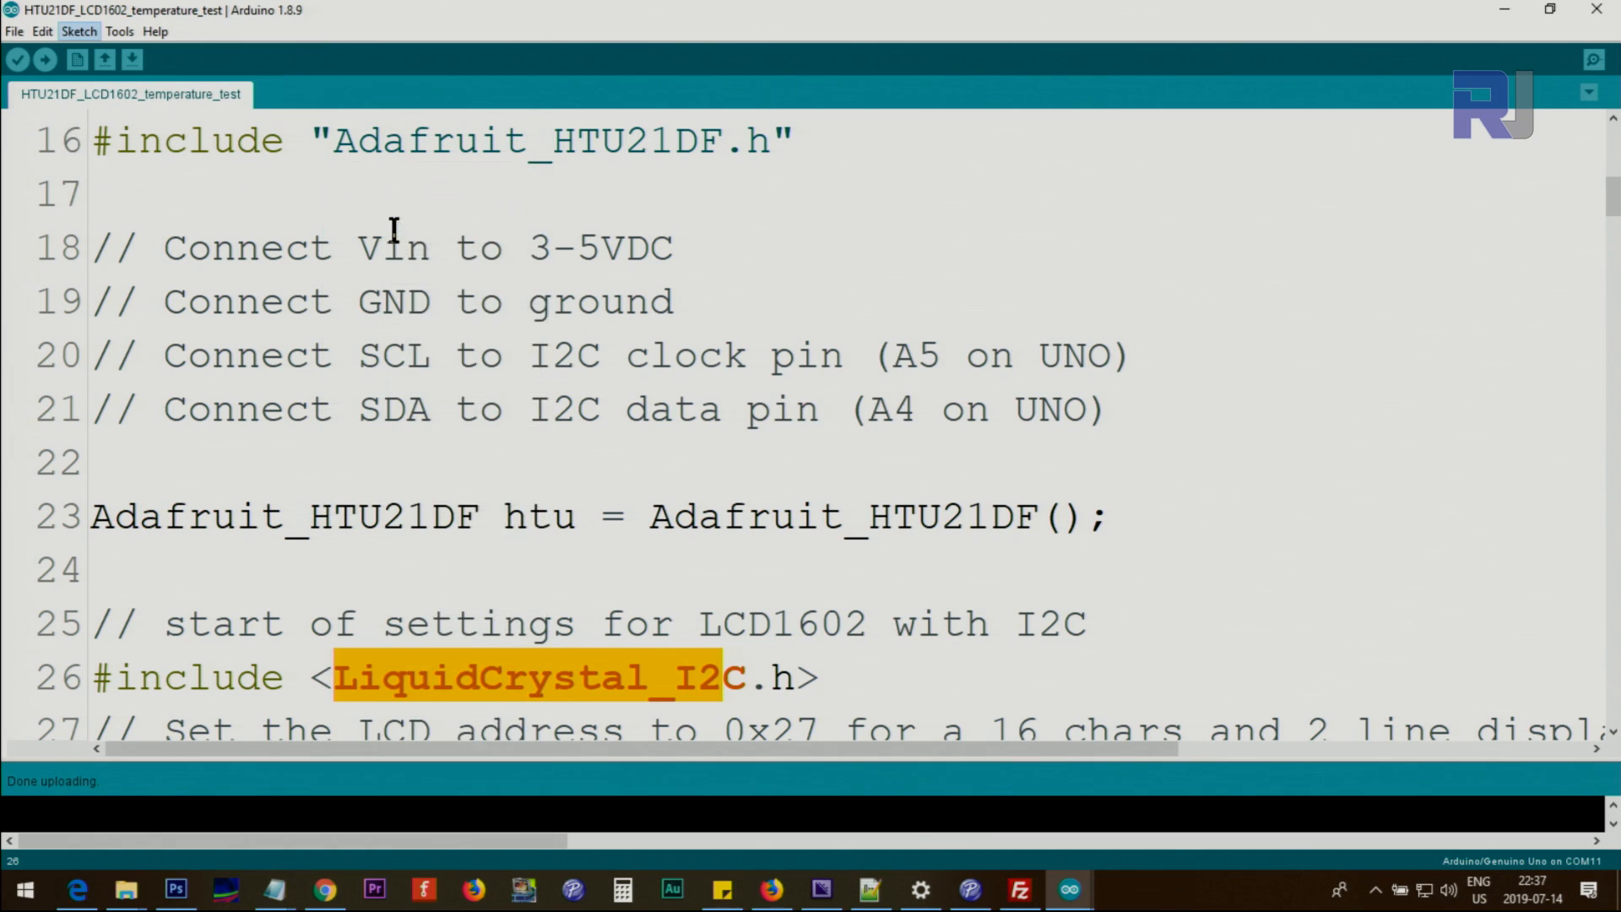
left_click(78, 31)
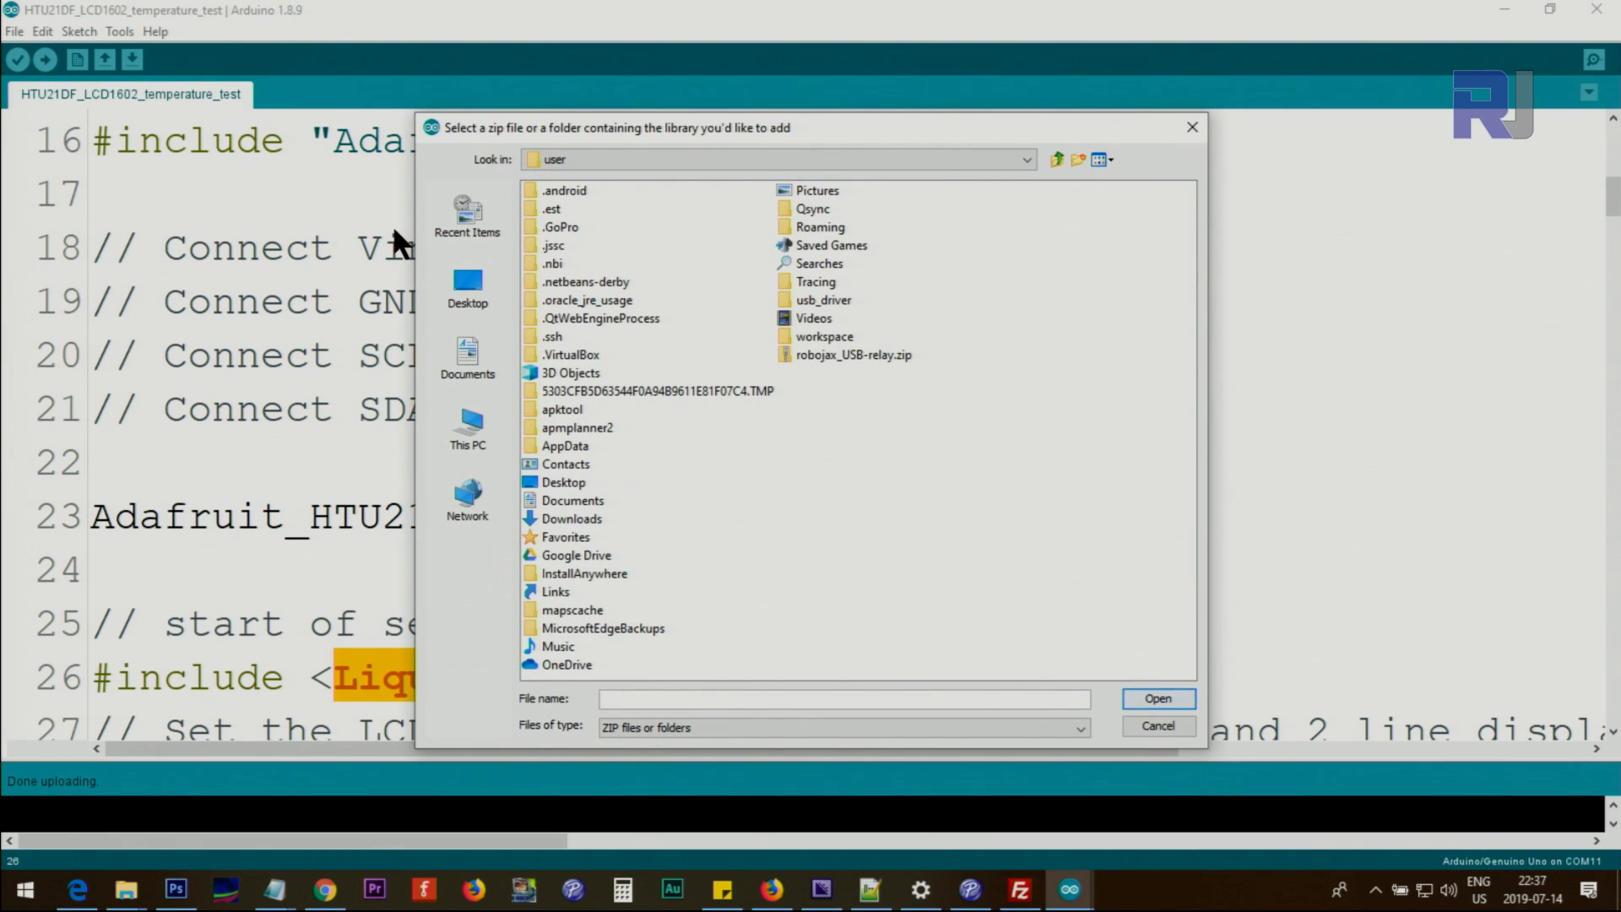
mouse_move(818, 372)
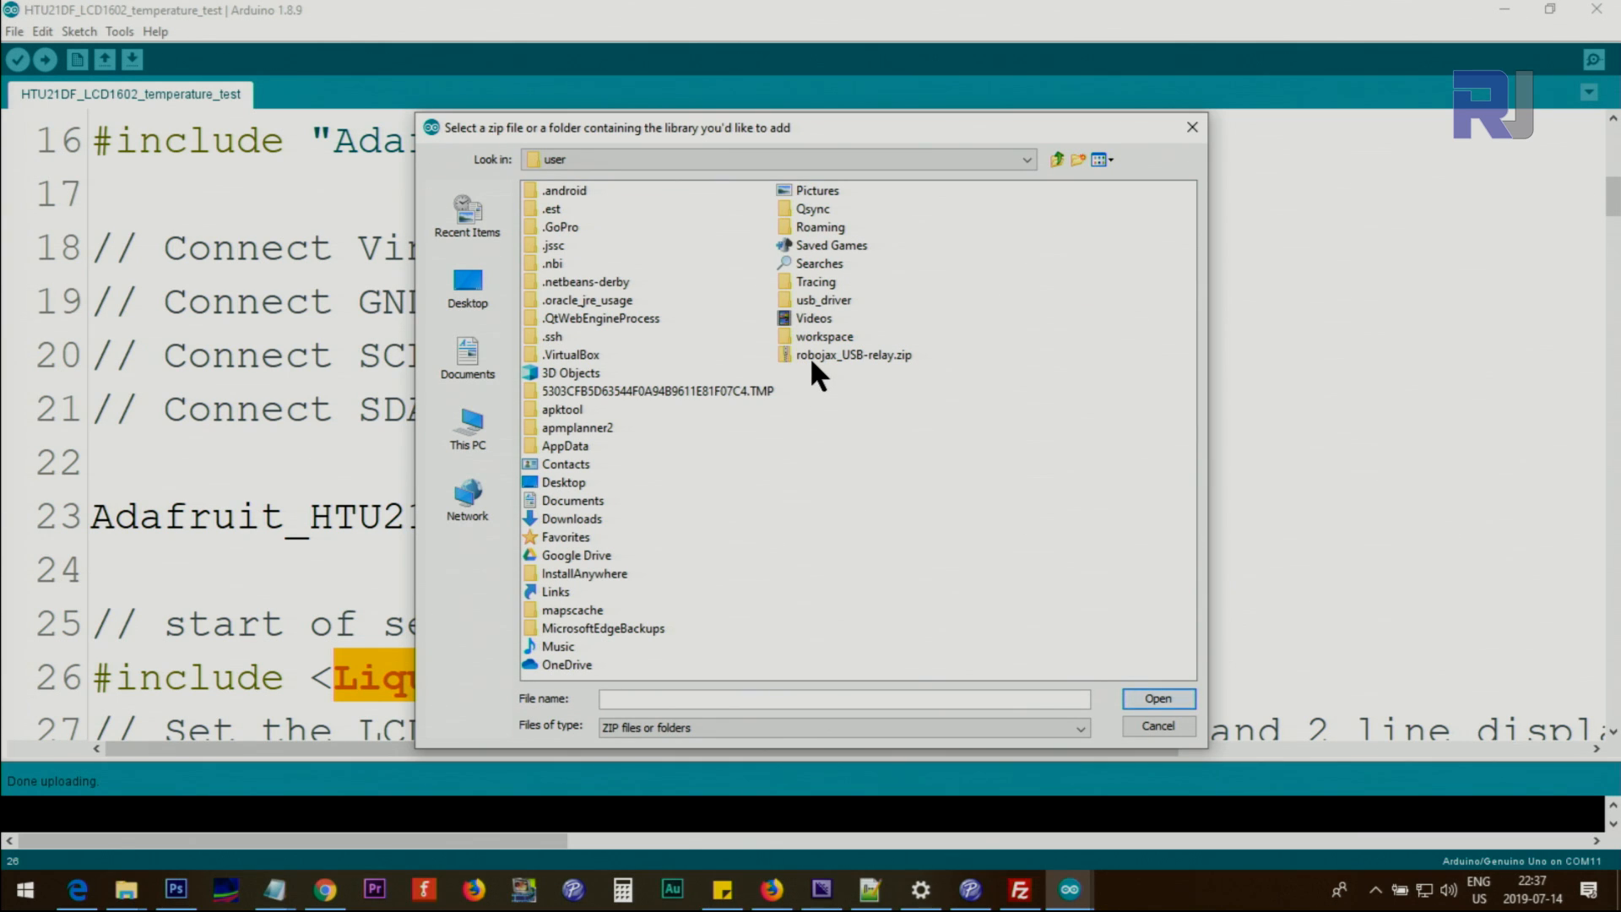
left_click(854, 353)
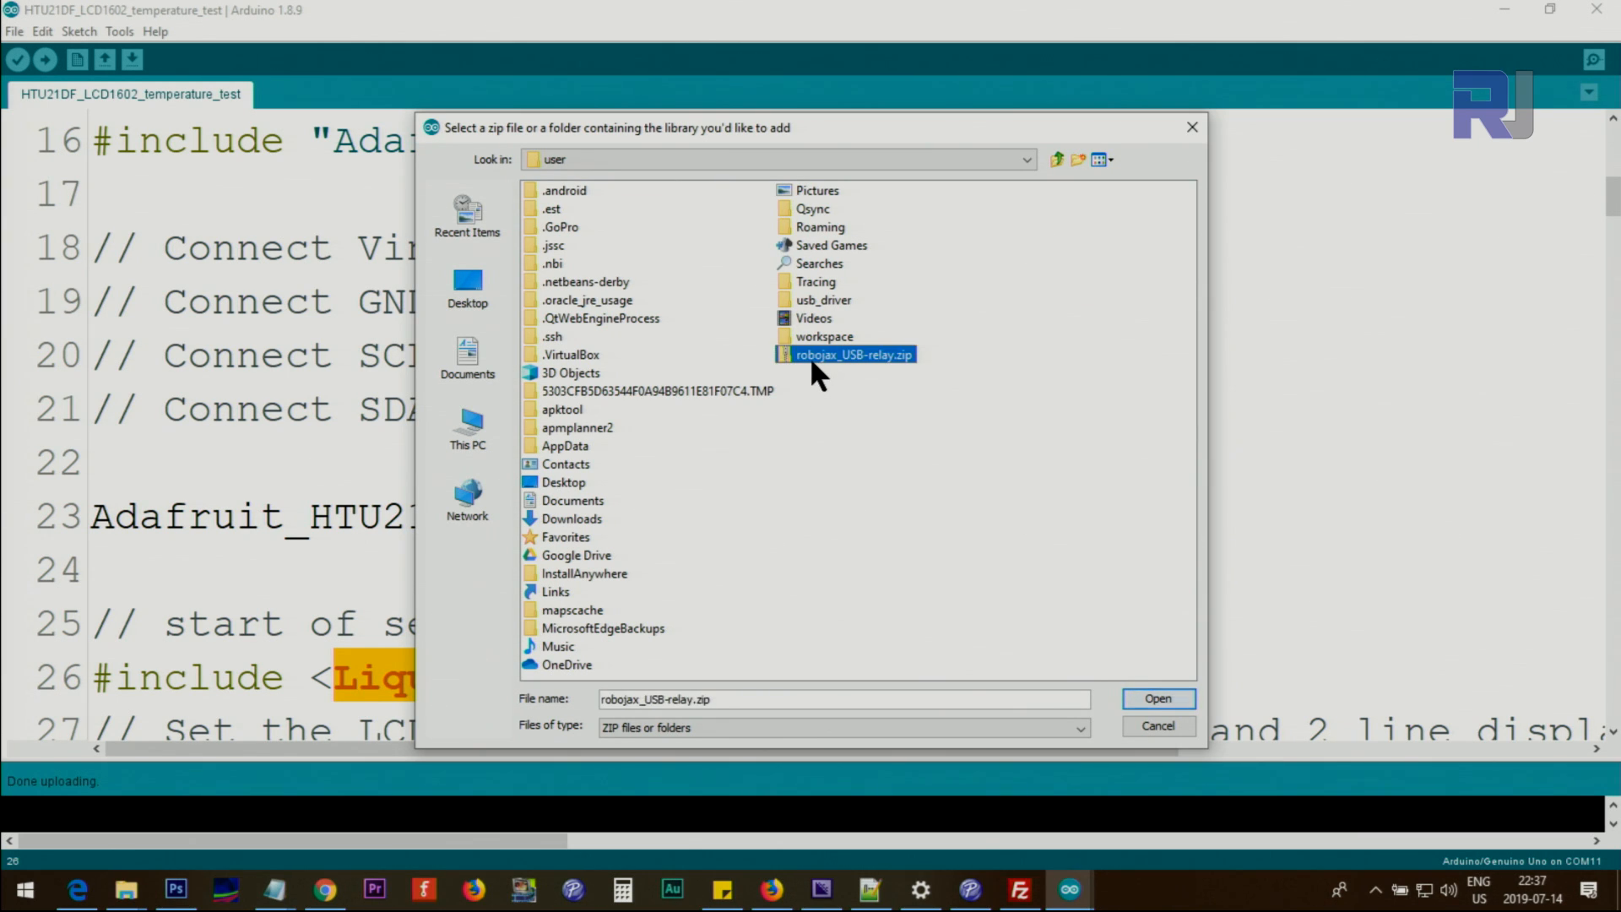
mouse_move(993, 507)
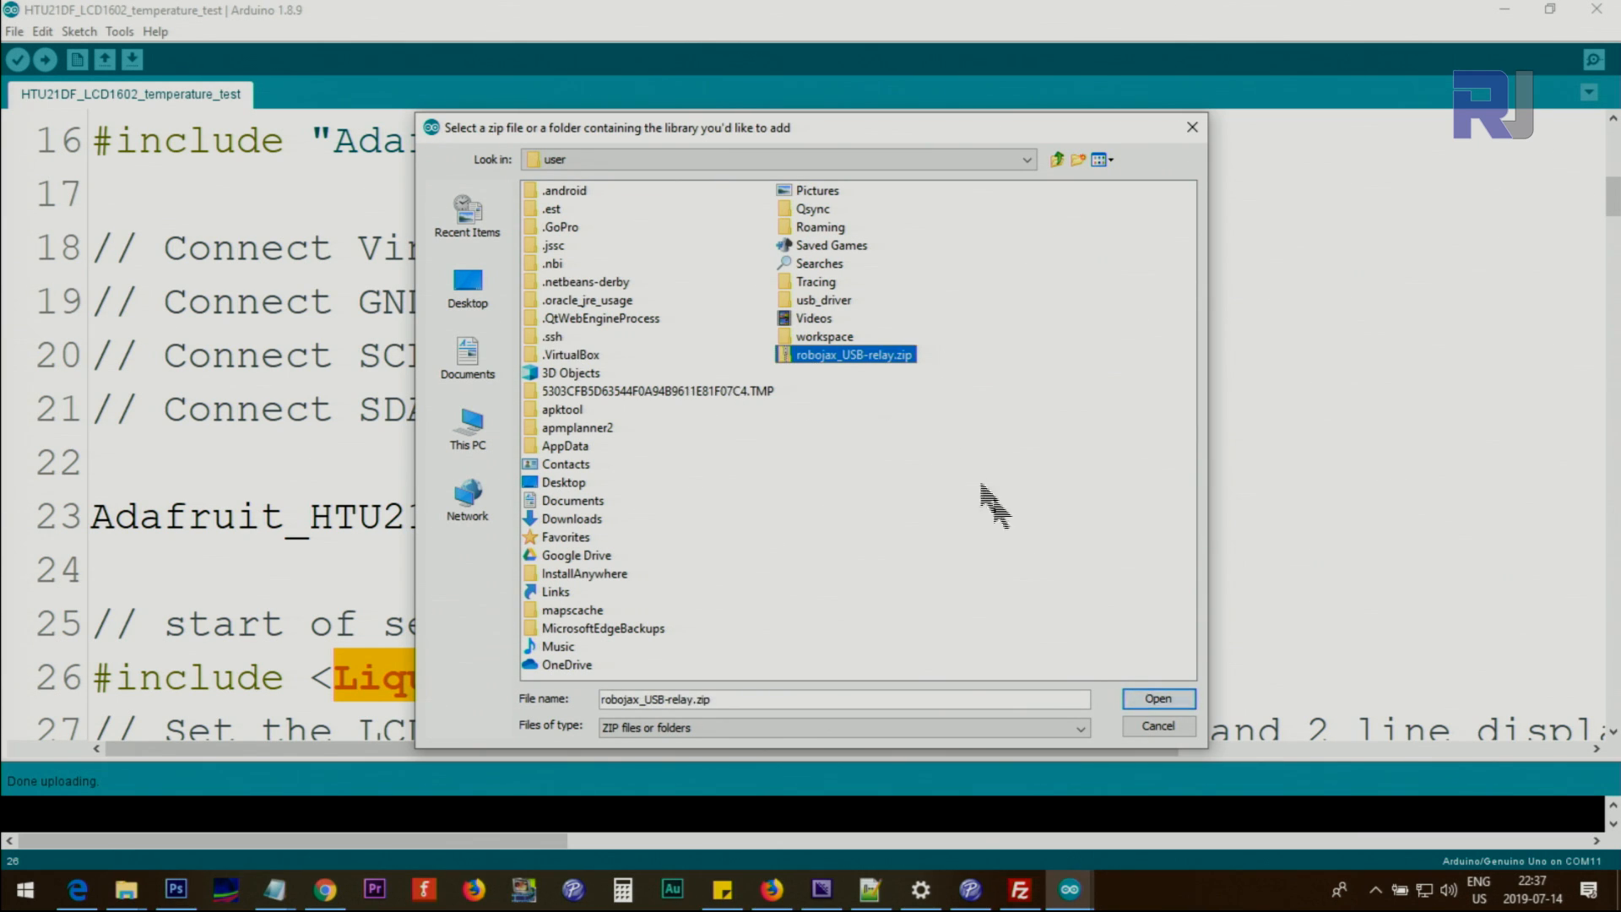
left_click(1157, 698)
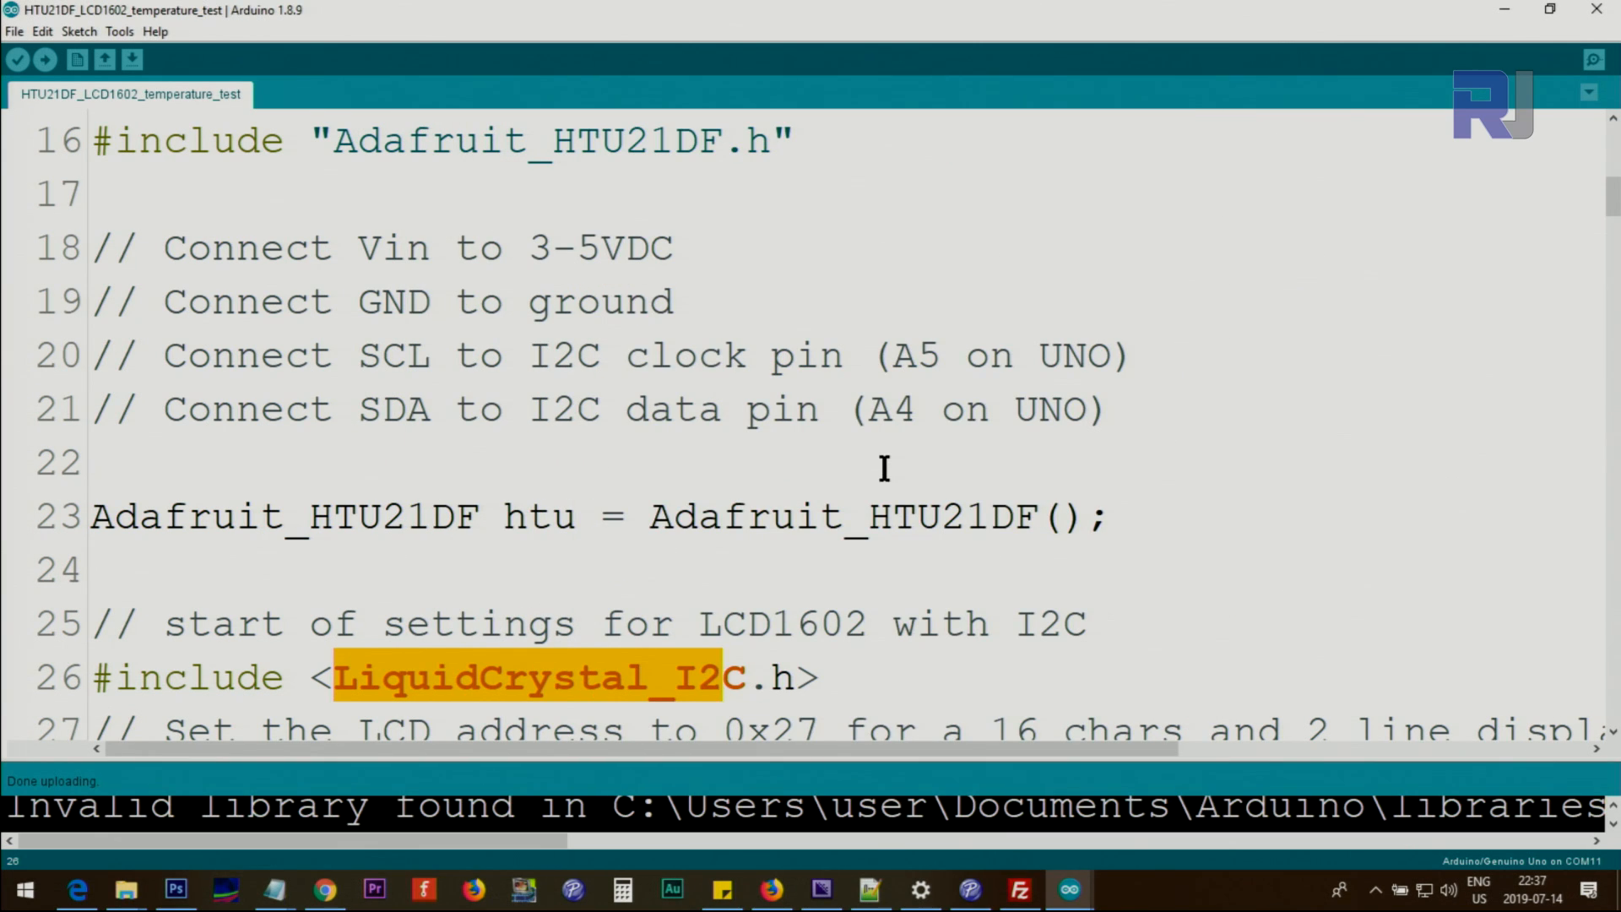
mouse_move(1259, 223)
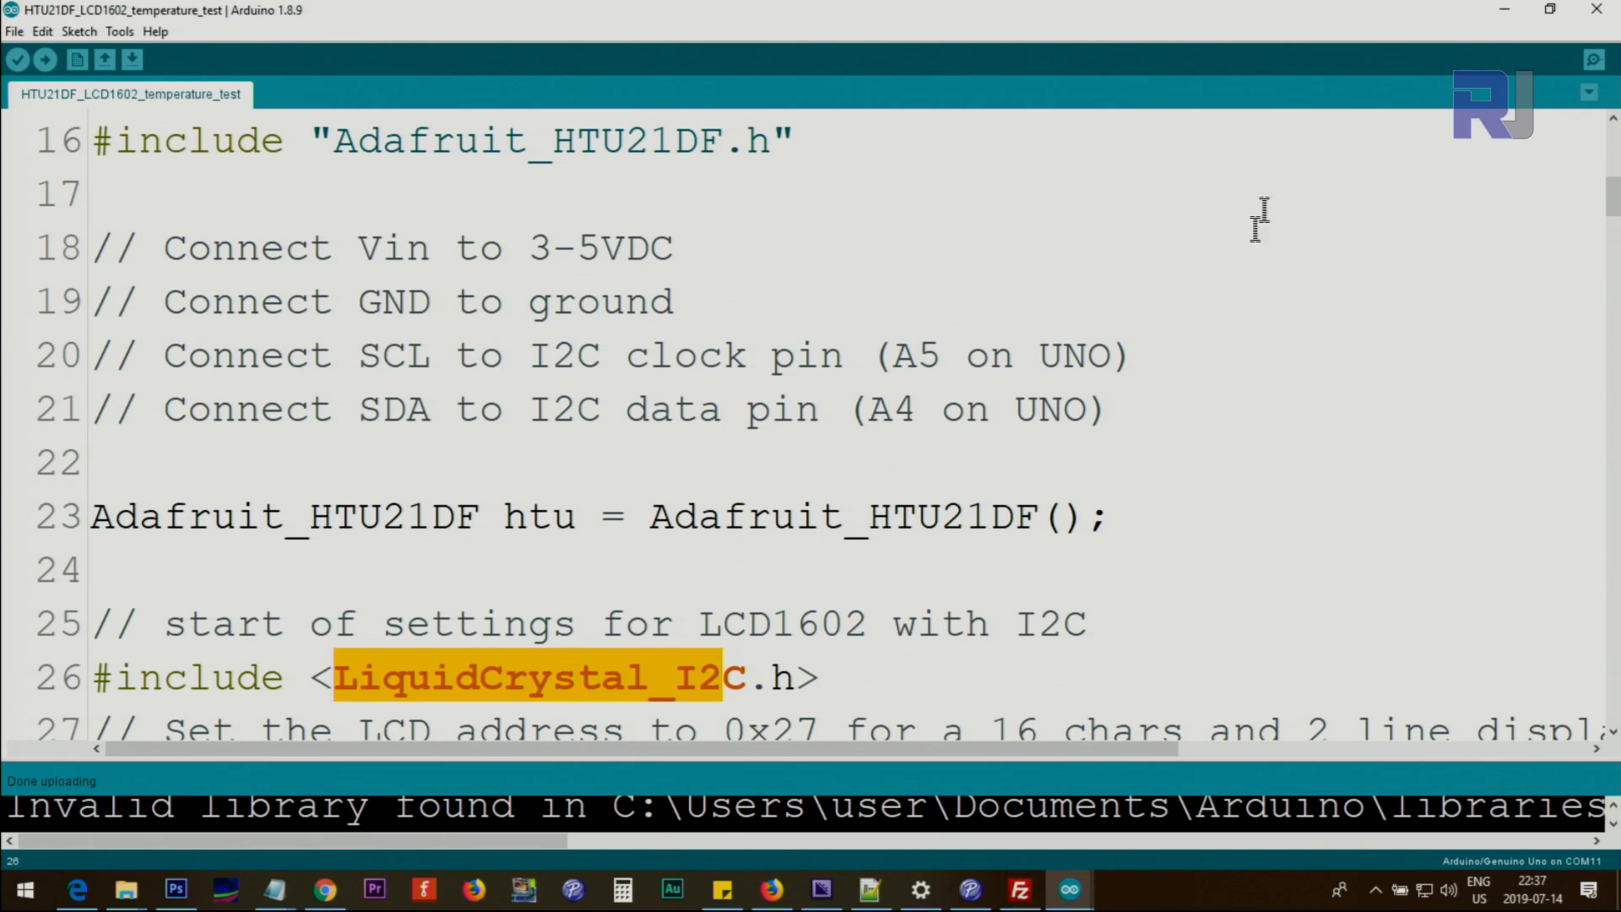
mouse_move(895, 486)
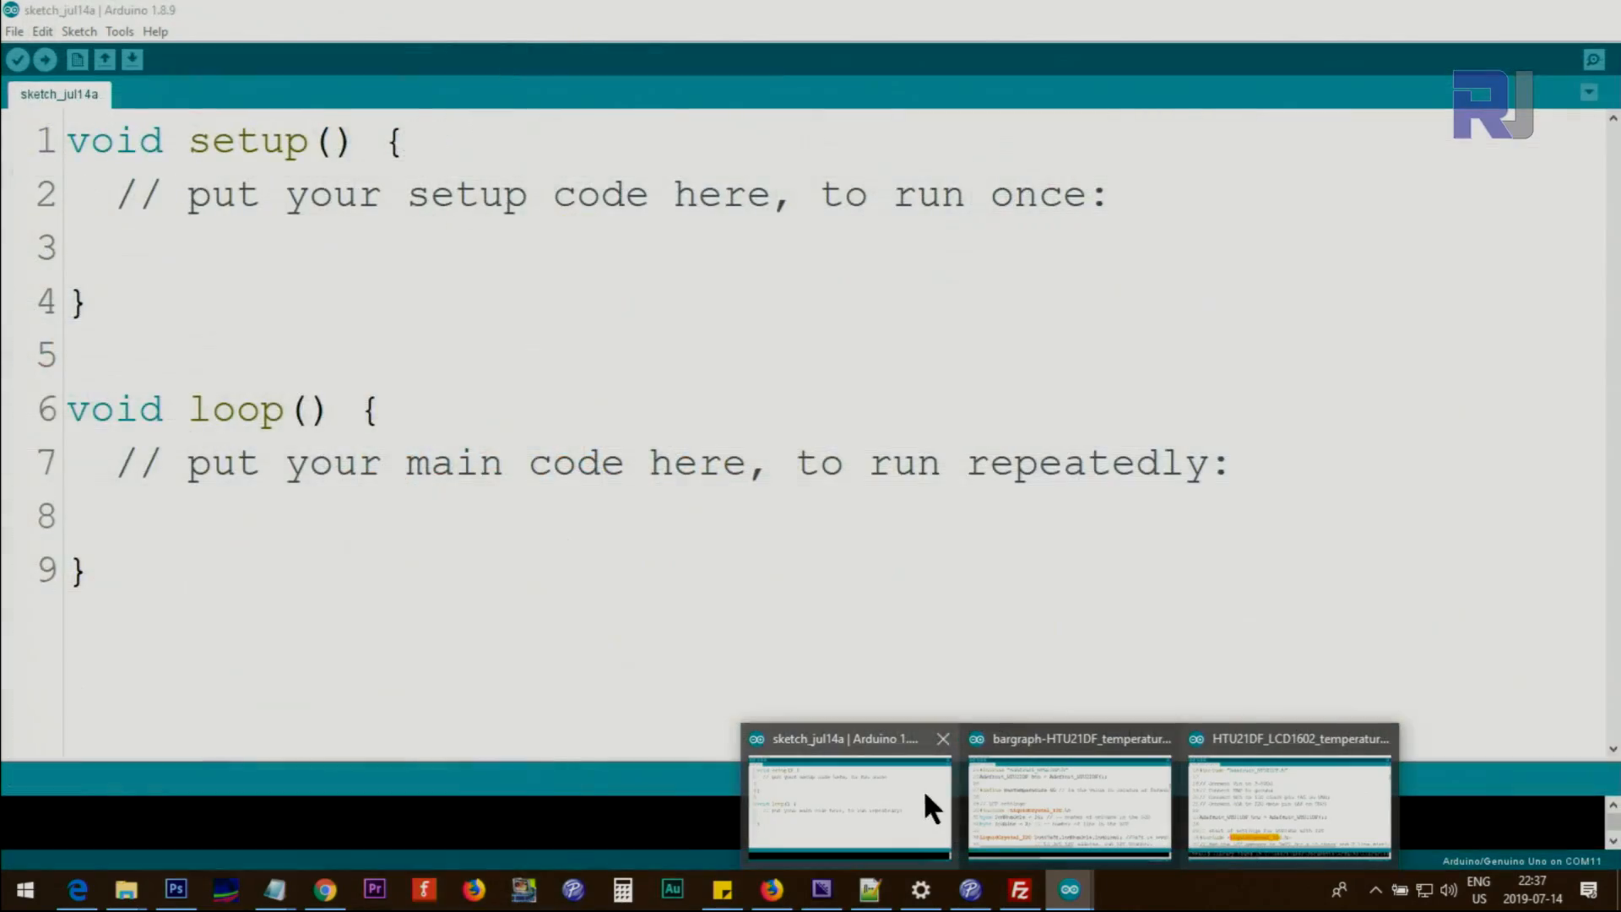
left_click(1067, 807)
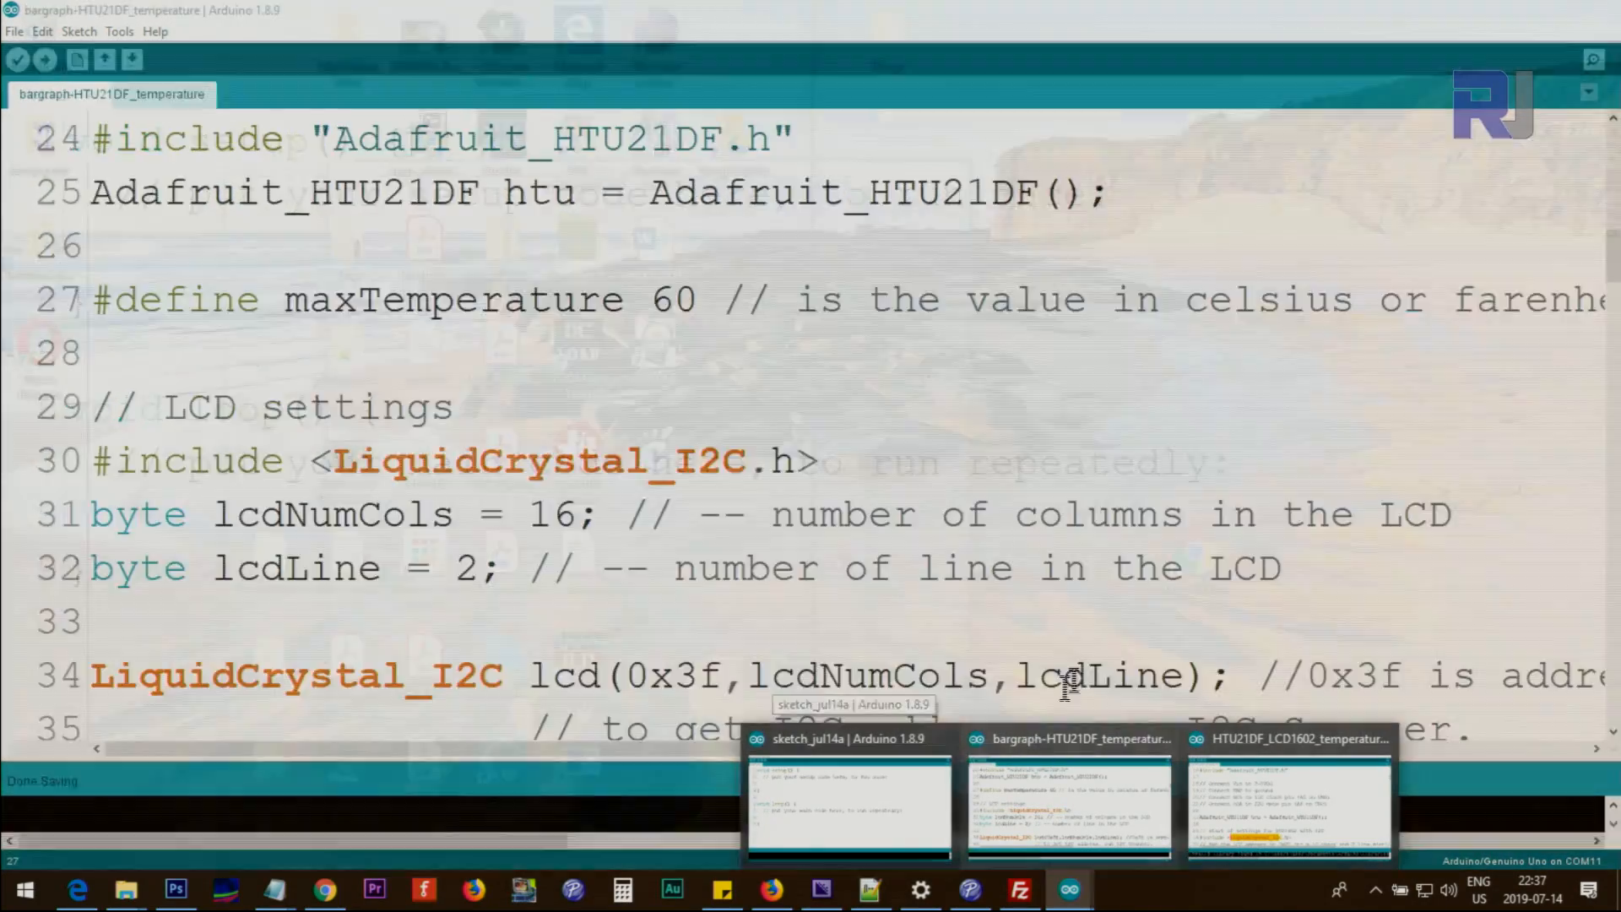
left_click(1289, 807)
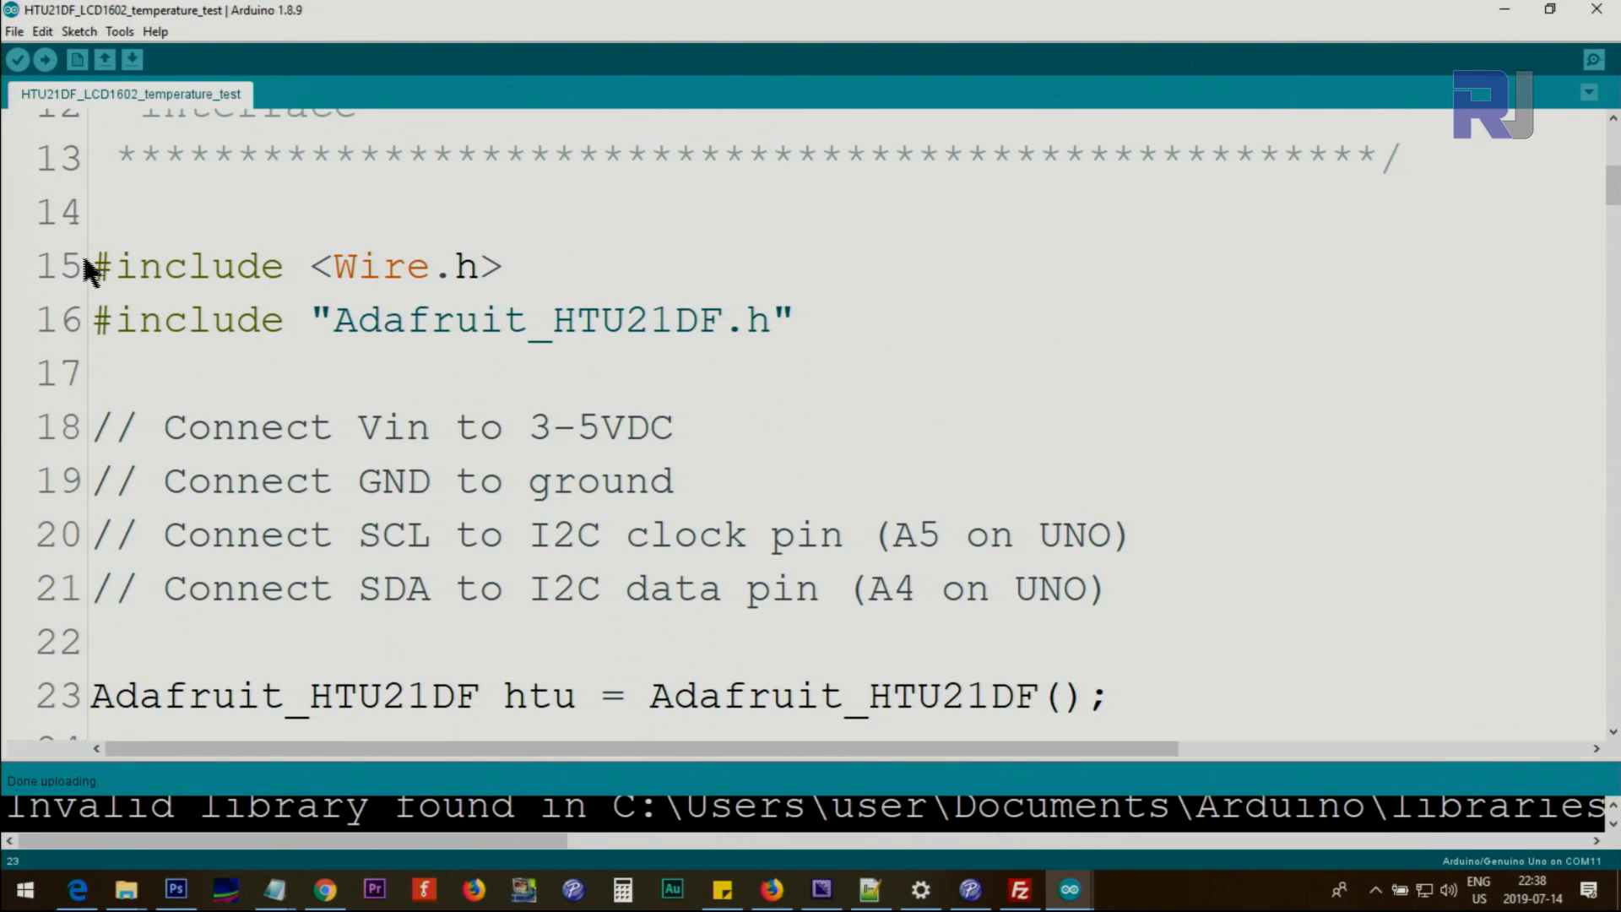
left_click_drag(93, 265, 409, 265)
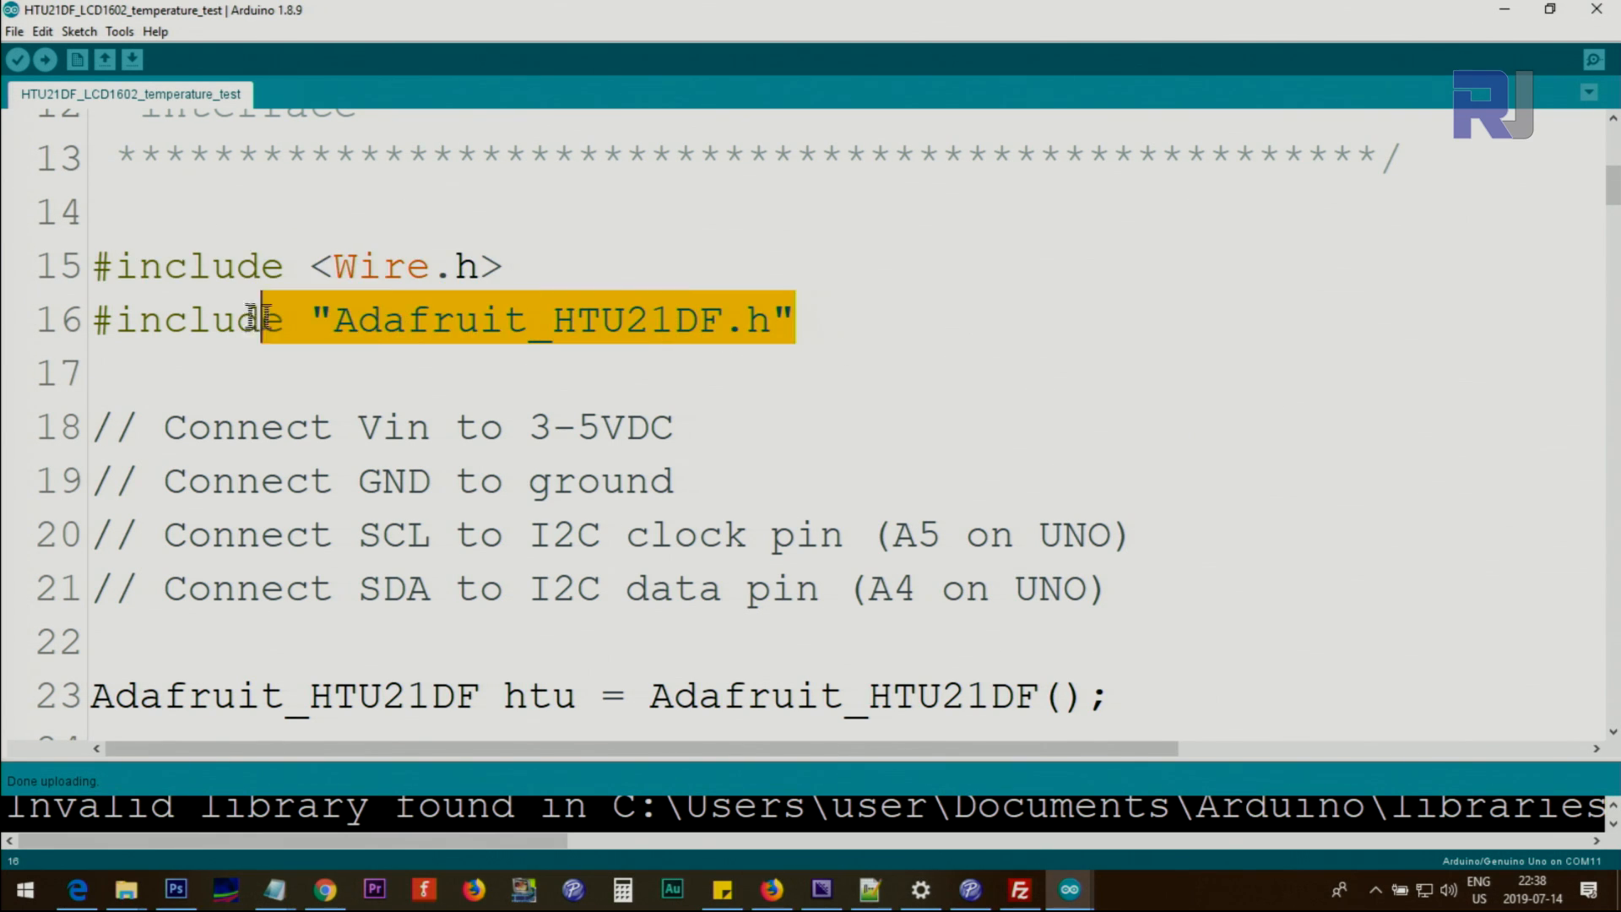
left_click(336, 321)
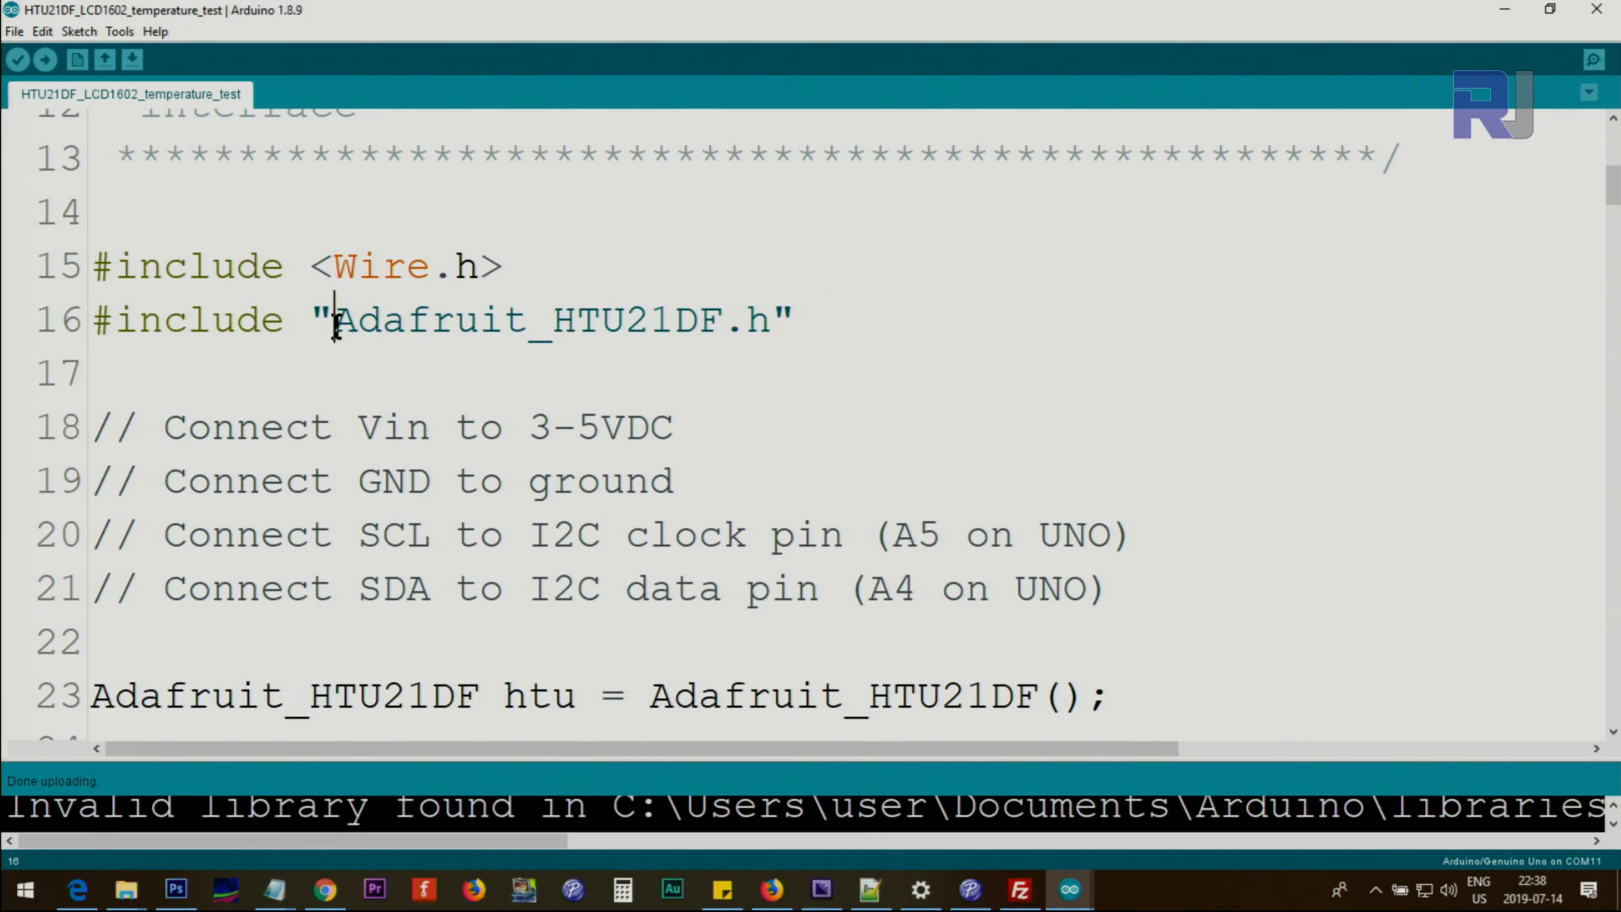
double_click(527, 319)
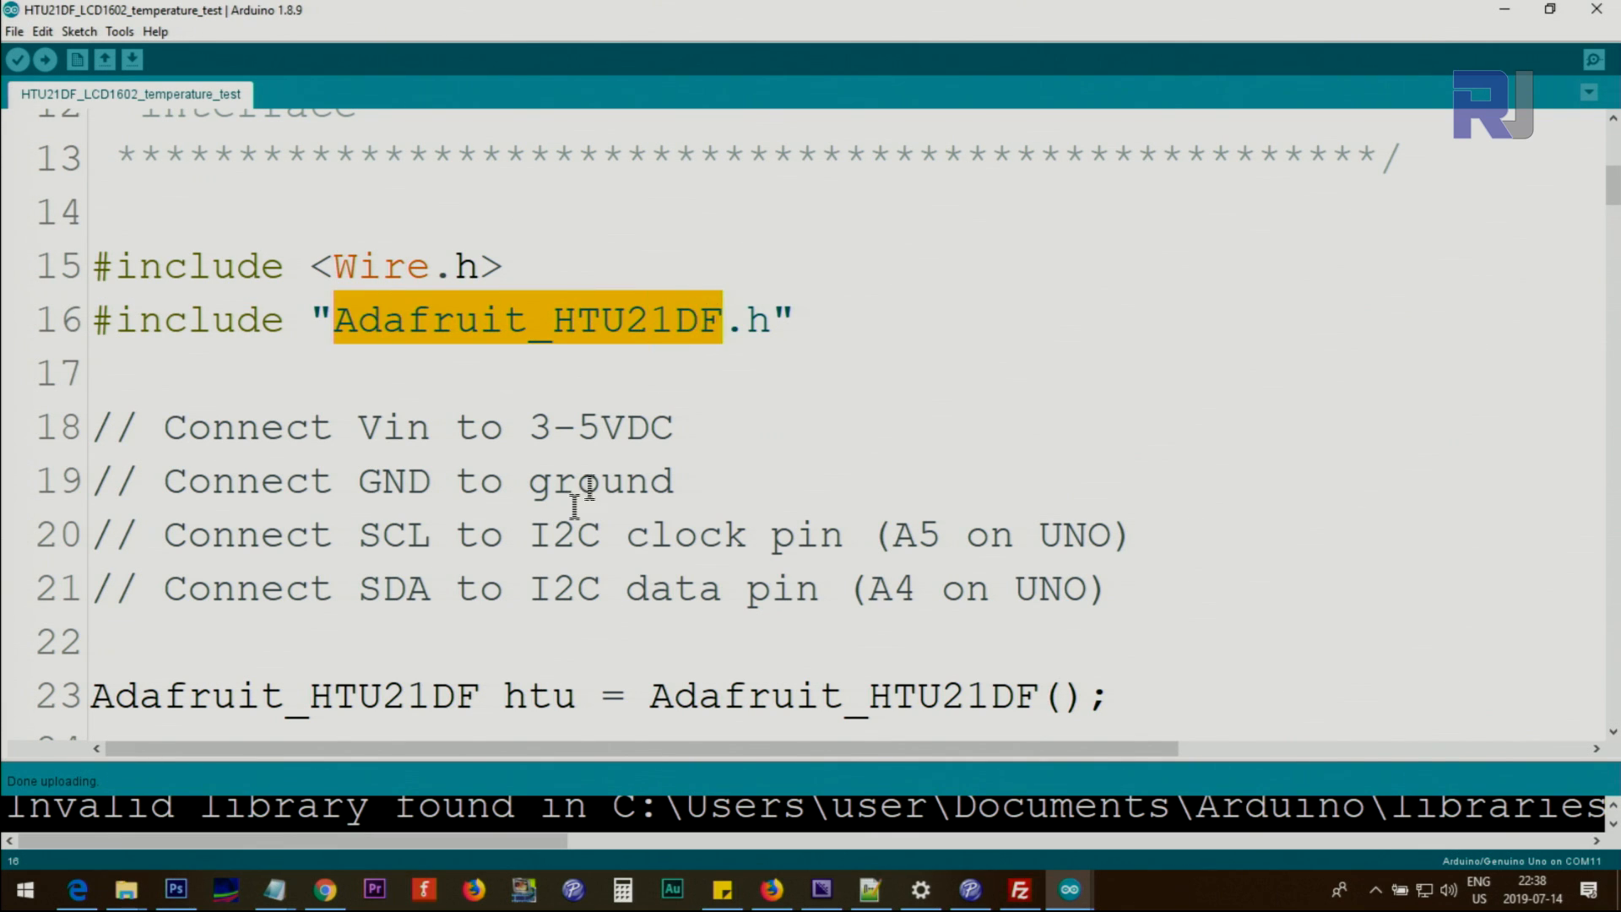
double_click(284, 694)
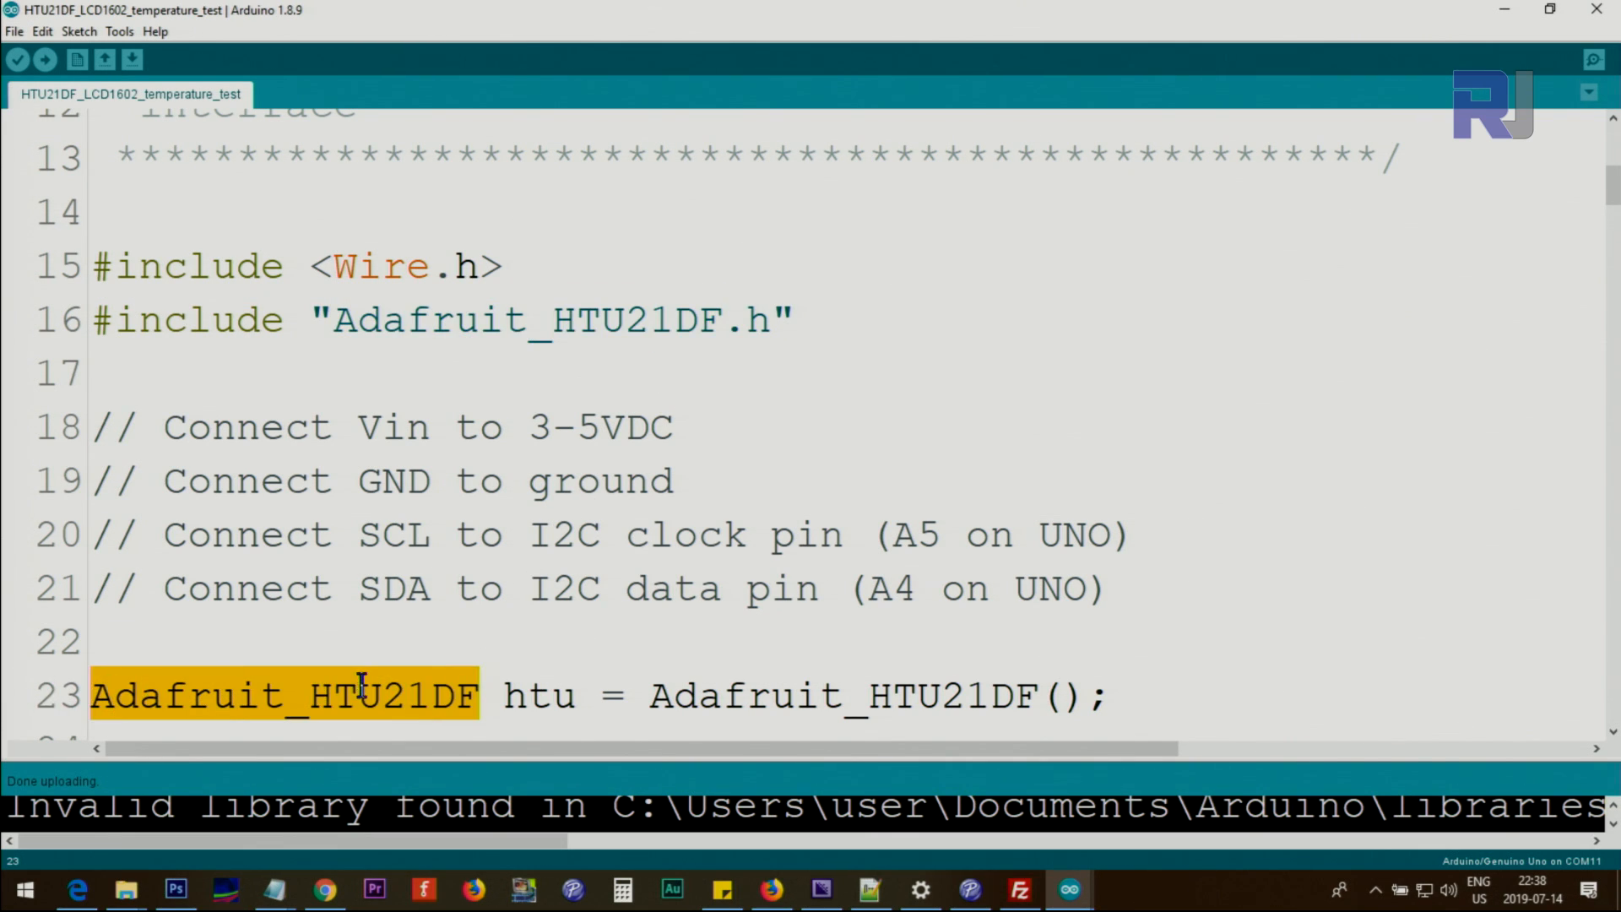
double_click(537, 694)
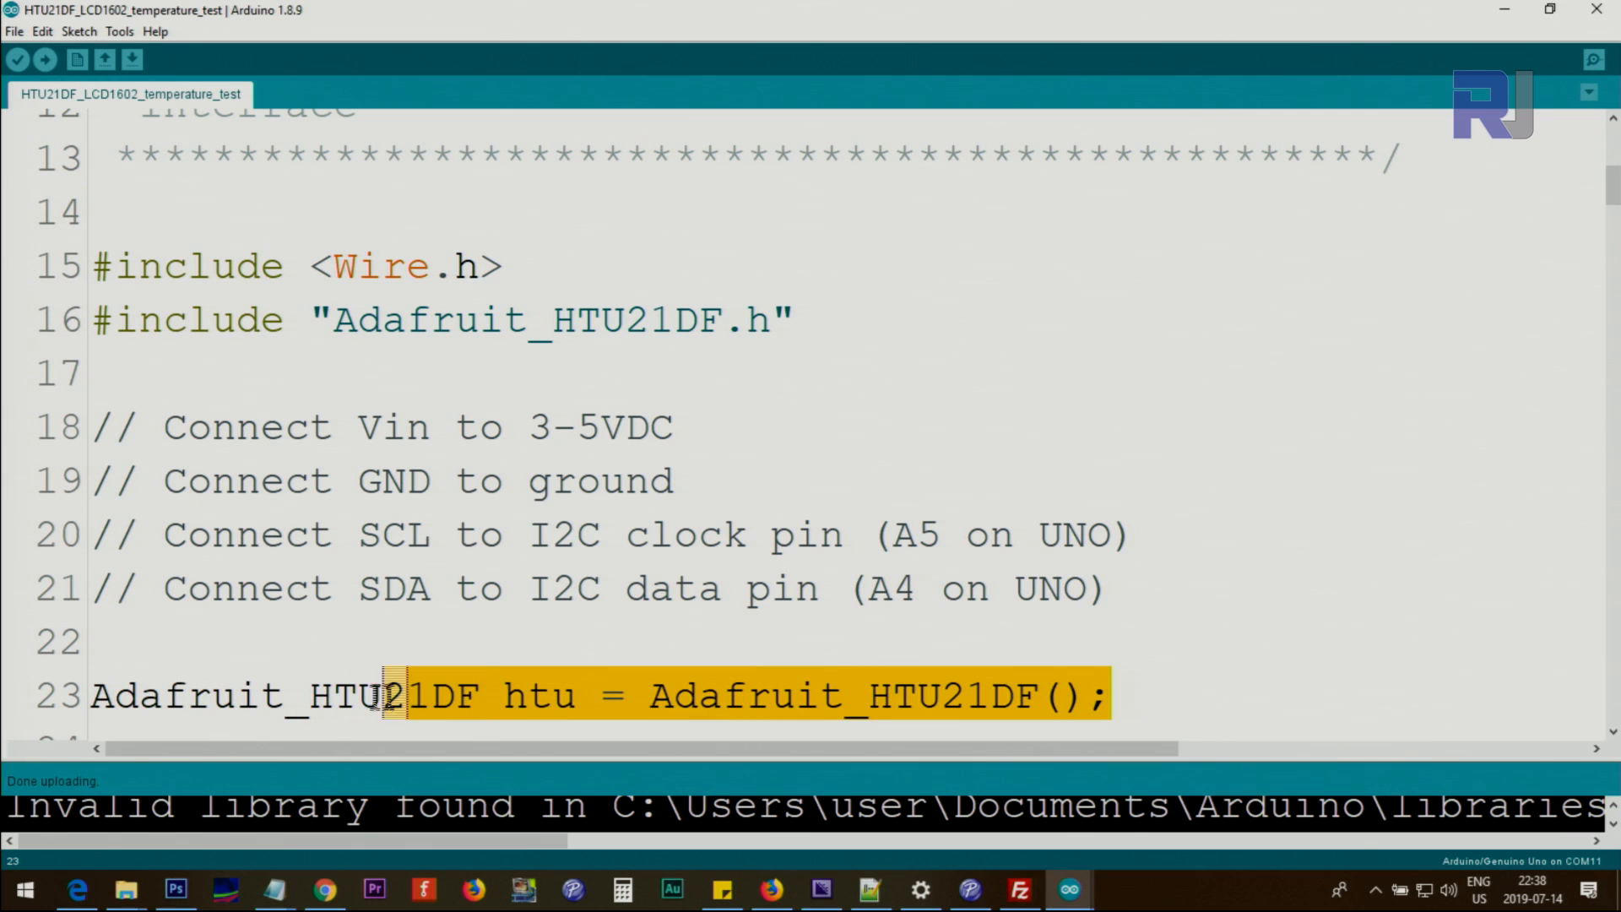
double_click(540, 695)
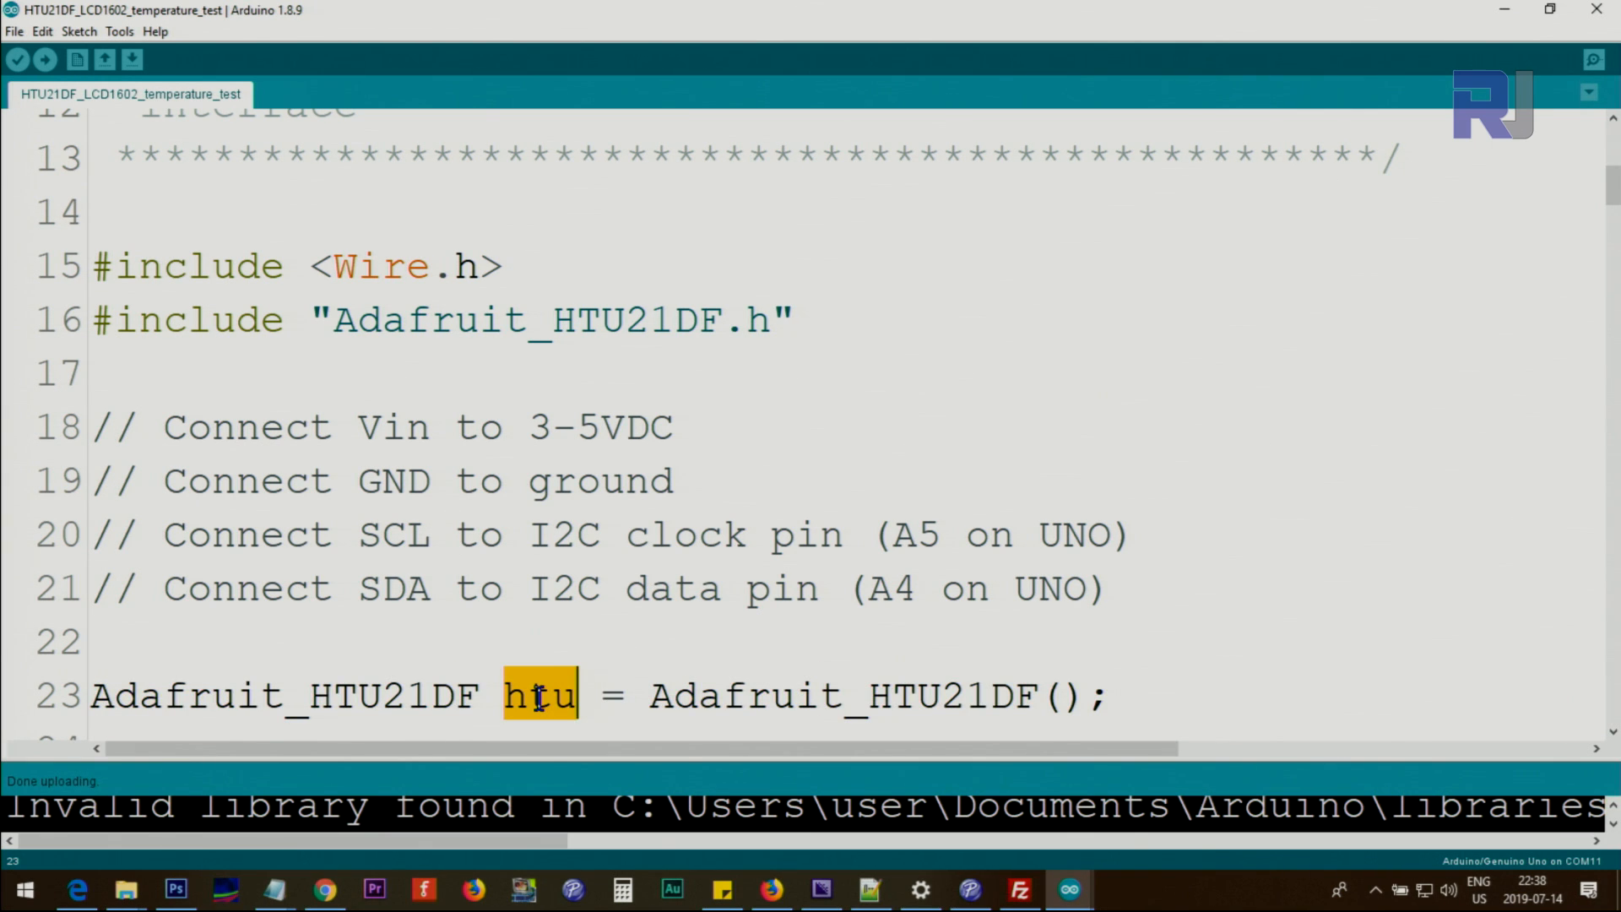
scroll("down", 3)
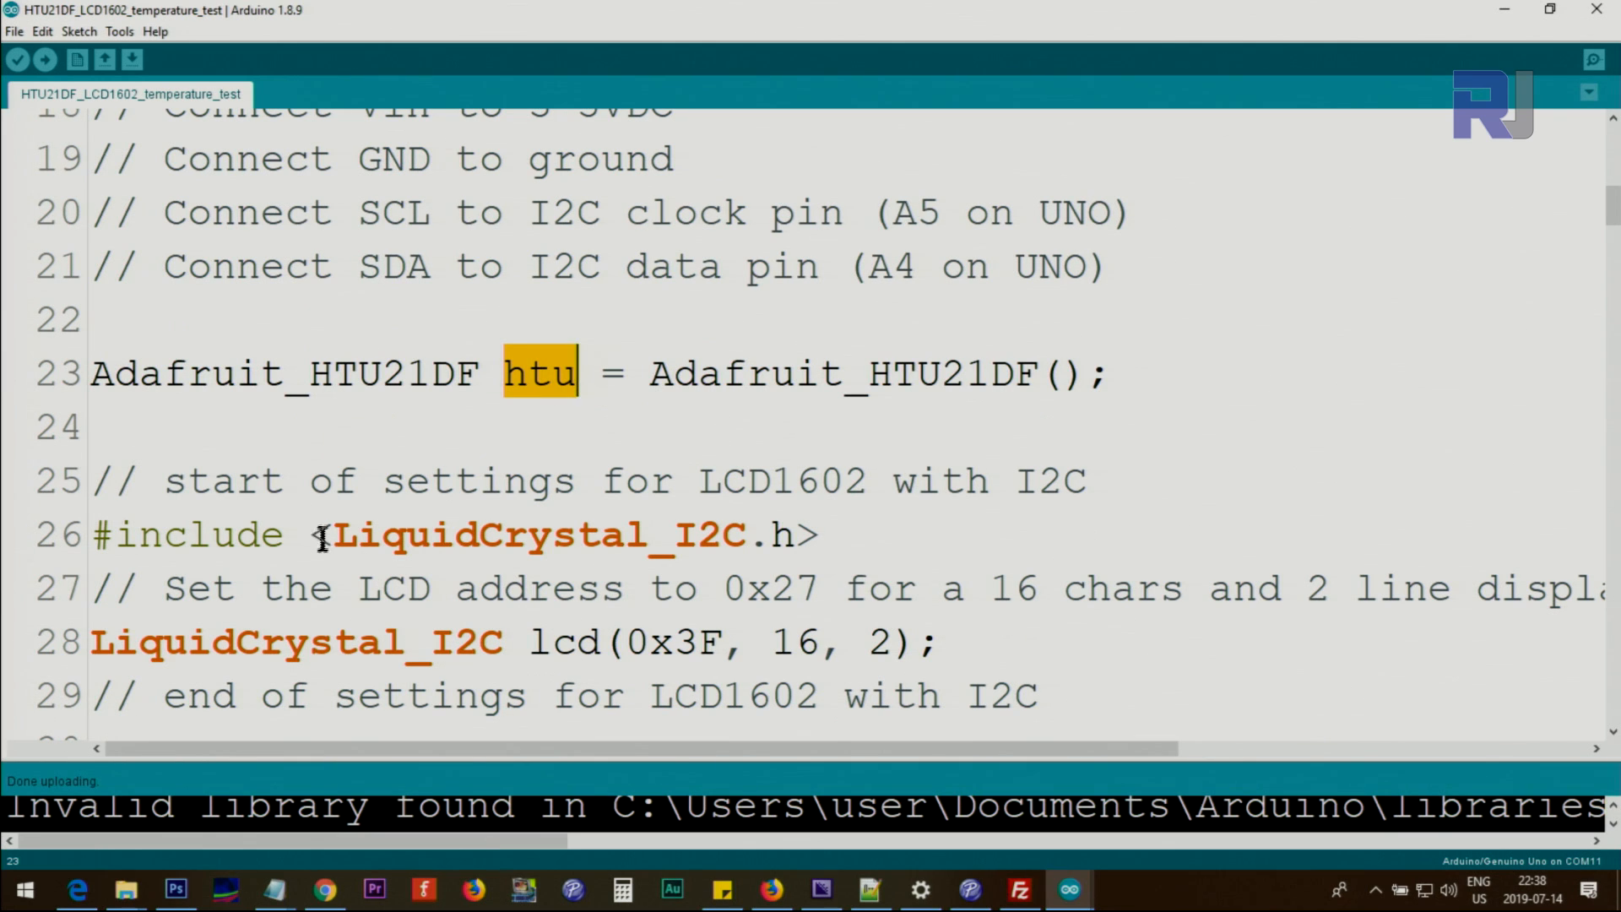
left_click(821, 535)
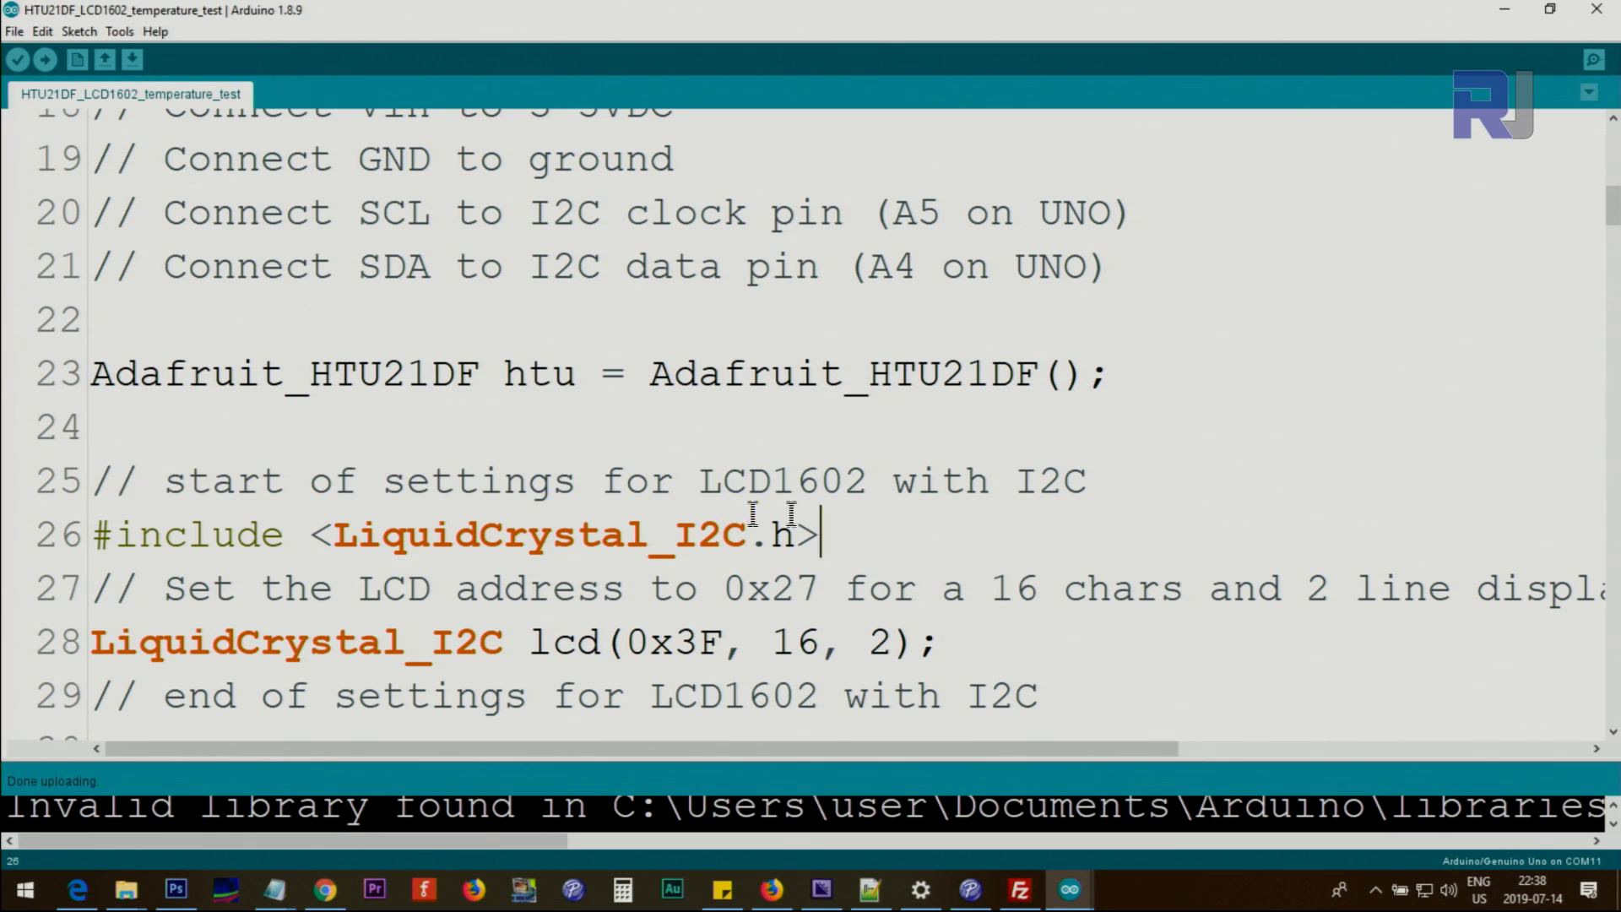
double_click(537, 535)
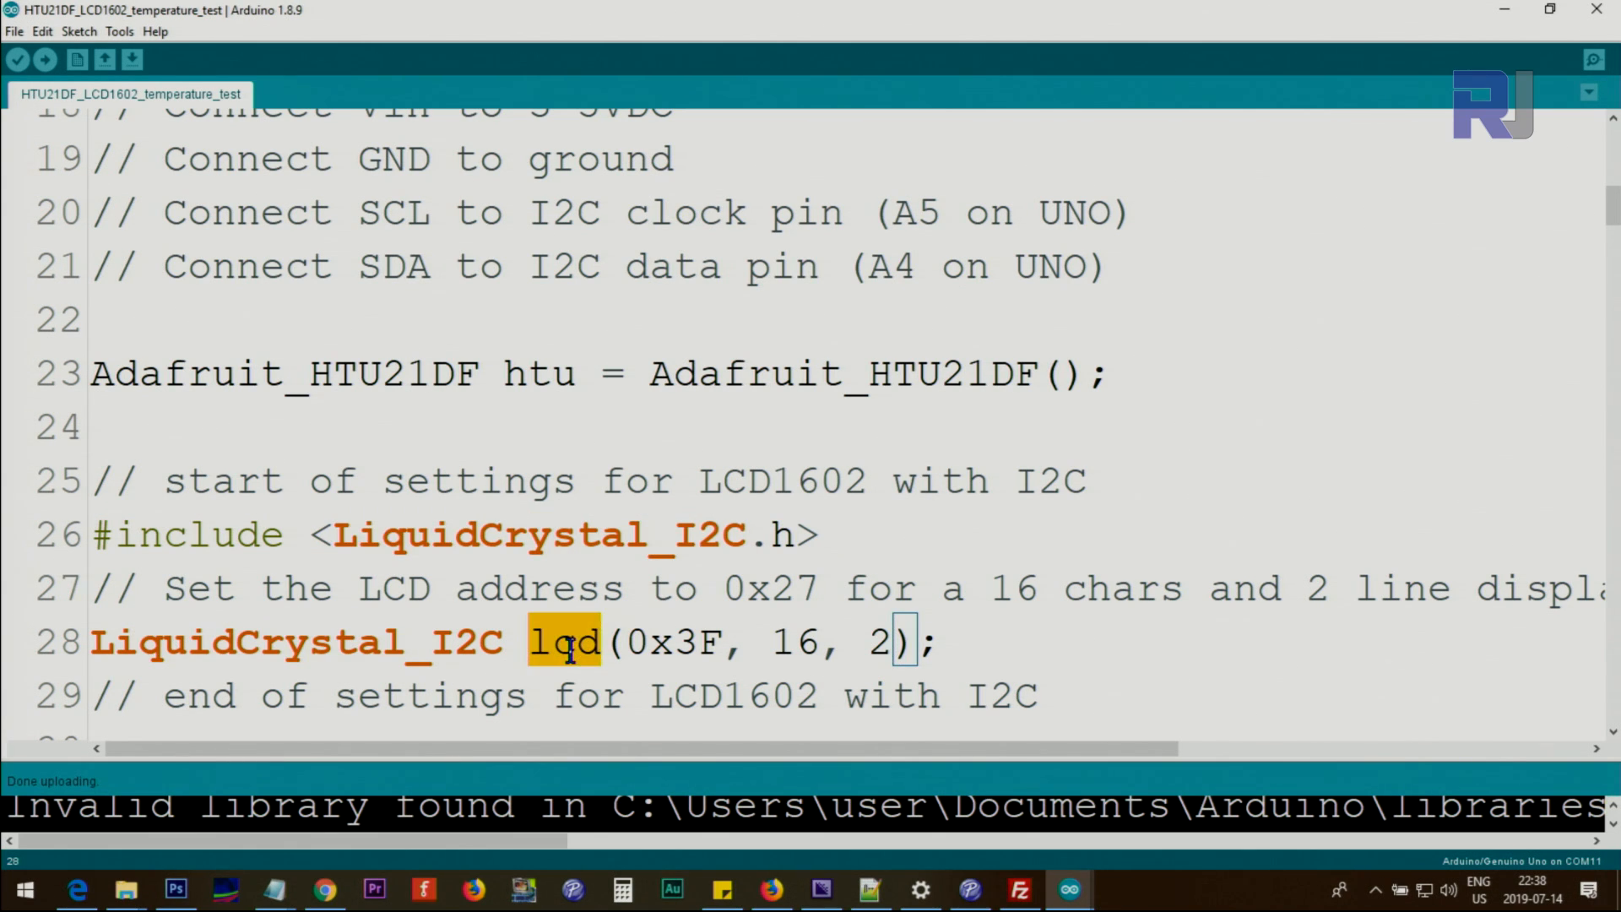
double_click(795, 641)
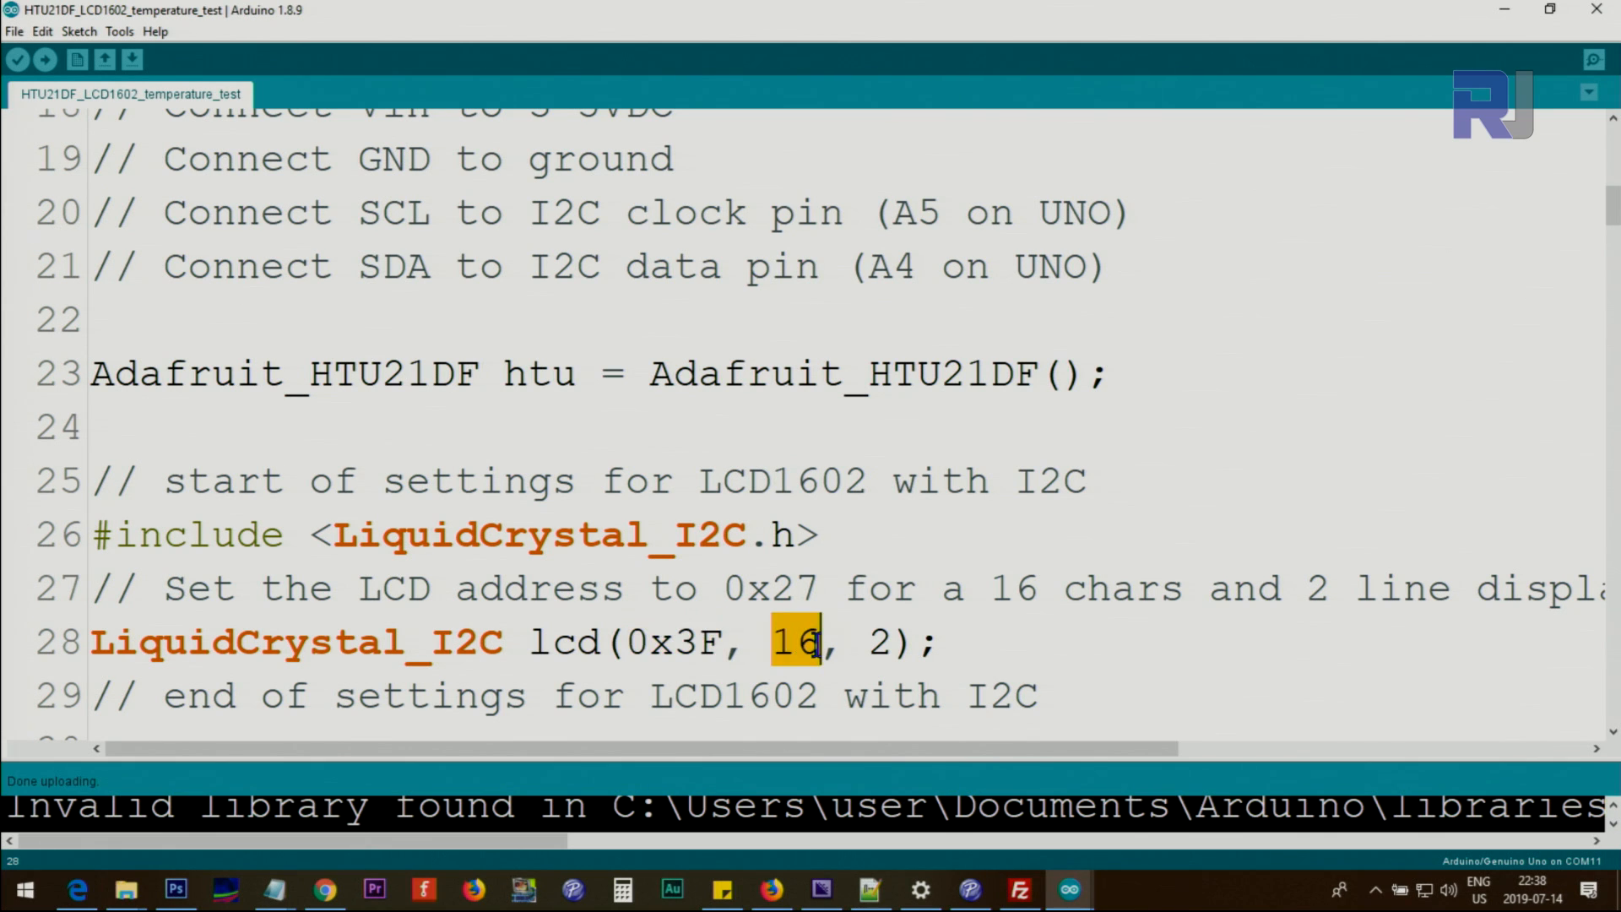
double_click(673, 642)
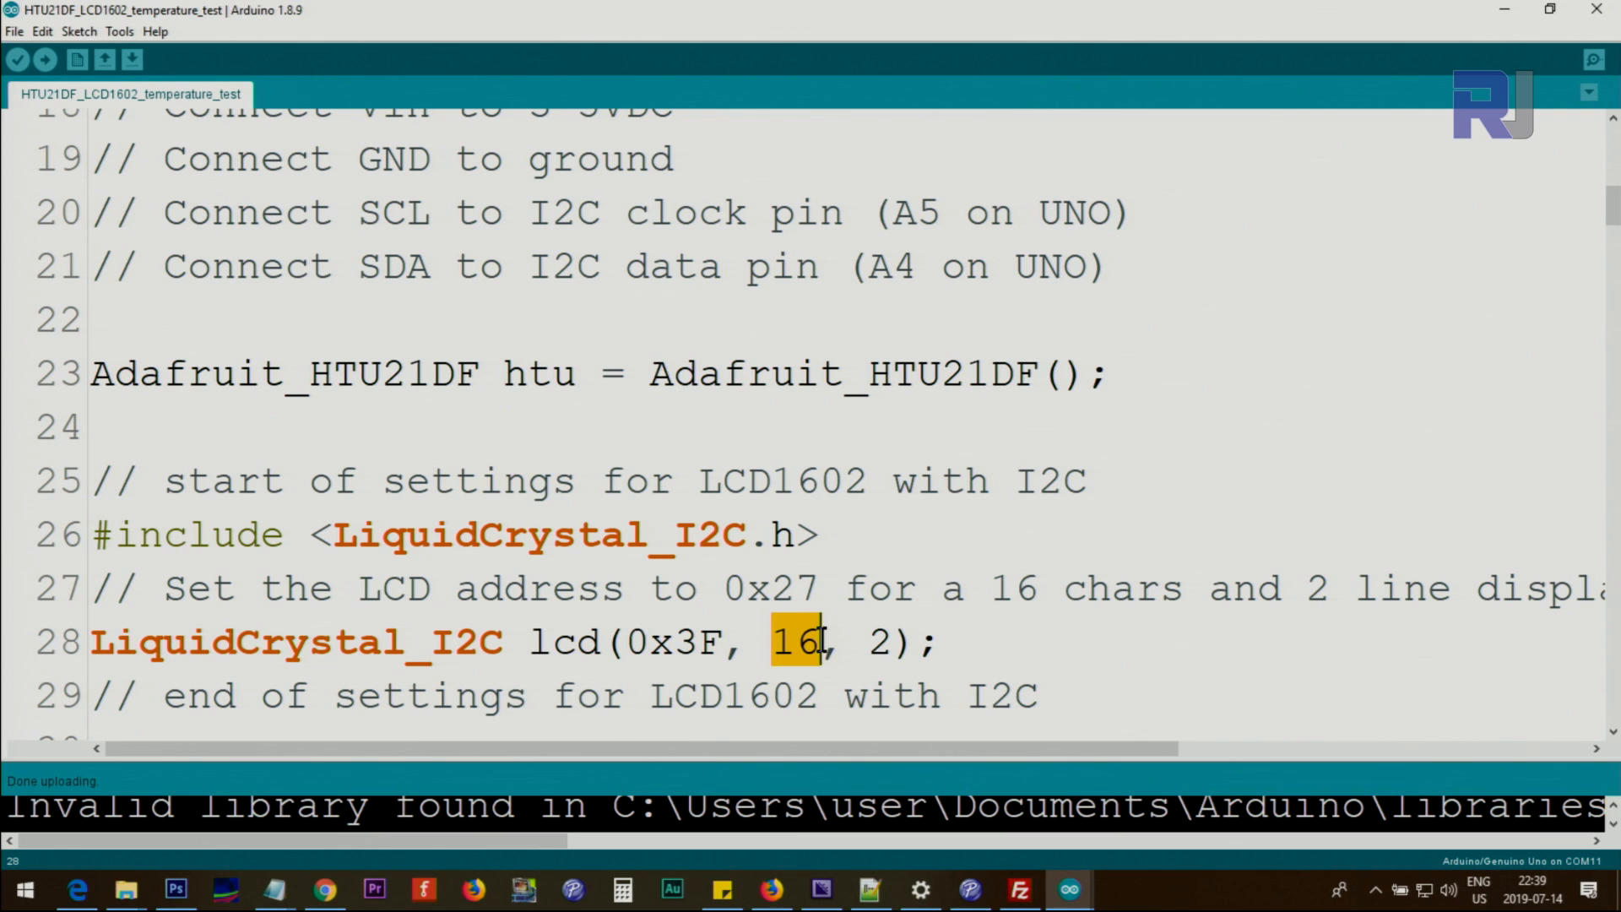
double_click(662, 641)
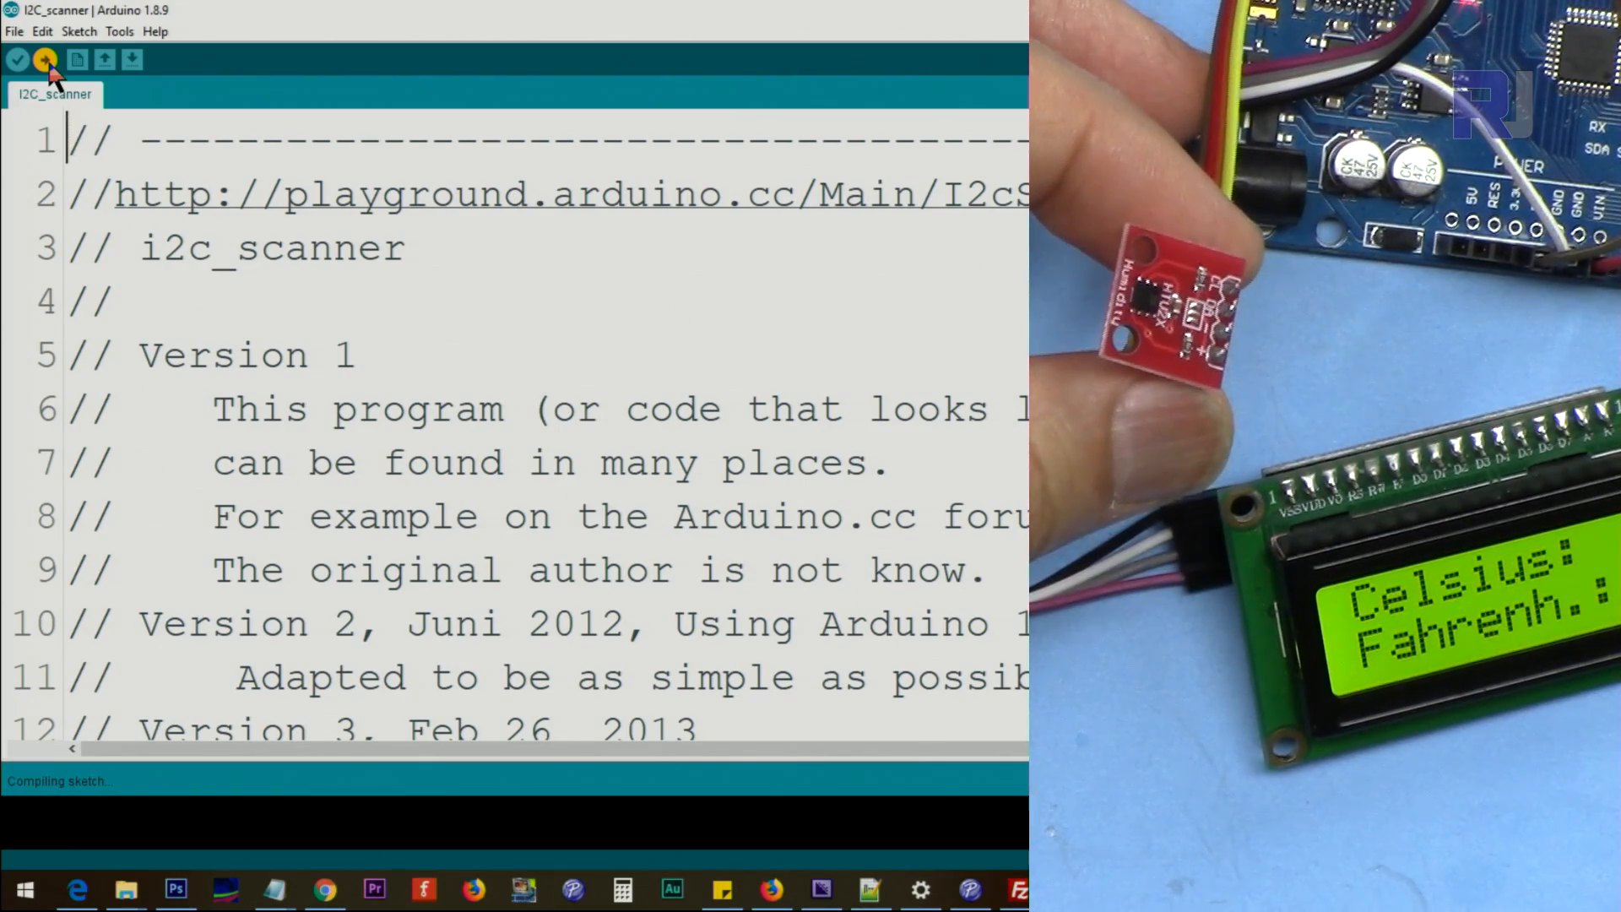
Upload the i2c_scanner sketch to the board and close the serial monitor window.
left_click(48, 59)
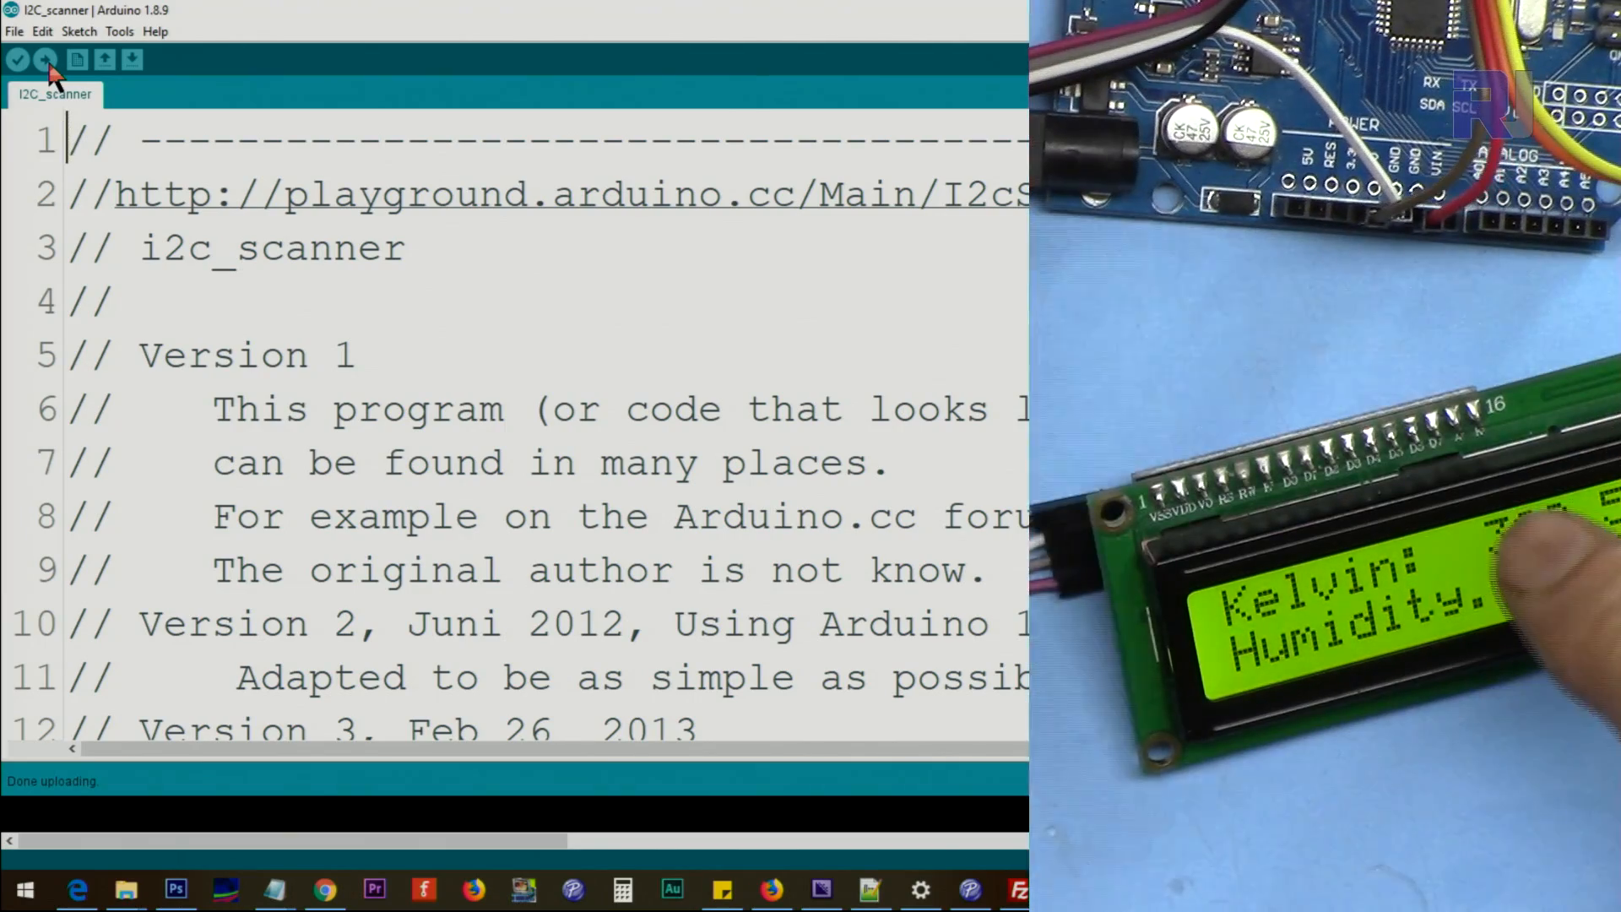
mouse_move(934, 20)
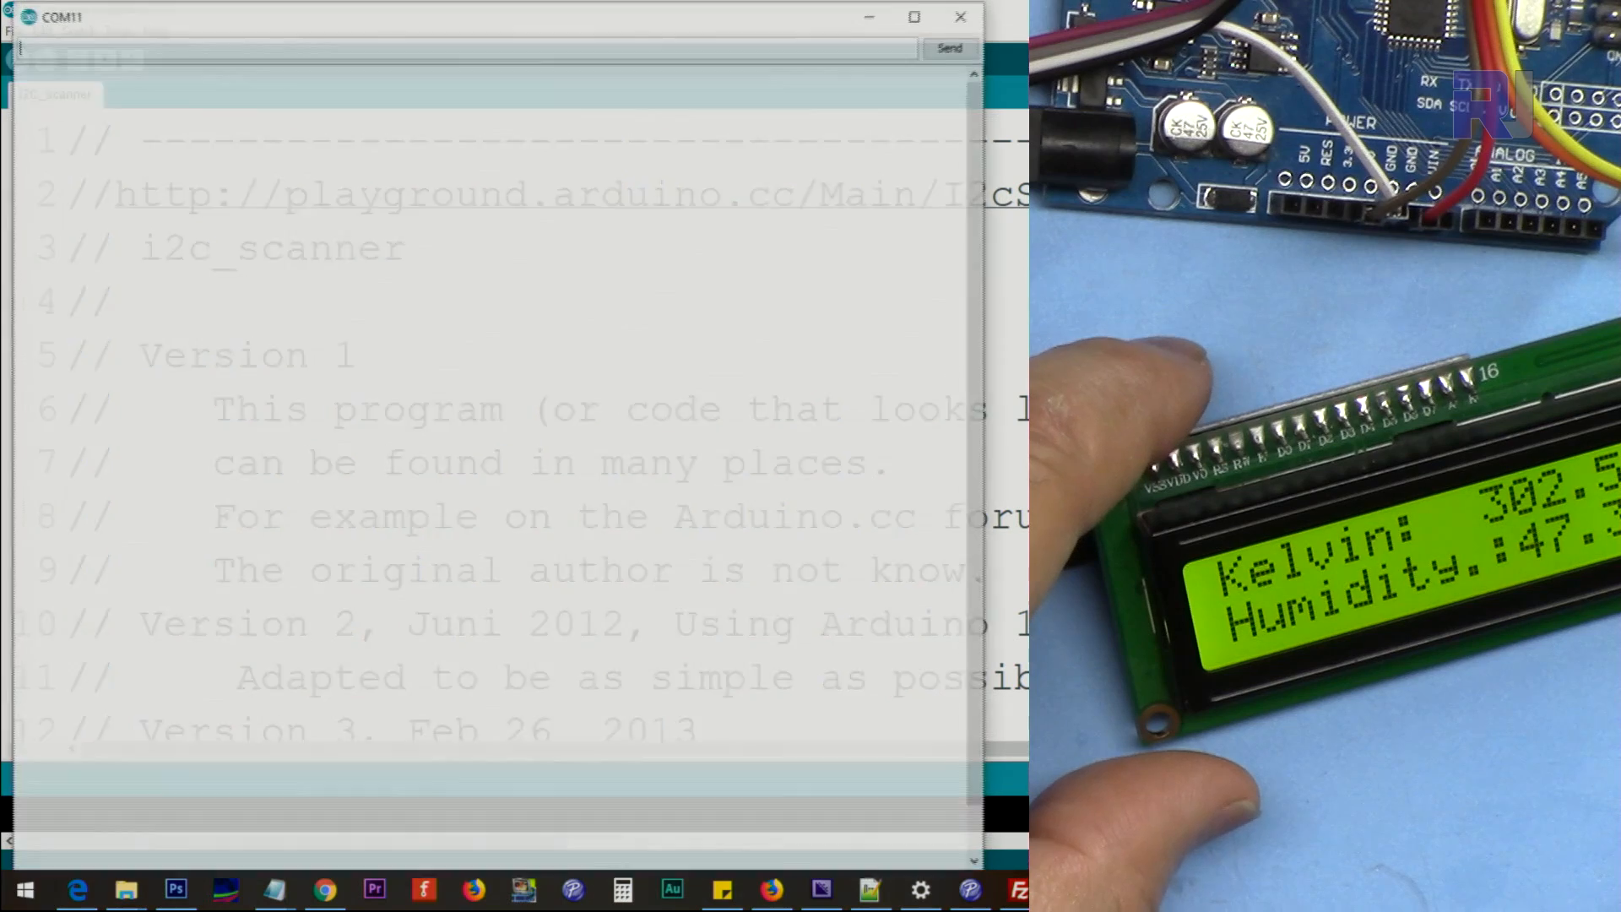
left_click(959, 17)
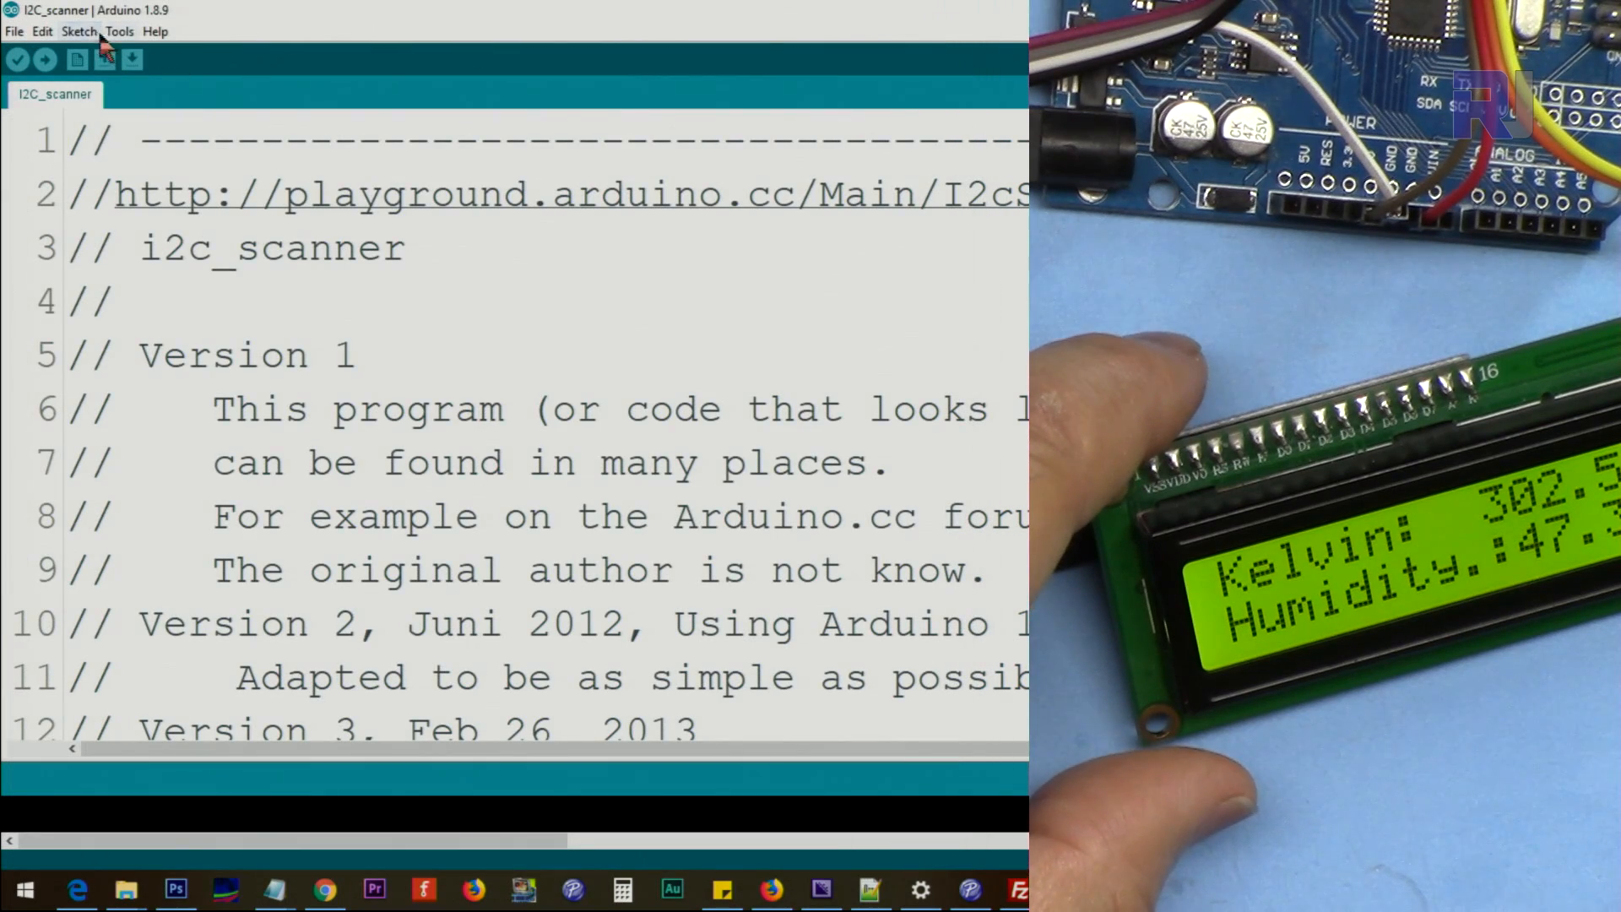
left_click(118, 30)
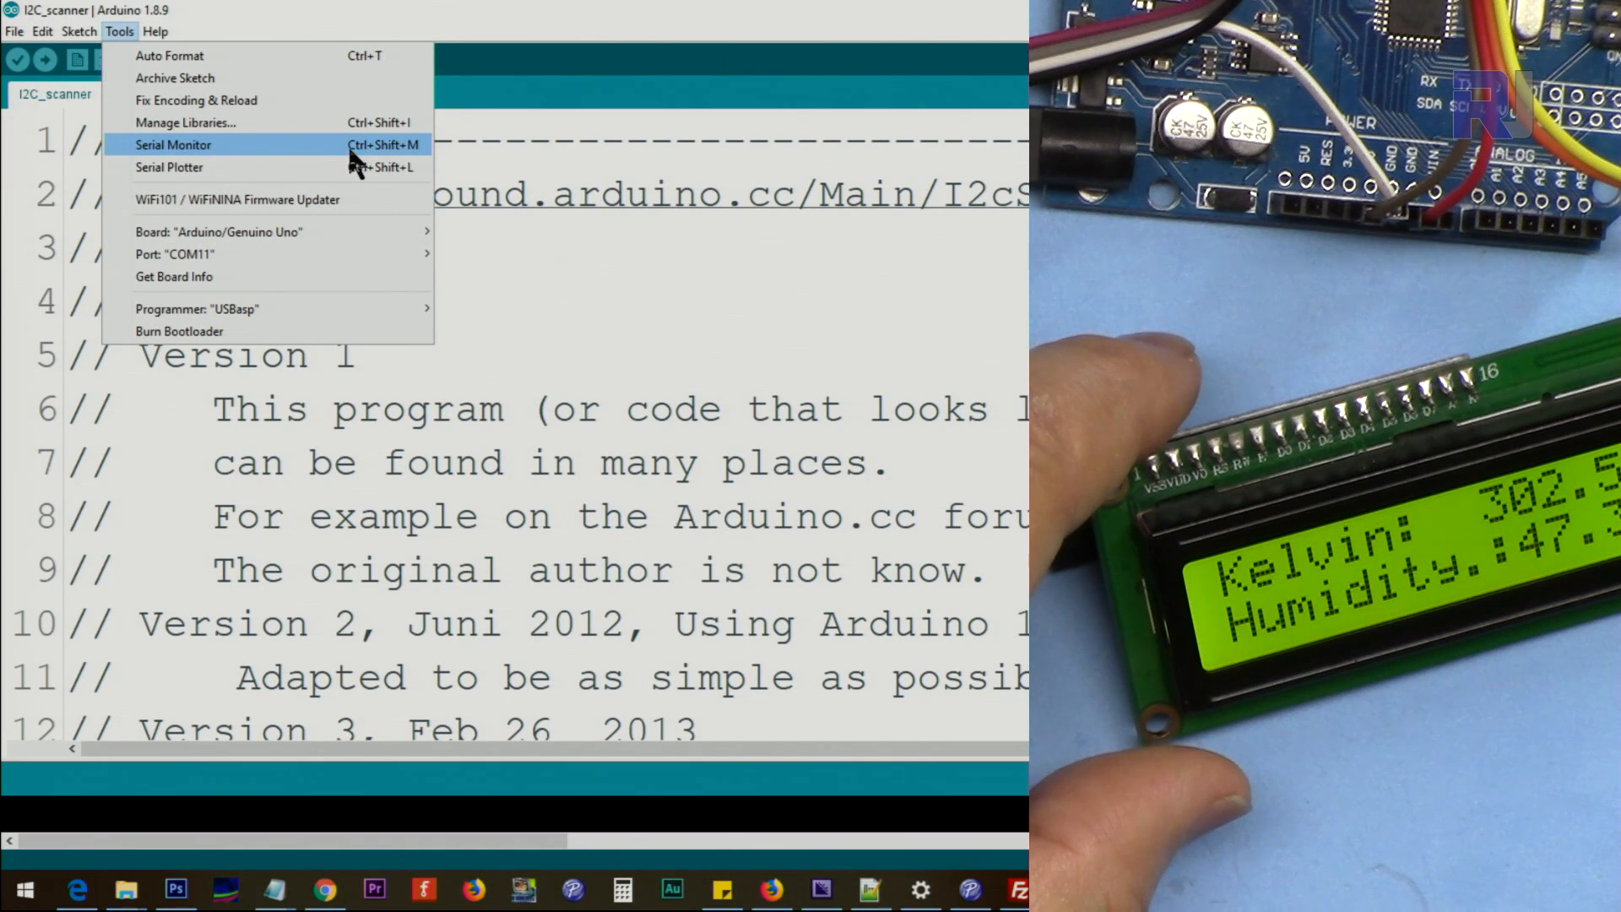
View the Serial Monitor scan results listing I2C devices at 0x3F and 0x40.
left_click(172, 145)
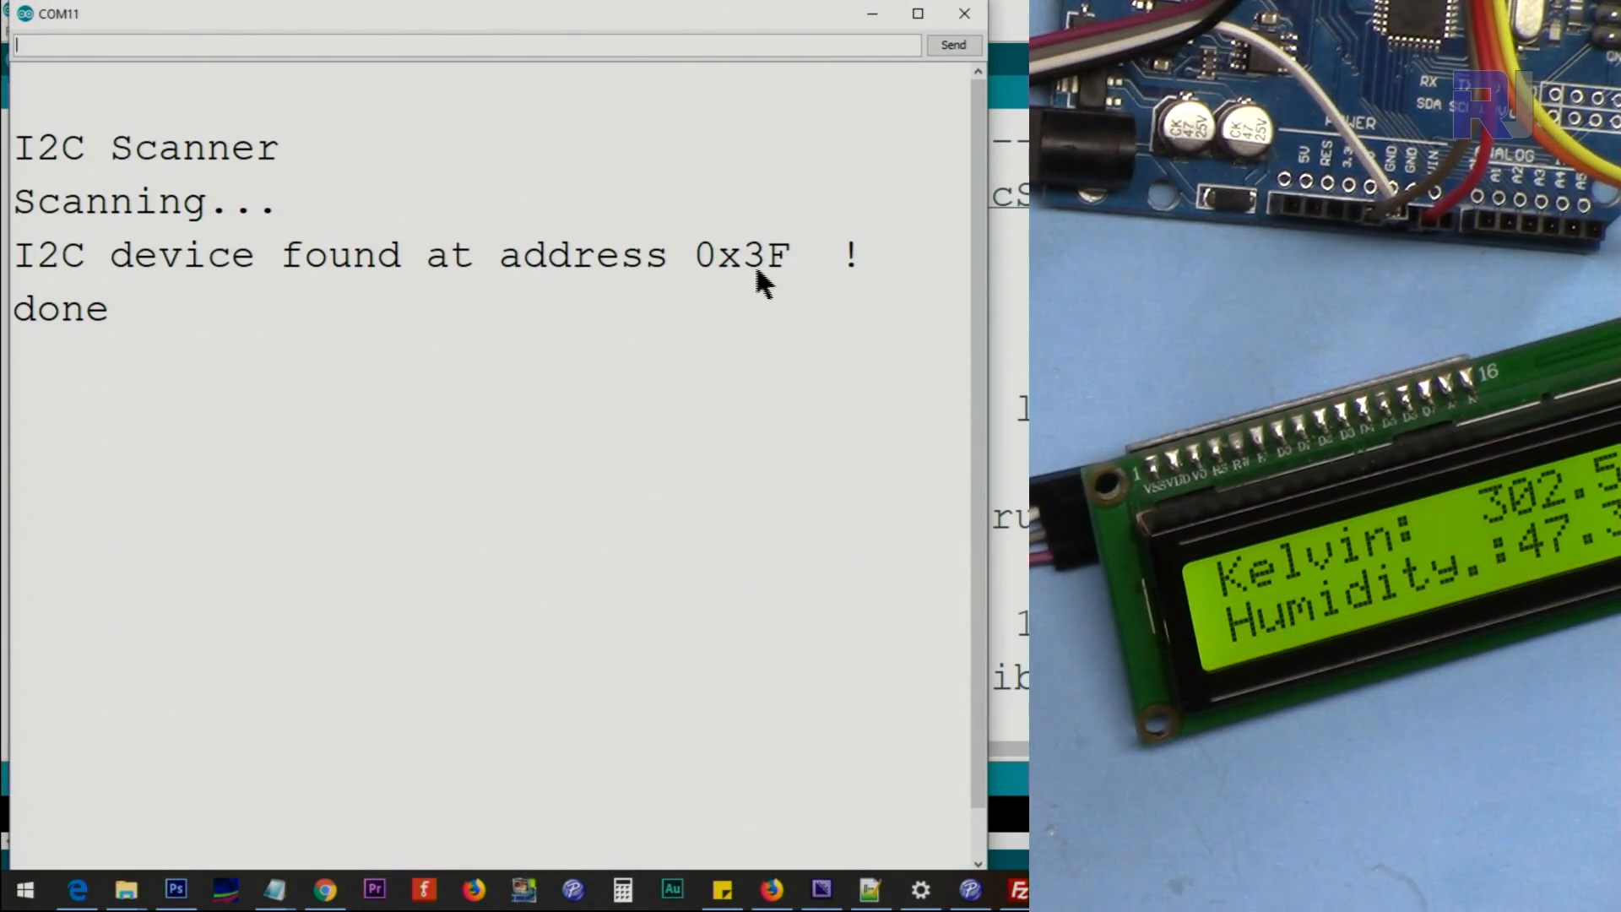
mouse_move(743, 268)
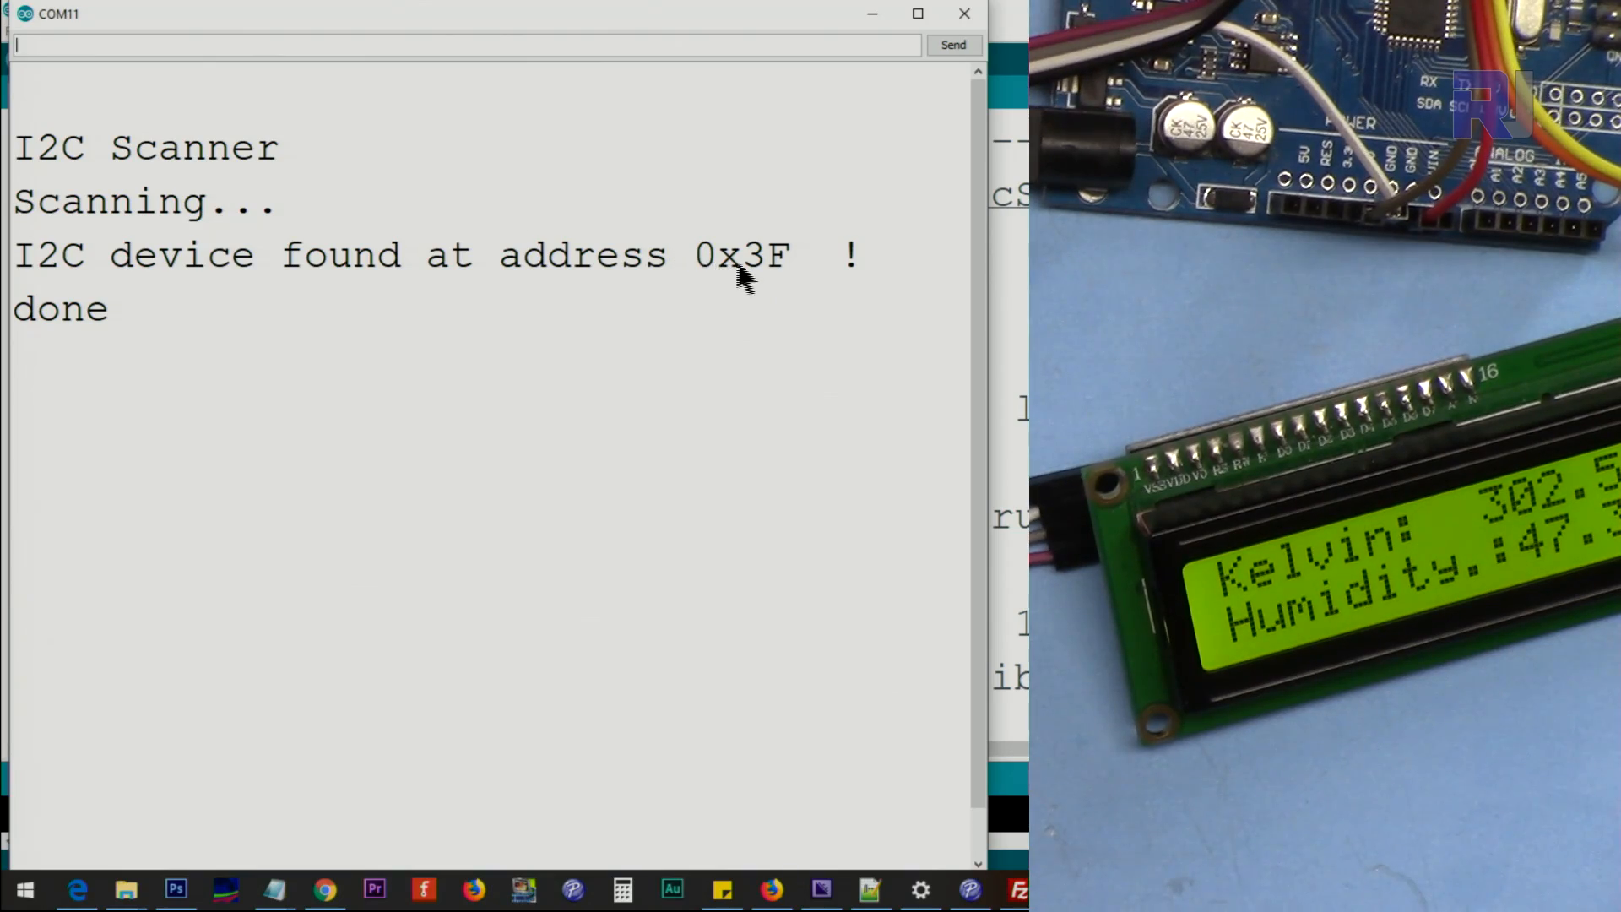
mouse_move(765, 273)
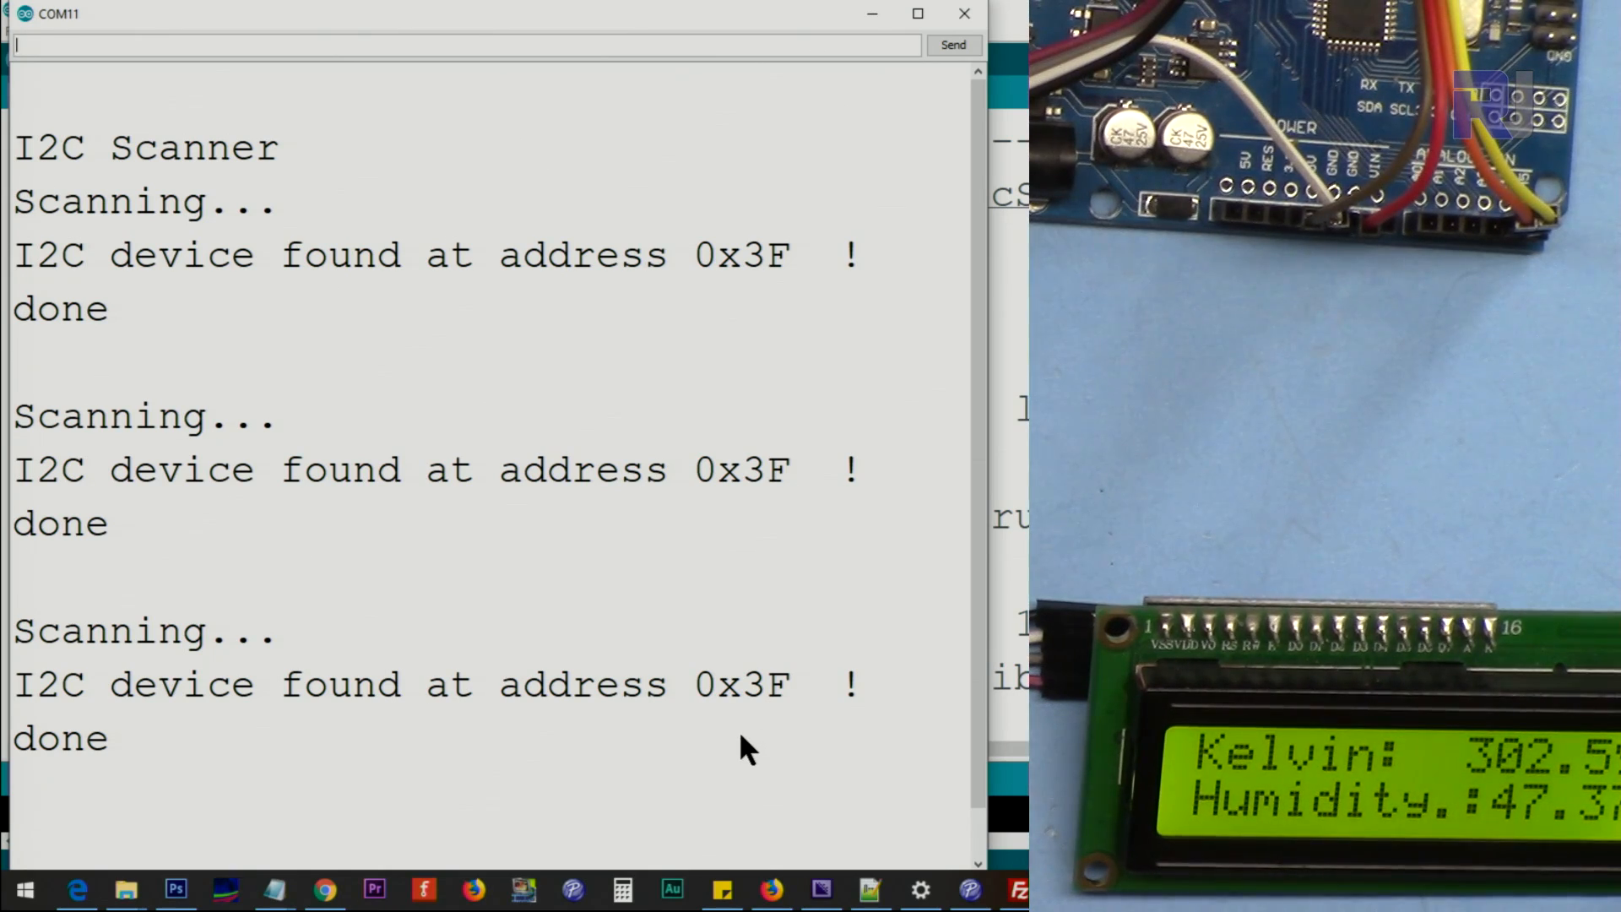
scroll("down", 3)
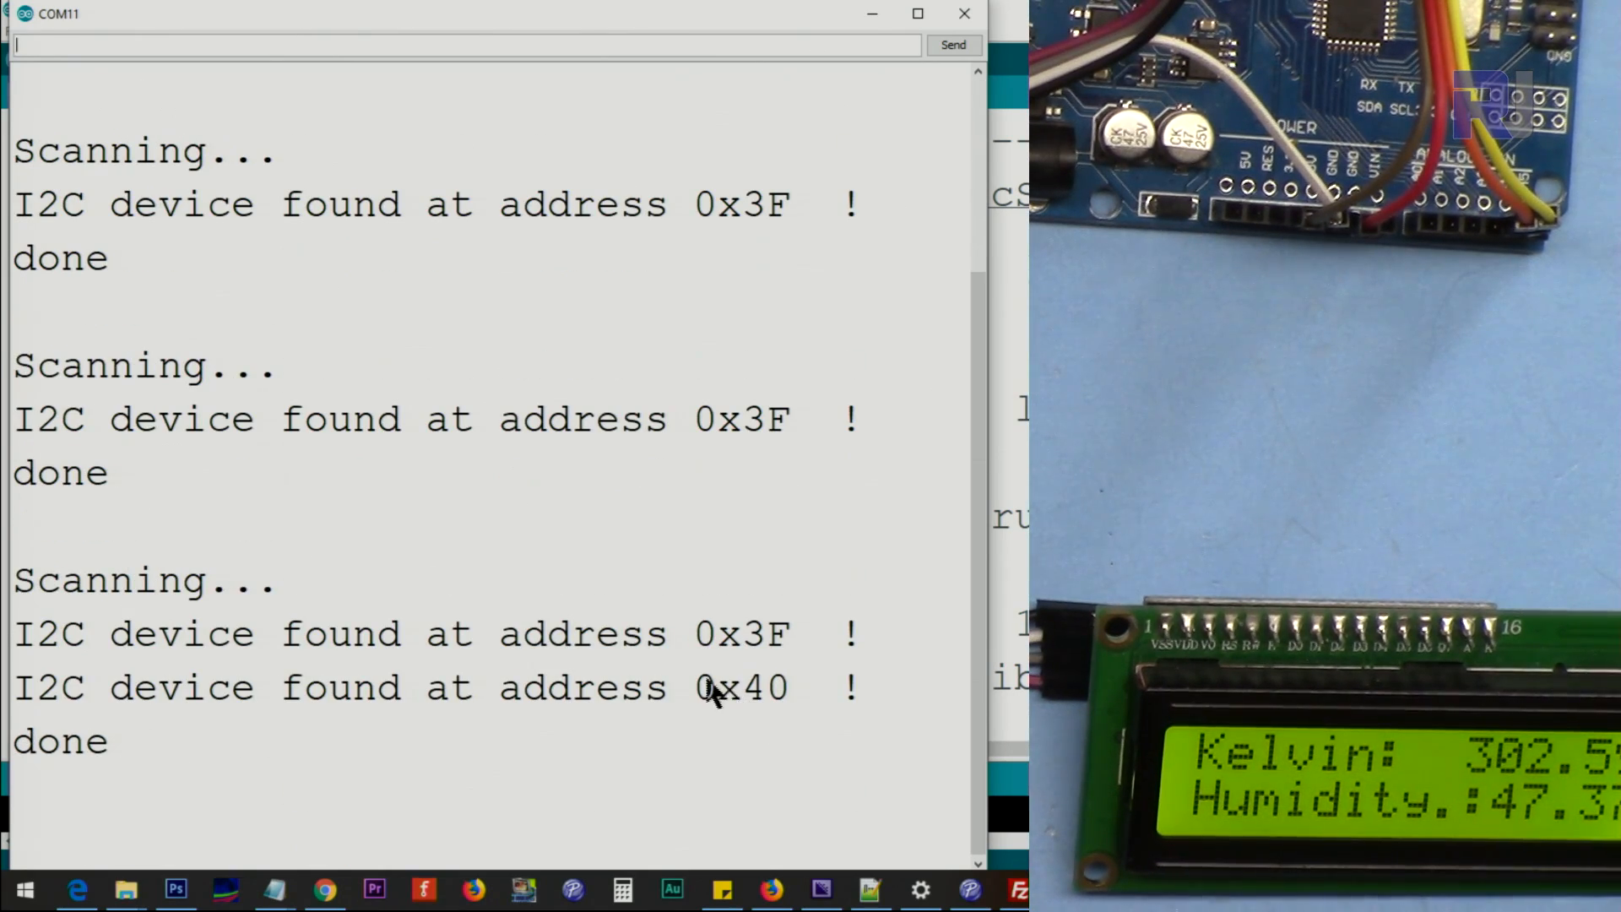
mouse_move(687, 703)
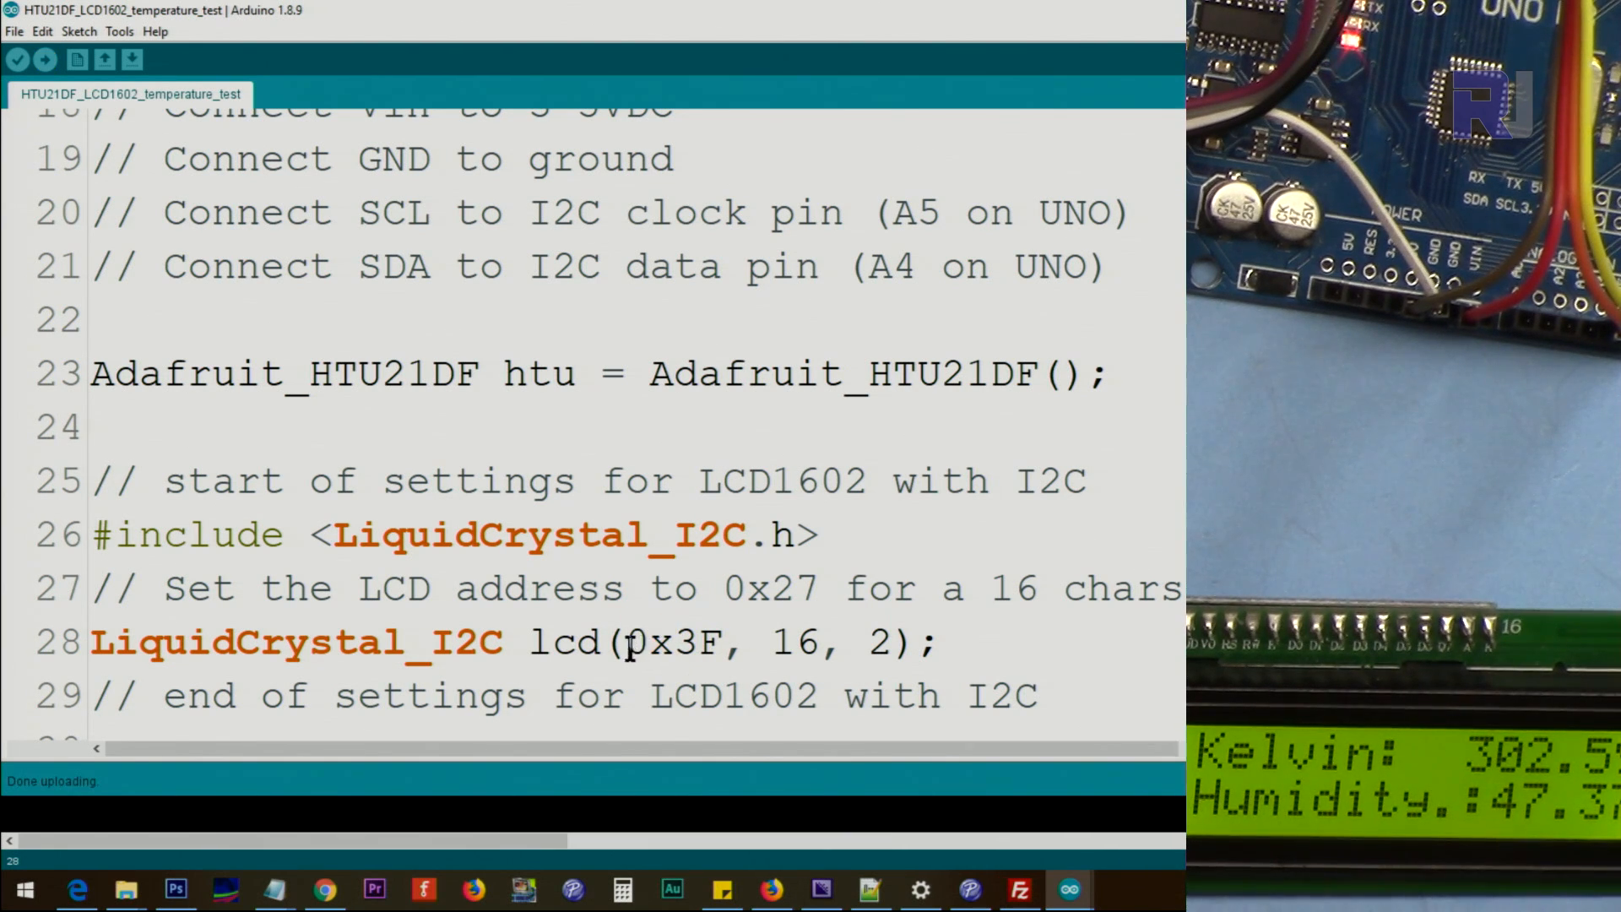
Highlight the LCD address 0x3F in the LiquidCrystal_I2C lcd line of the HTU21DF sketch.
double_click(701, 642)
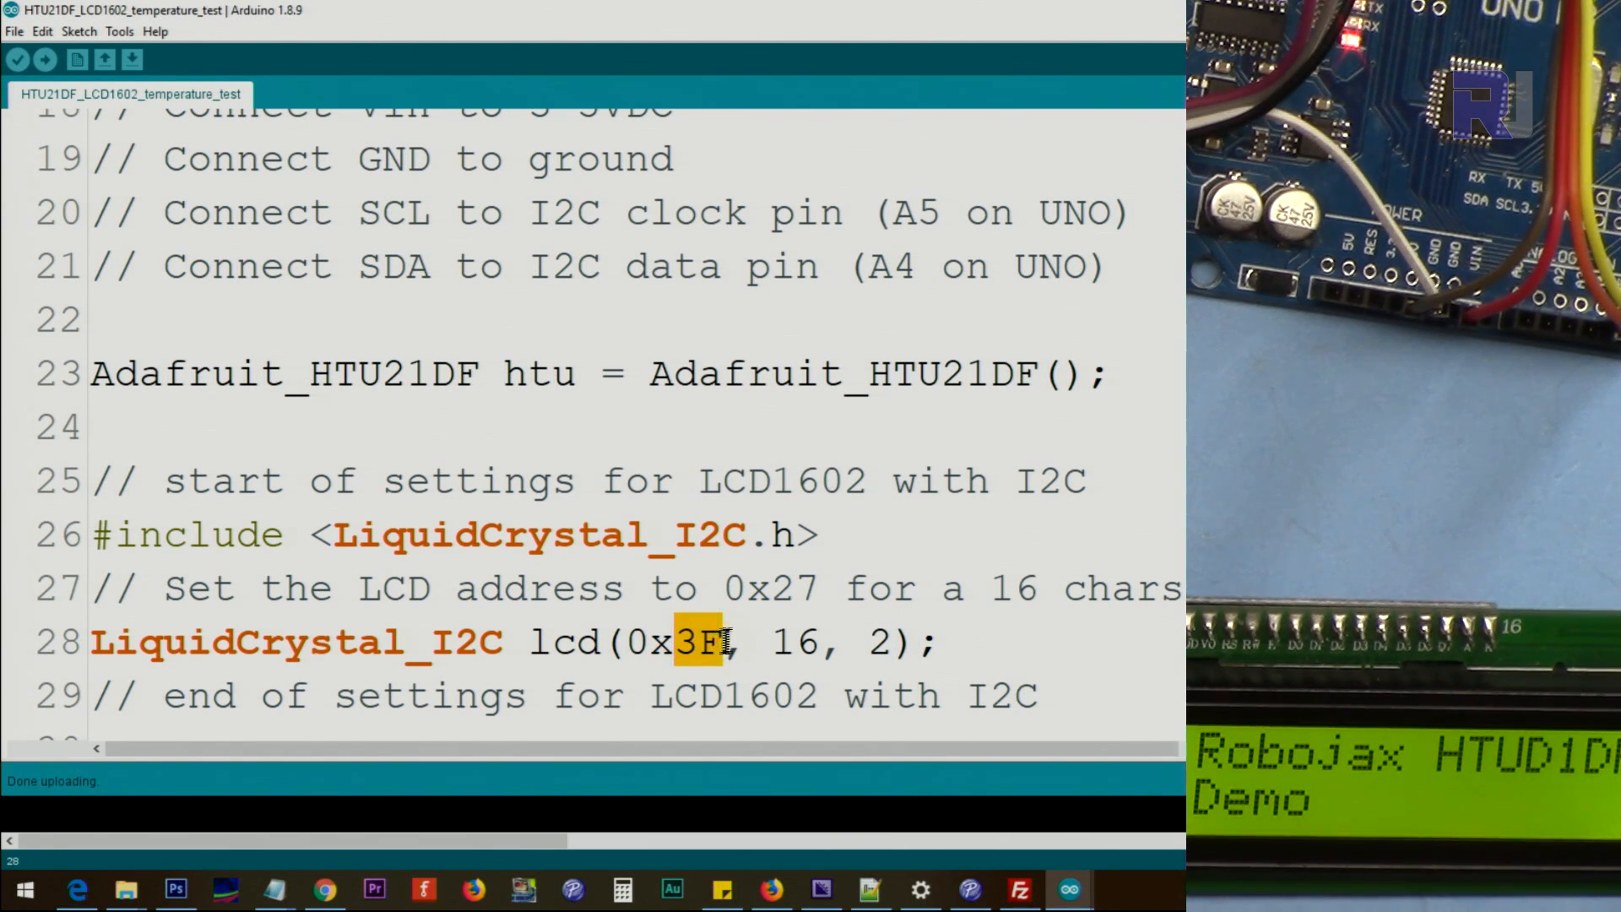
scroll("down", 3)
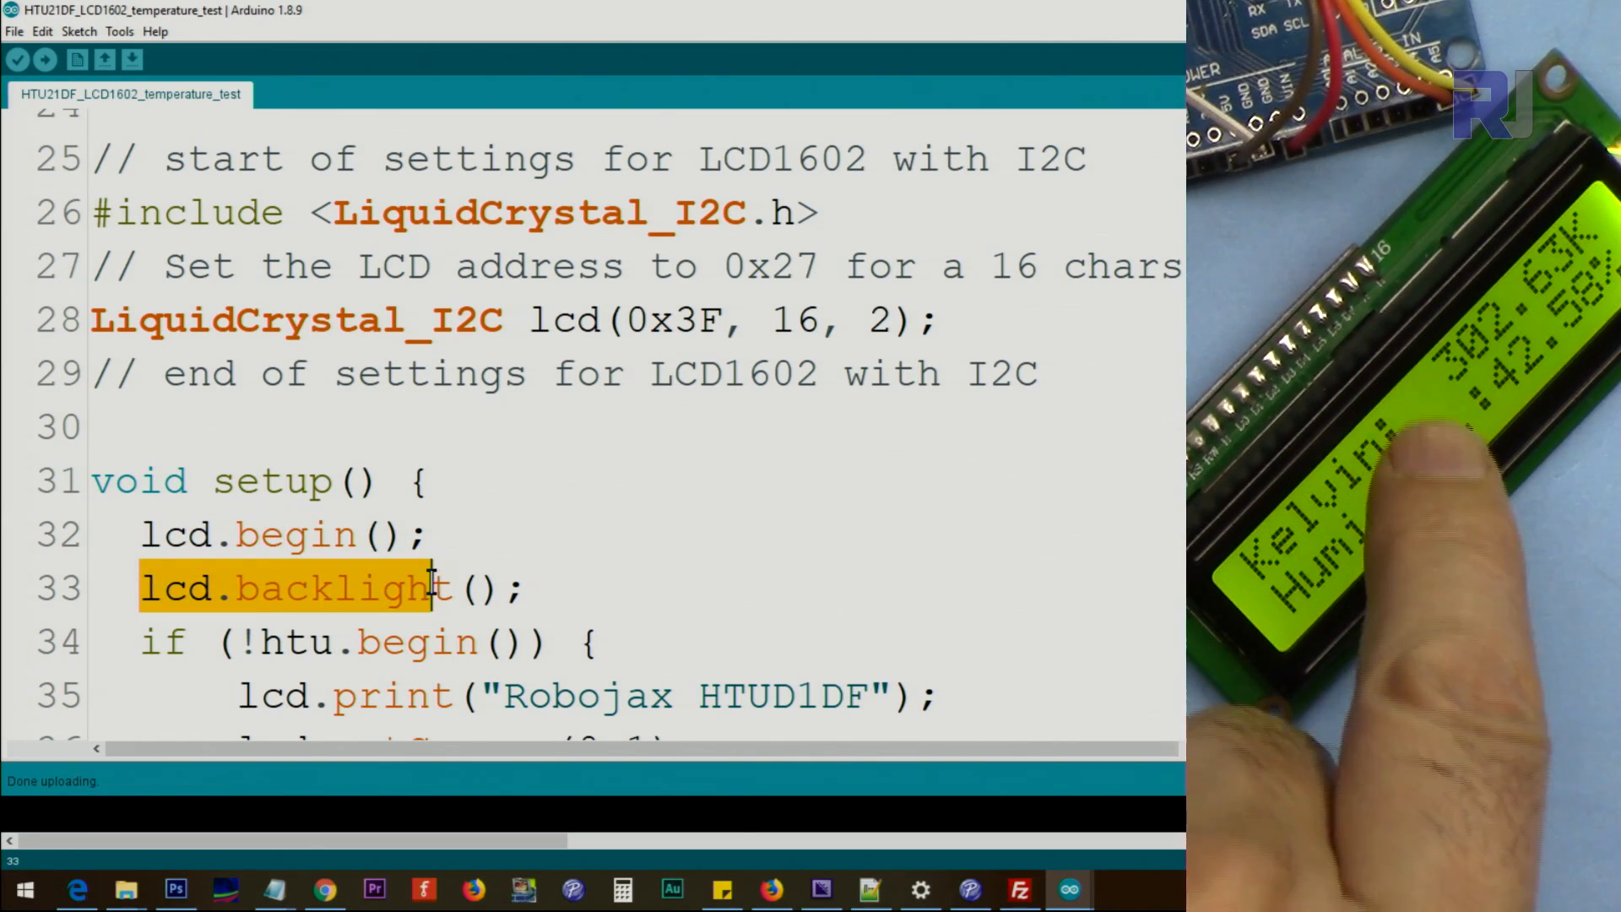
scroll("down", 3)
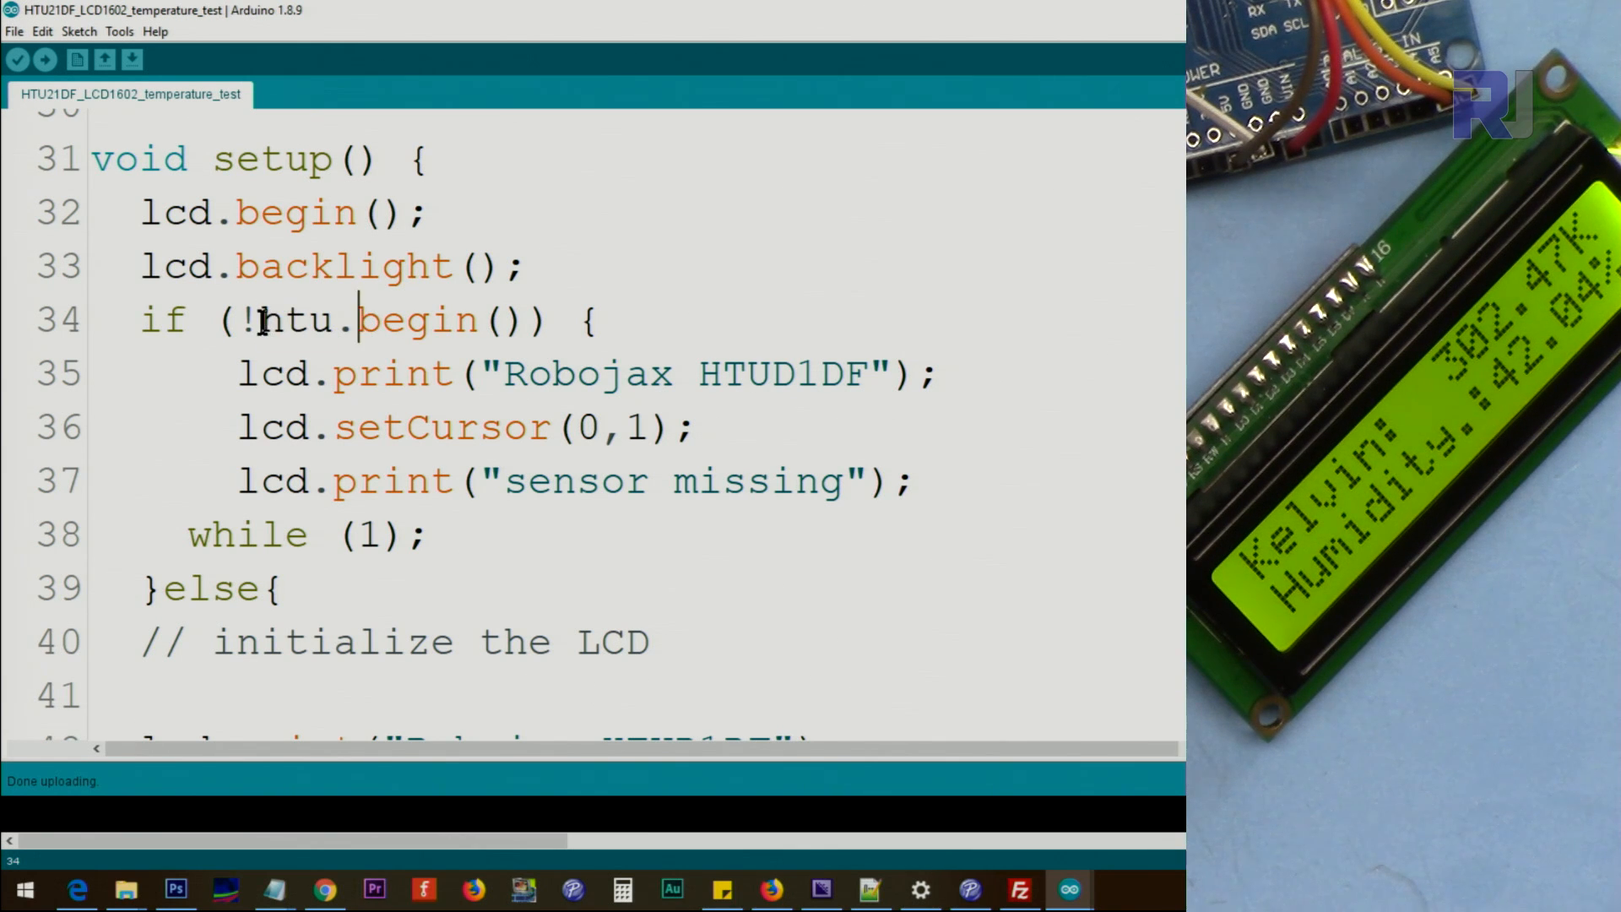
double_click(250, 319)
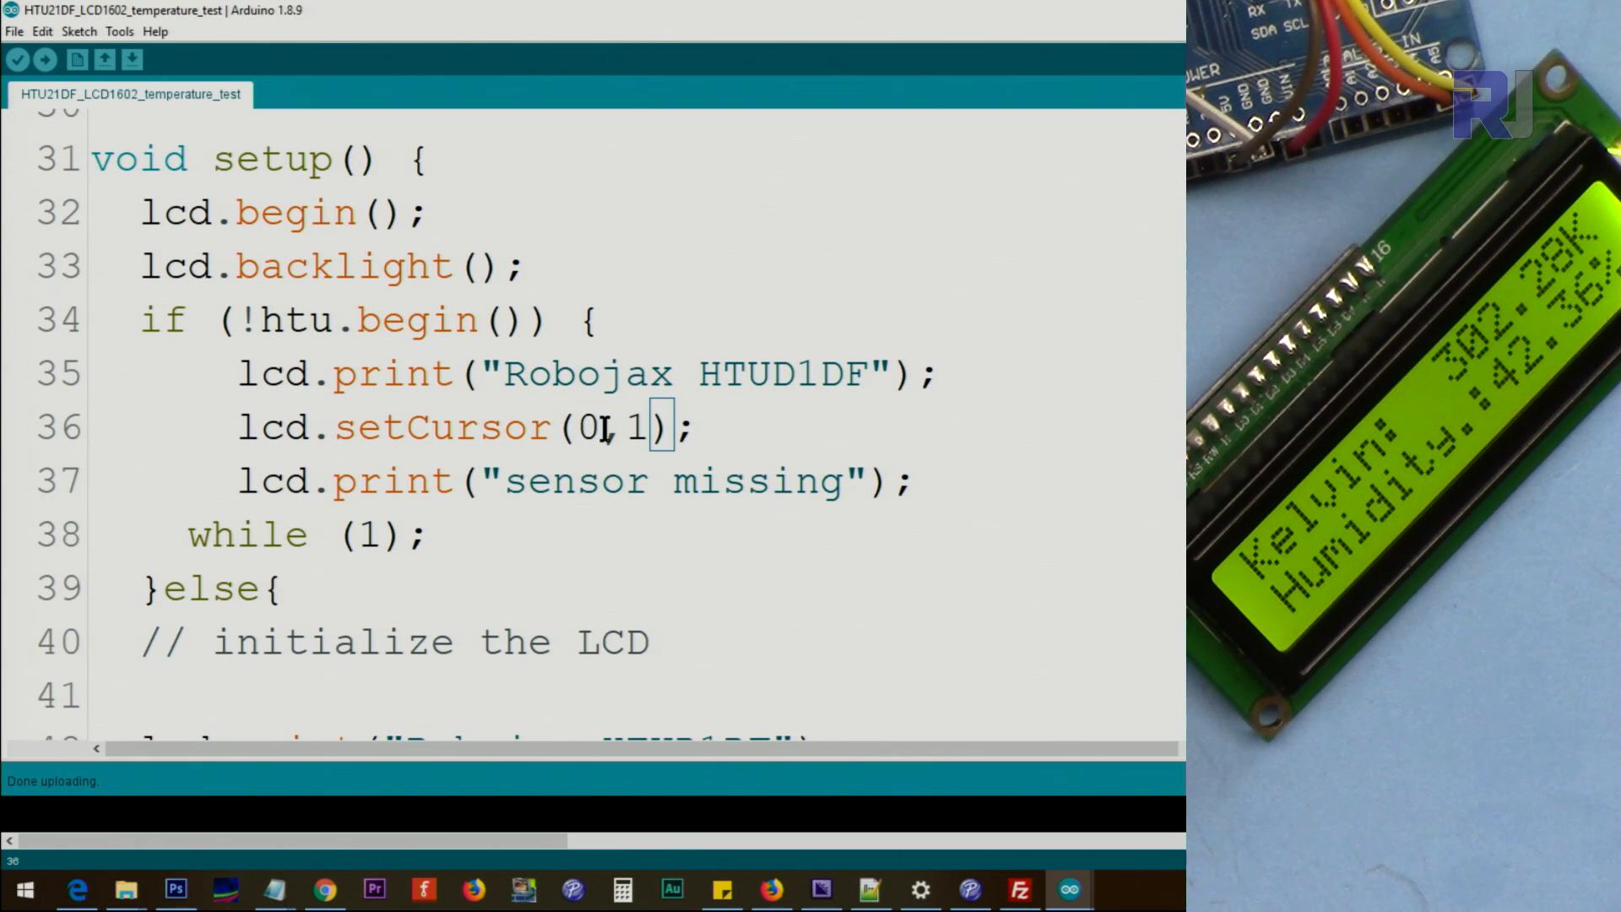
double_click(588, 427)
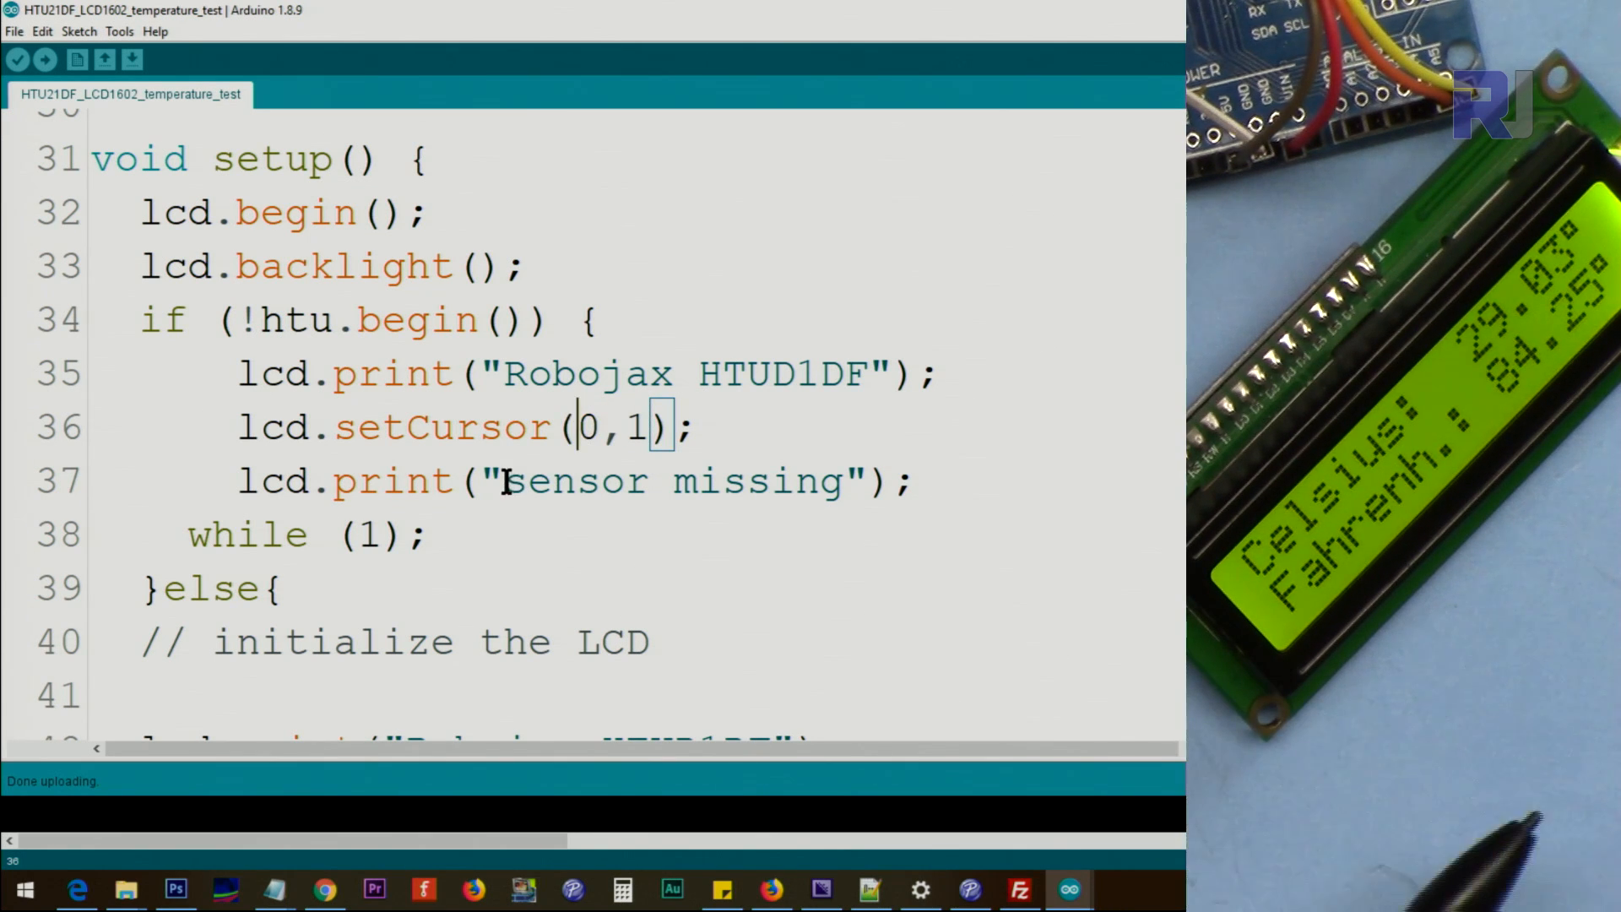
left_click(358, 319)
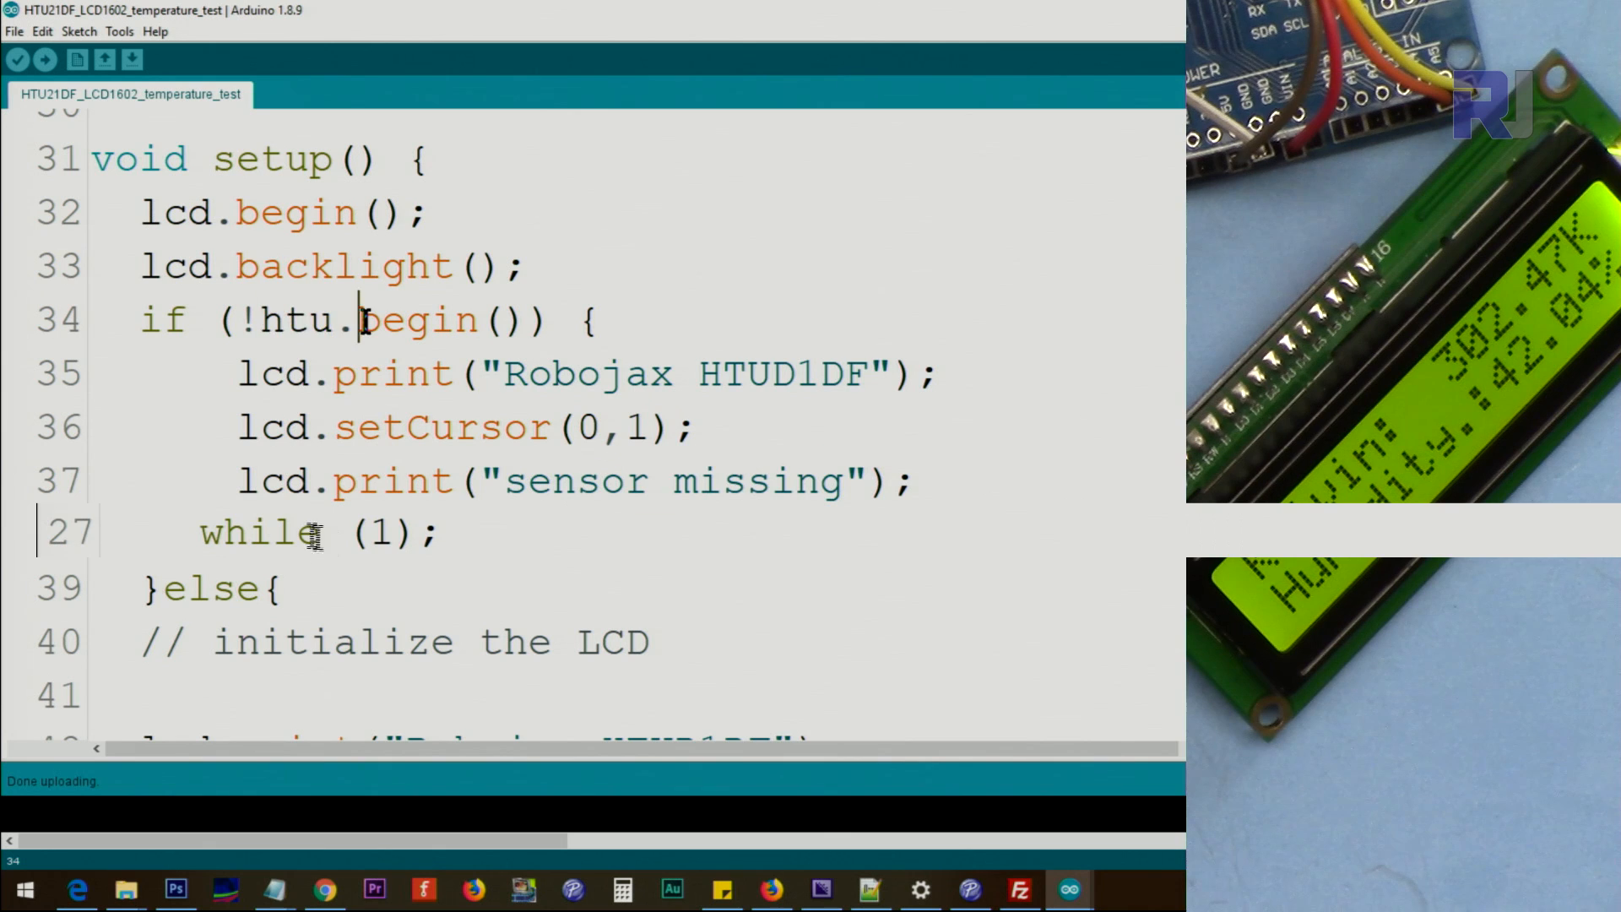
double_click(248, 320)
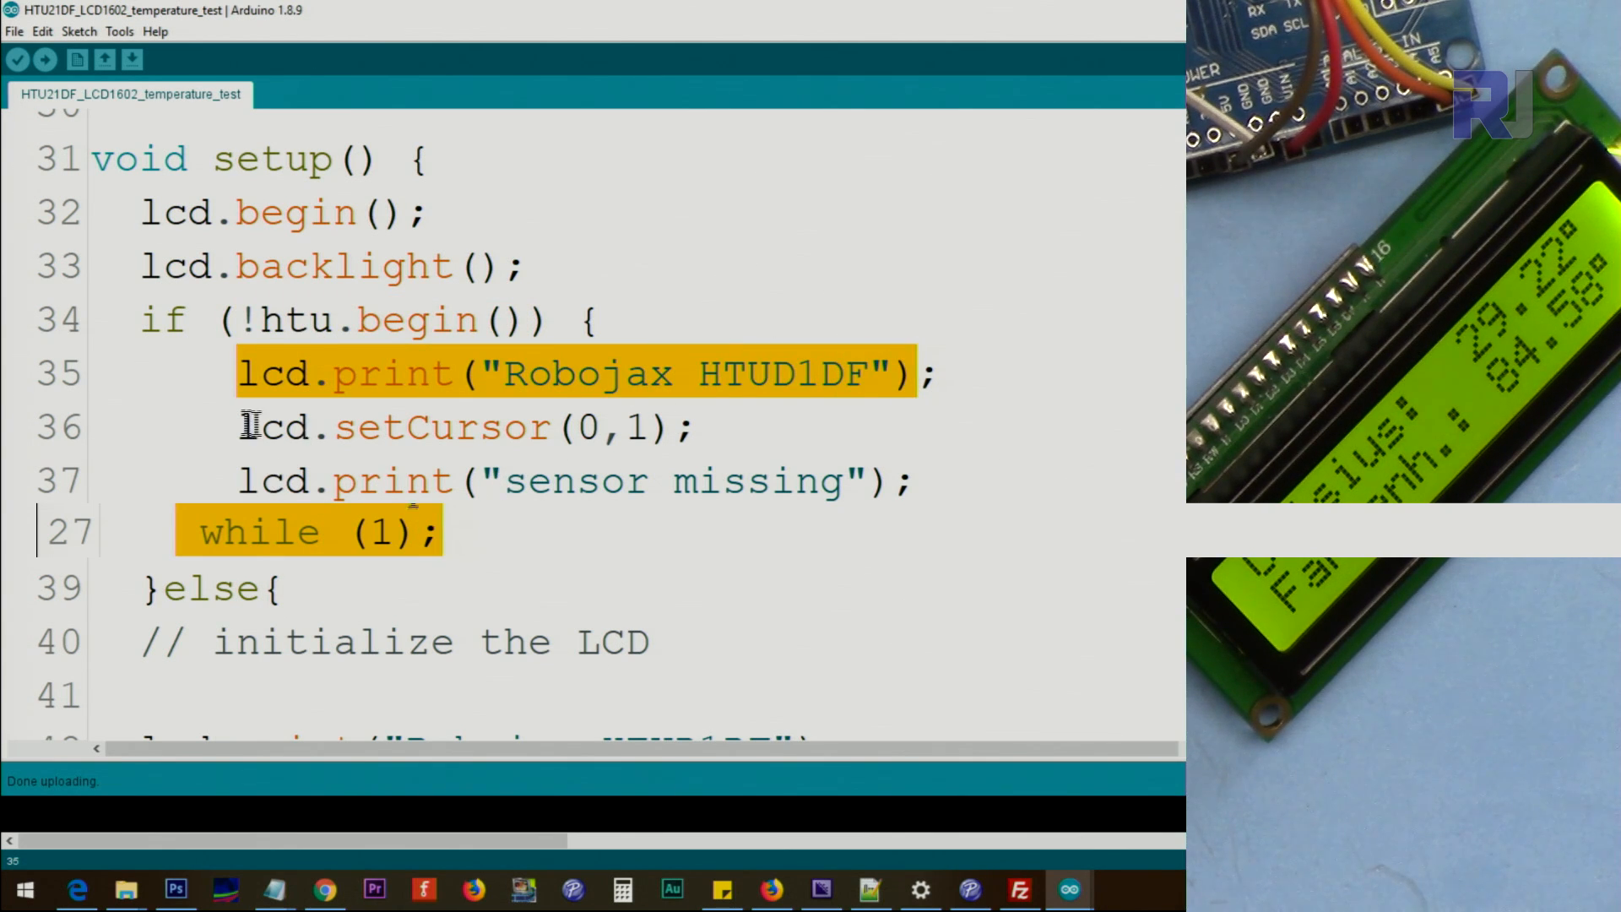
left_click(652, 427)
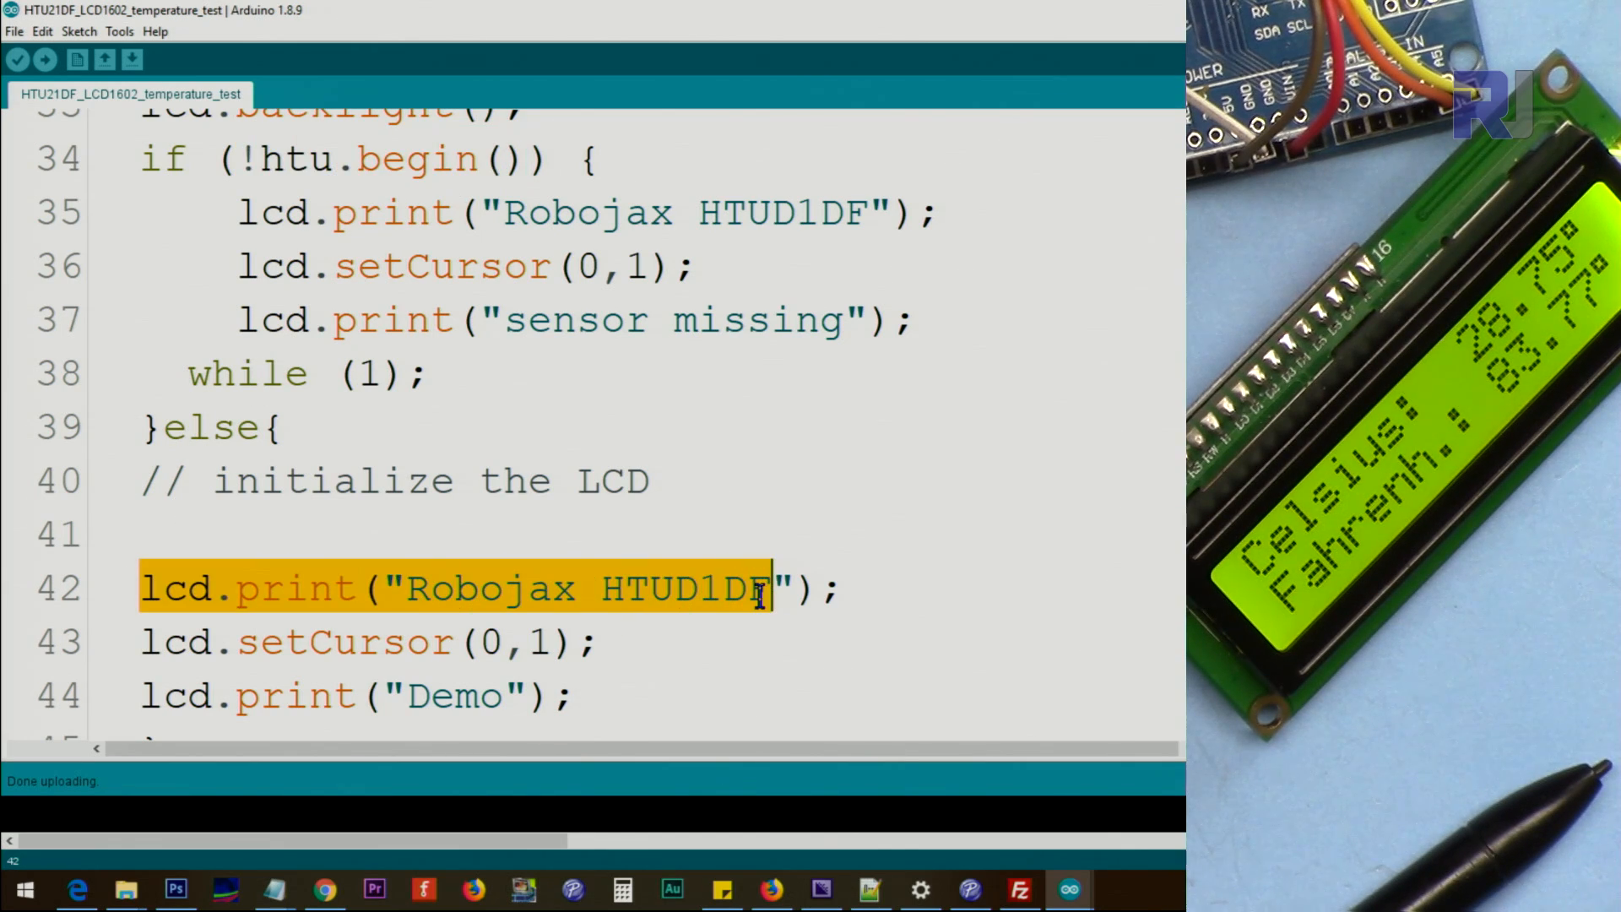
scroll("down", 3)
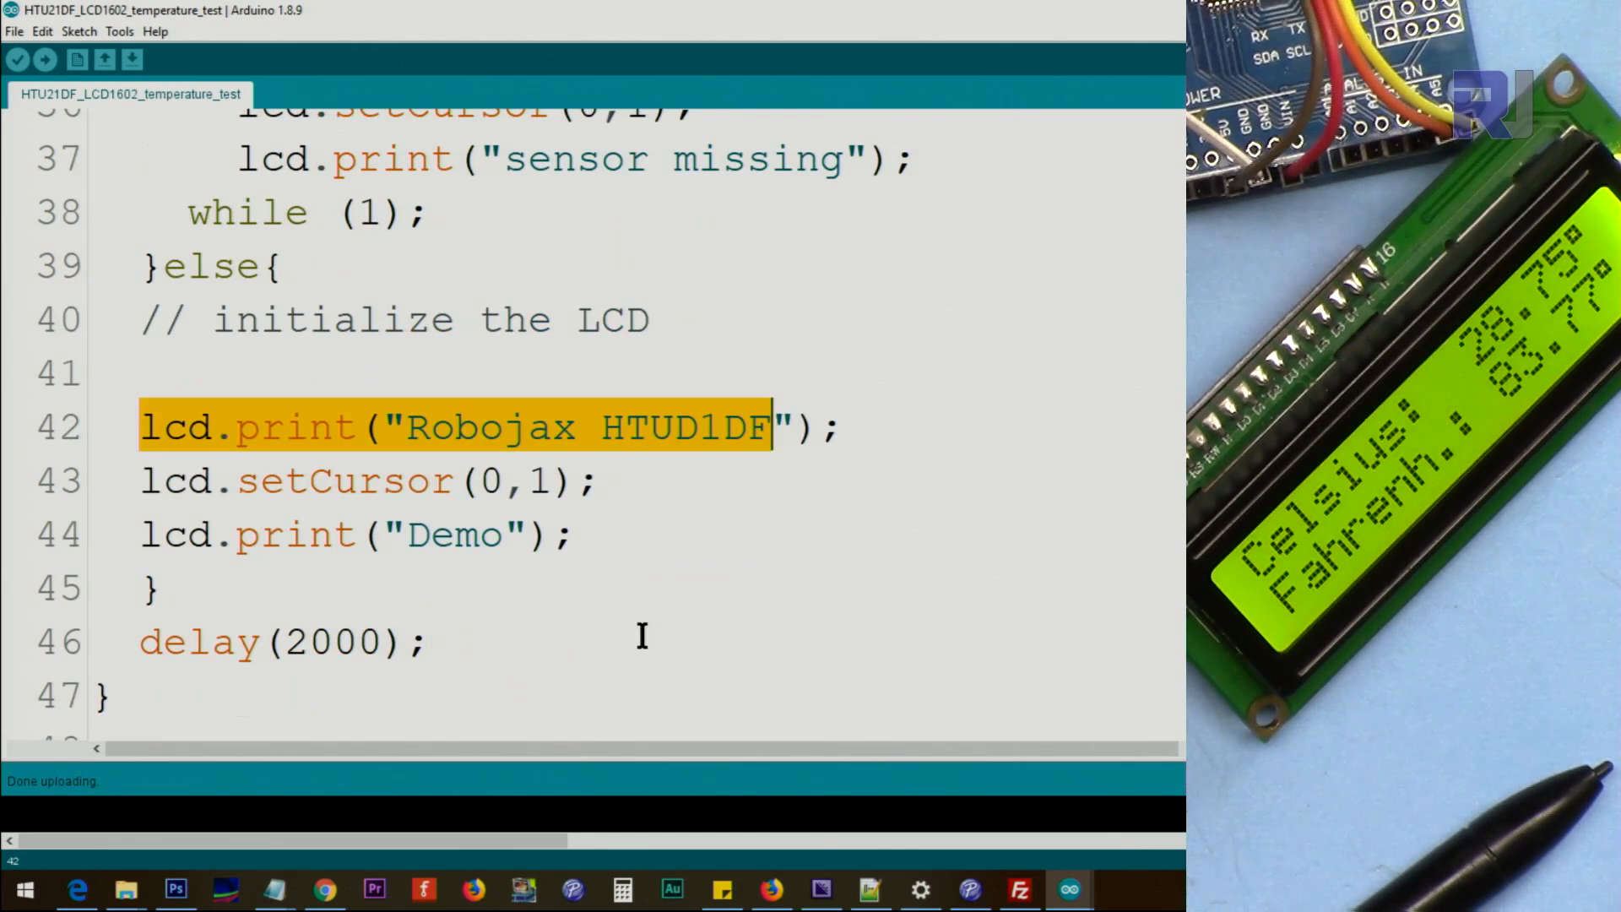
double_click(454, 535)
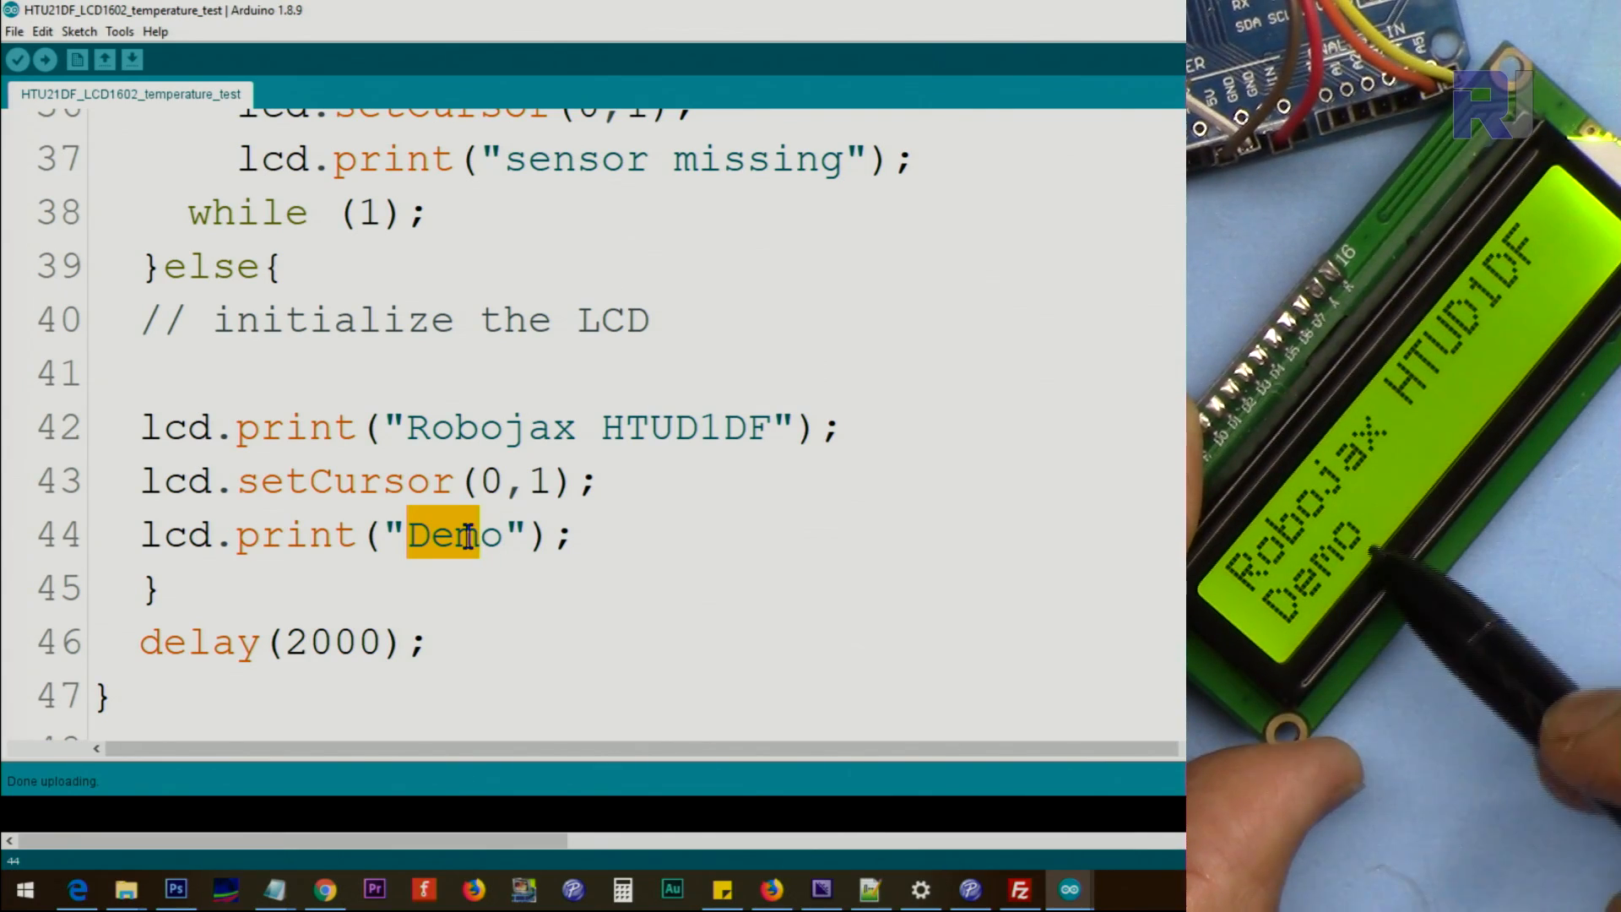
double_click(476, 427)
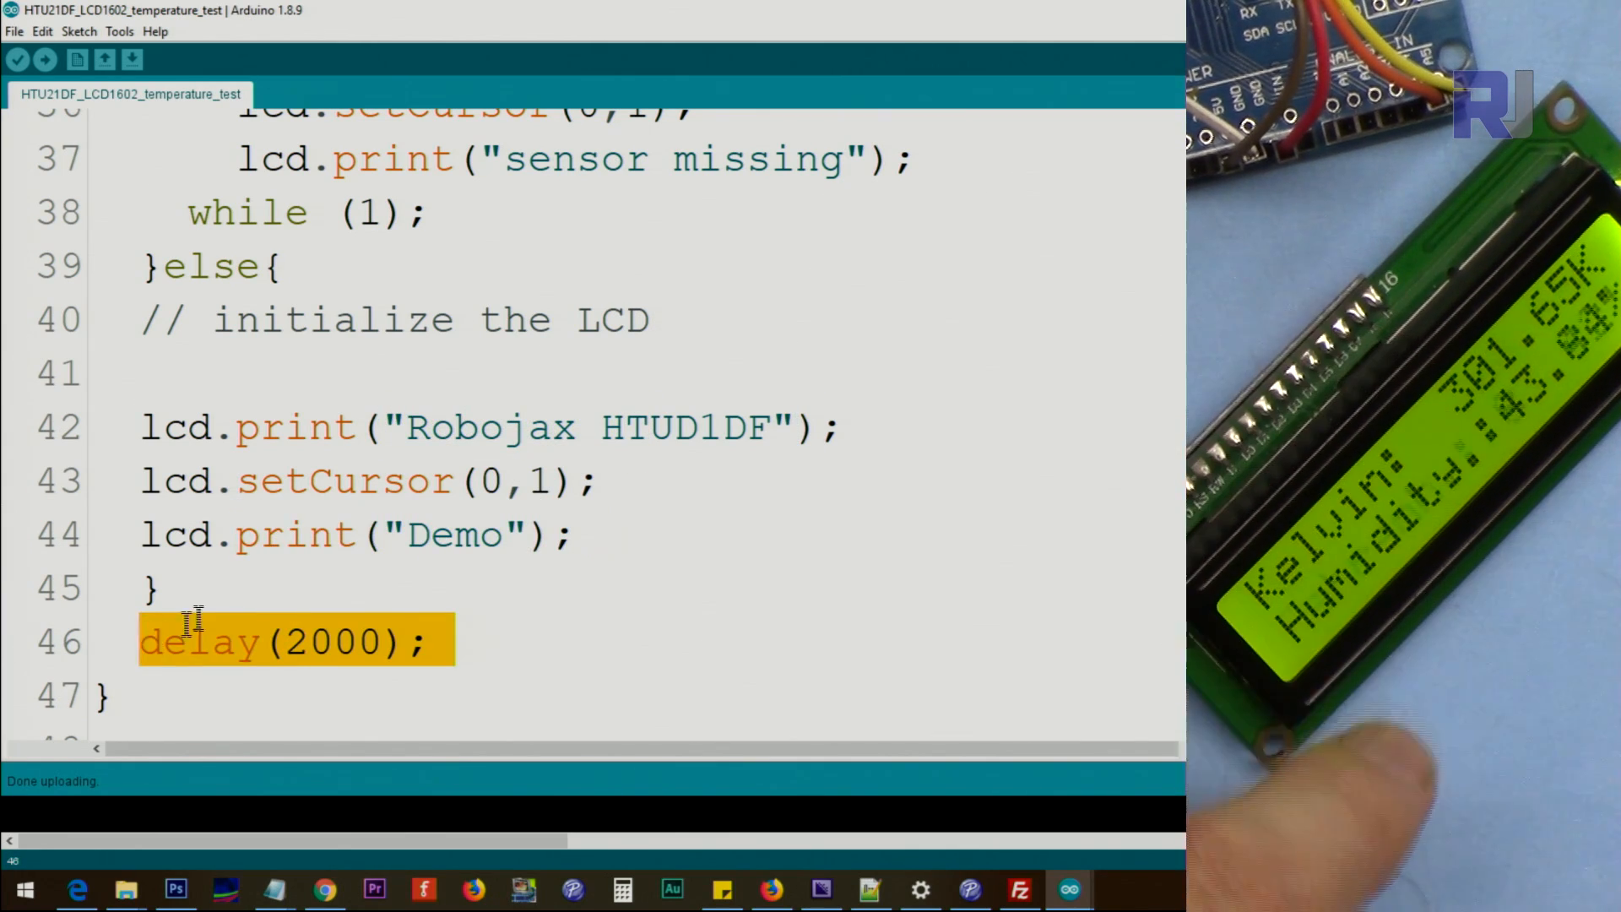
scroll("down", 3)
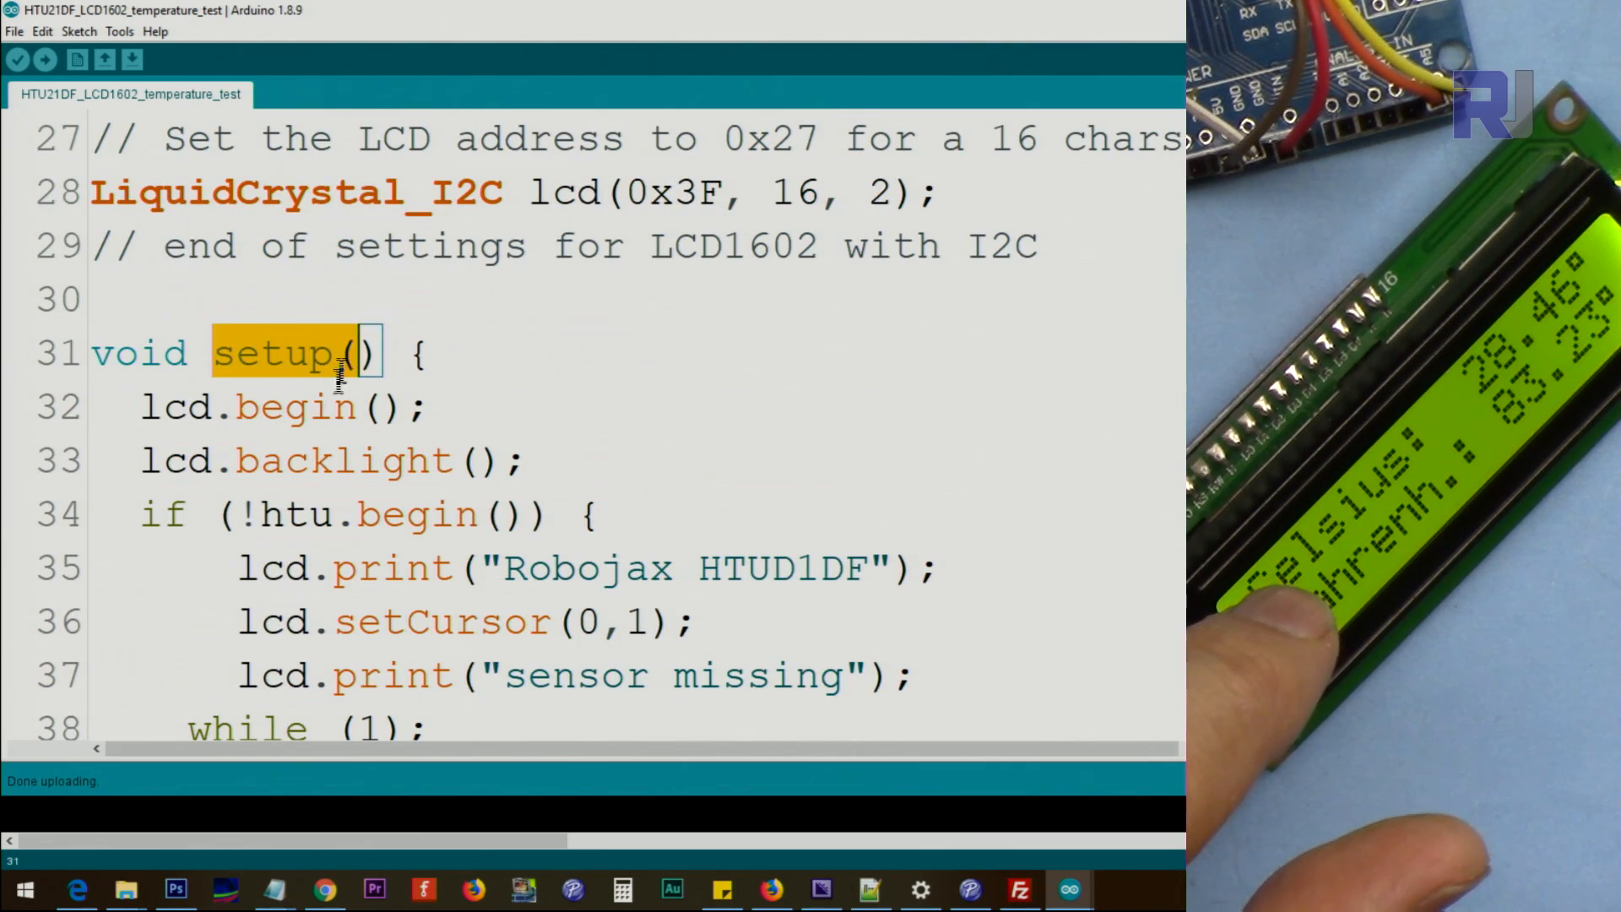
scroll("down", 3)
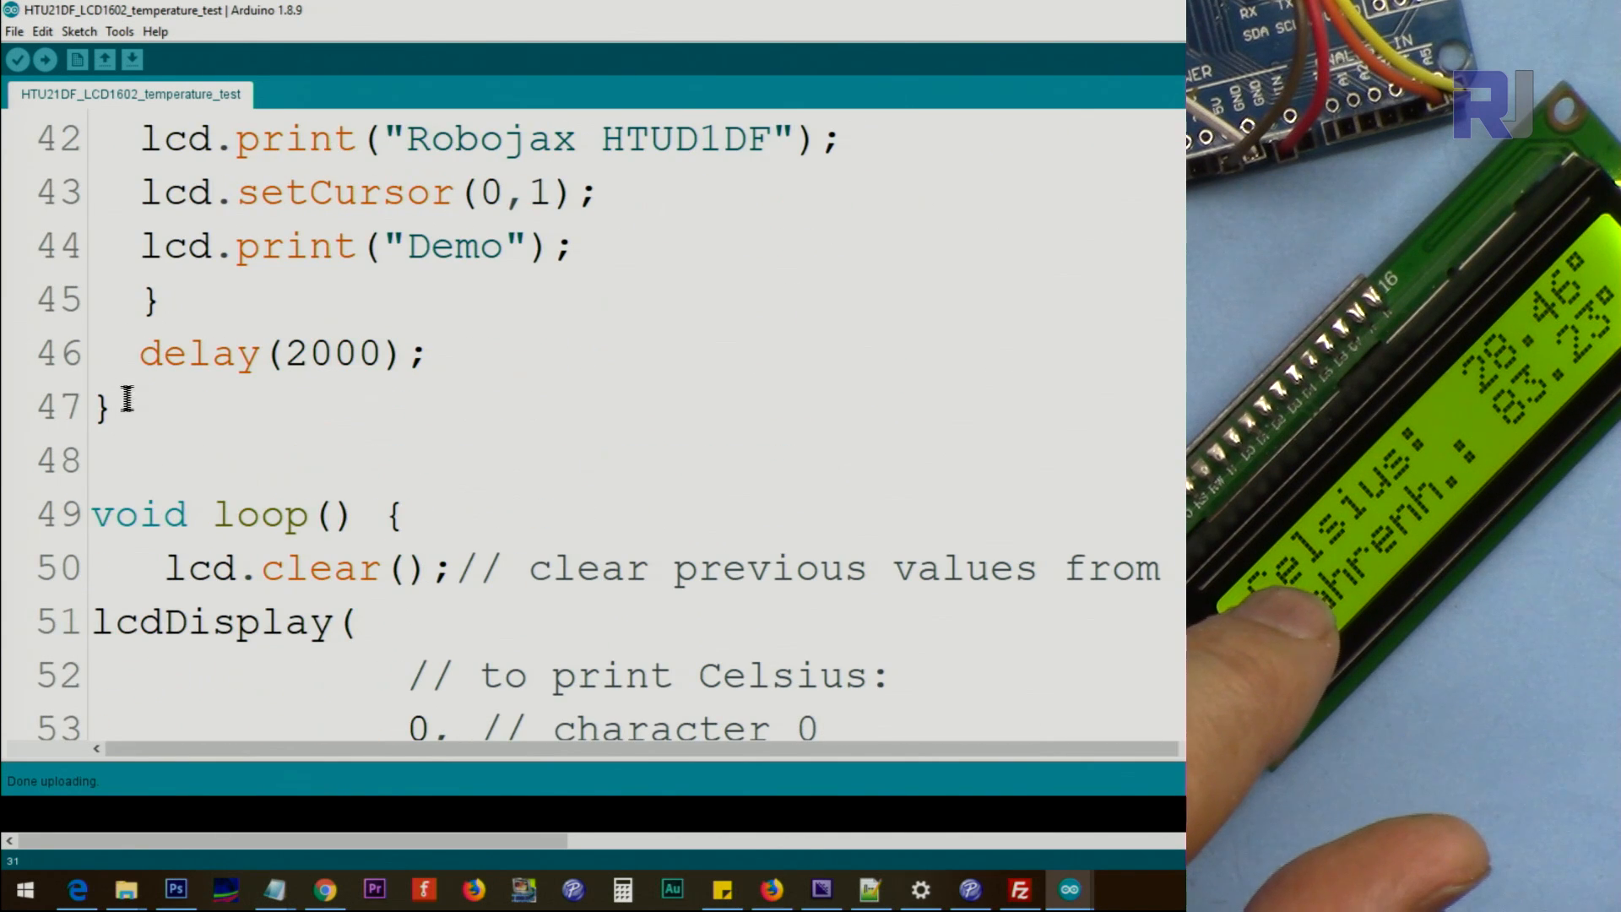
scroll("down", 3)
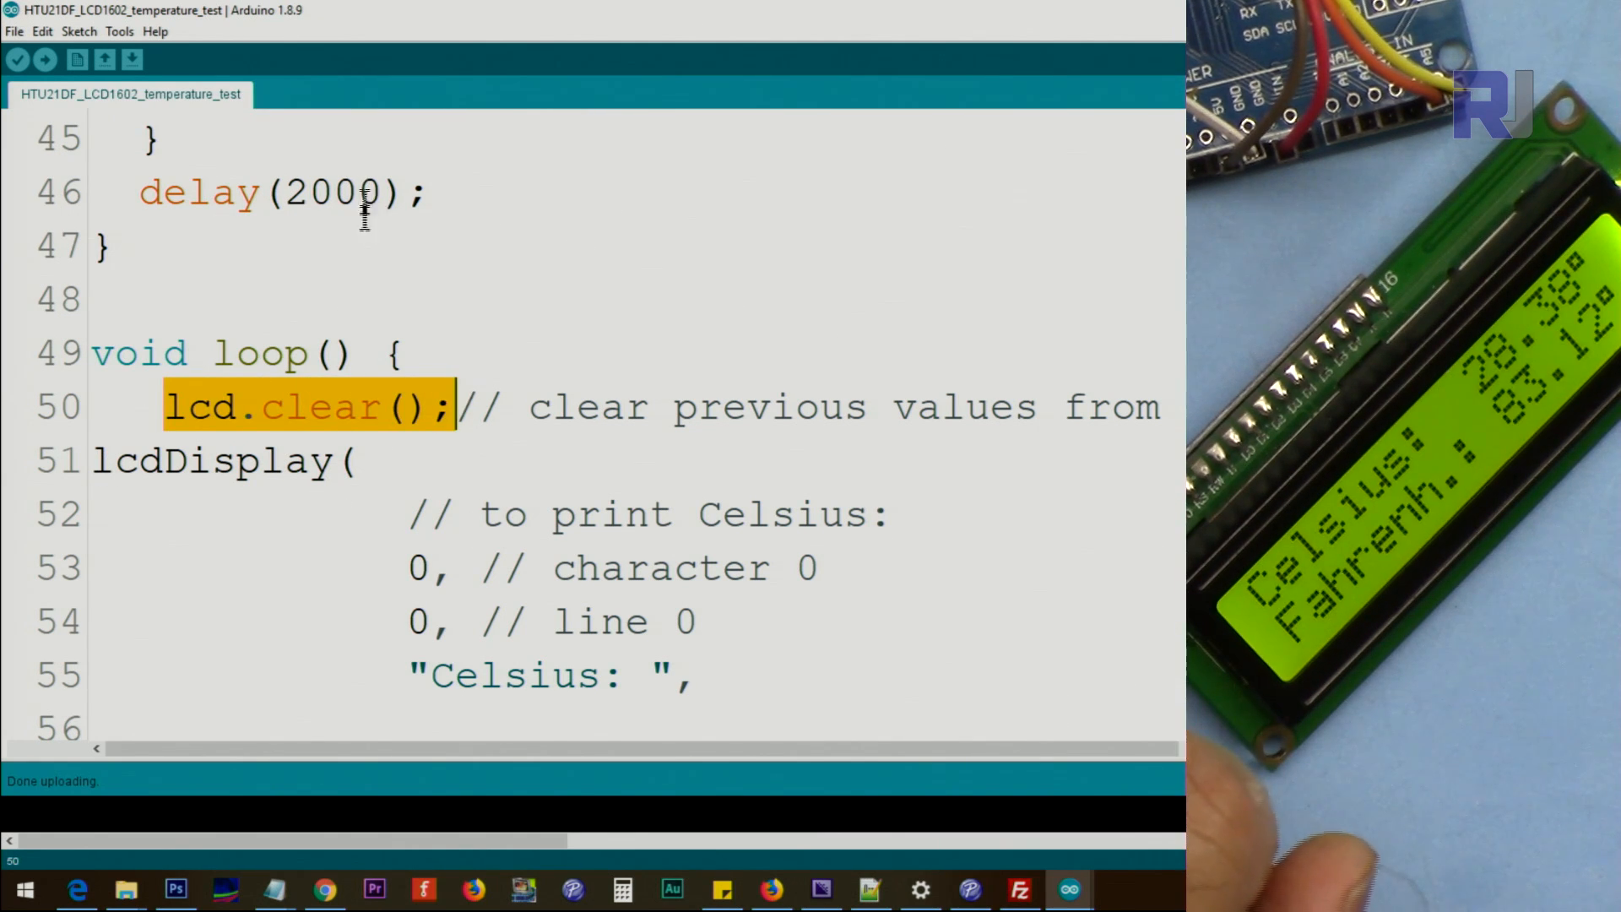
scroll("down", 3)
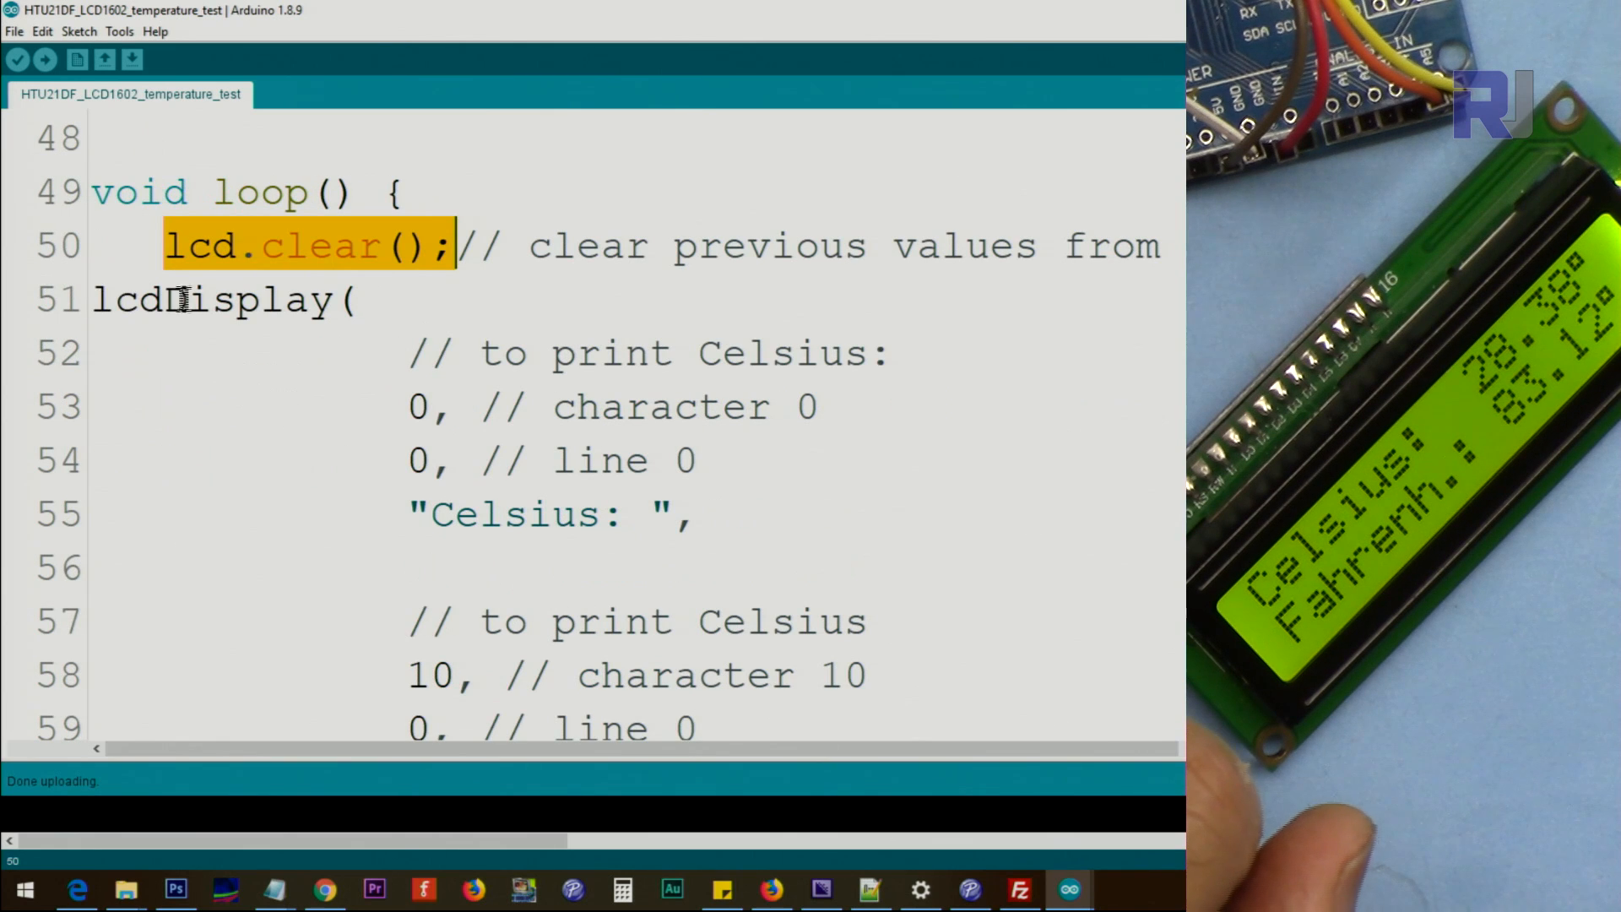
left_click(380, 367)
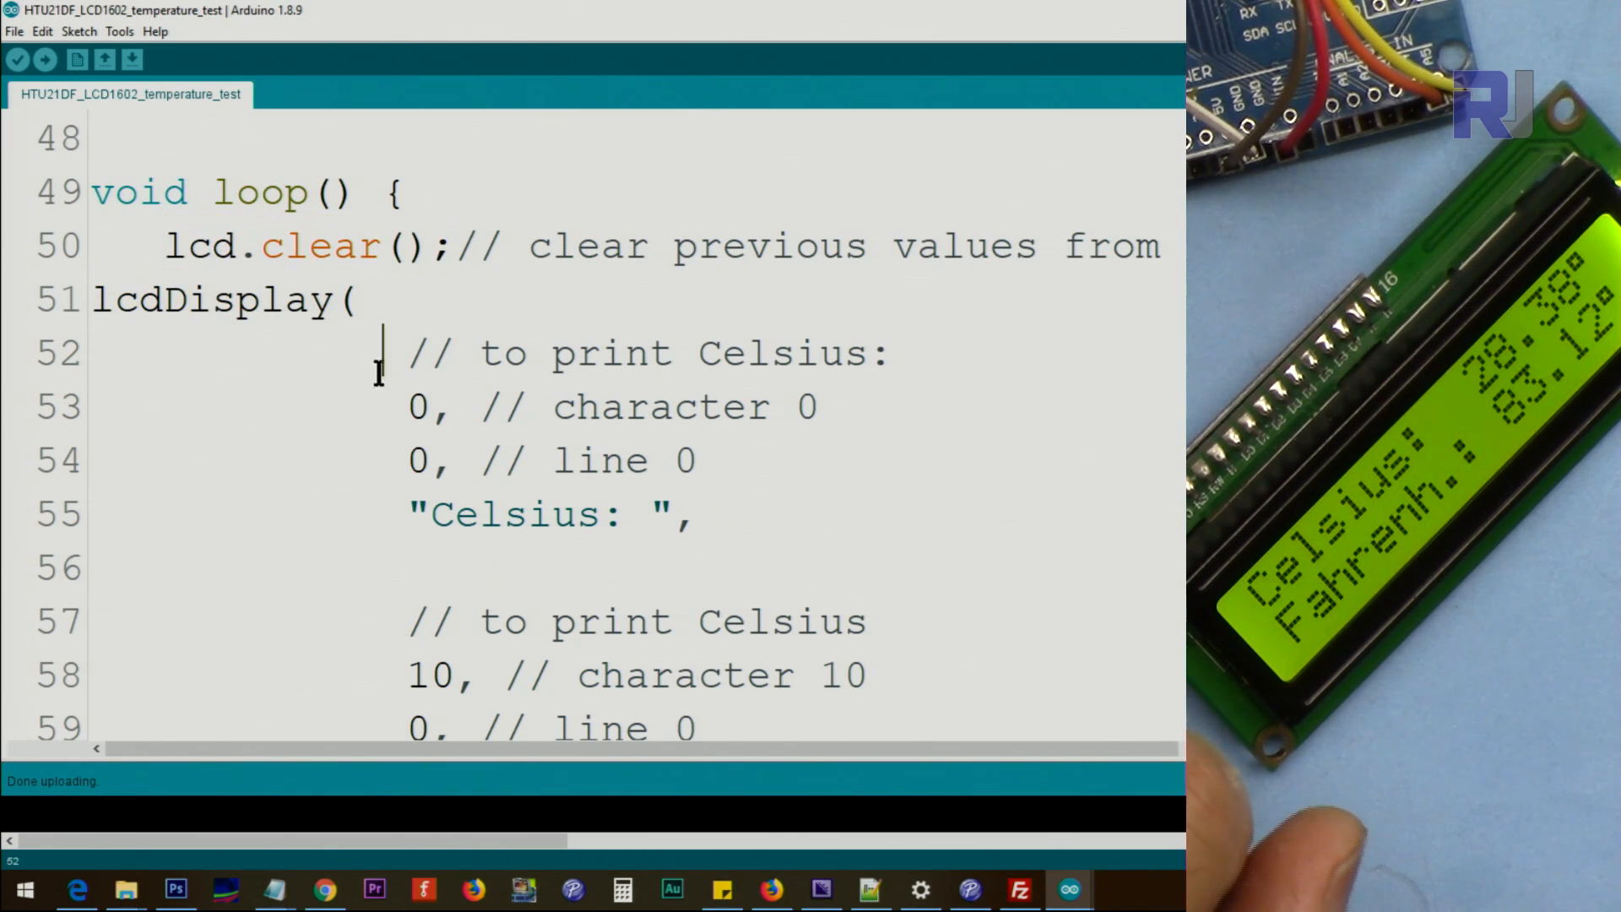
scroll("down", 3)
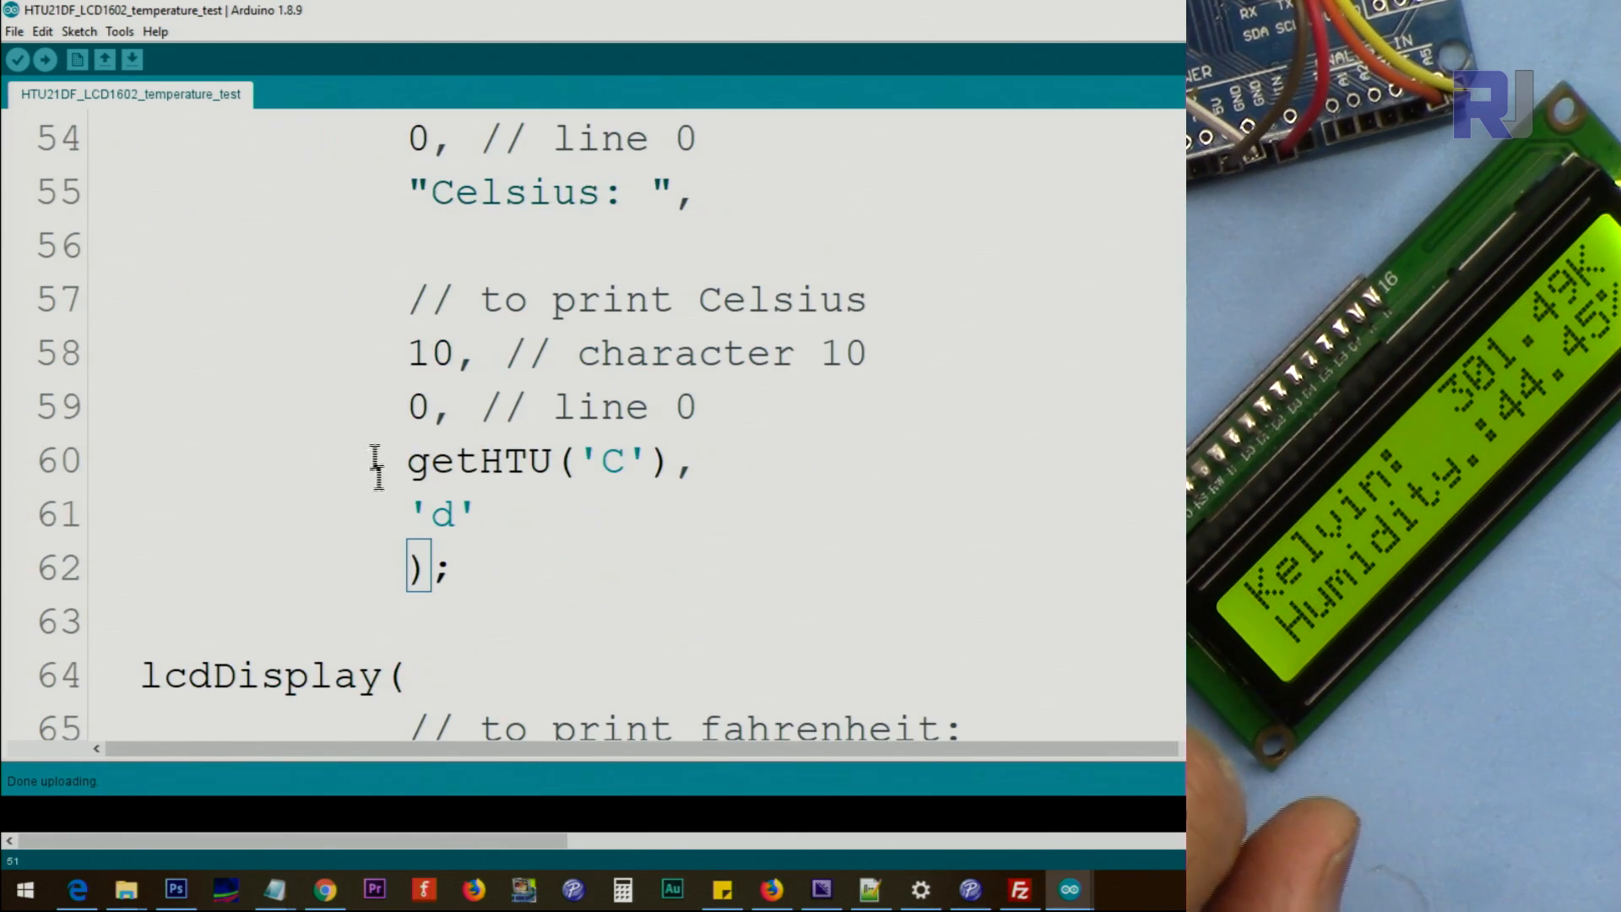
scroll("up", 3)
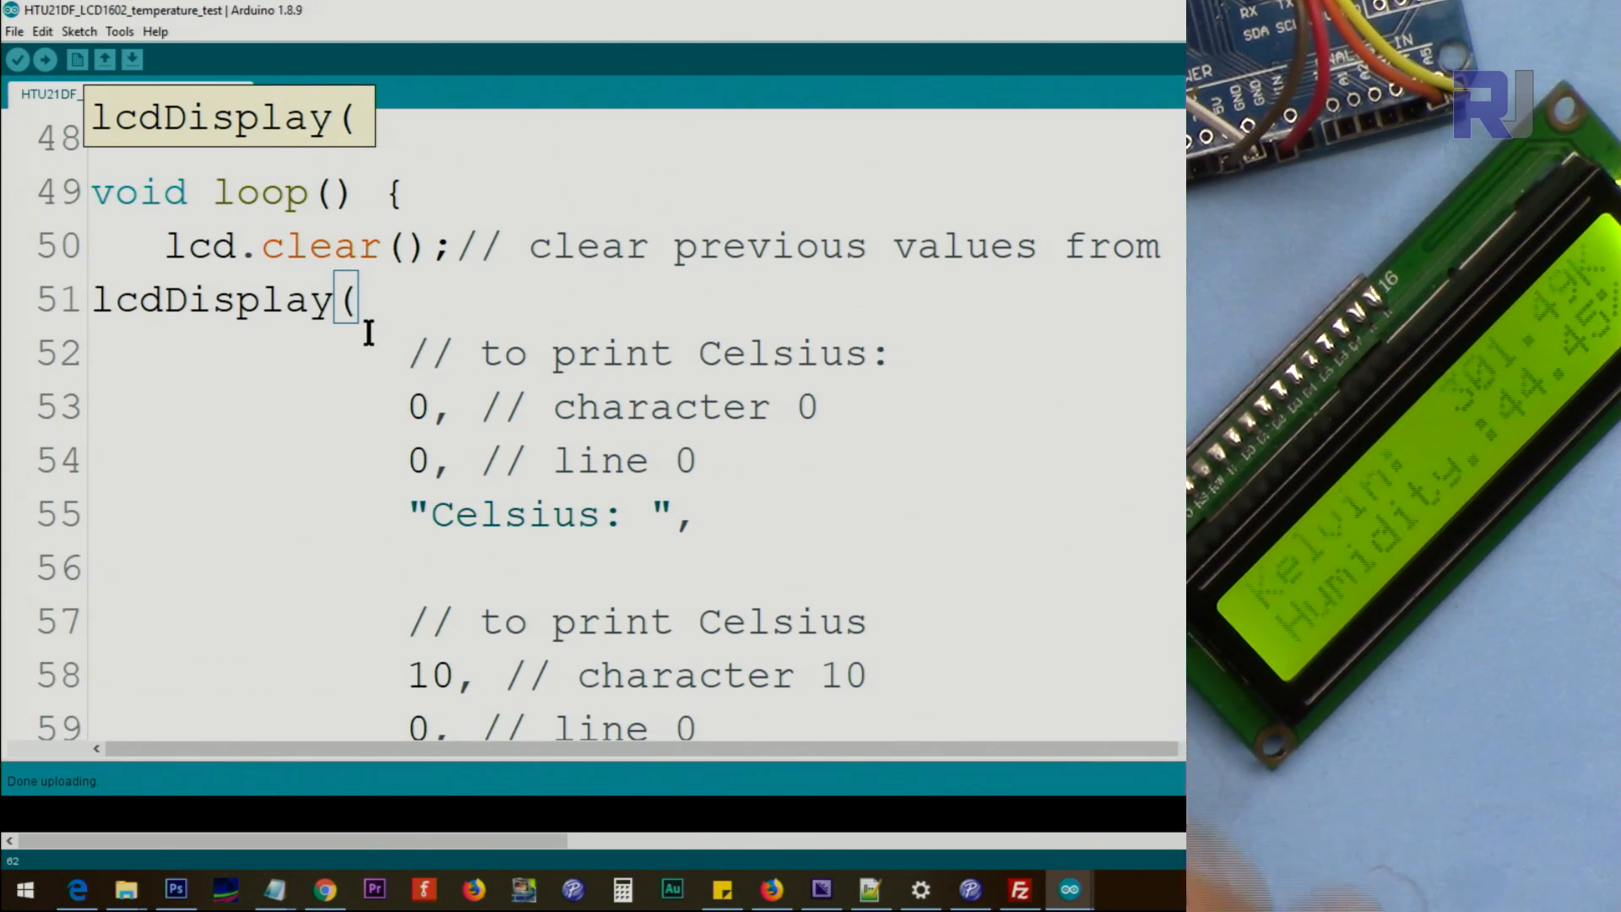
left_click(420, 459)
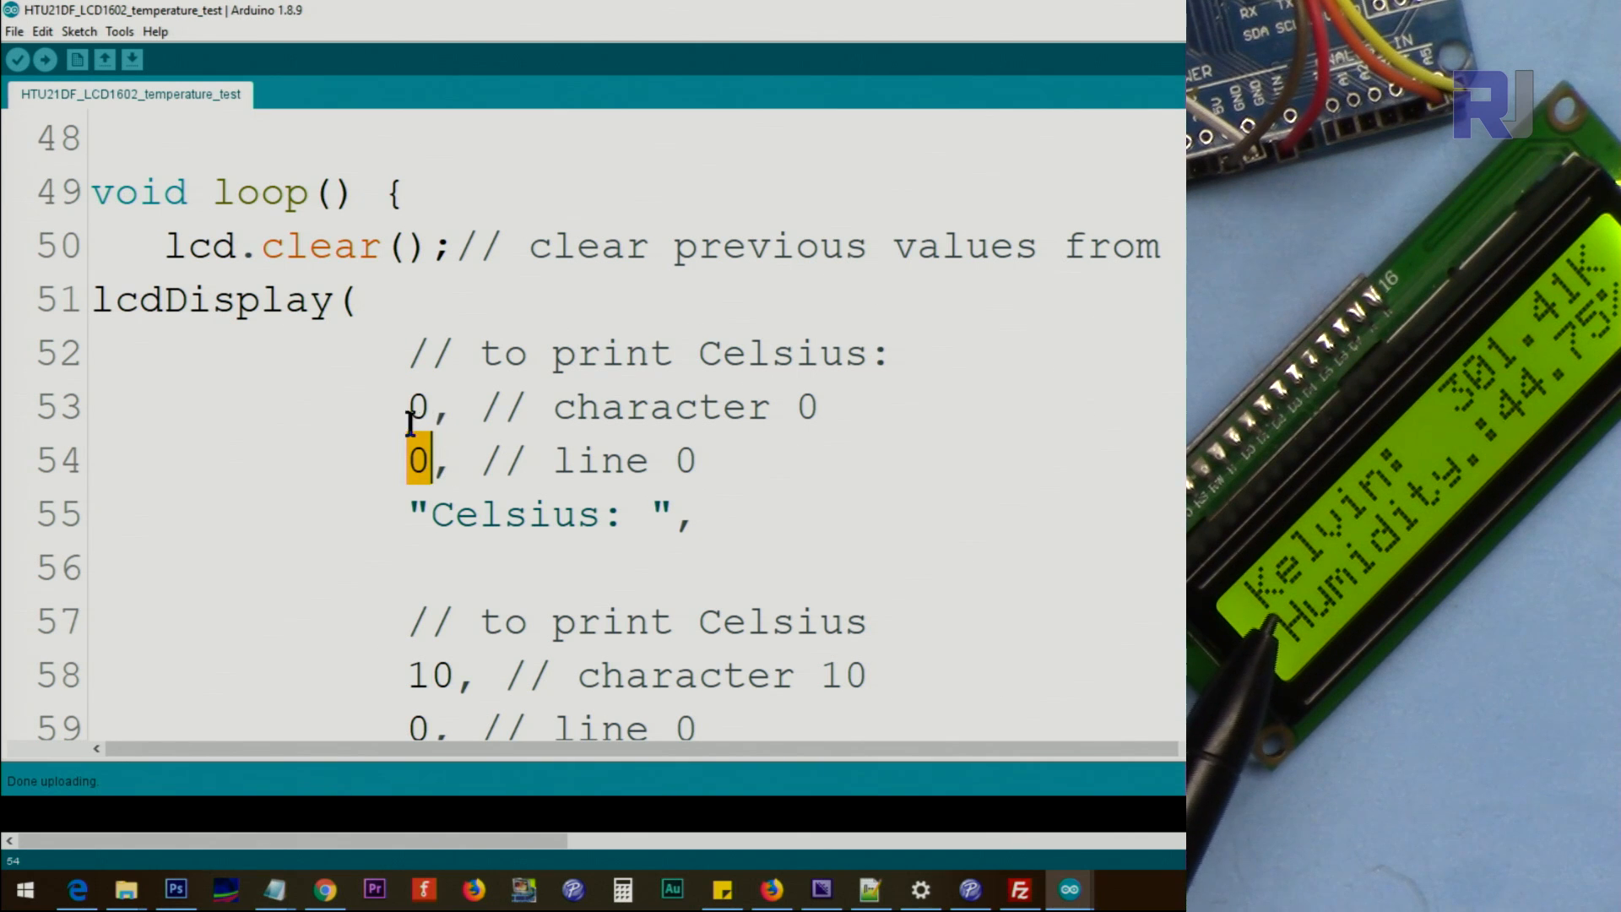
left_click(419, 407)
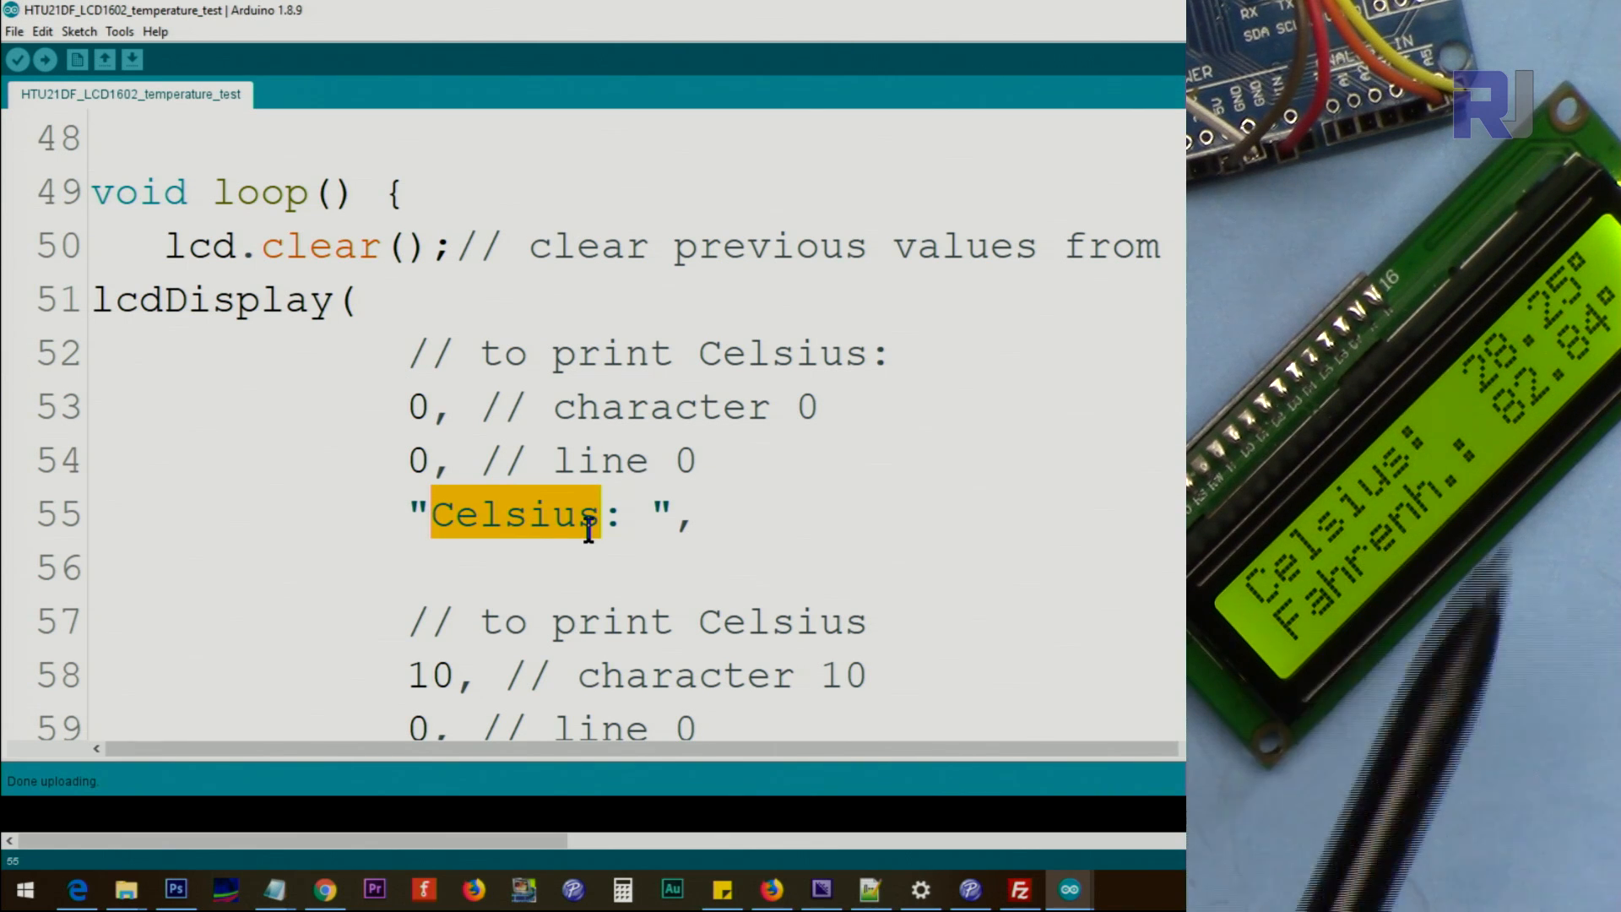
scroll("down", 3)
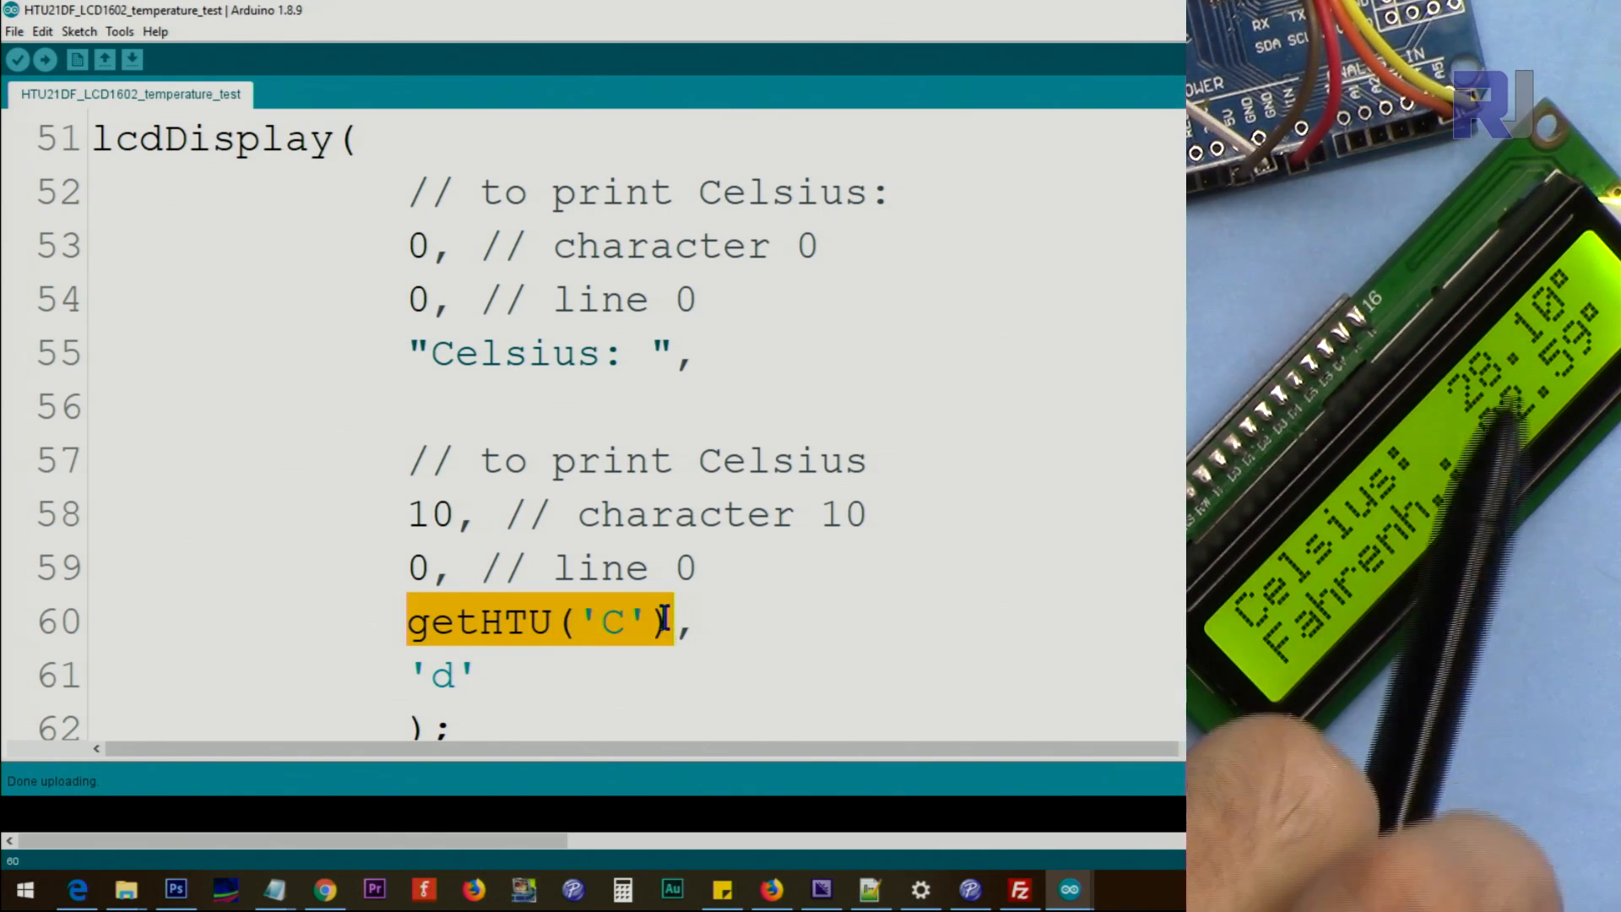
left_click(434, 674)
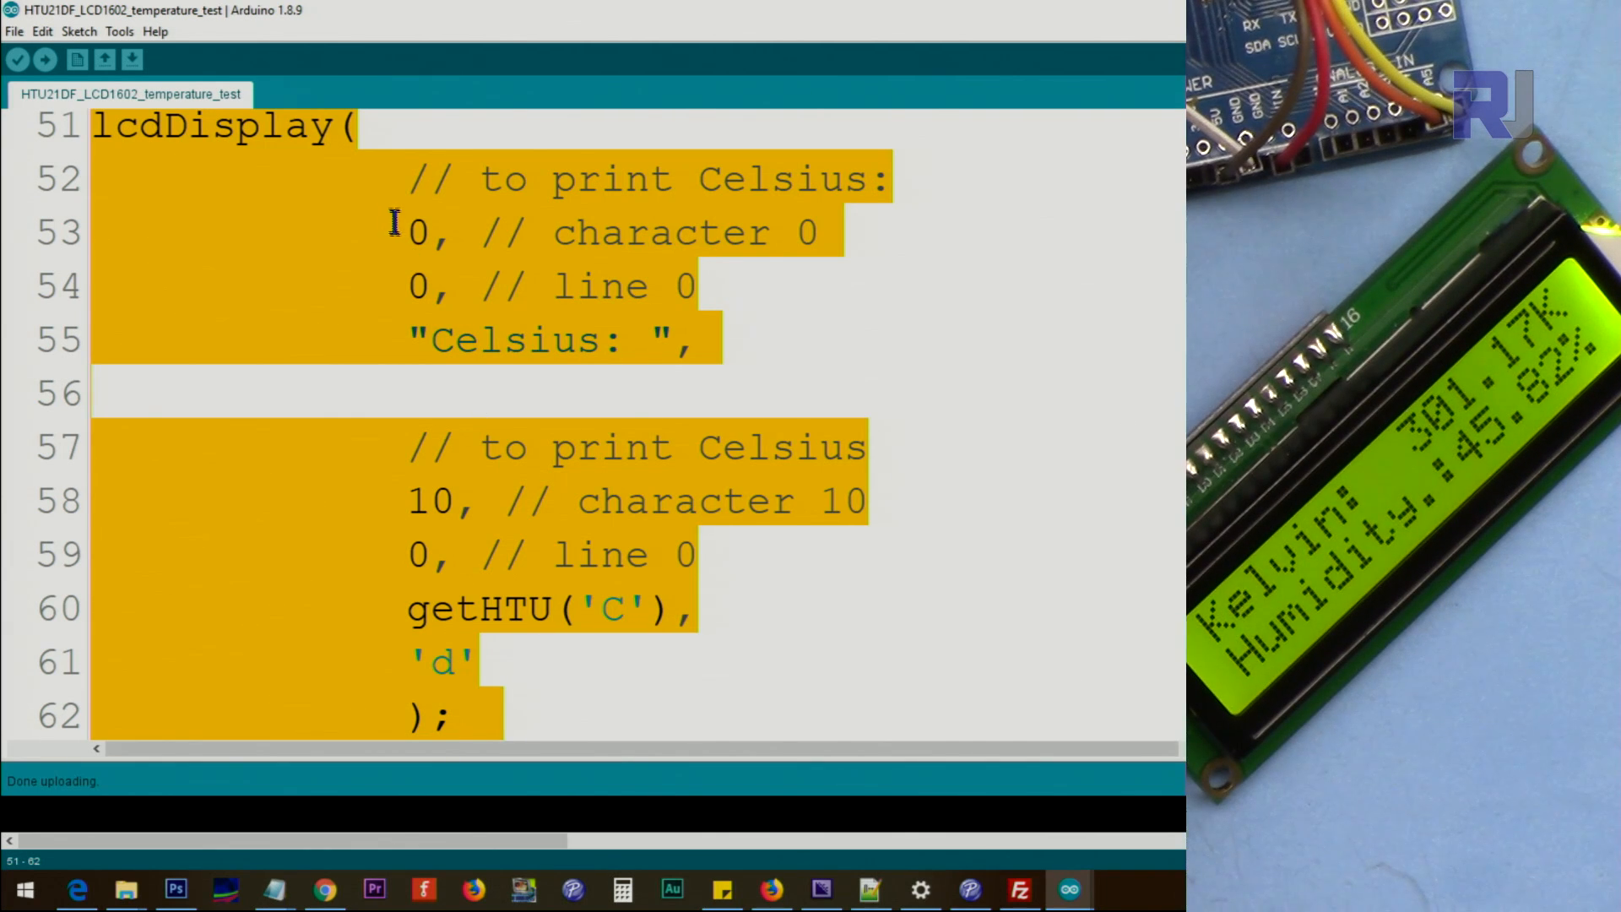
left_click(409, 287)
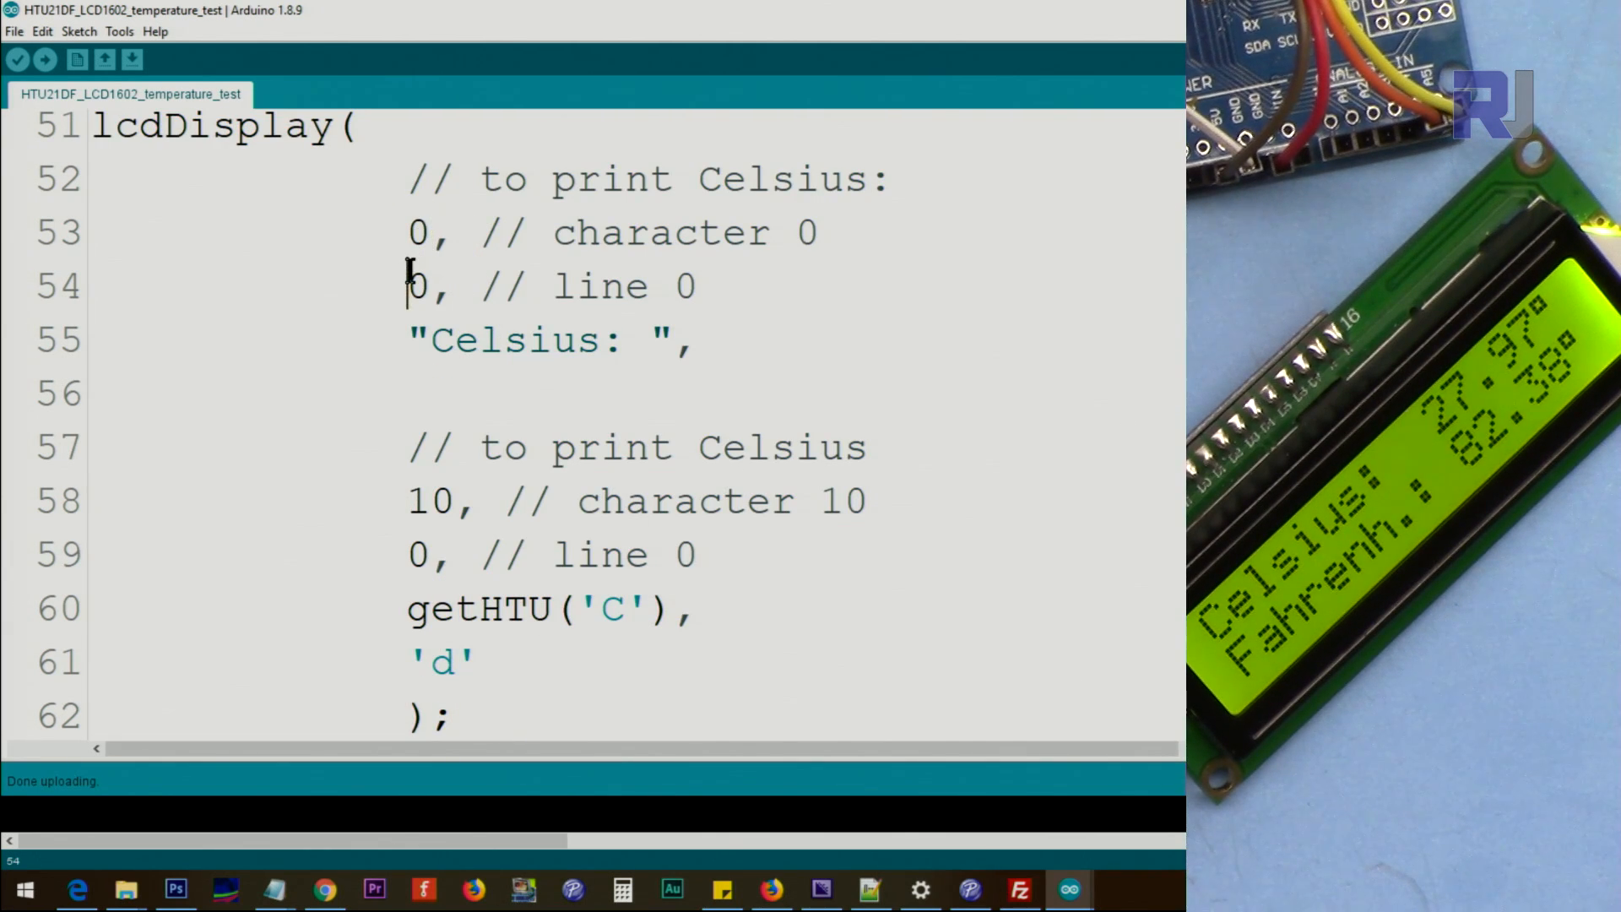
double_click(206, 137)
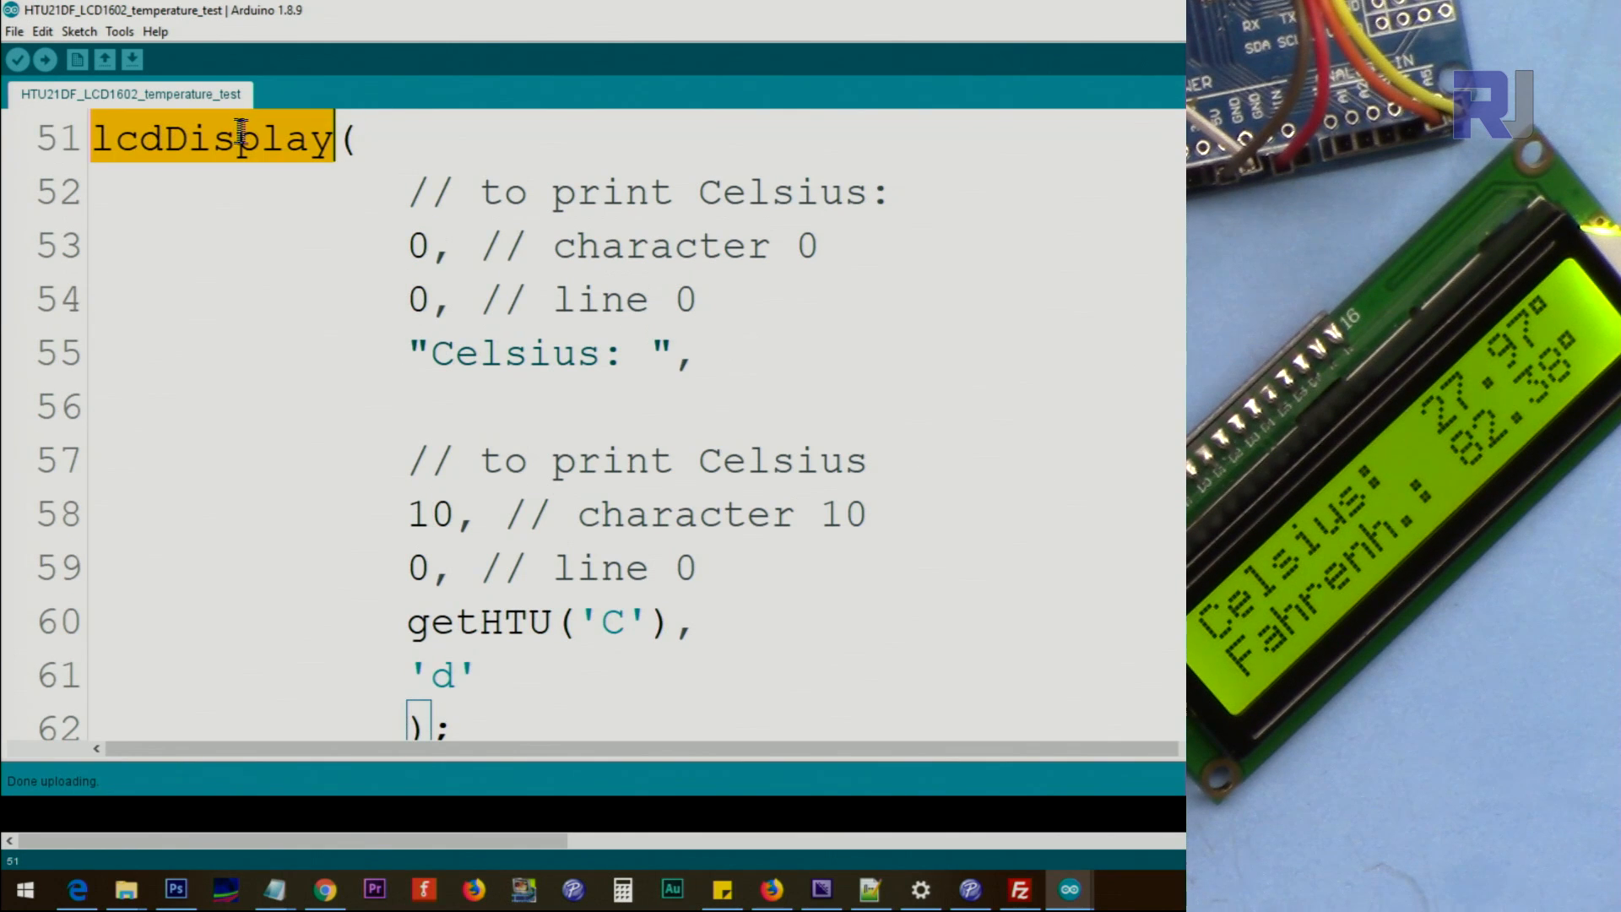
scroll("down", 3)
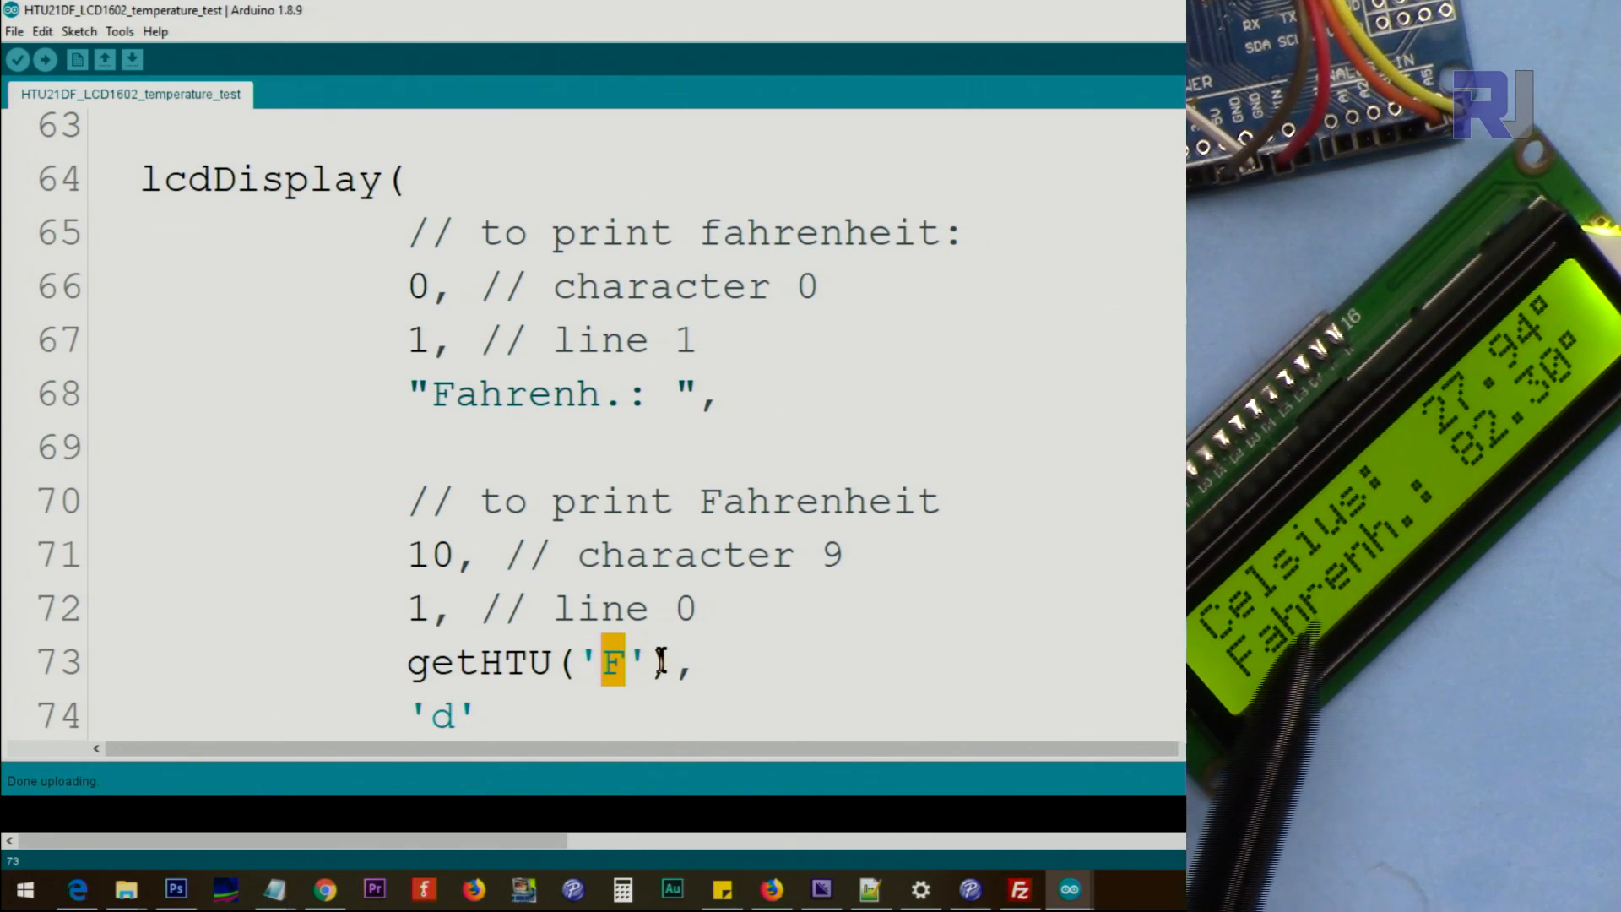
scroll("down", 3)
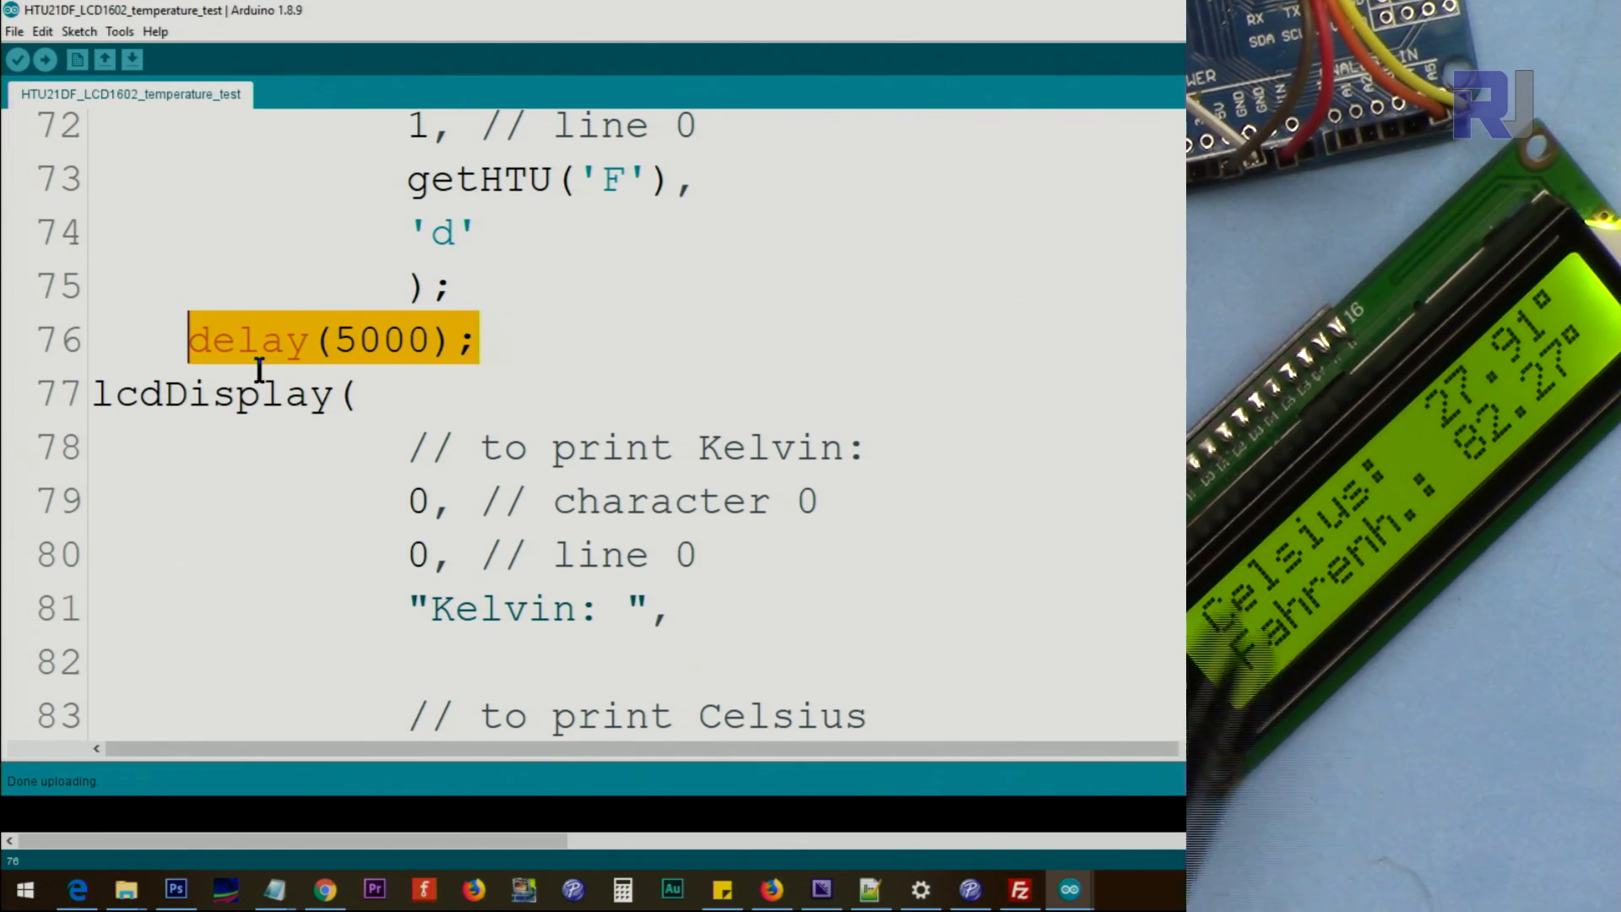
scroll("down", 3)
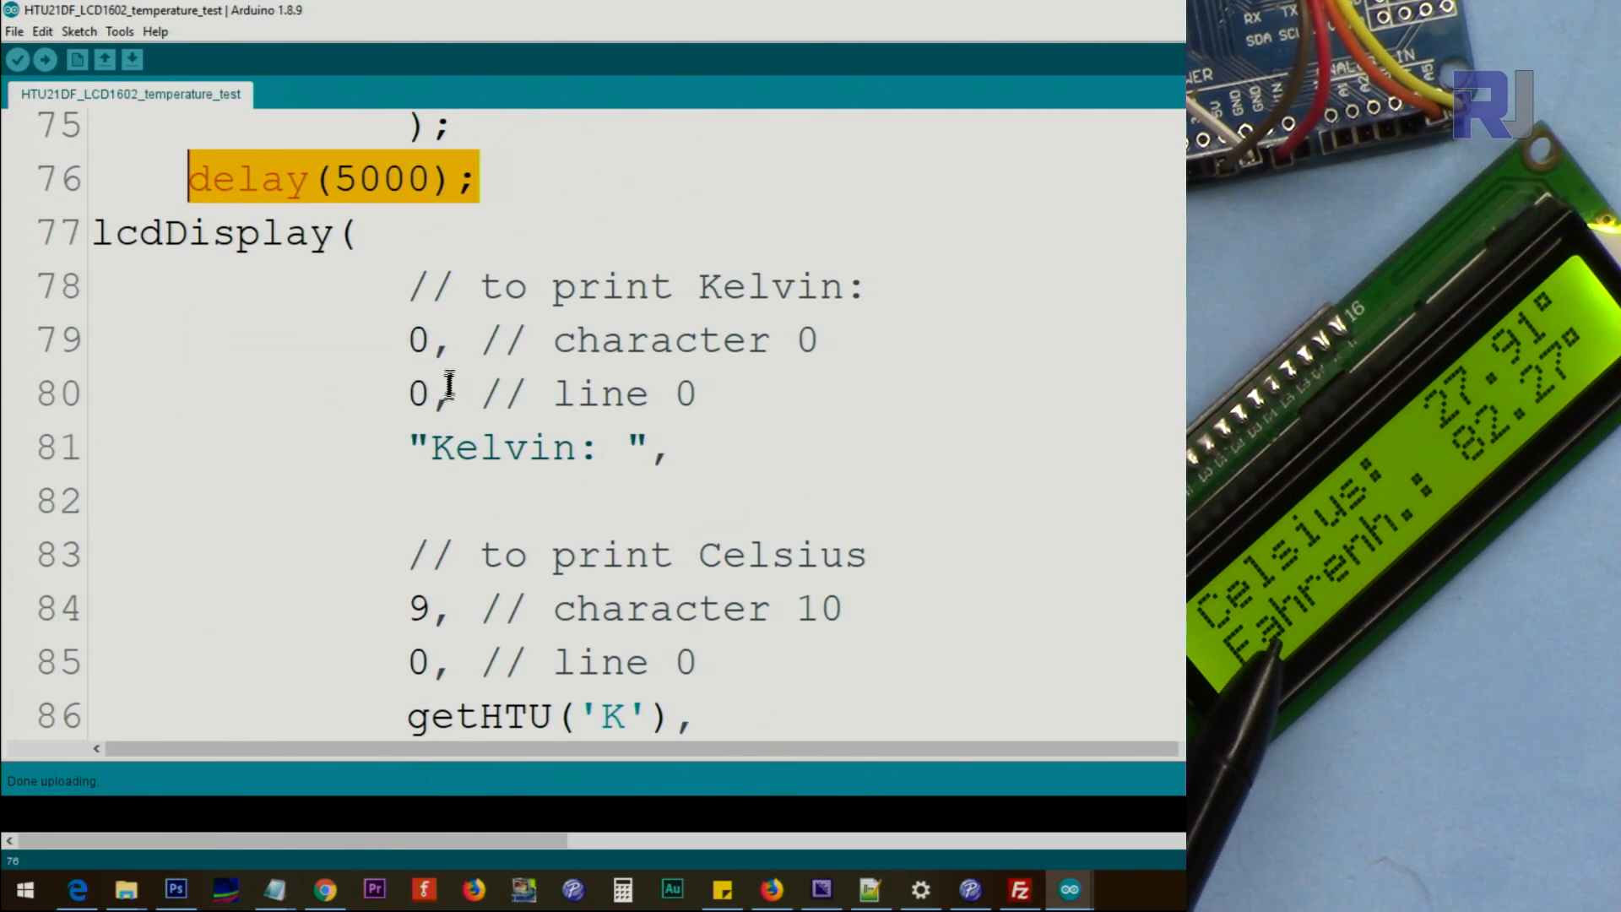
scroll("down", 3)
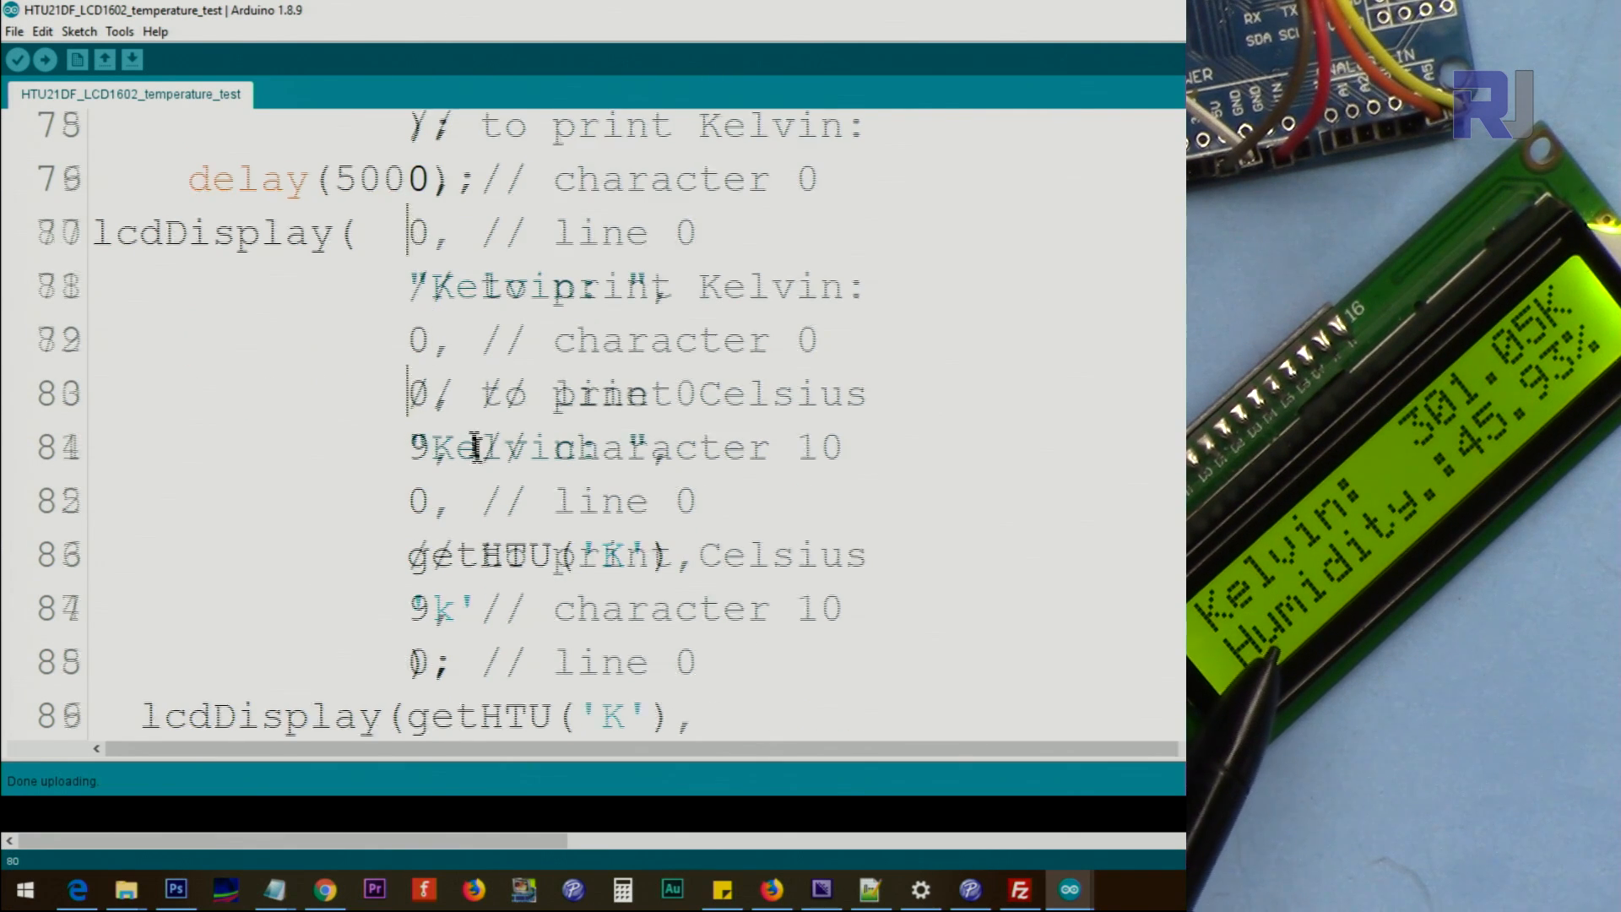
scroll("down", 3)
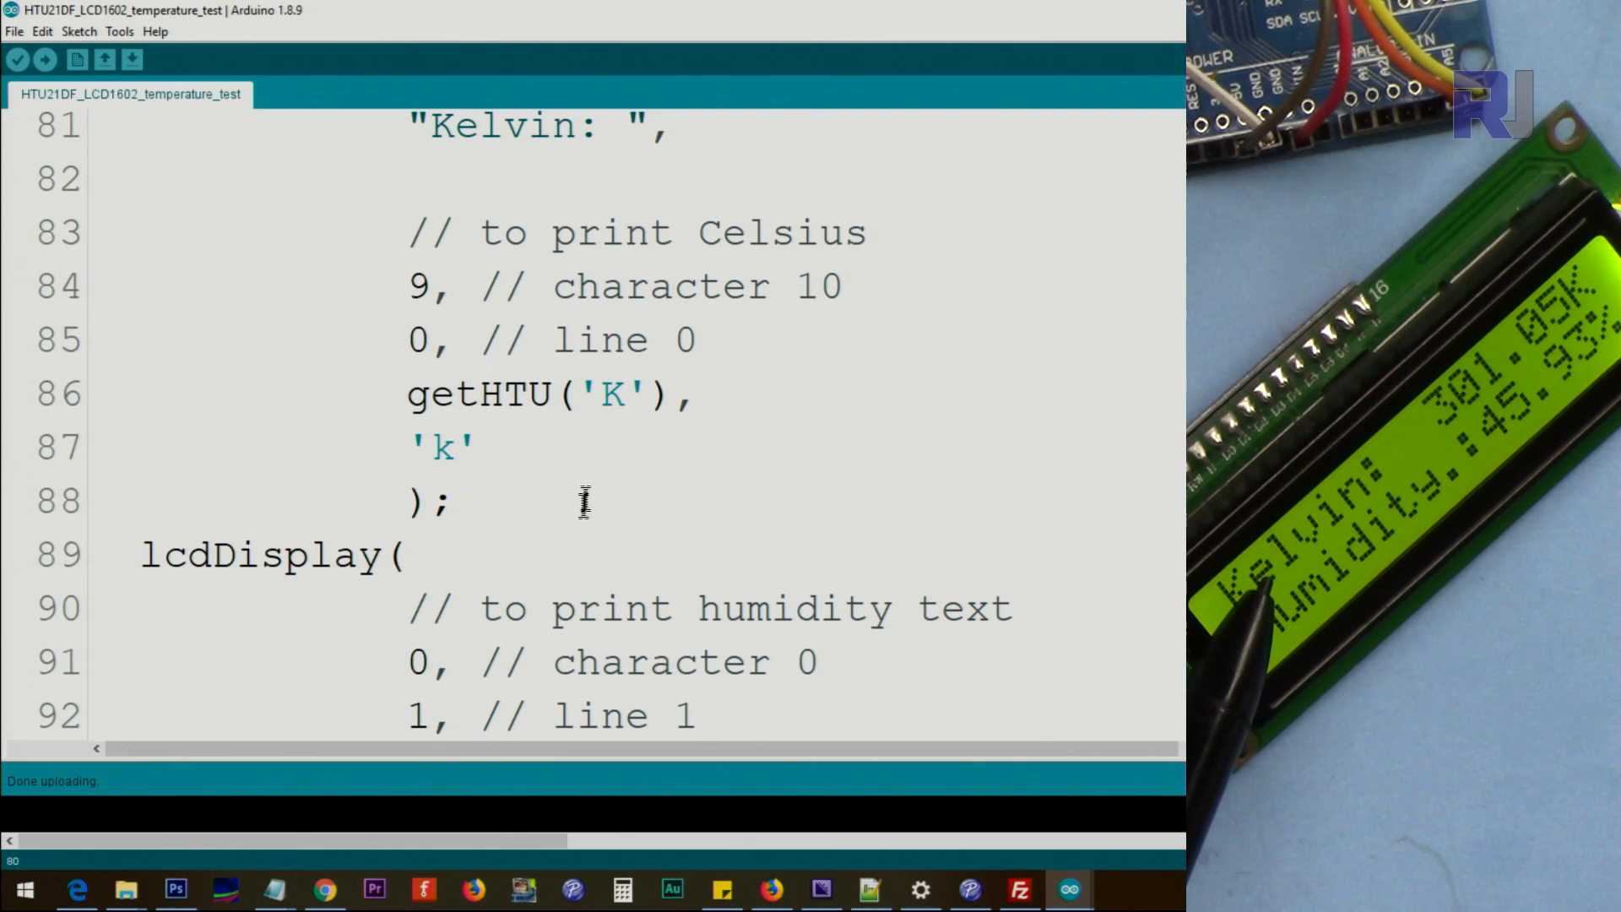
double_click(615, 396)
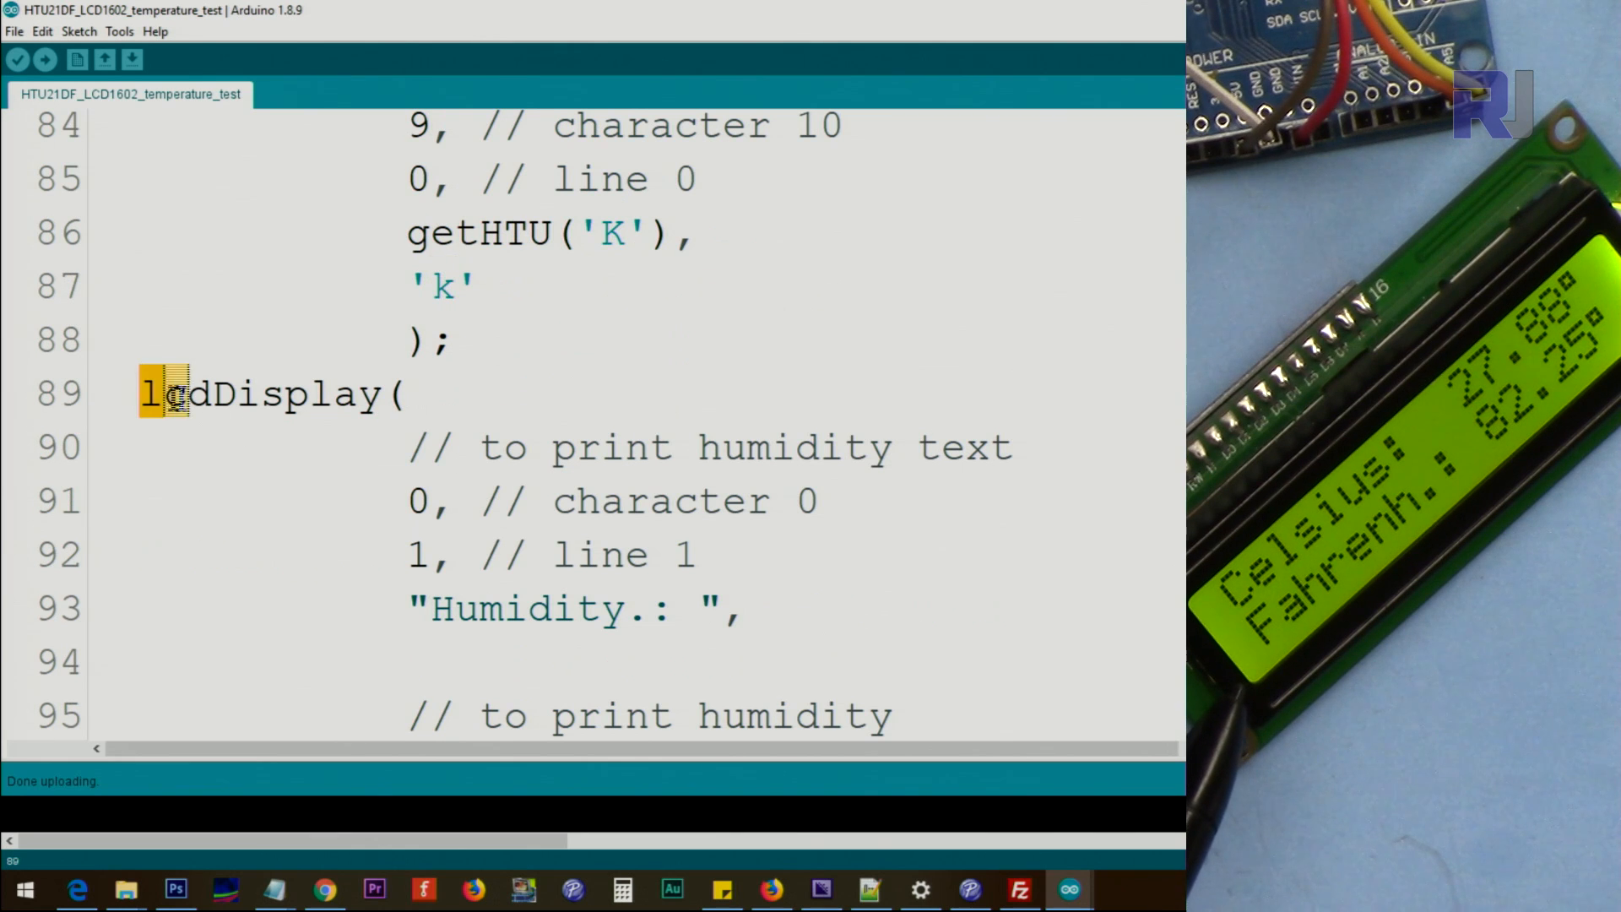
scroll("down", 3)
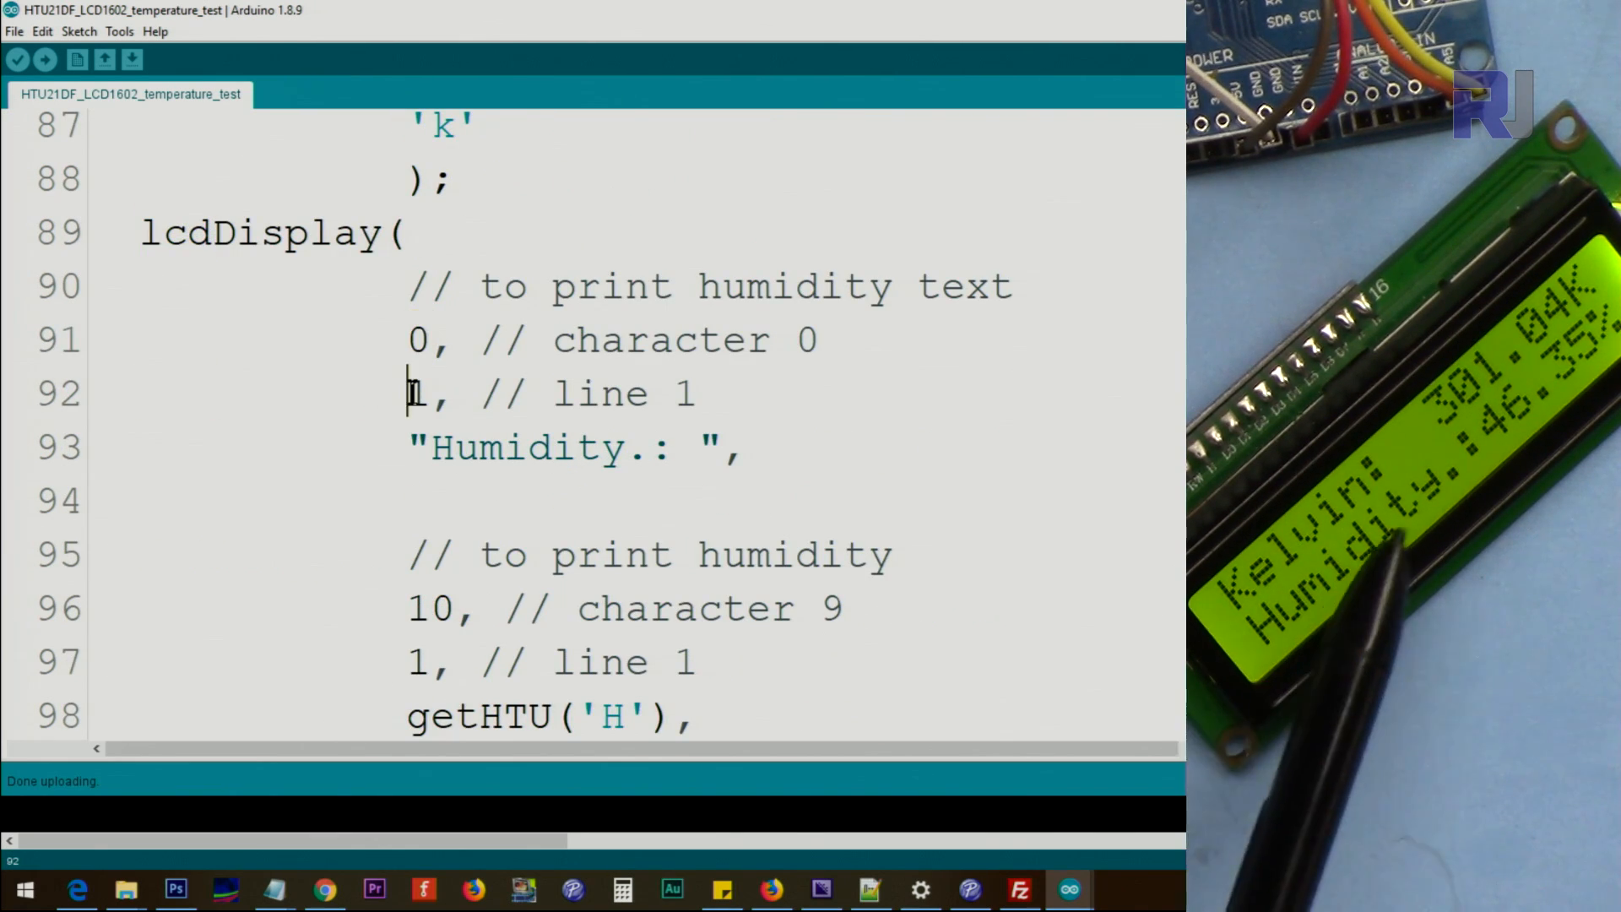
scroll("down", 3)
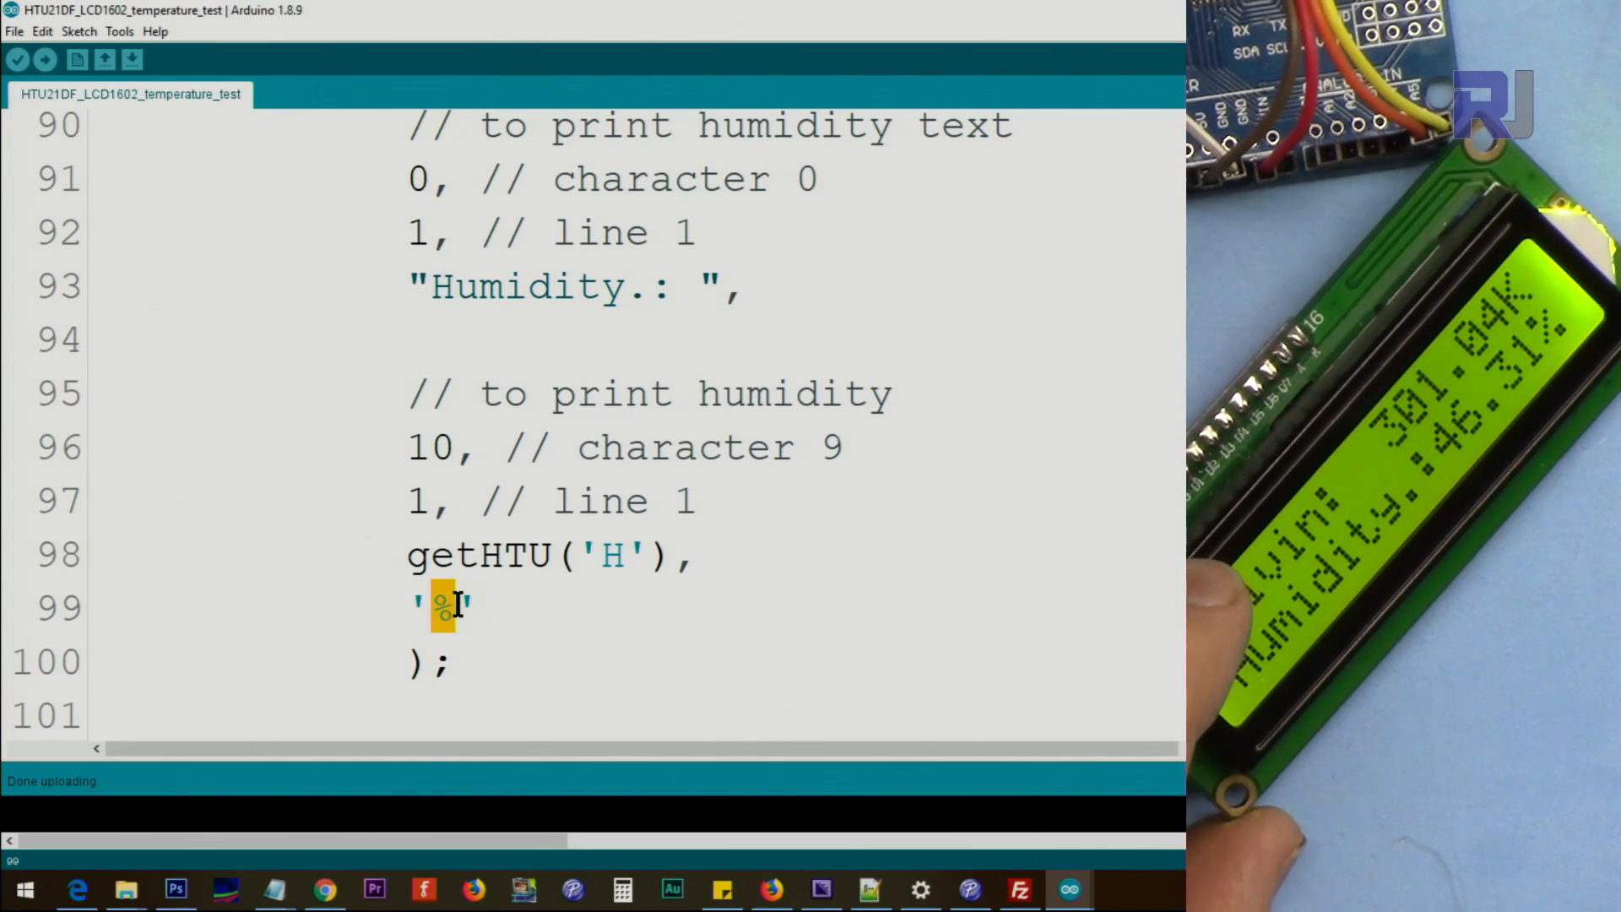
scroll("down", 3)
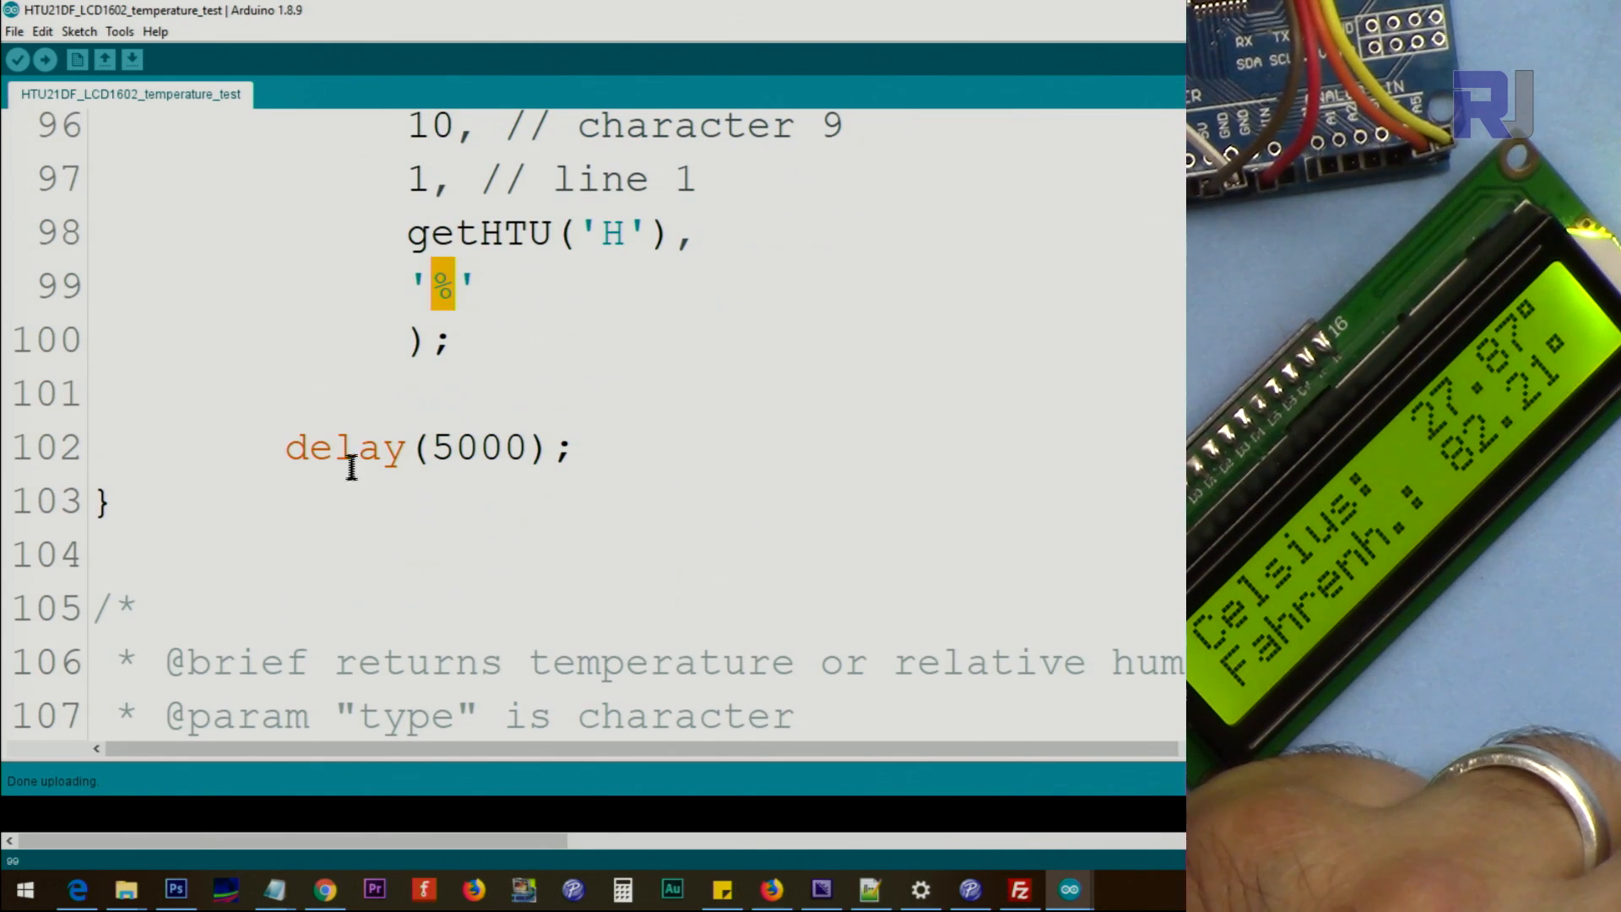
mouse_move(331, 351)
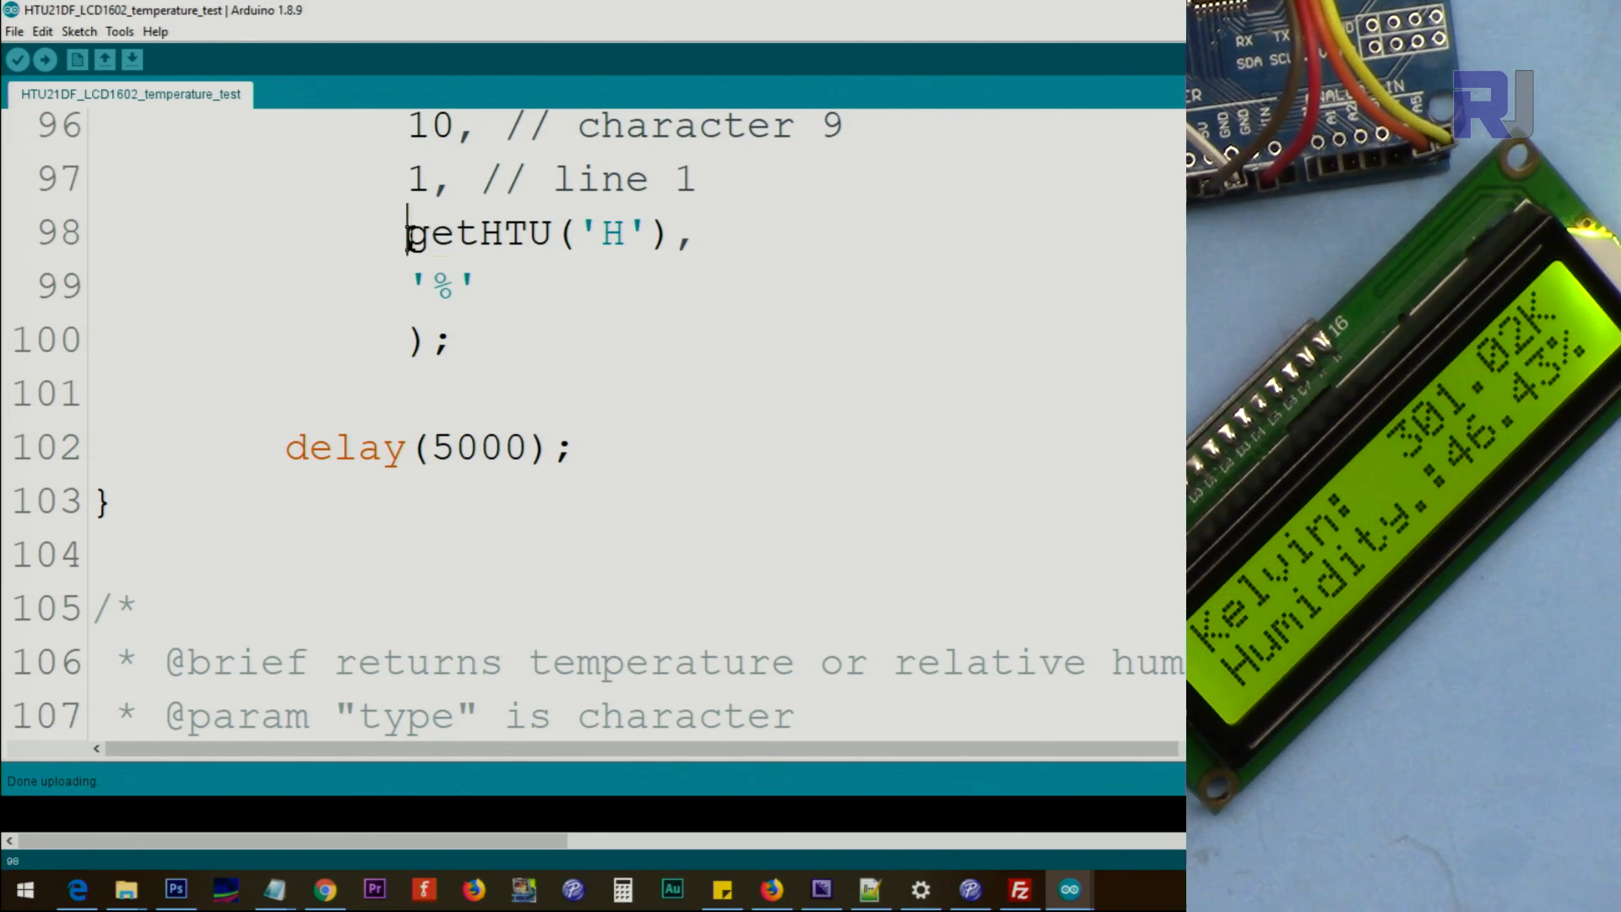
scroll("up", 3)
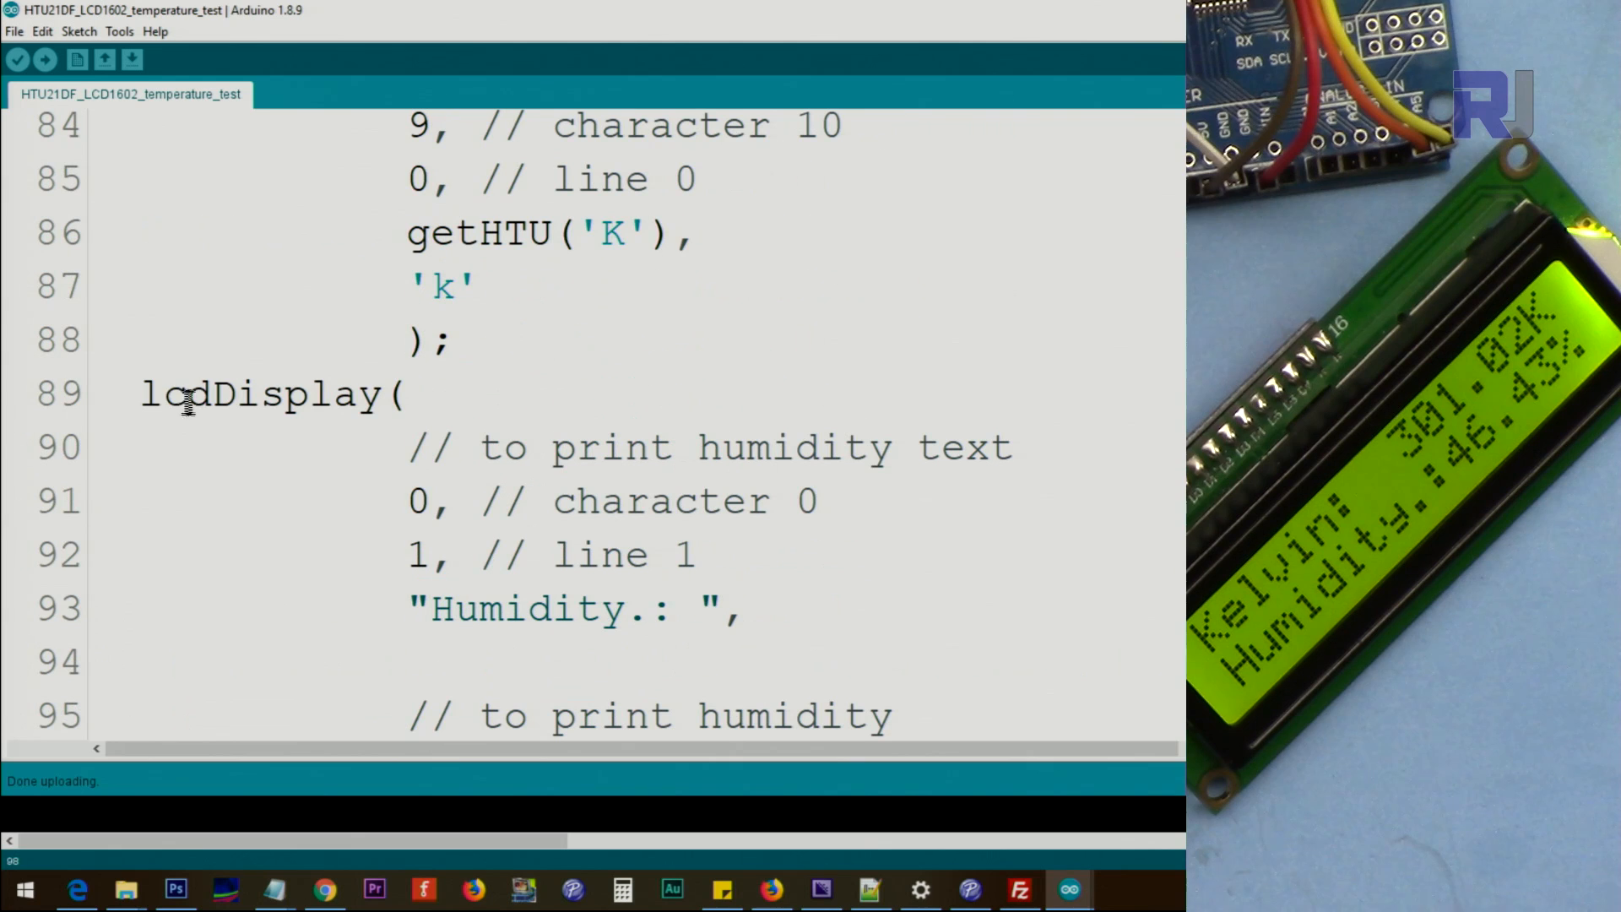
scroll("down", 3)
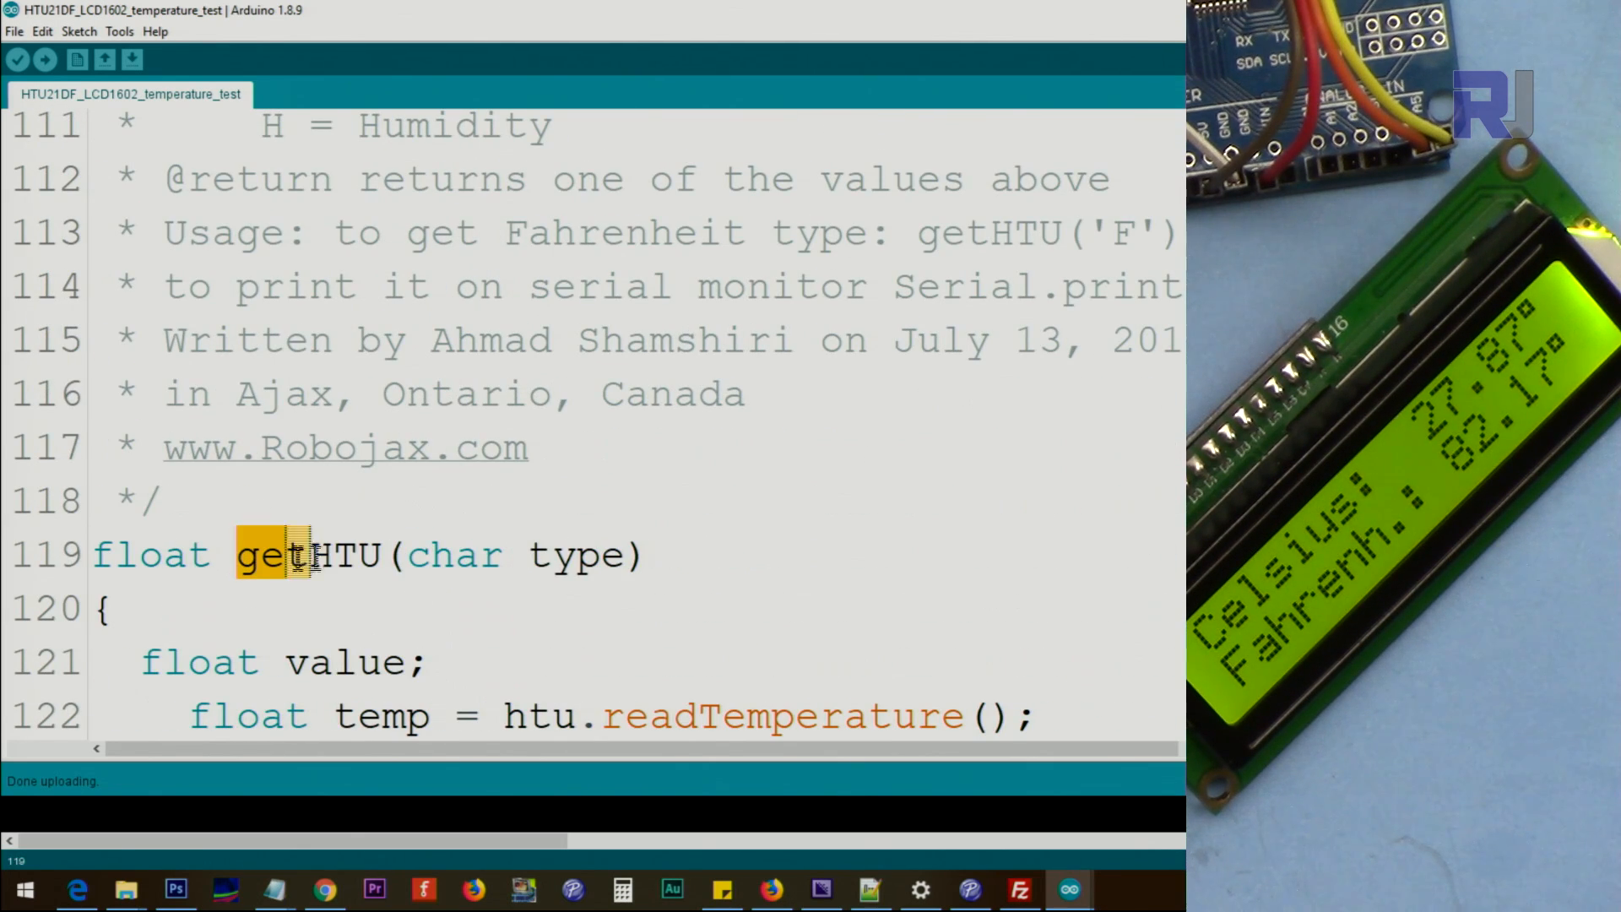
double_click(150, 555)
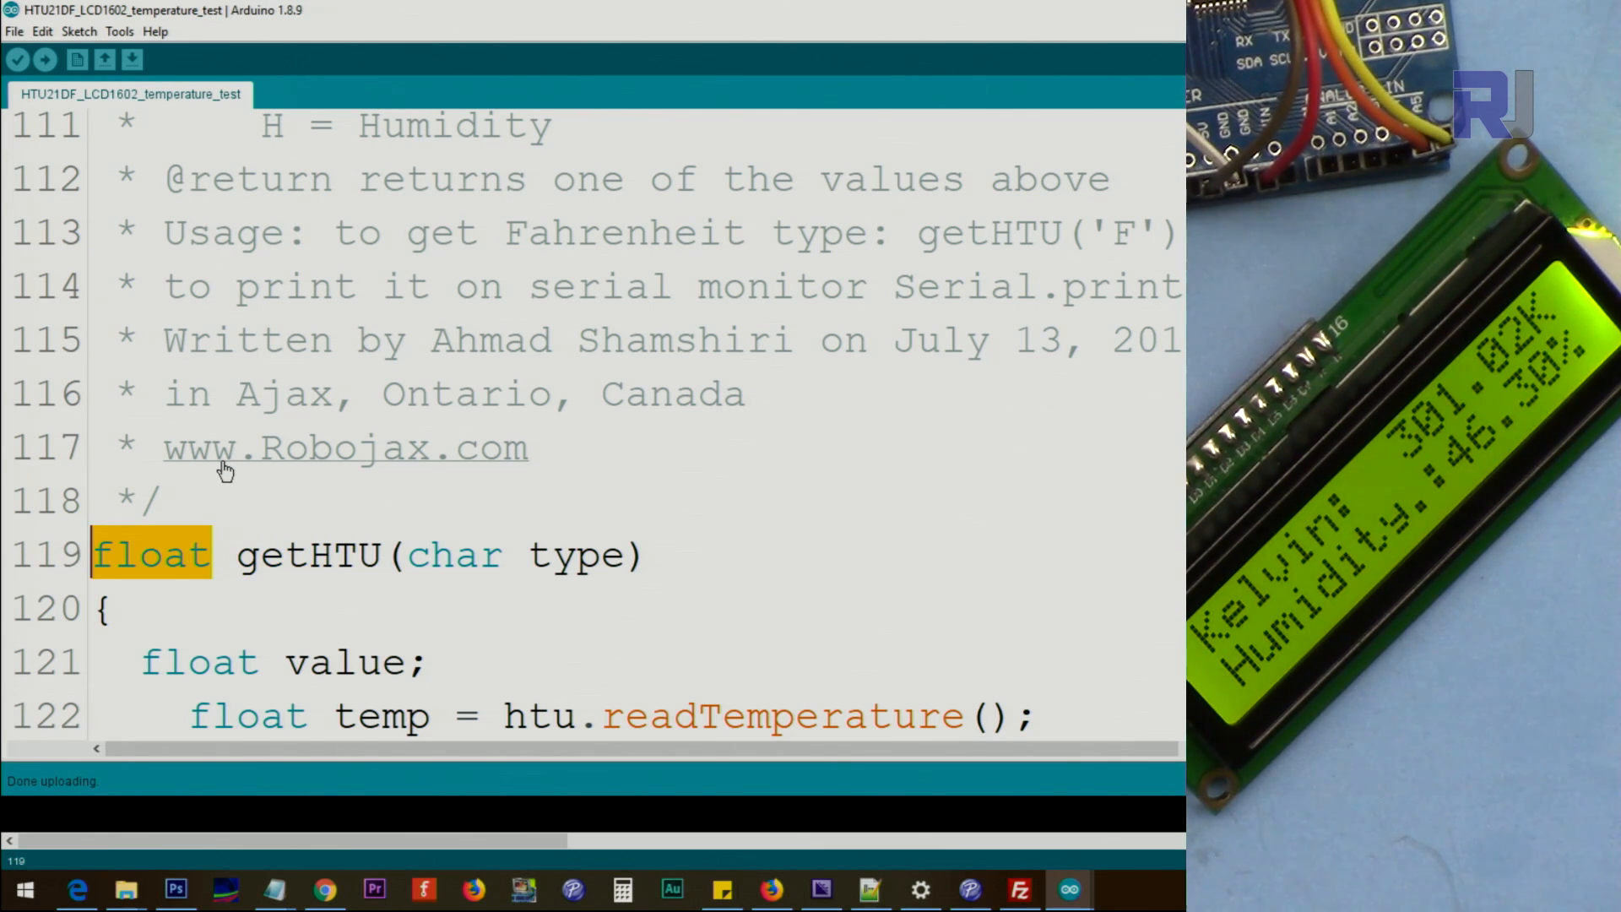
mouse_move(513, 555)
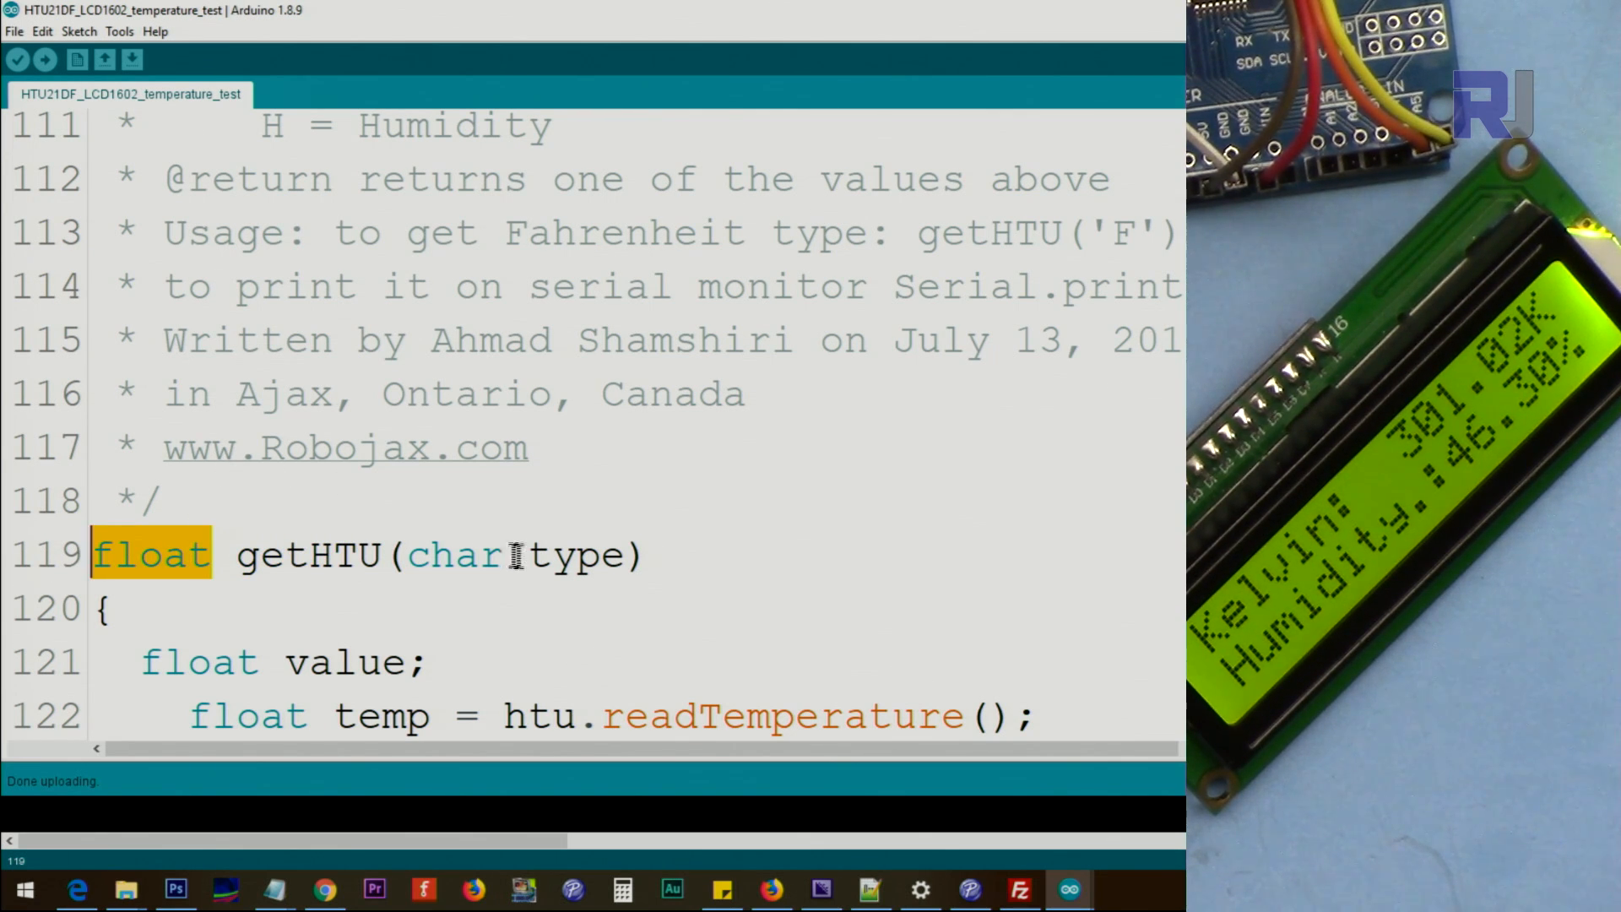
double_click(575, 556)
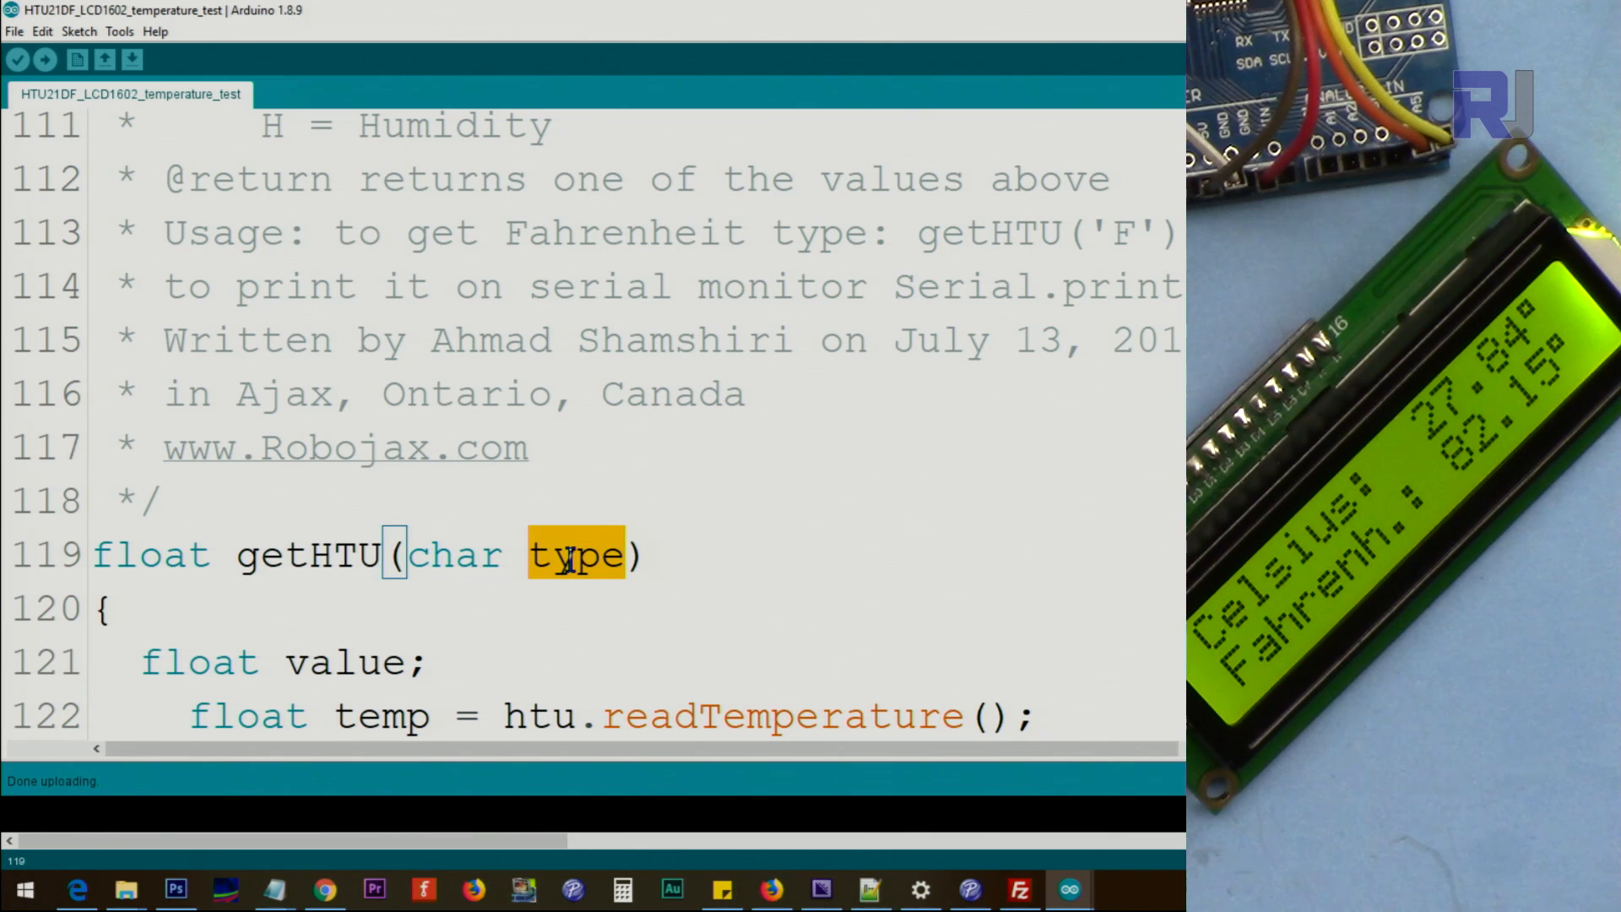
scroll("down", 3)
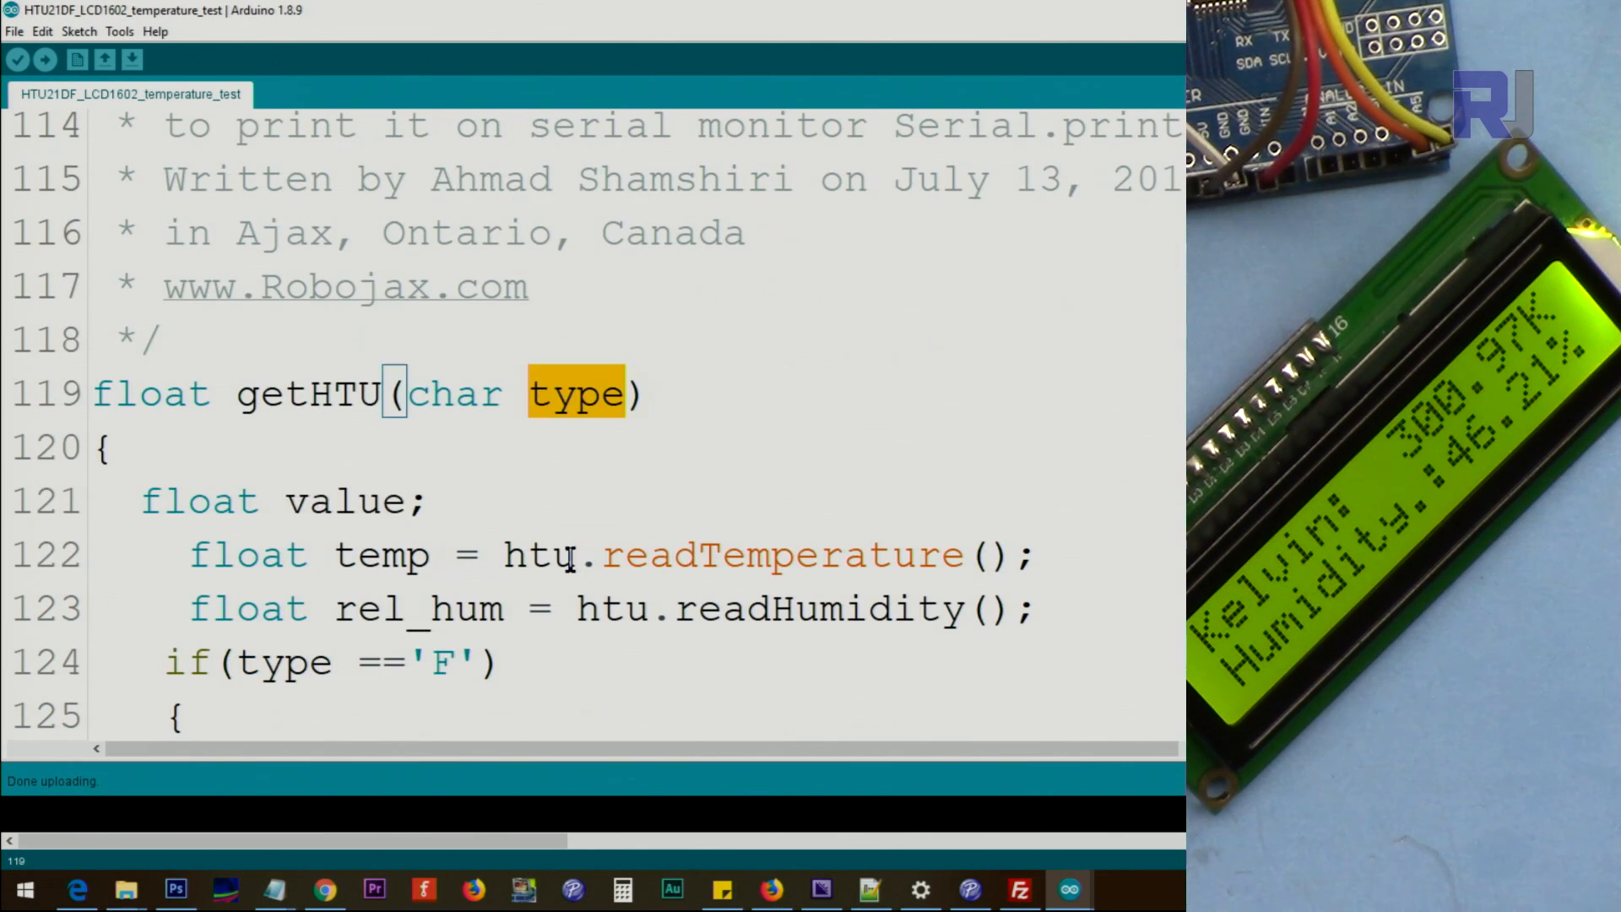
left_click(334, 501)
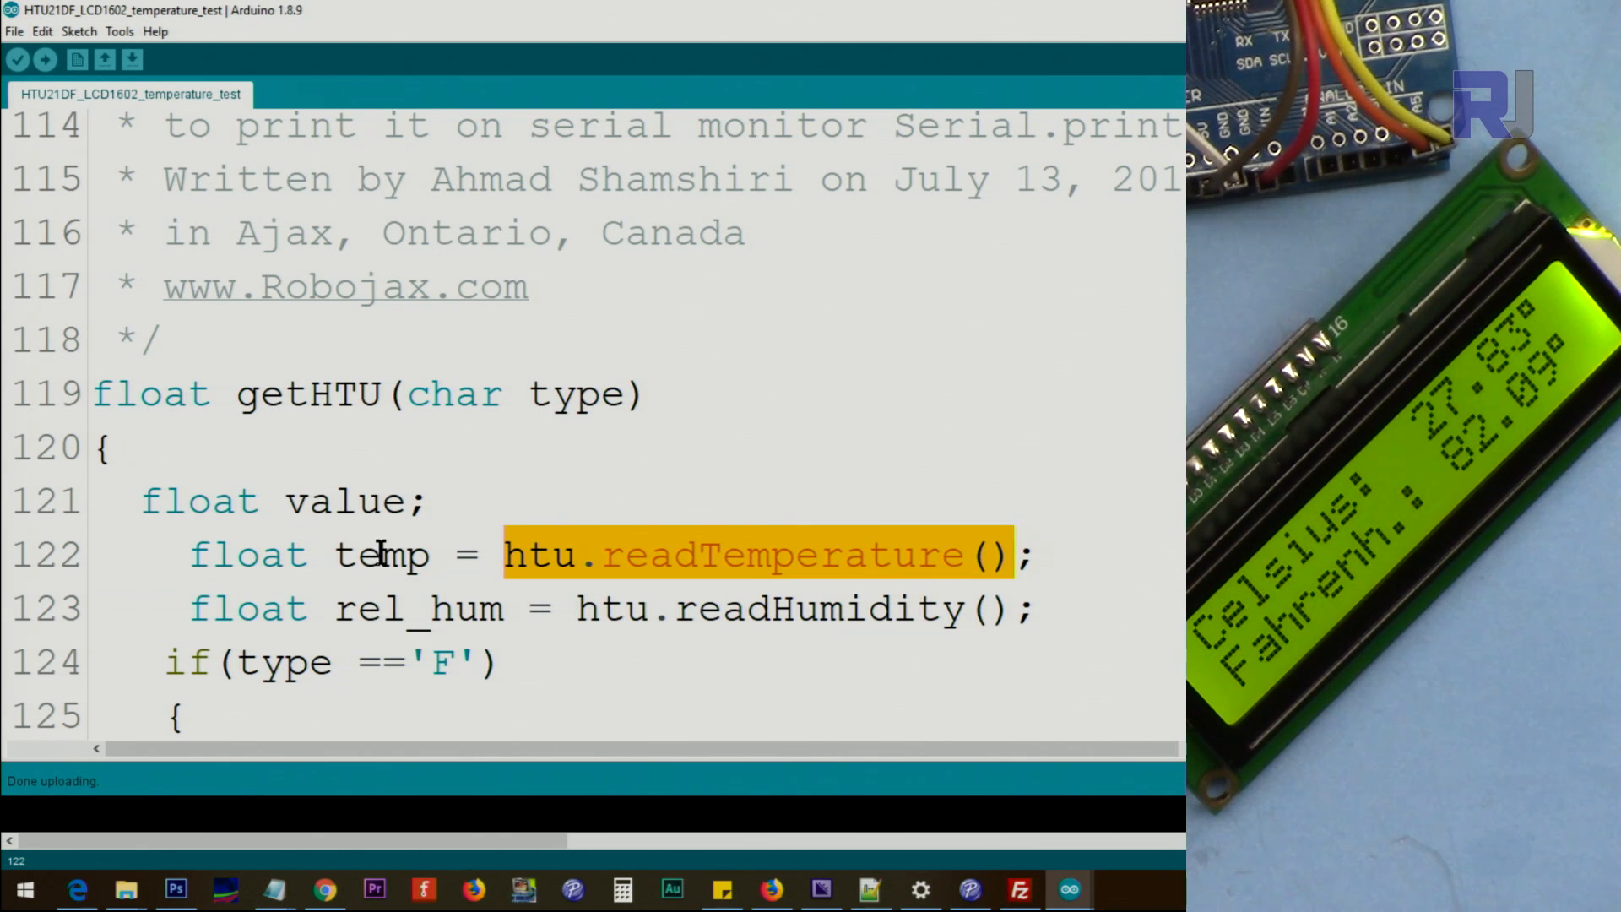
left_click(775, 608)
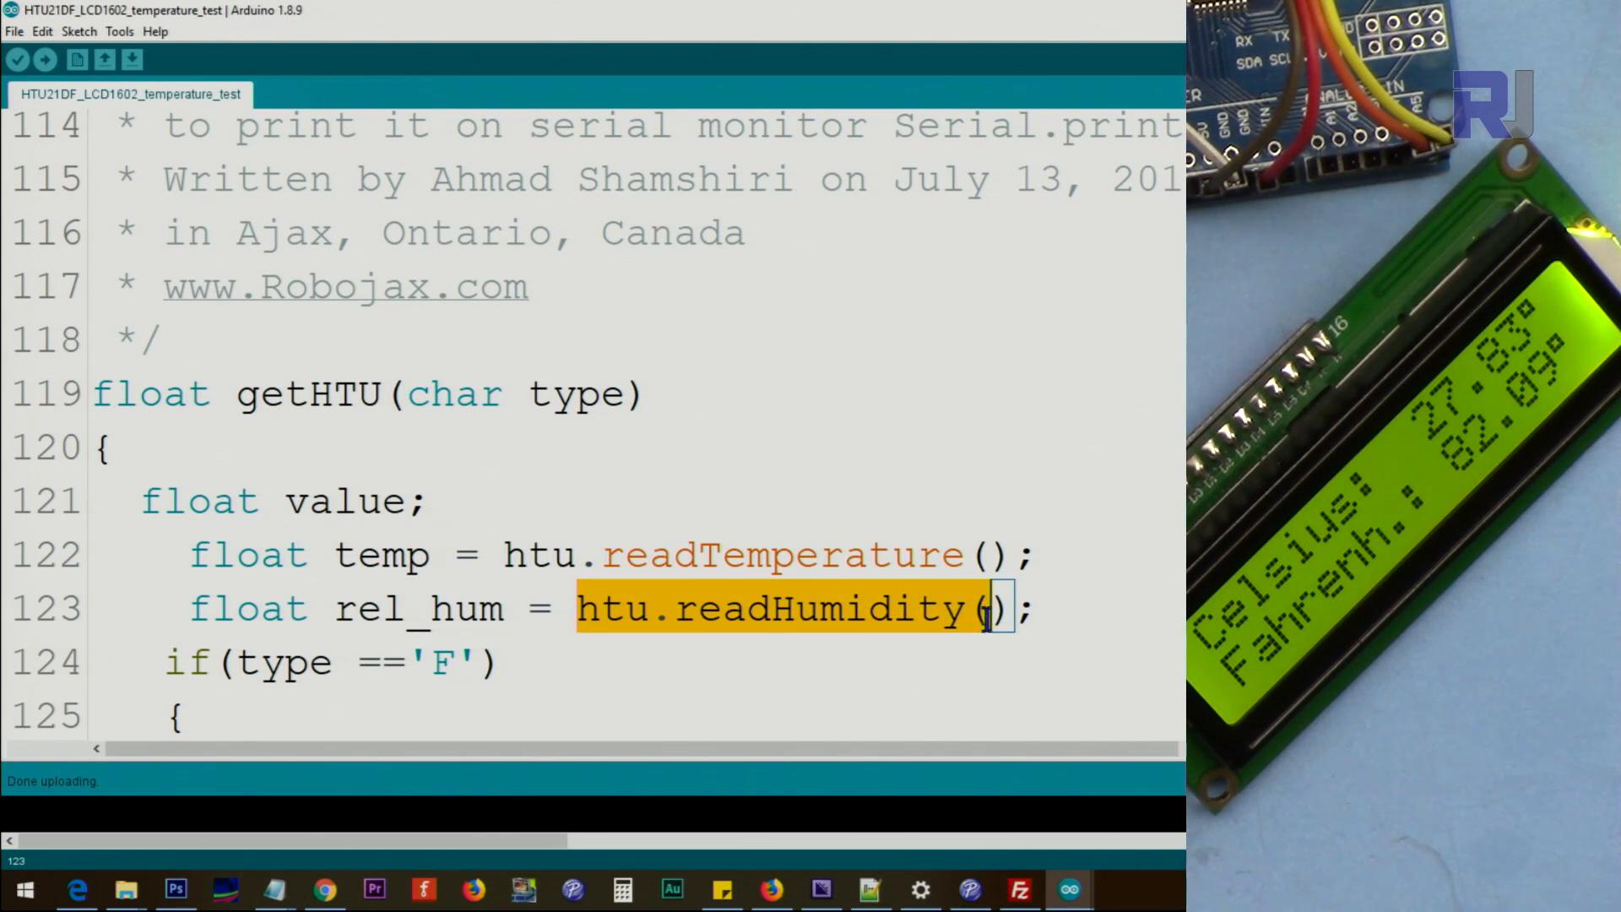
double_click(419, 608)
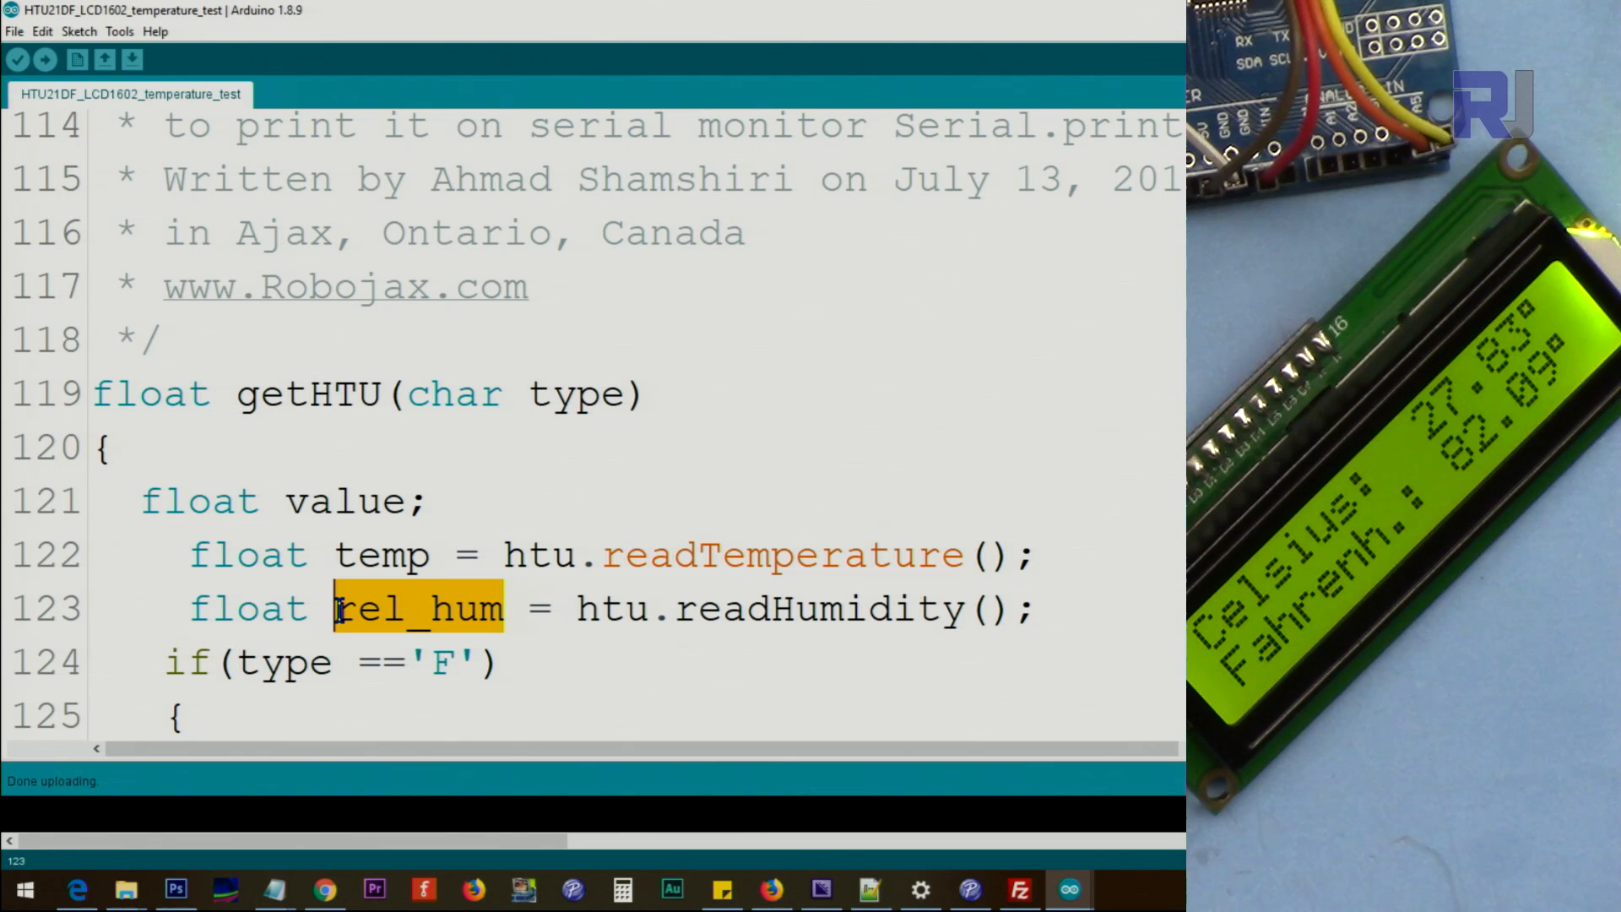
scroll("down", 3)
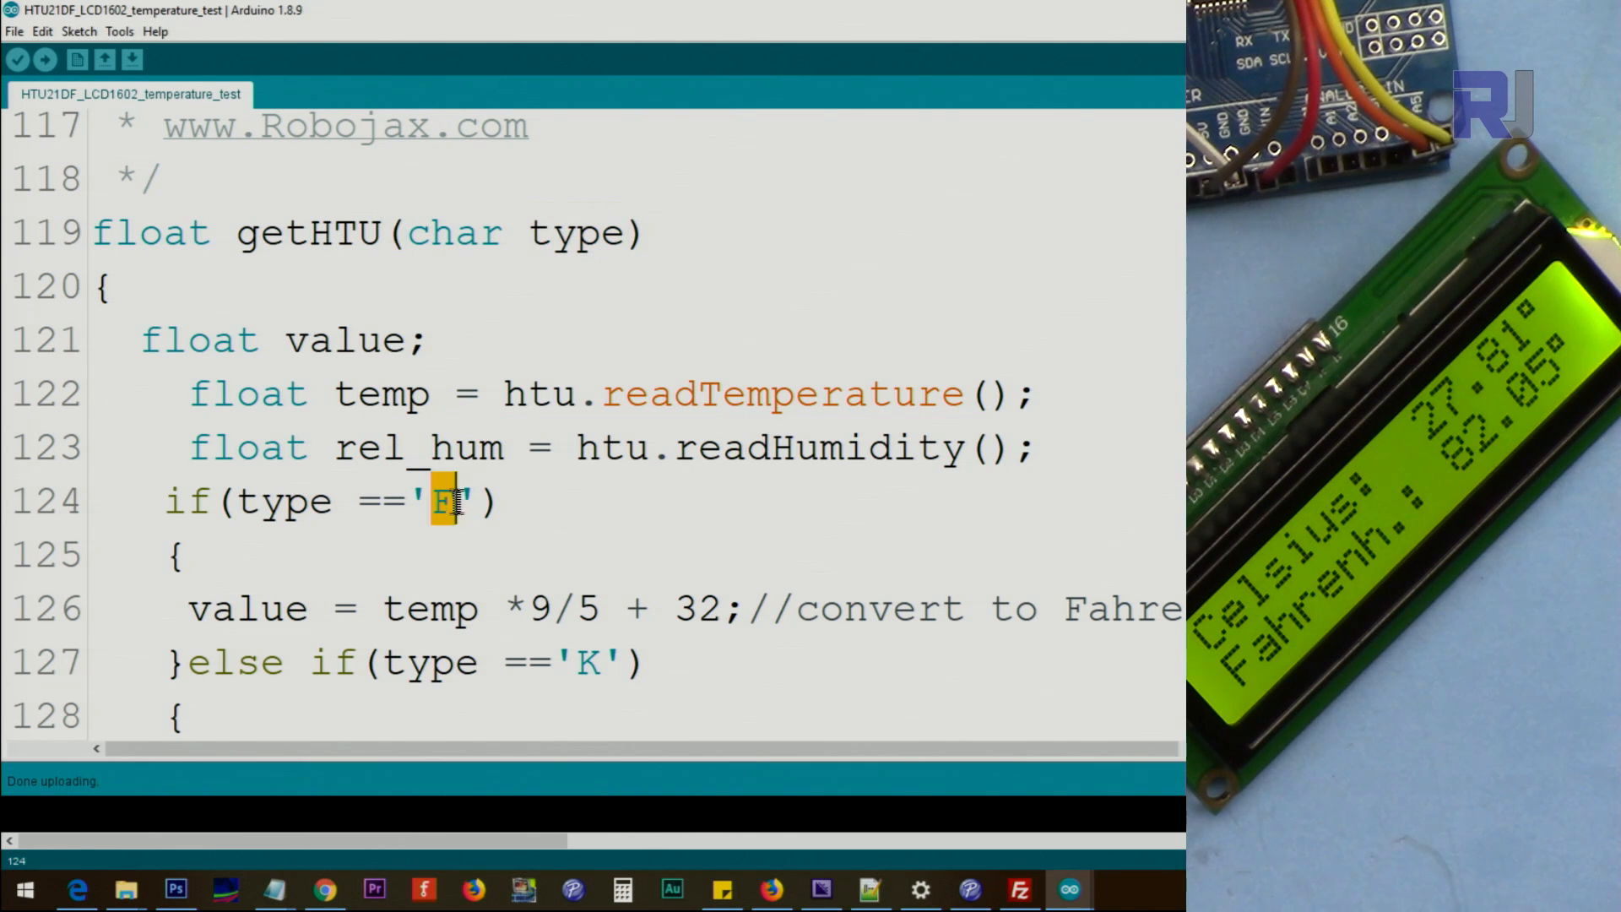
left_click(380, 393)
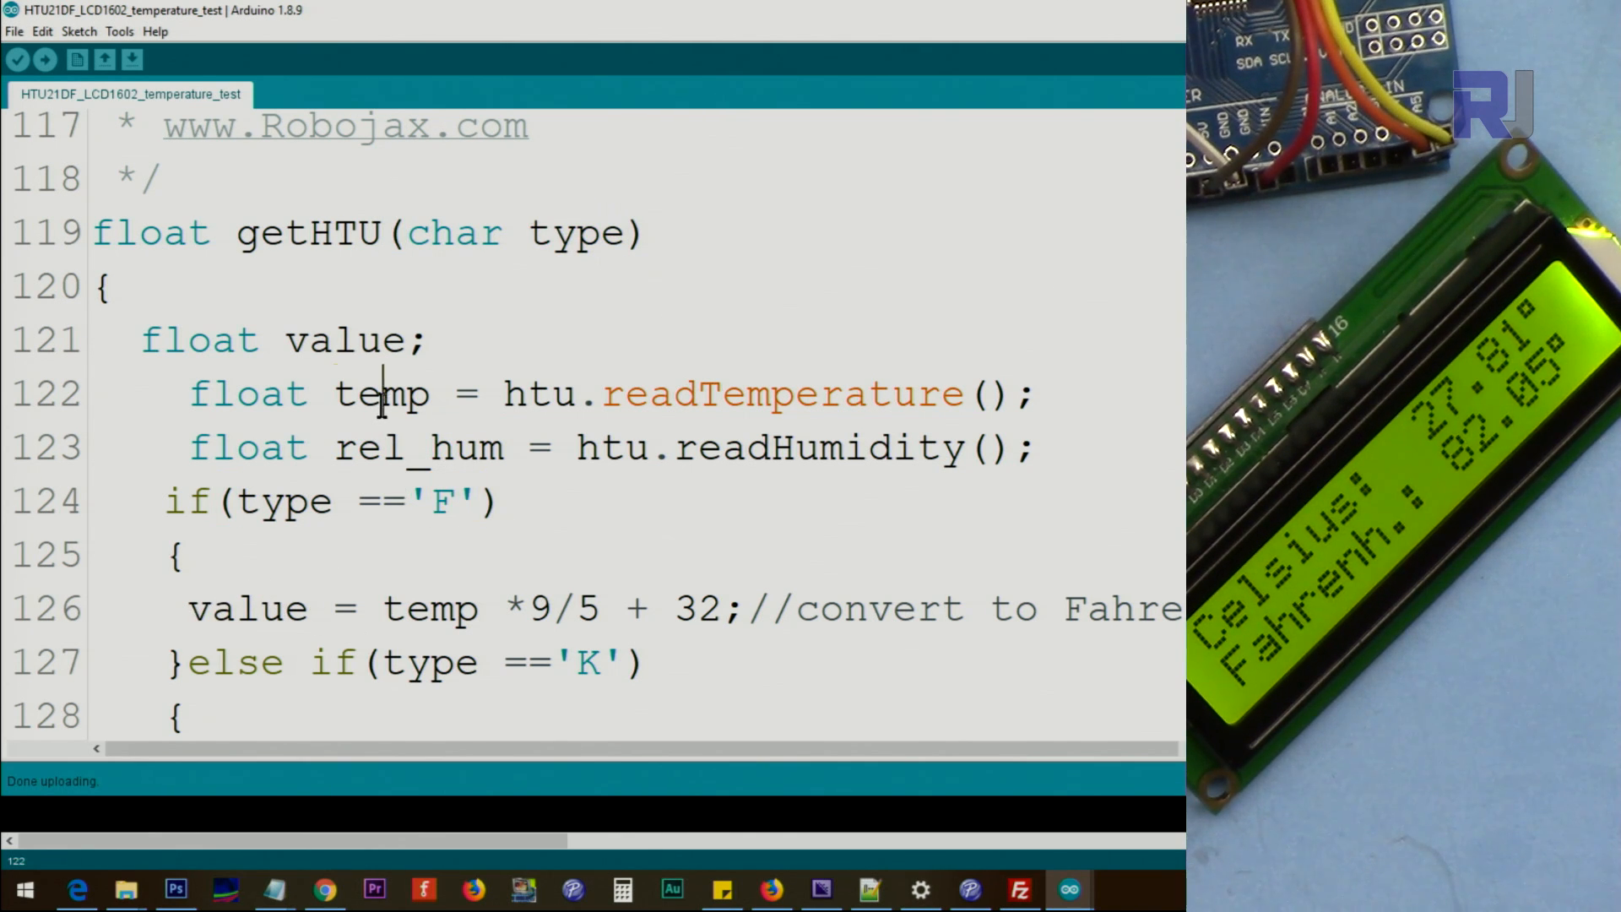
double_click(527, 608)
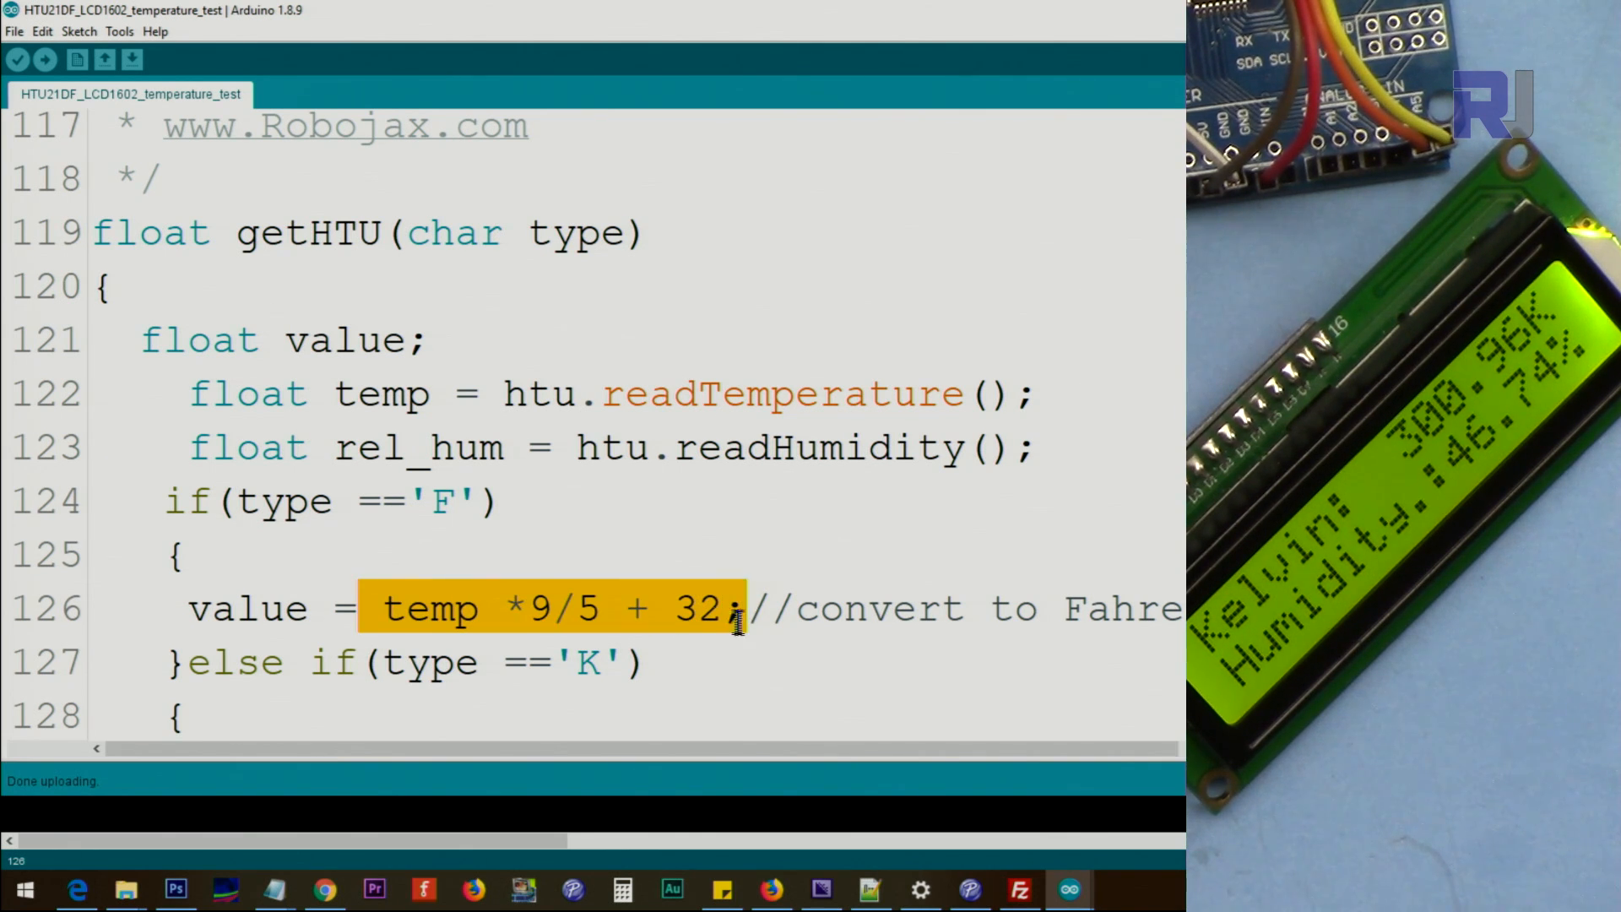
double_click(247, 608)
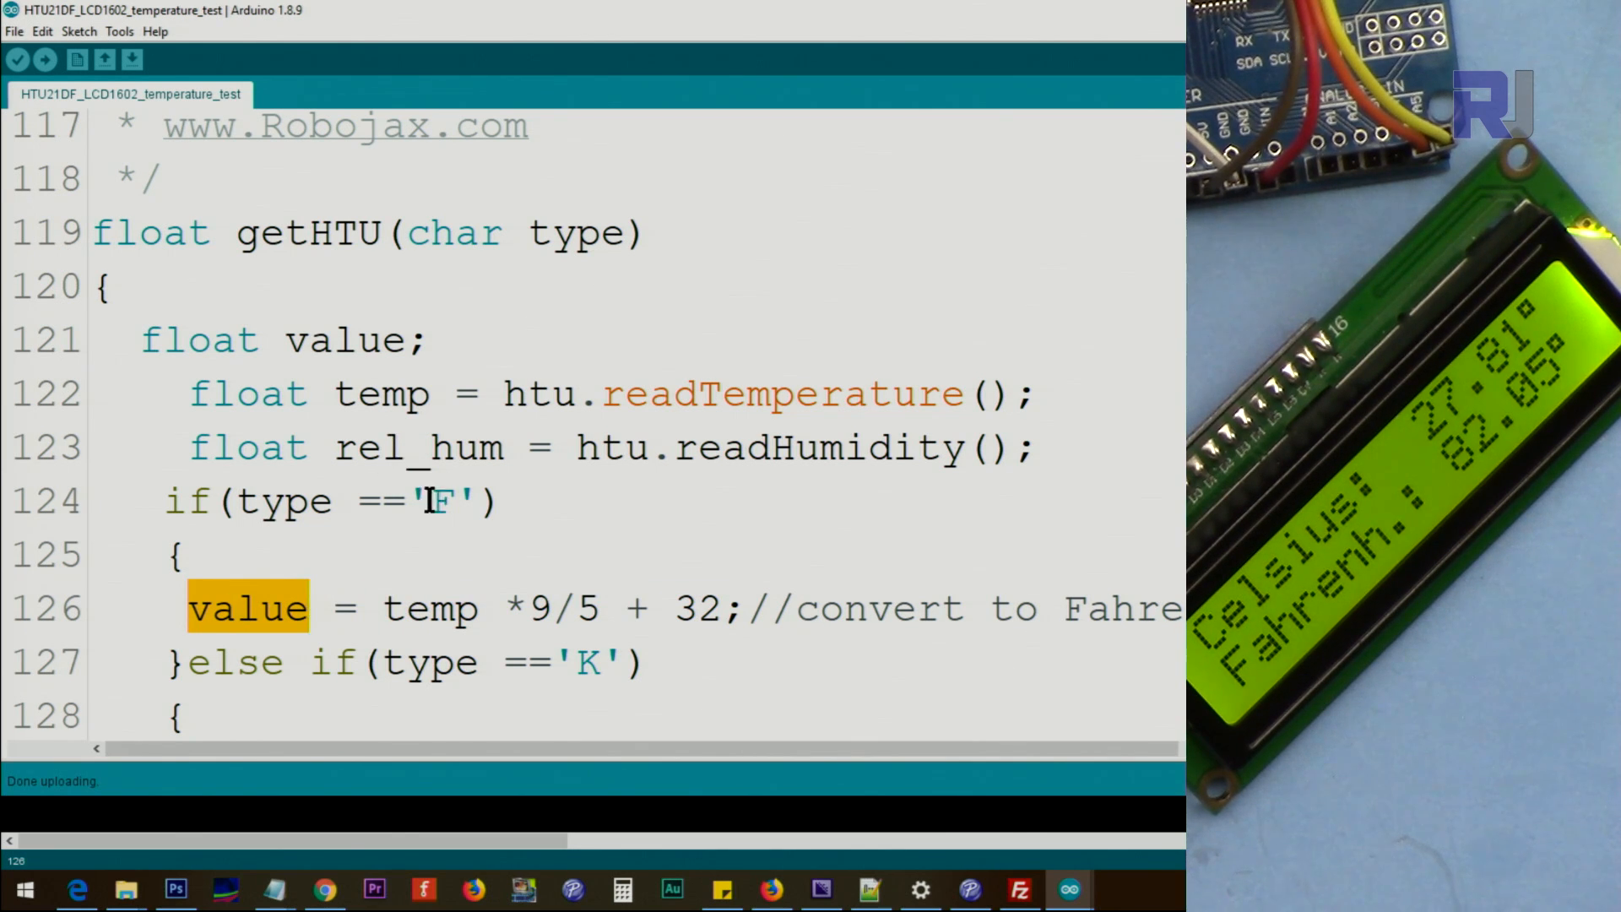
double_click(576, 232)
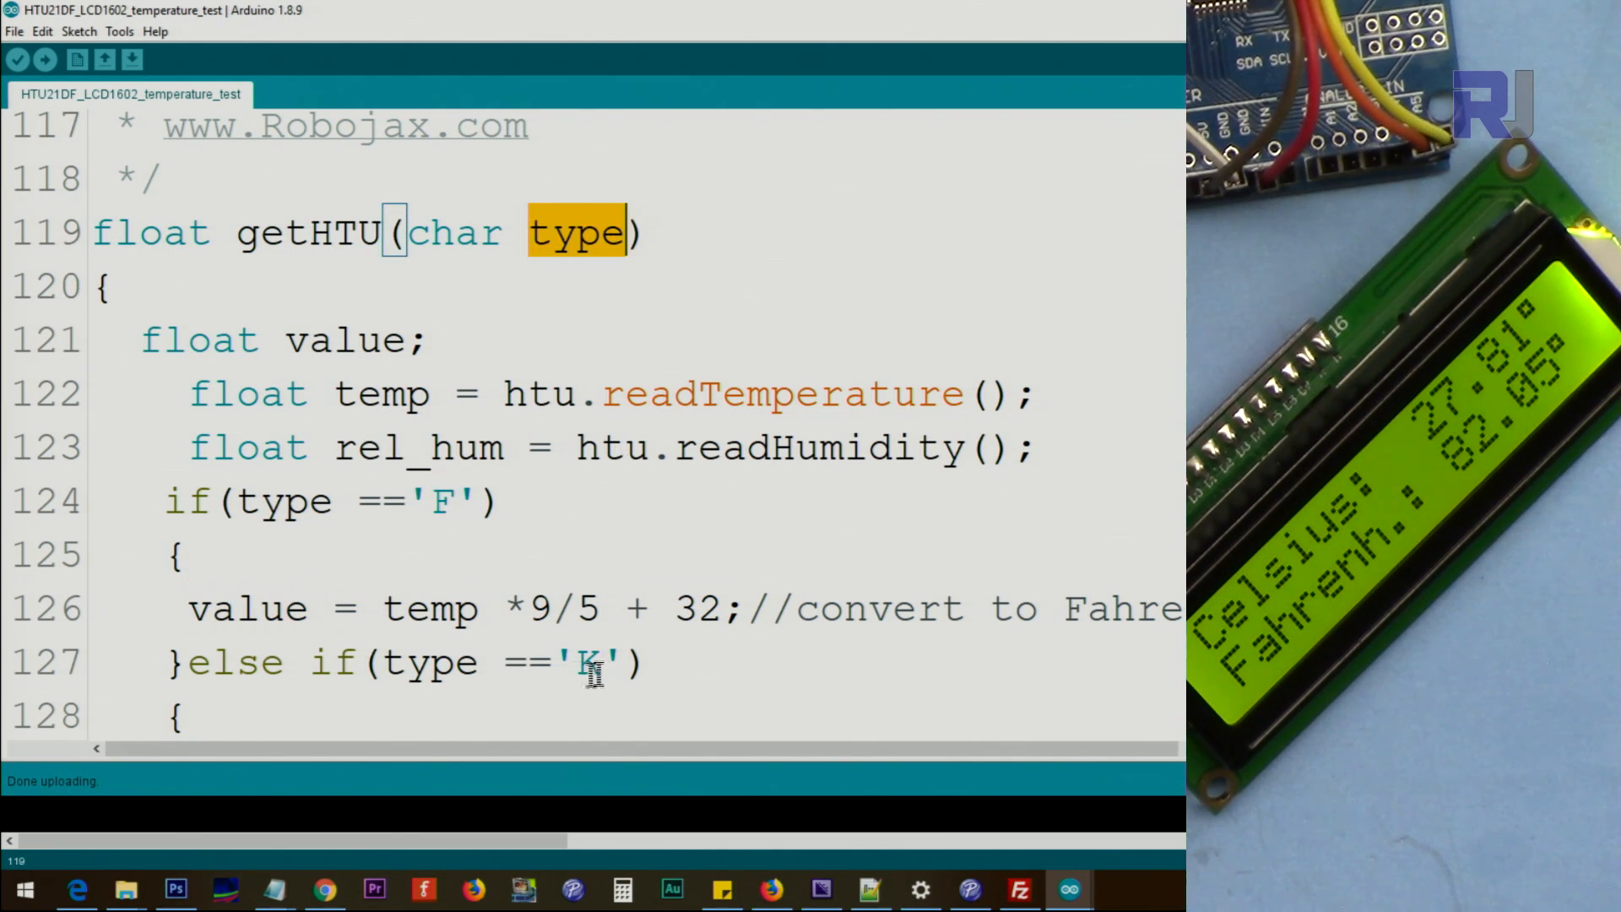
scroll("down", 3)
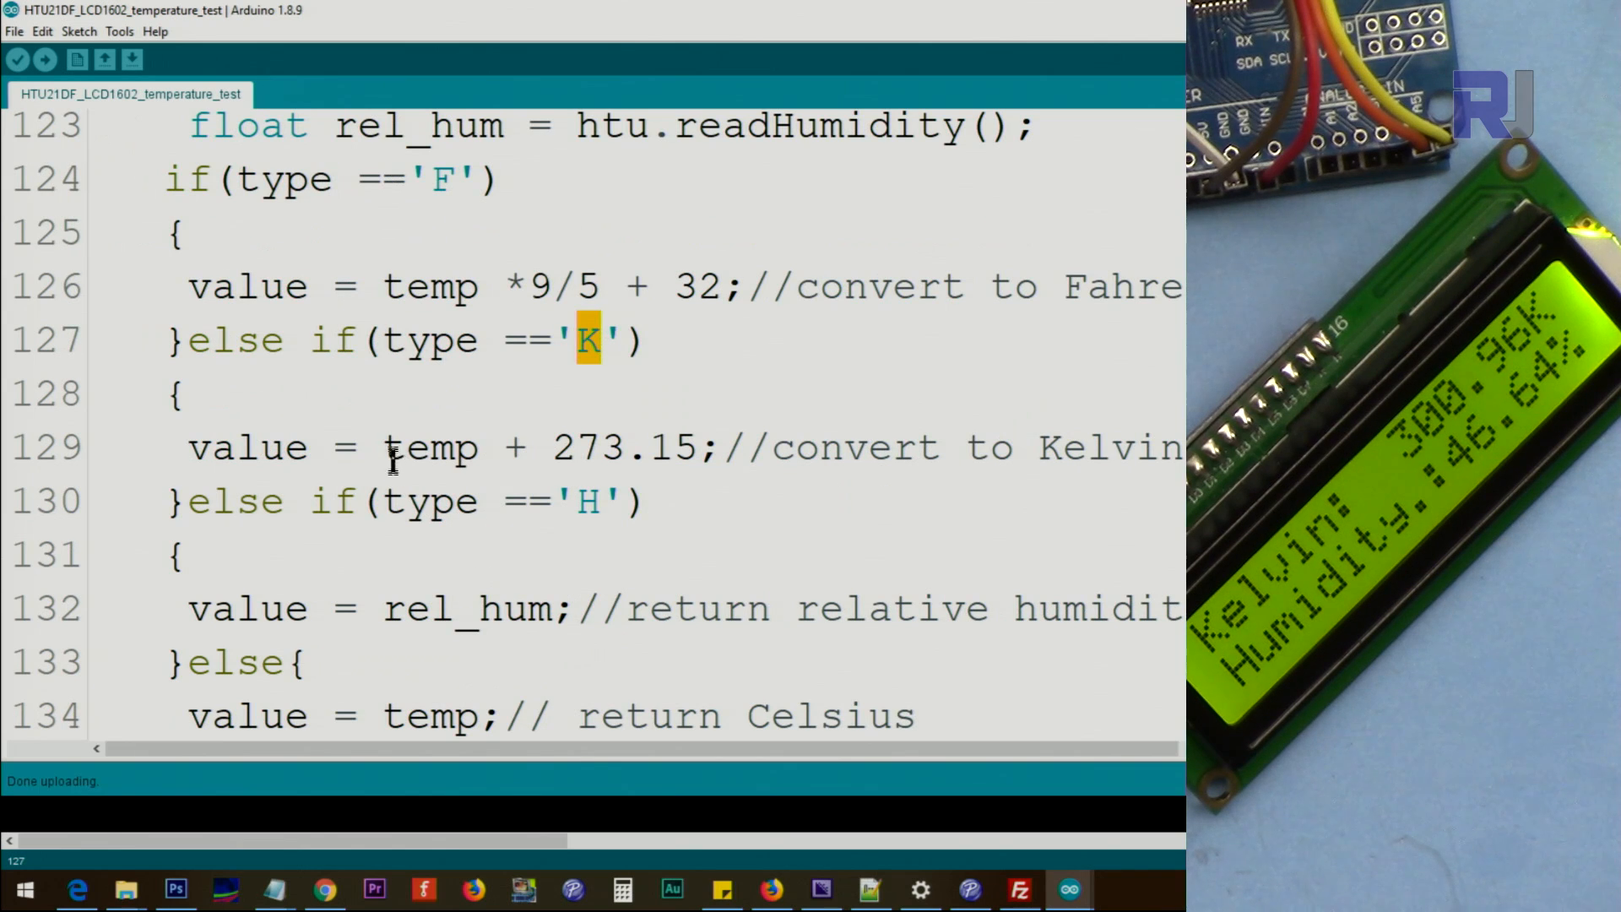
double_click(613, 446)
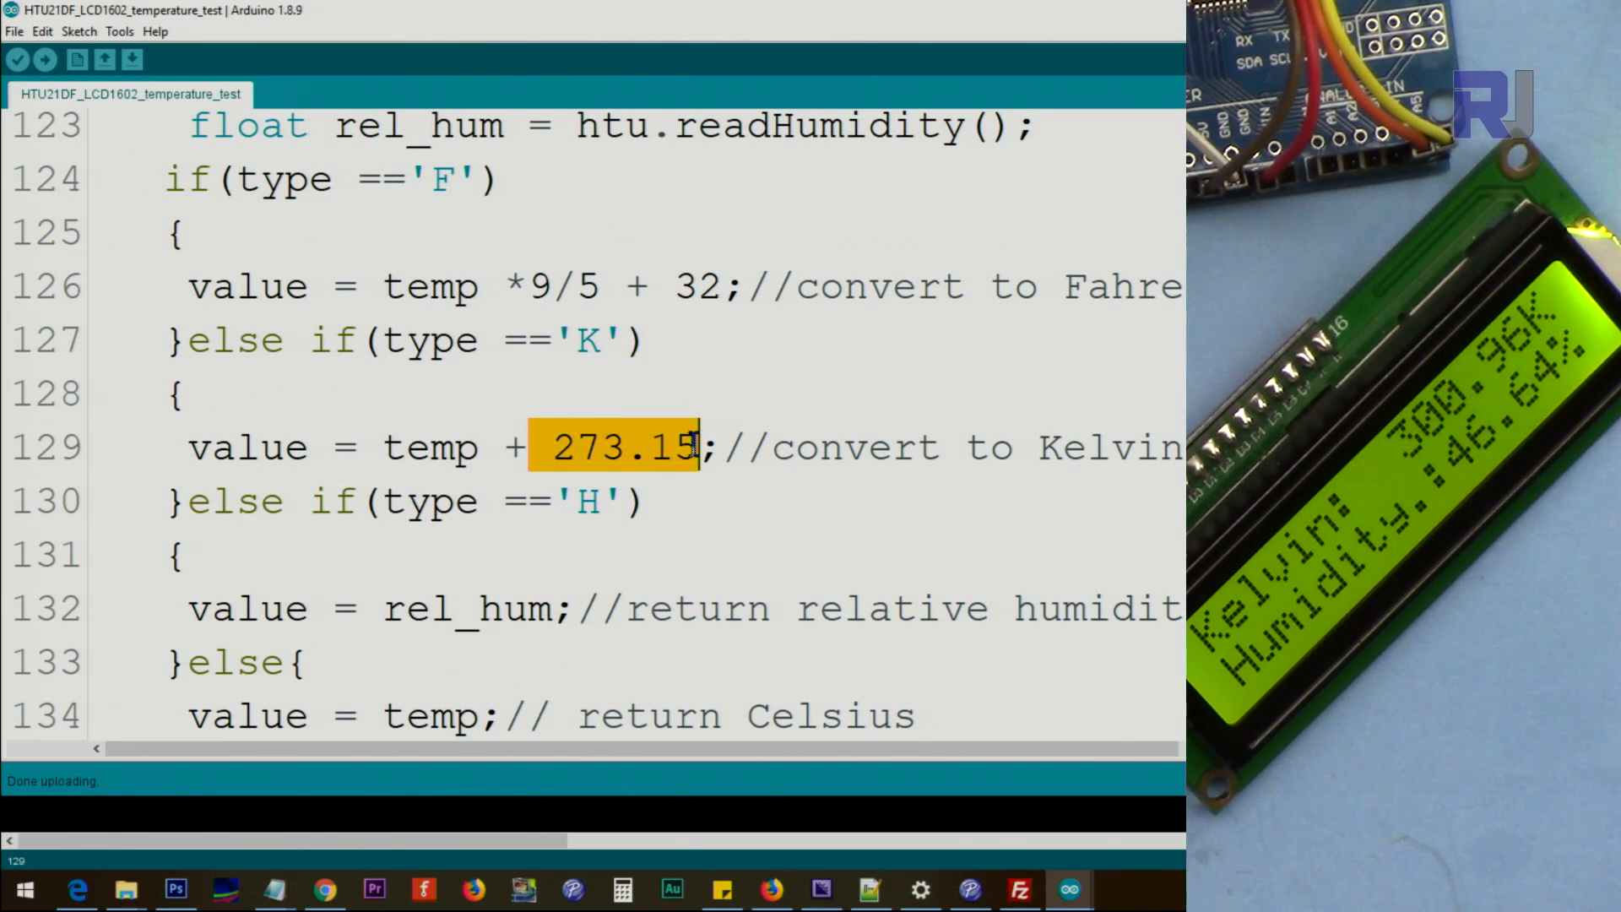
mouse_move(432, 429)
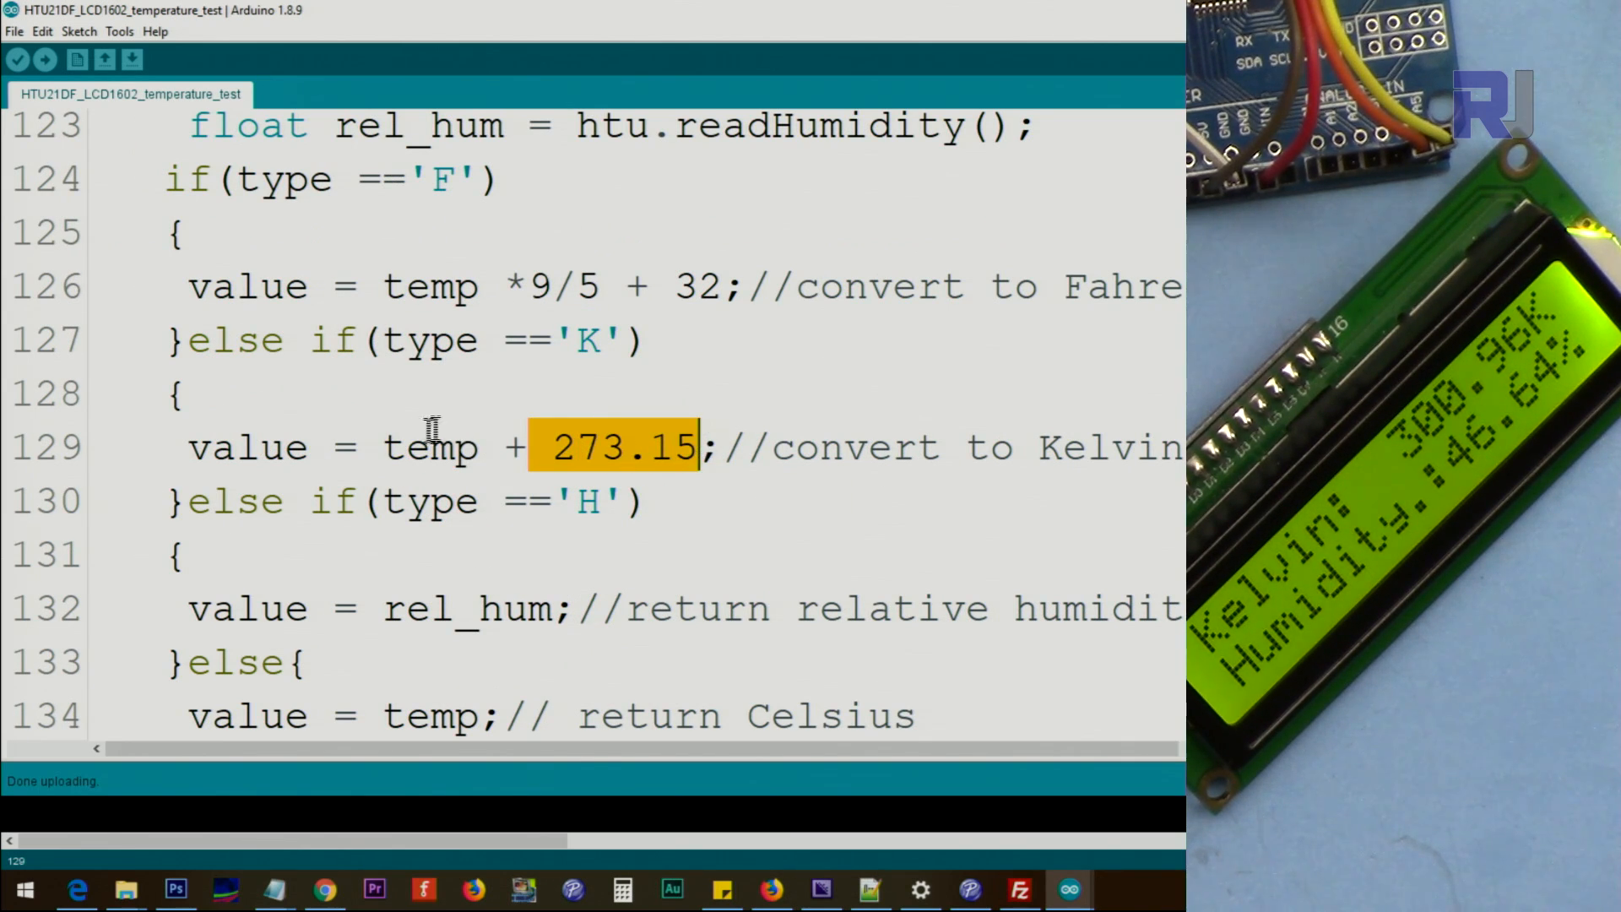
double_click(249, 445)
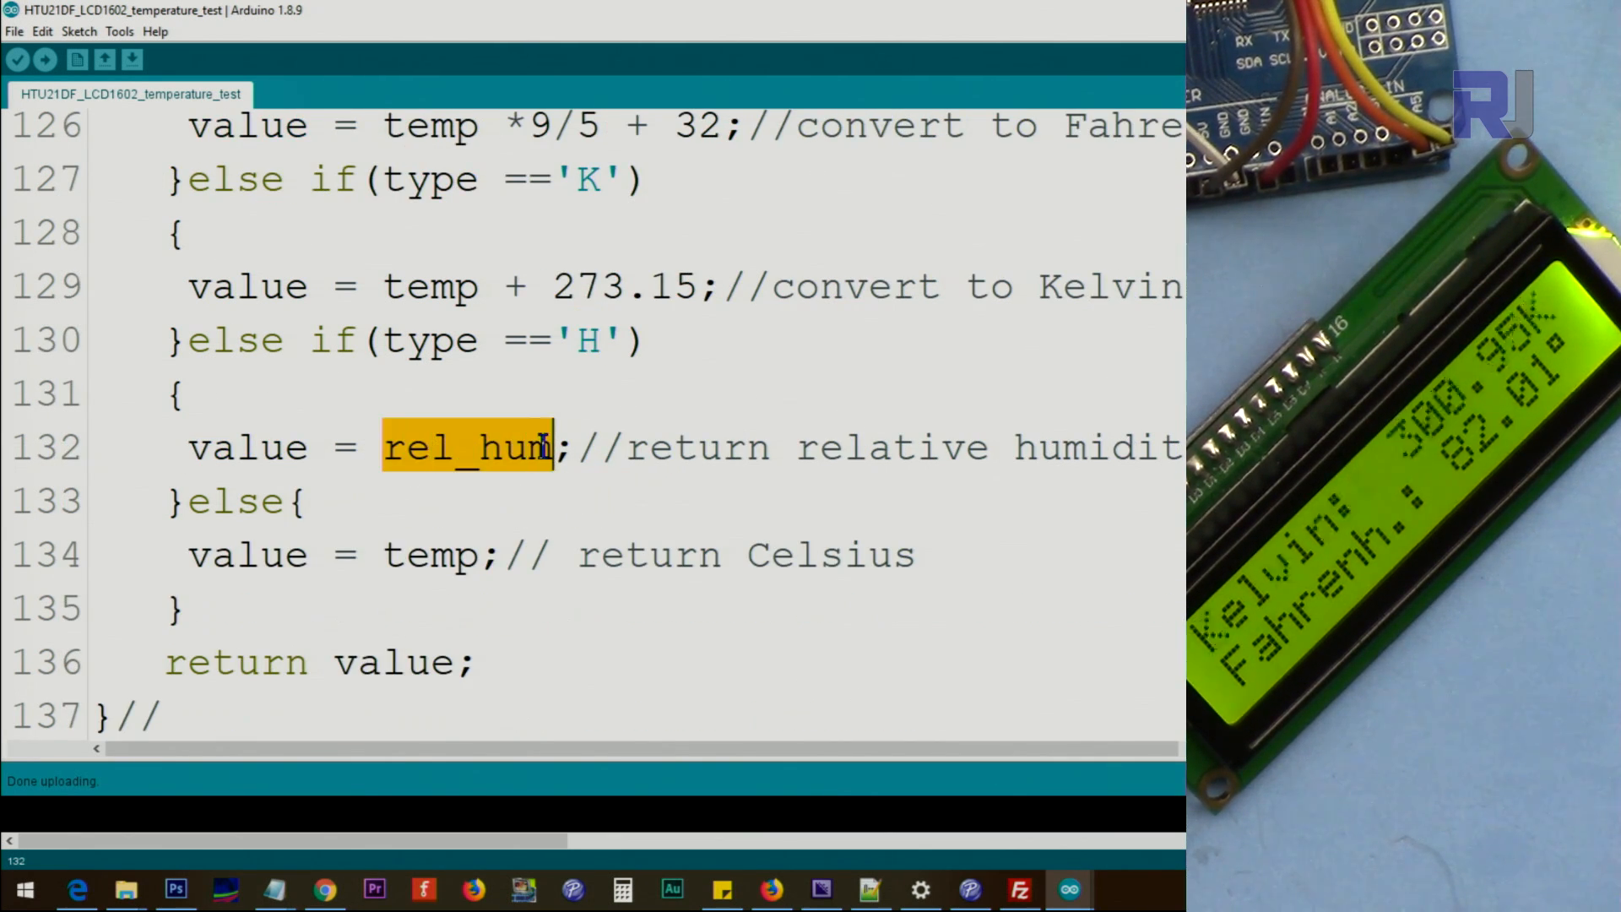
double_click(249, 446)
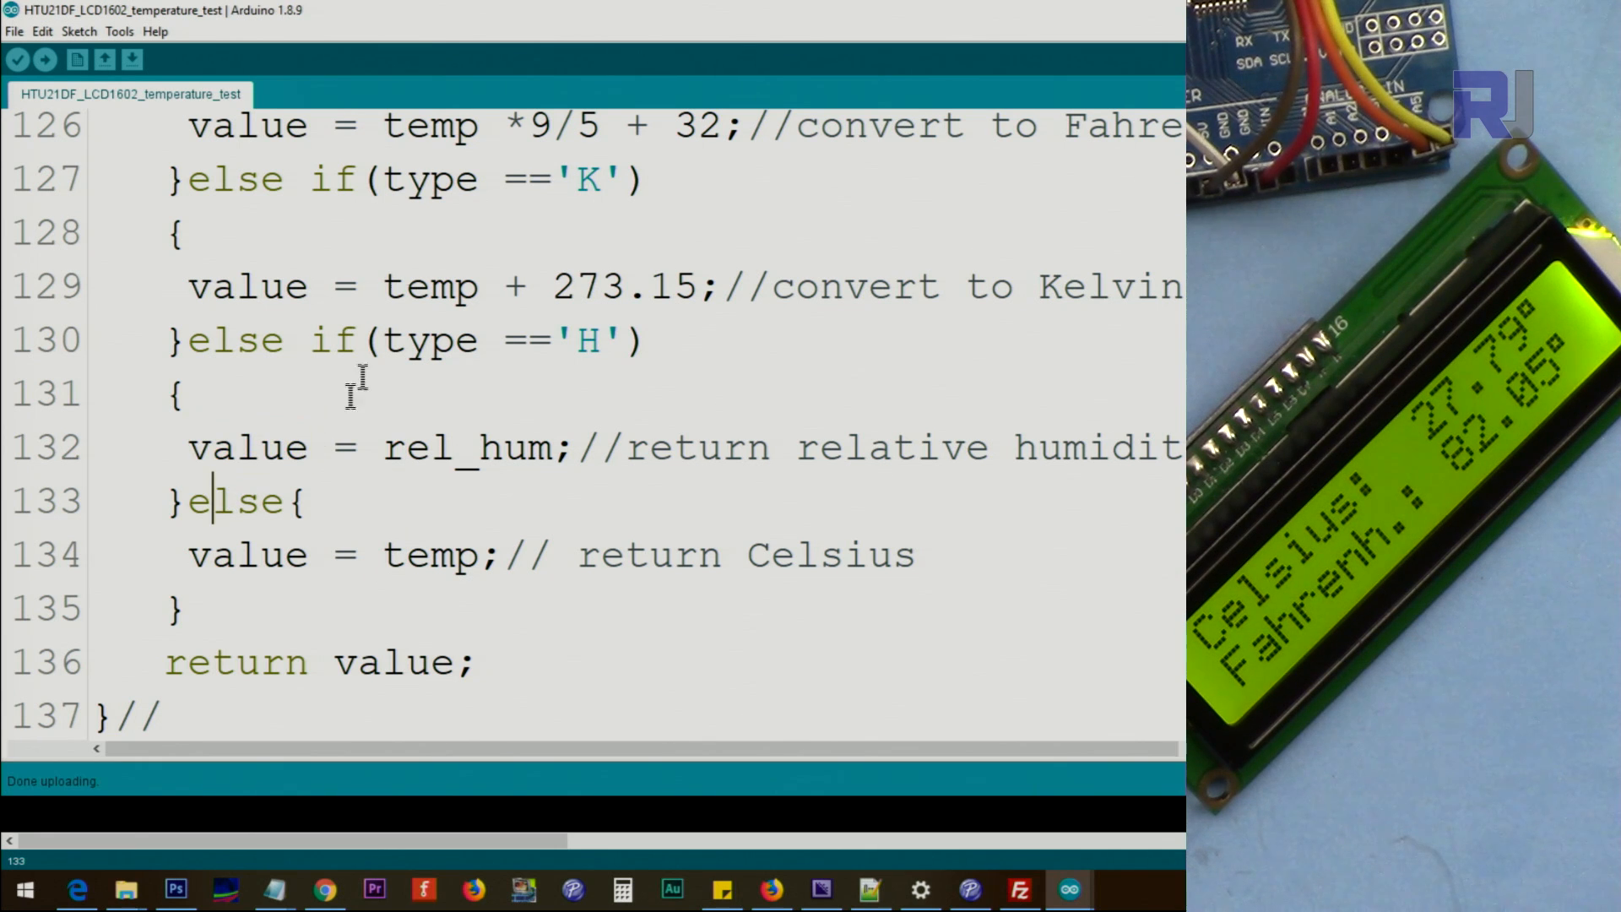
mouse_move(416, 540)
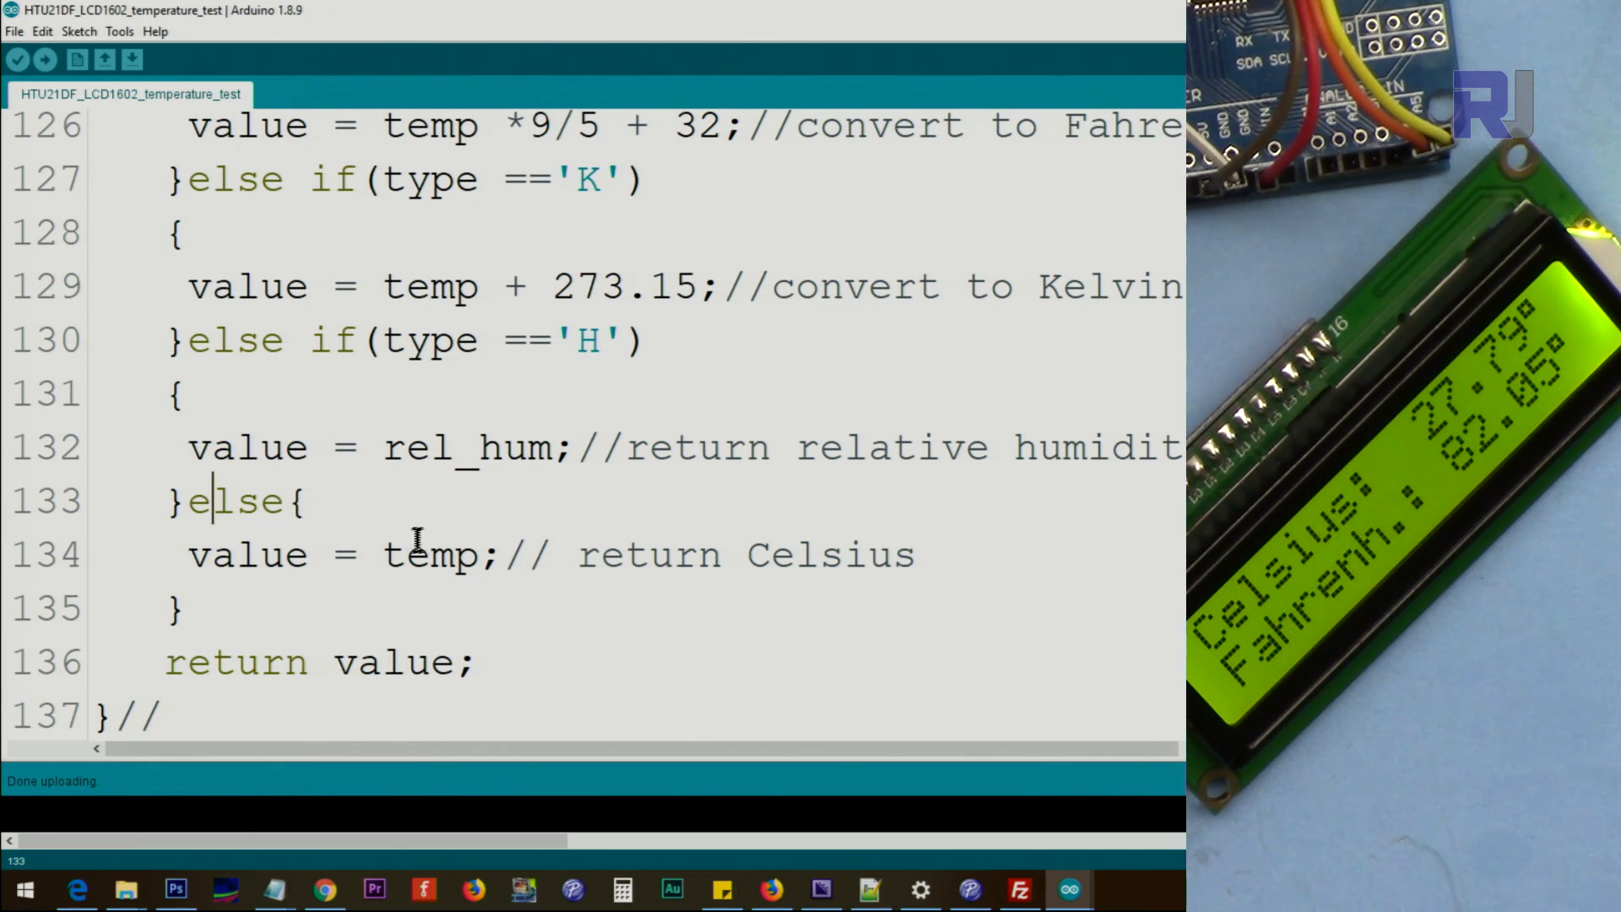
double_click(429, 554)
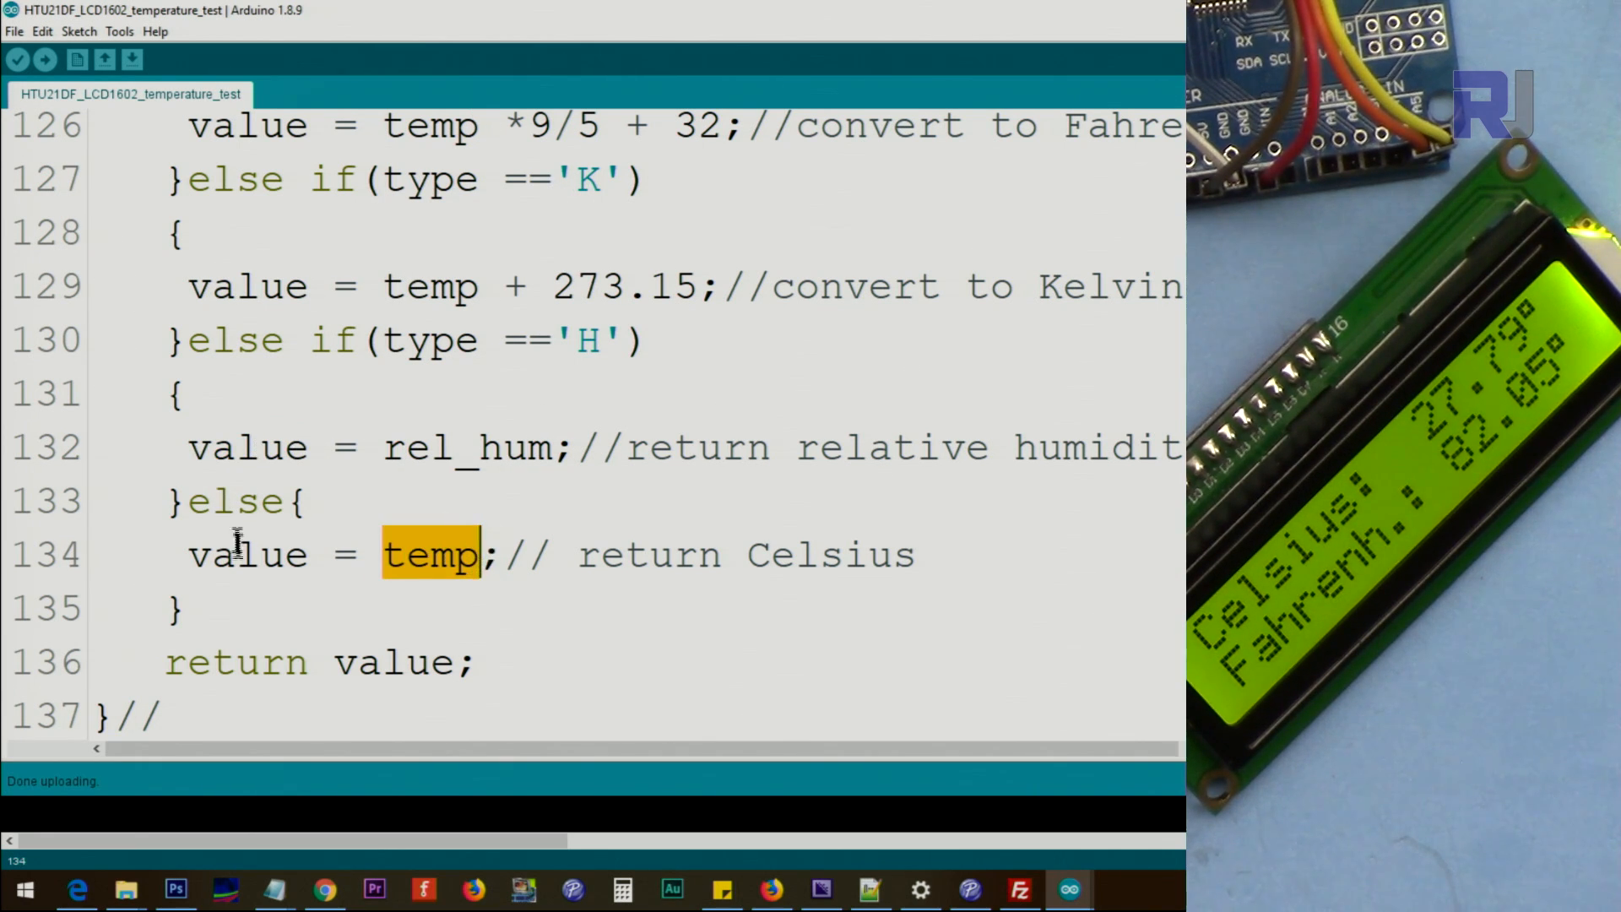
double_click(248, 556)
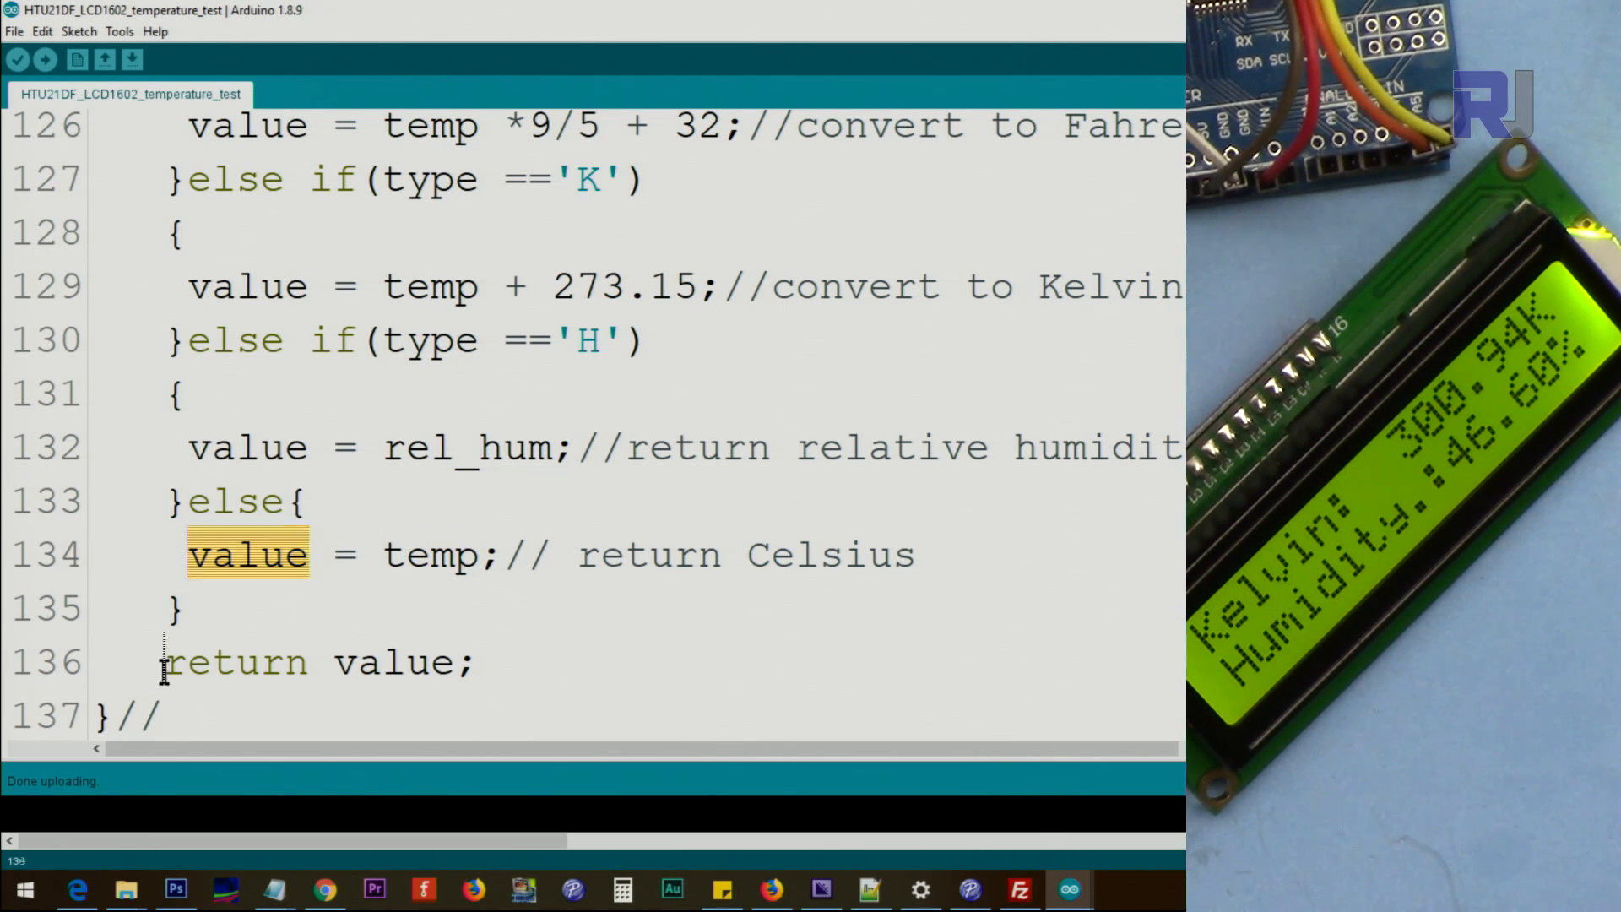
left_click(382, 662)
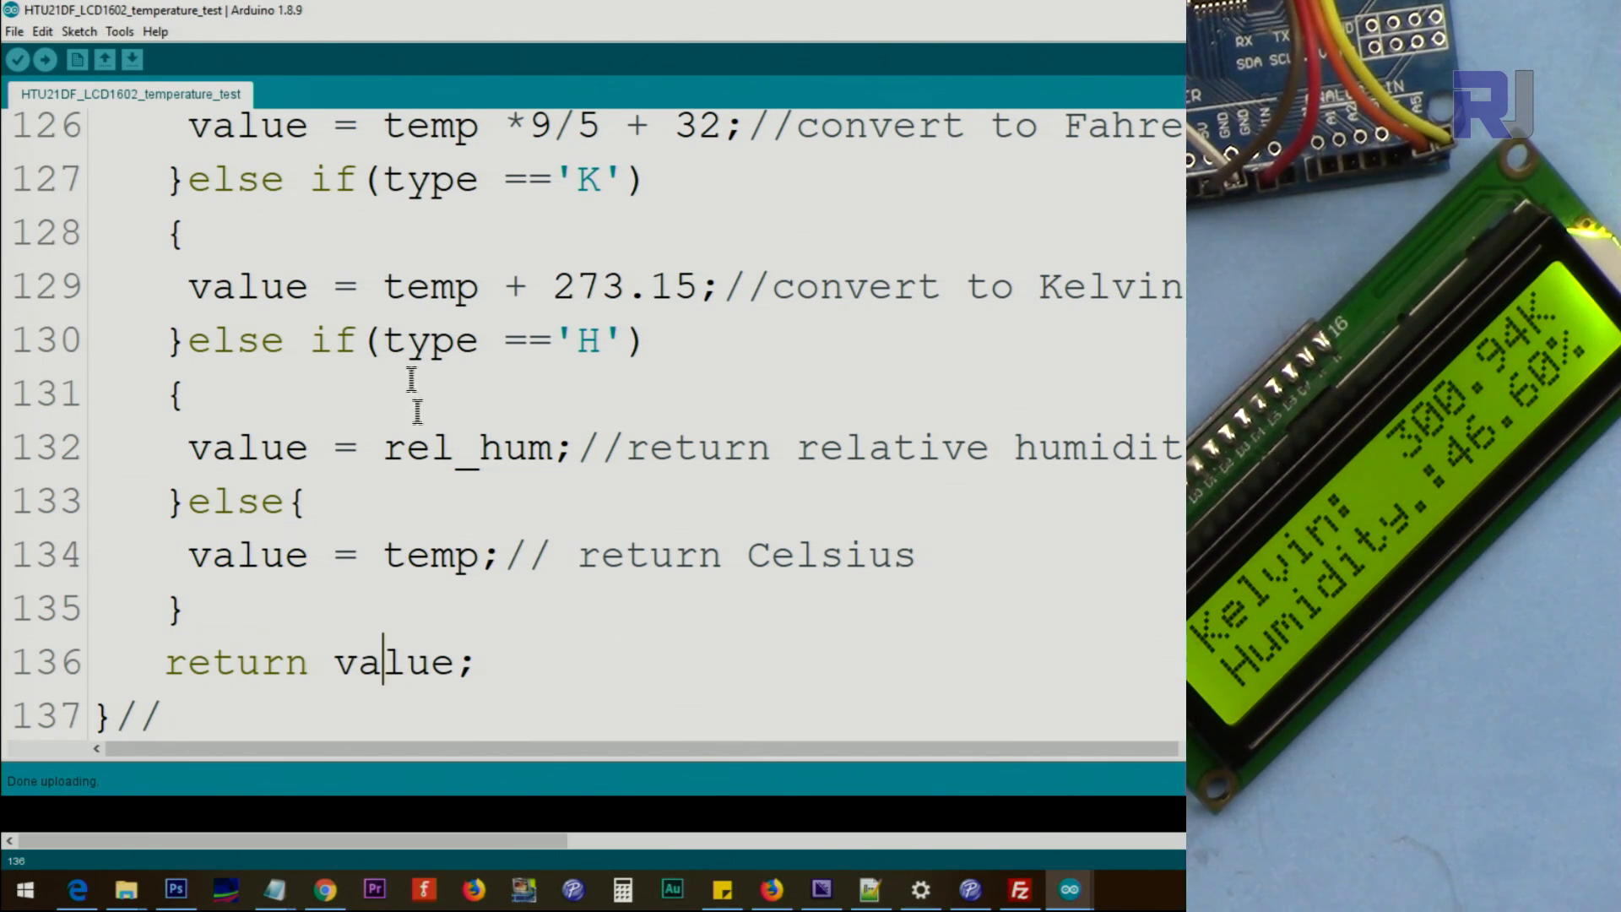
scroll("up", 3)
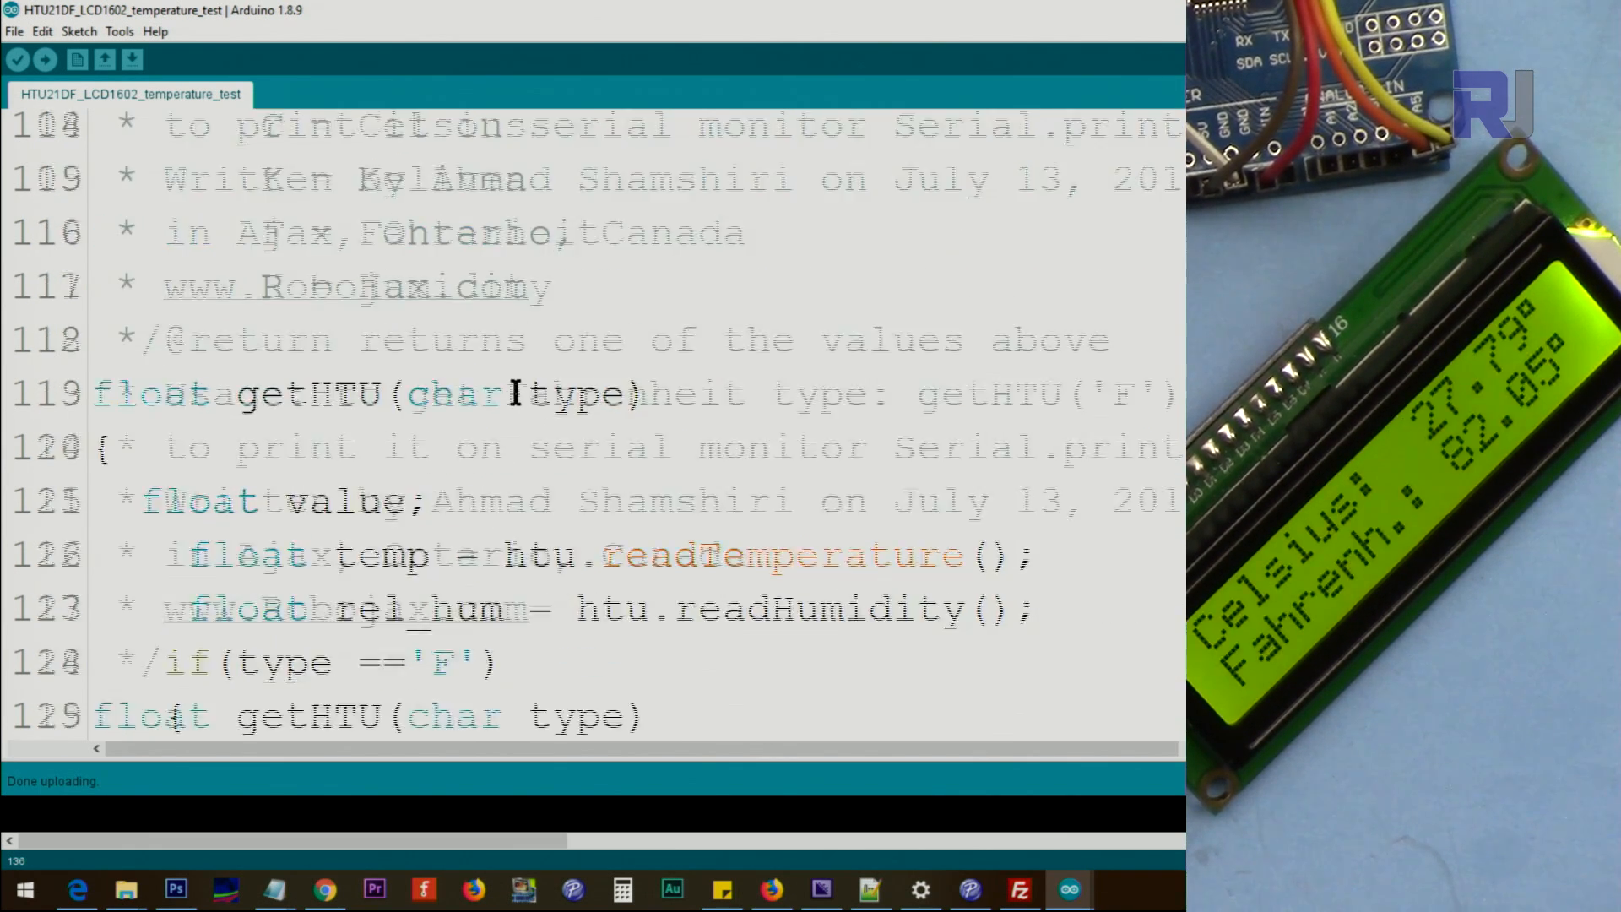
scroll("up", 3)
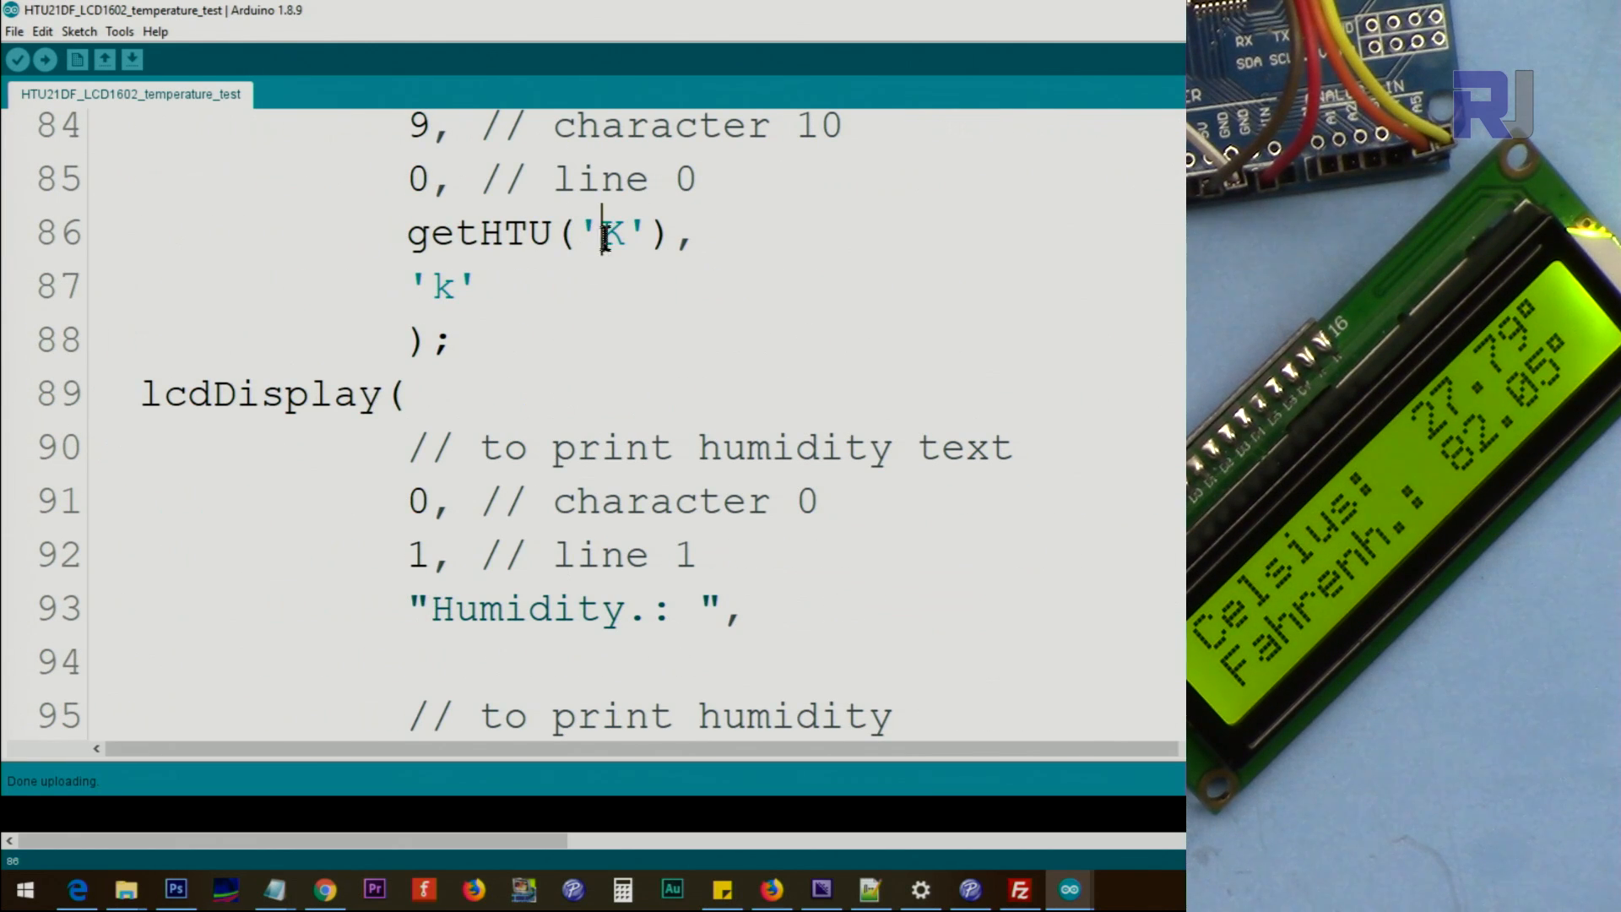
scroll("down", 3)
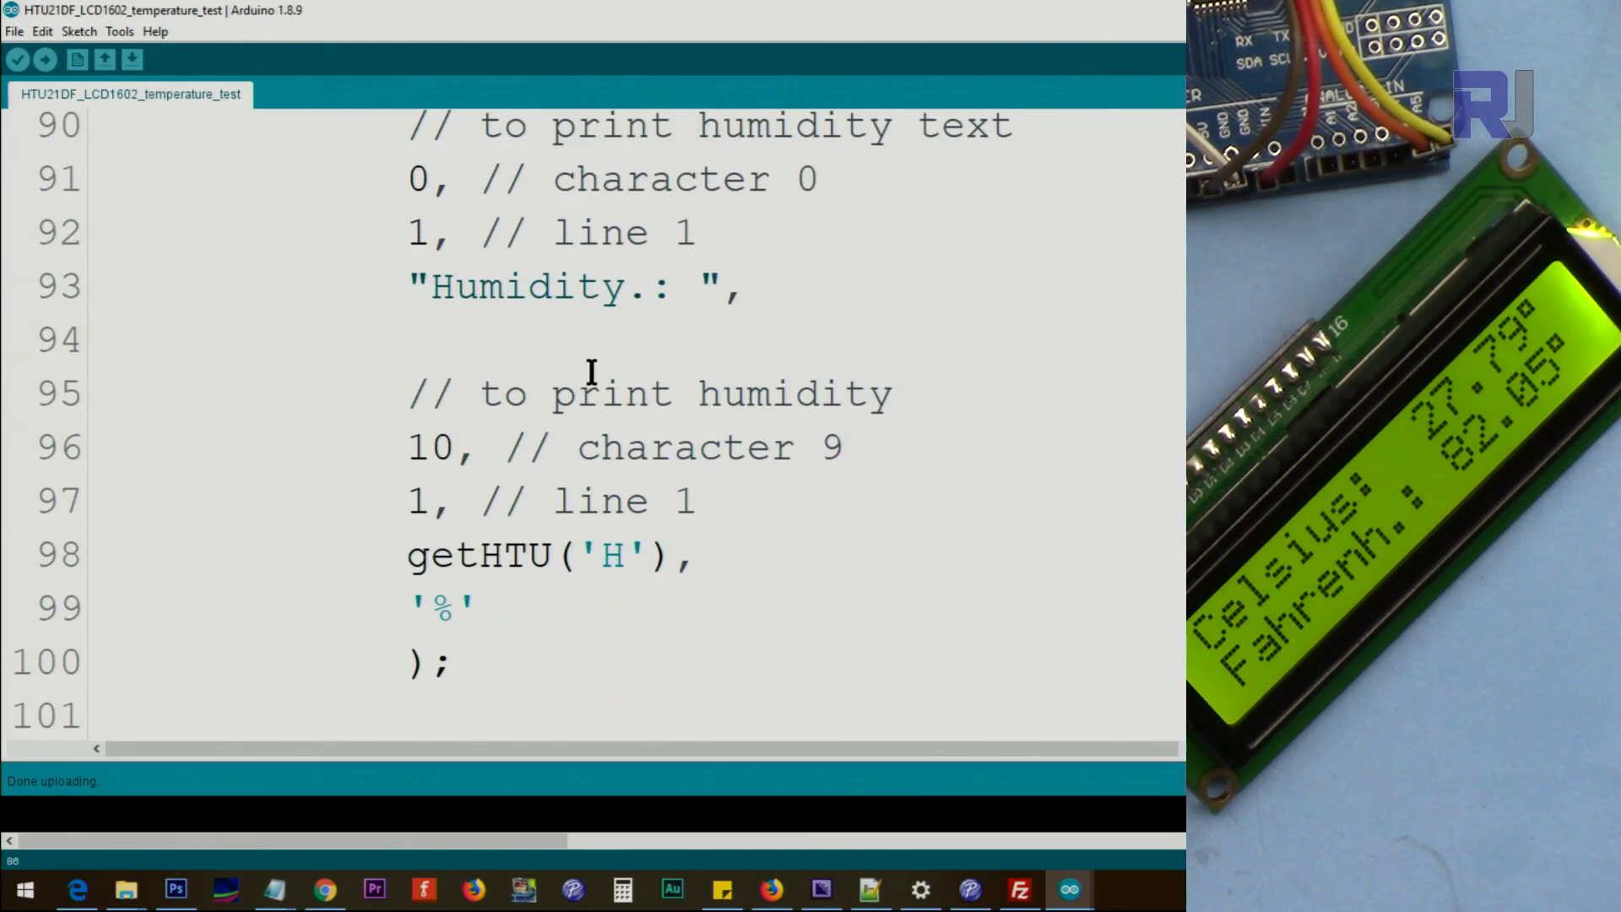
scroll("down", 3)
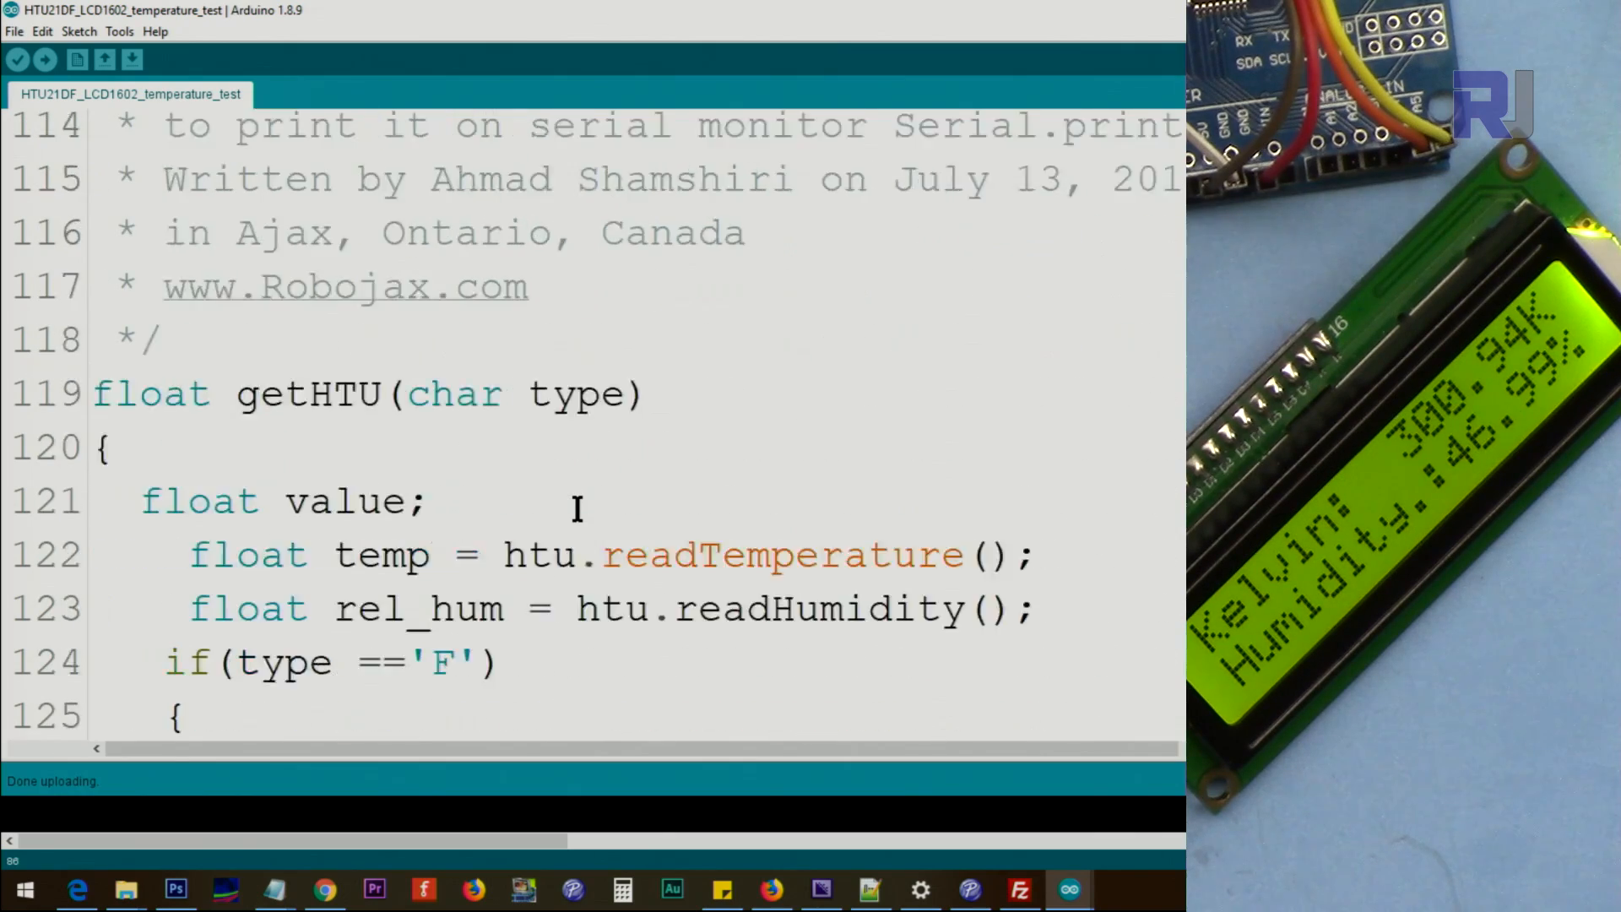
scroll("down", 3)
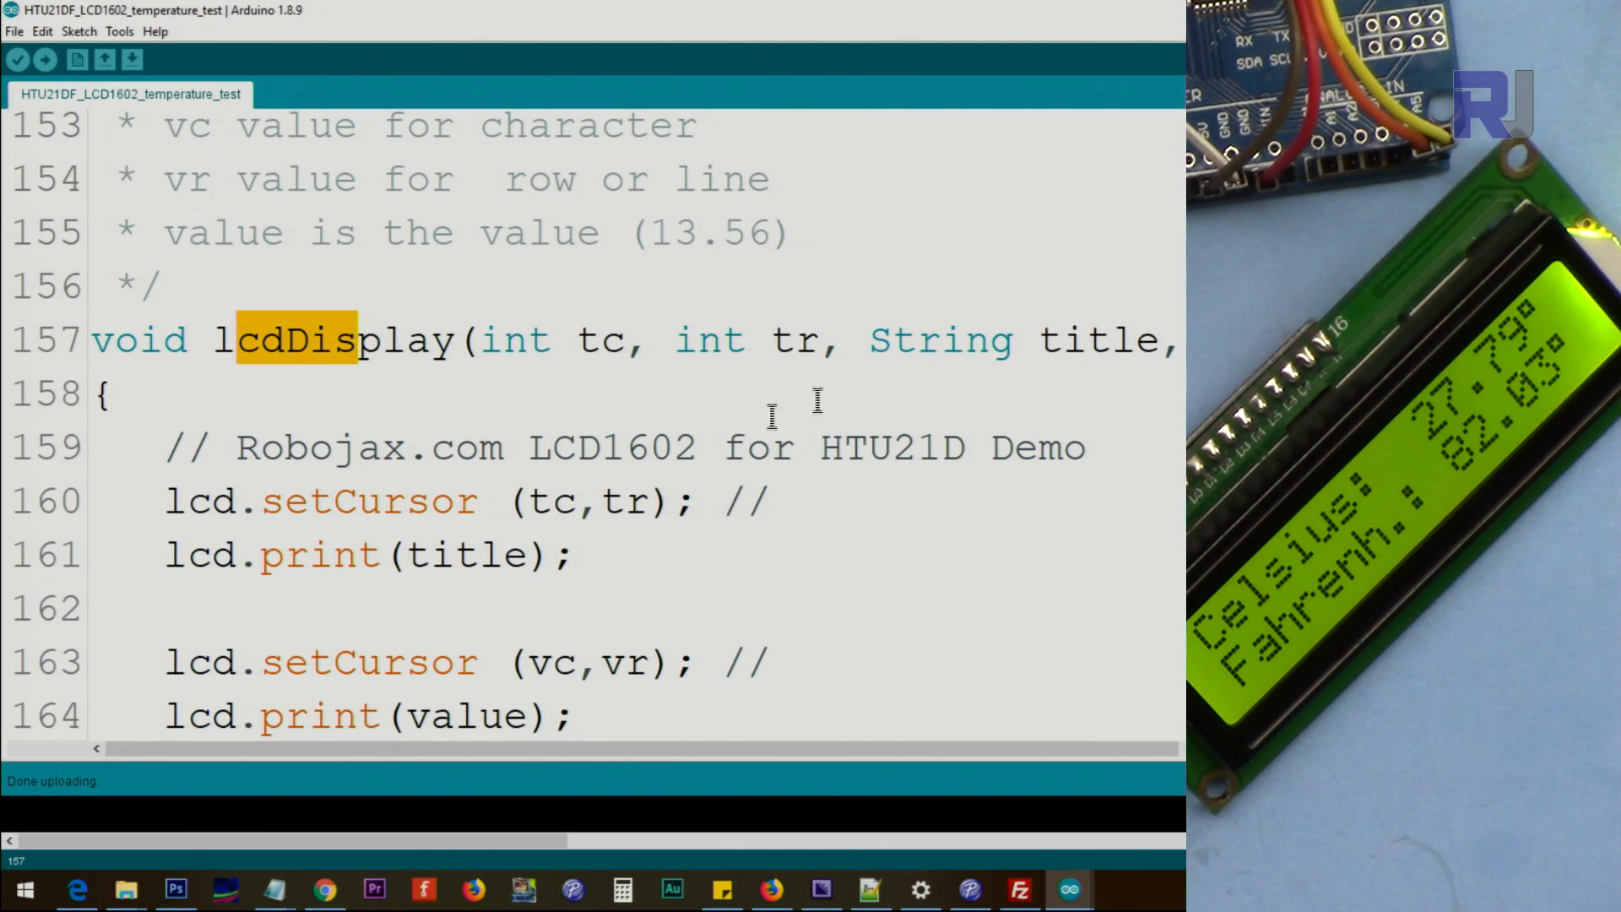
scroll("down", 3)
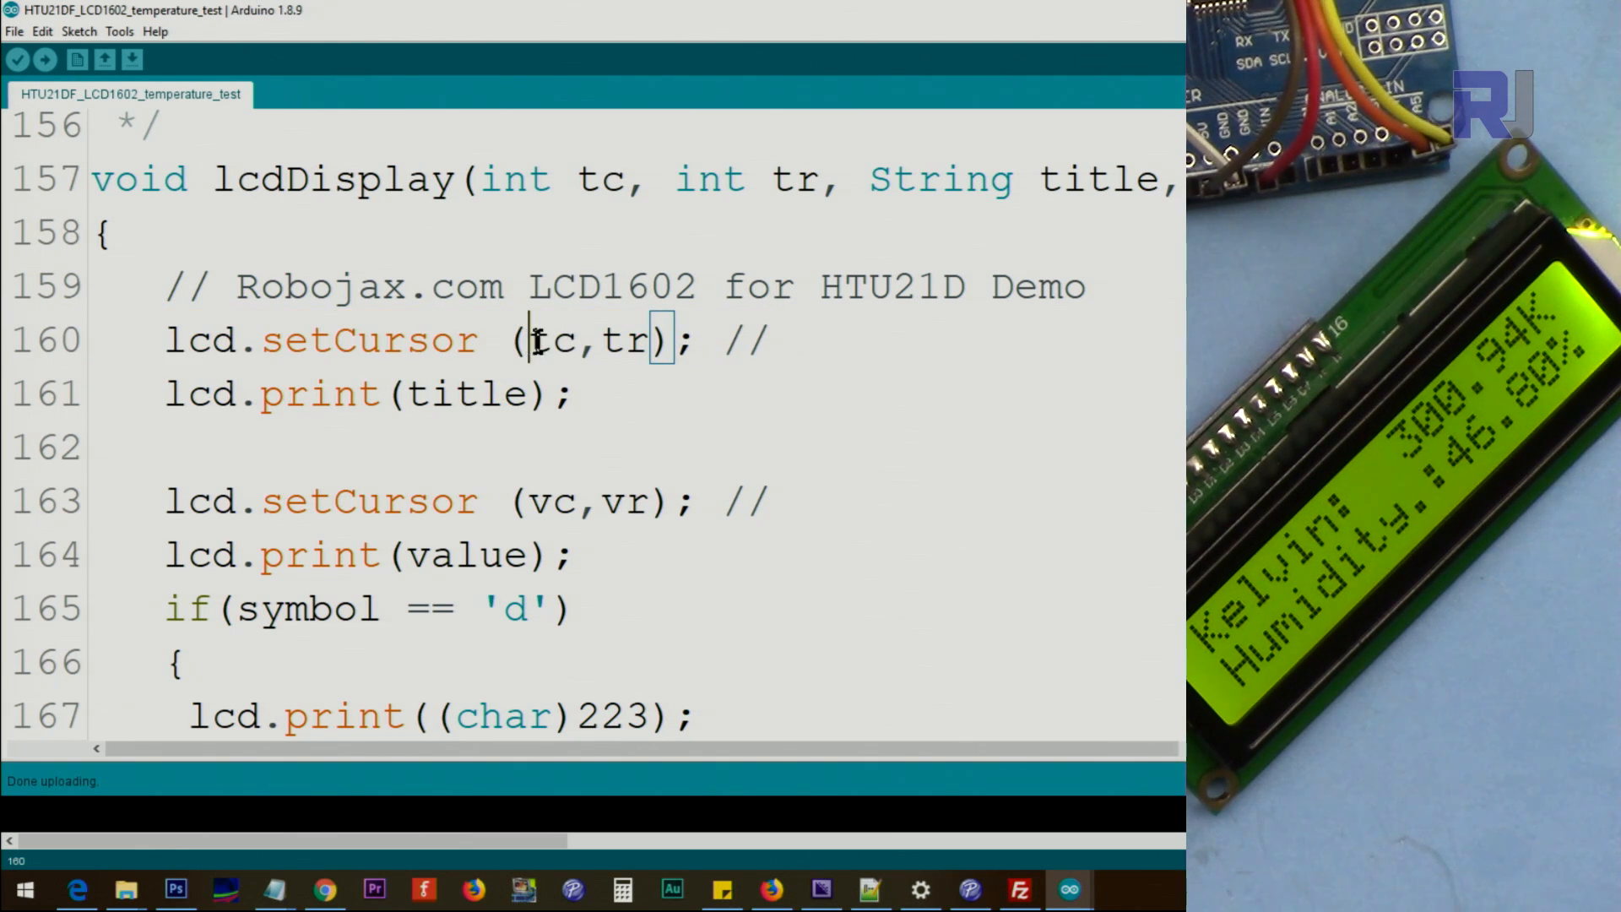
double_click(561, 339)
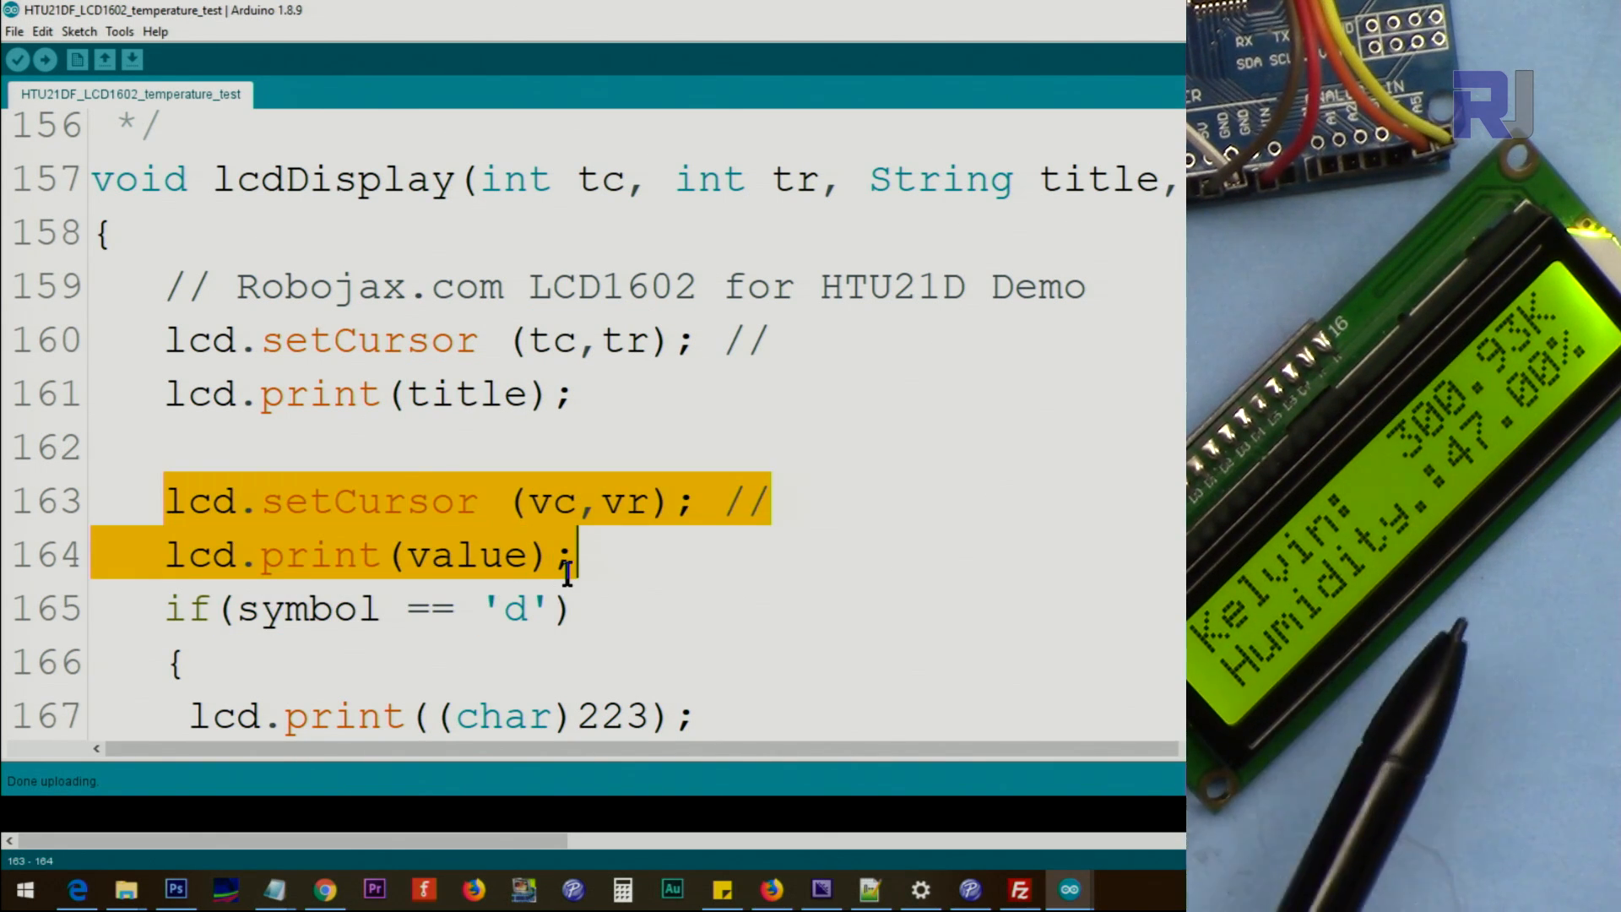
scroll("down", 3)
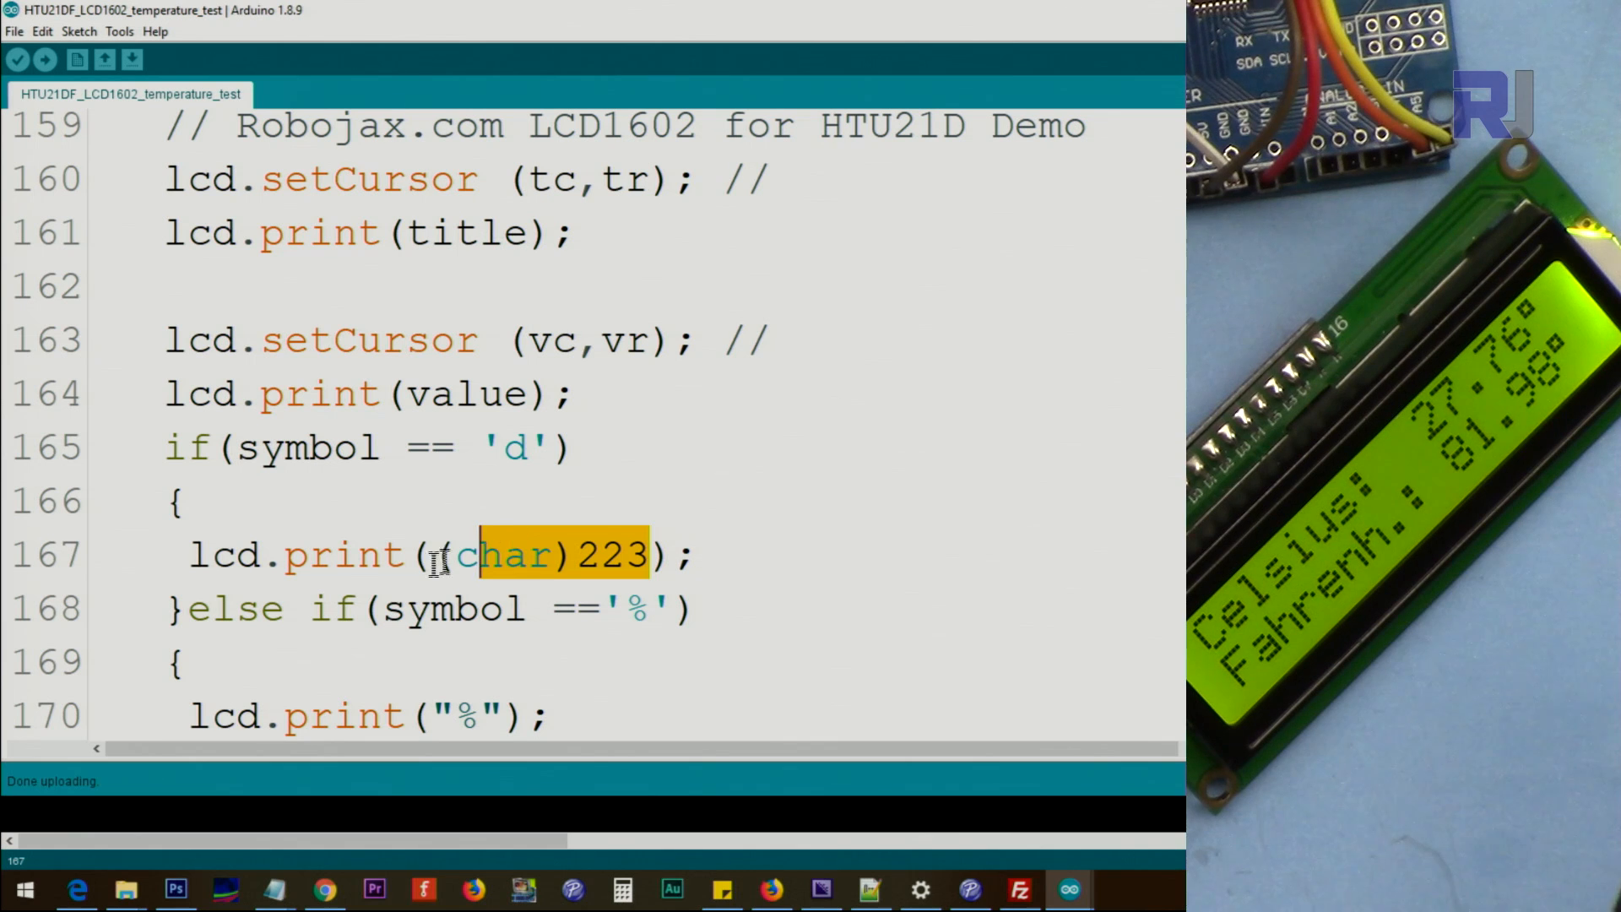
scroll("down", 3)
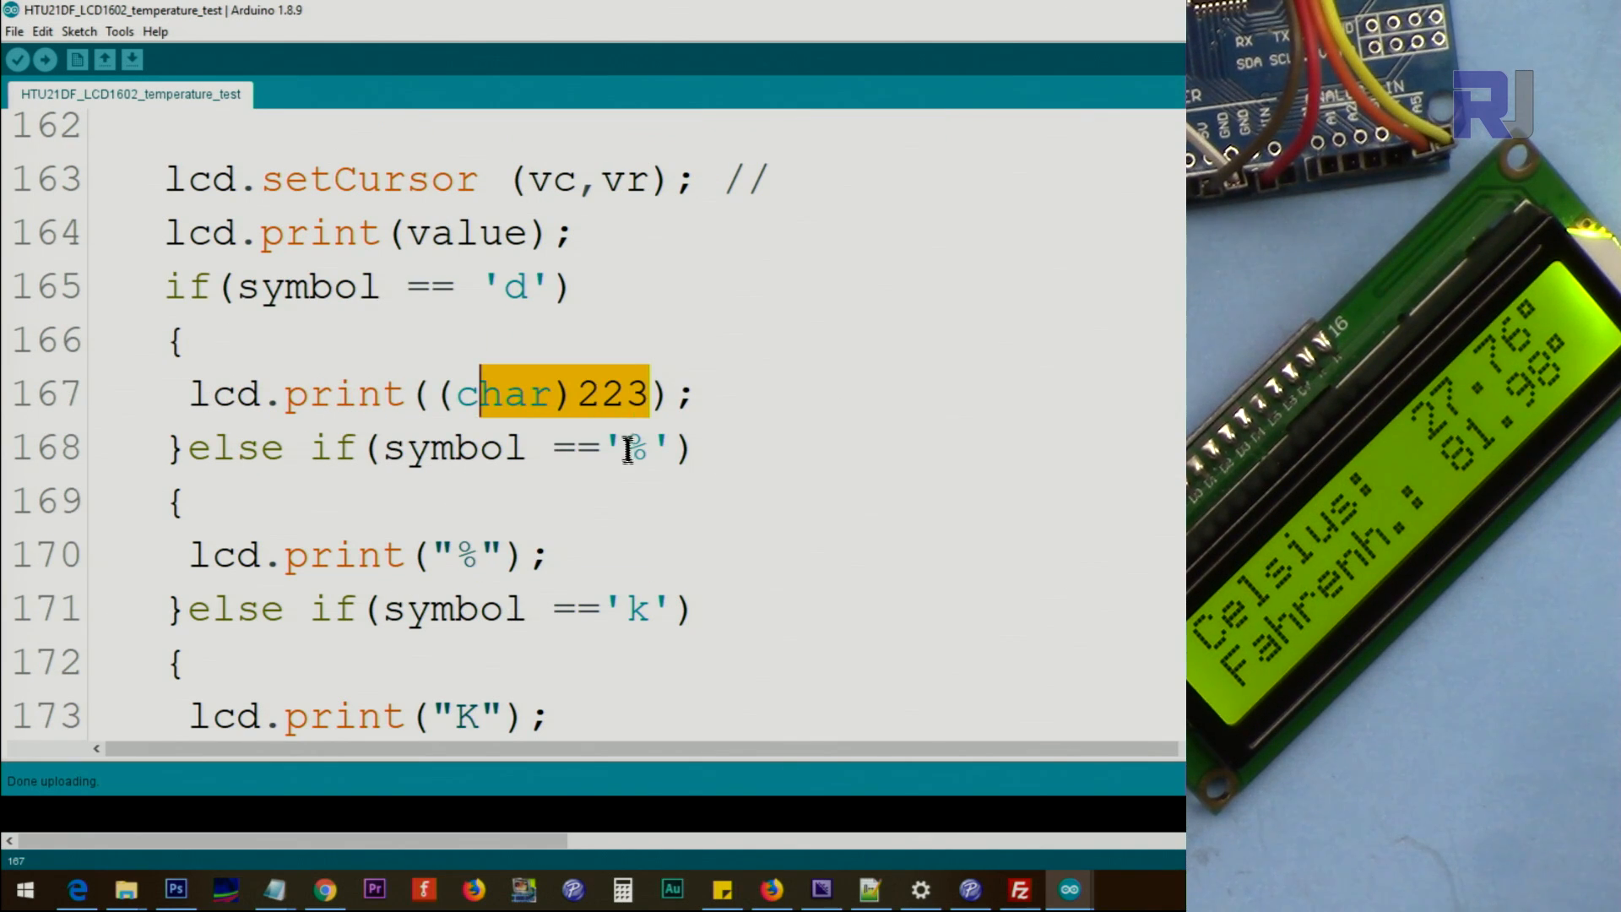
left_click(637, 446)
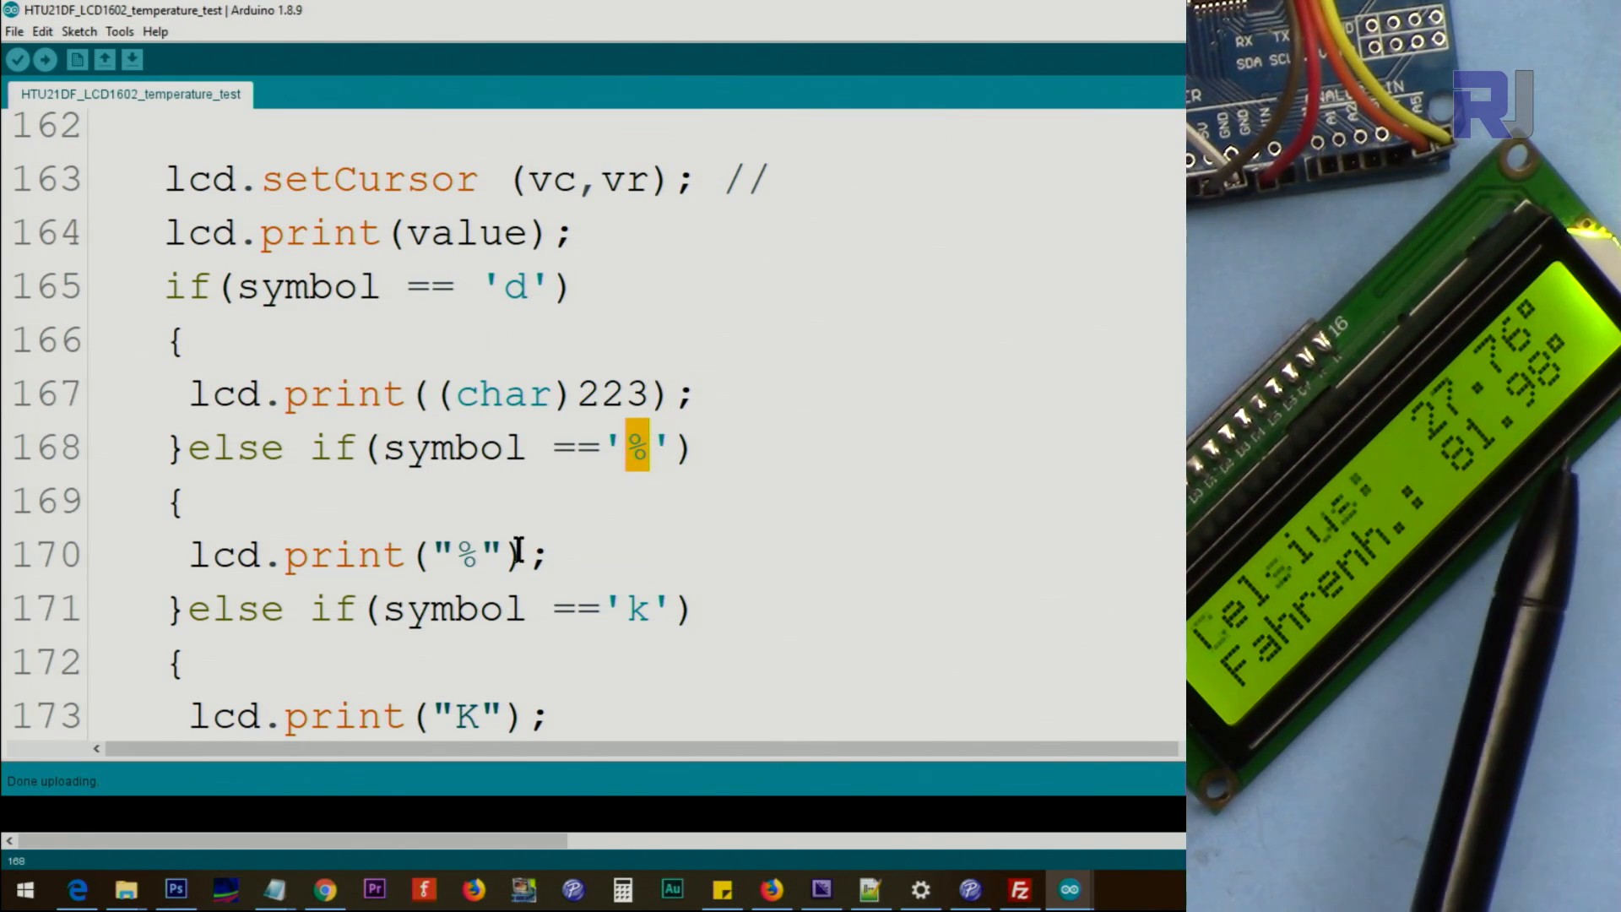
scroll("down", 3)
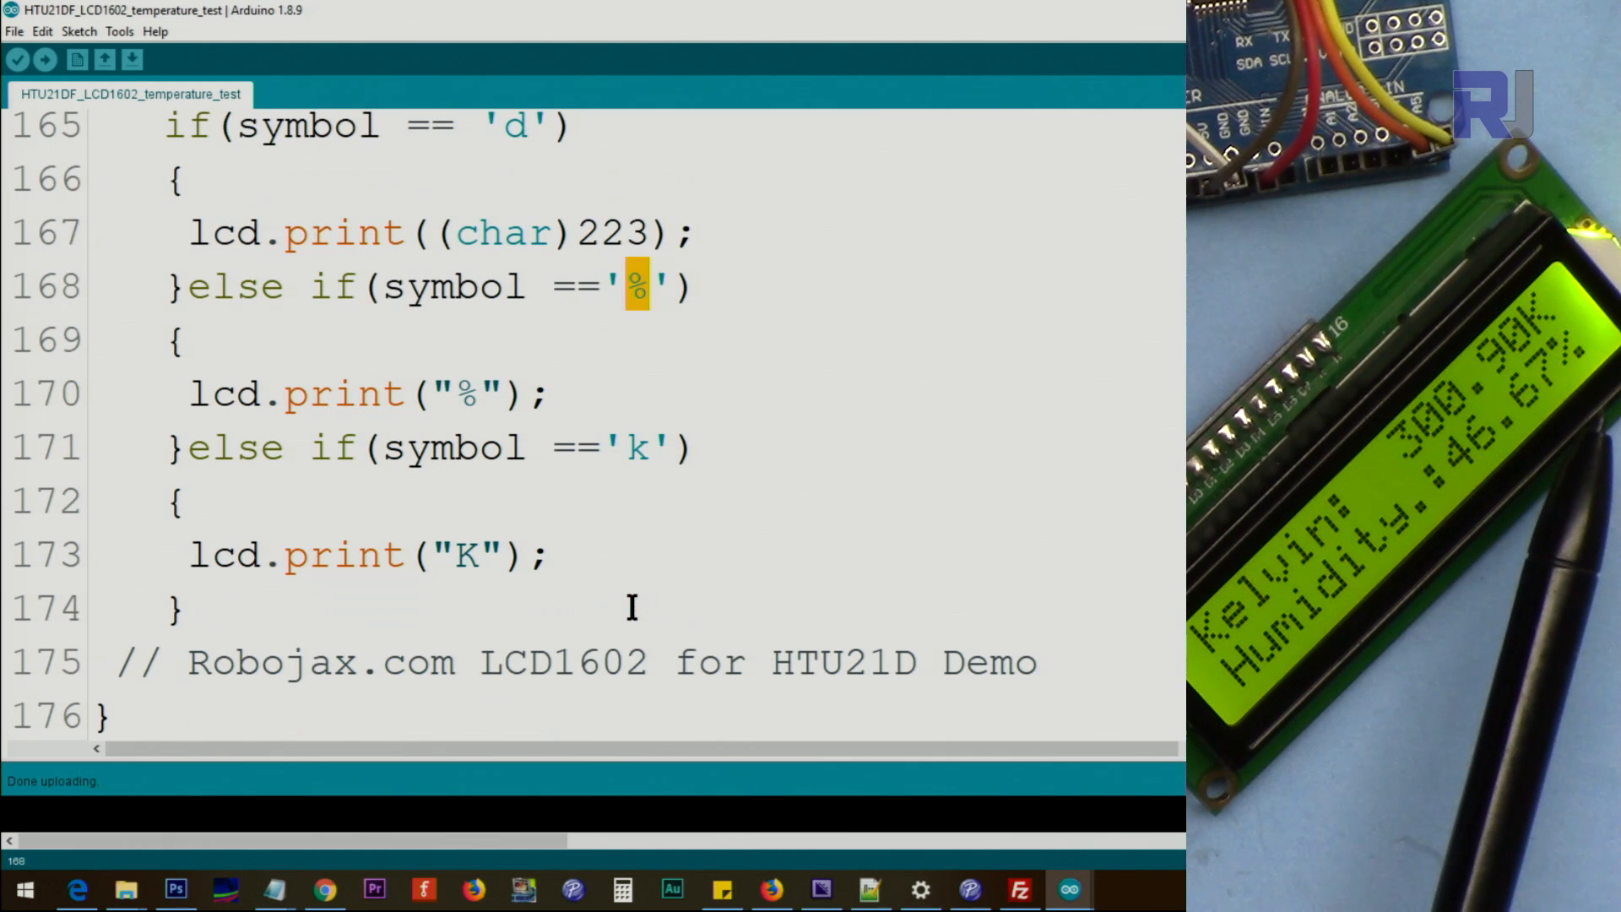